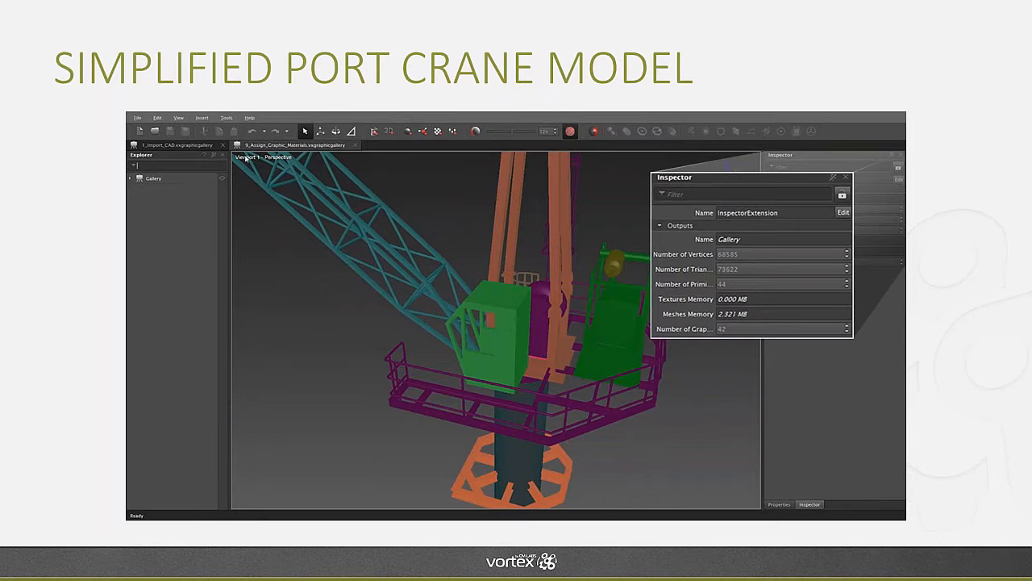
# Advance to the Workflow Steps slide, then switch over to Vortex Editor
pyautogui.press('right')
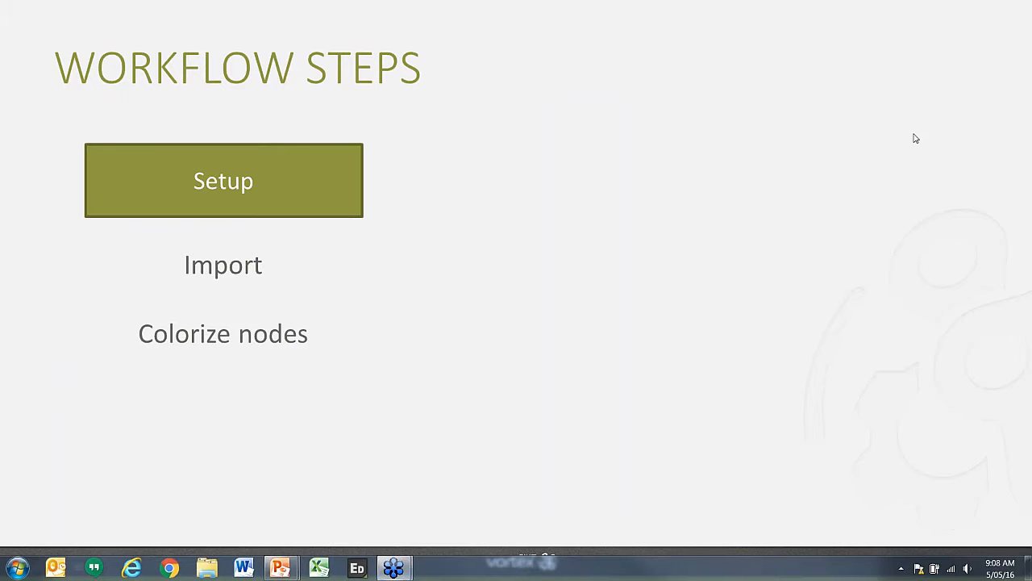
pyautogui.moveTo(532, 305)
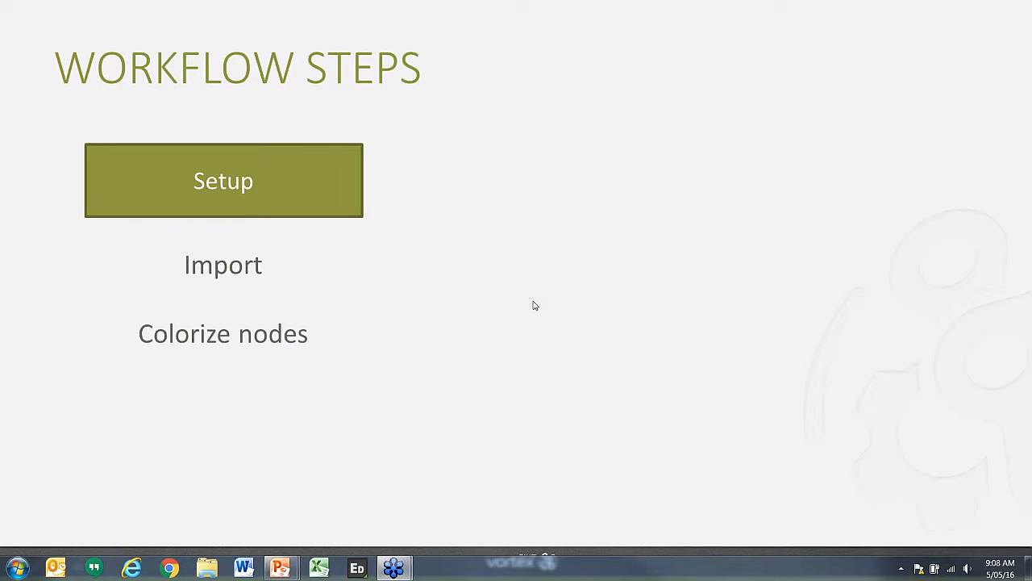
pyautogui.click(394, 567)
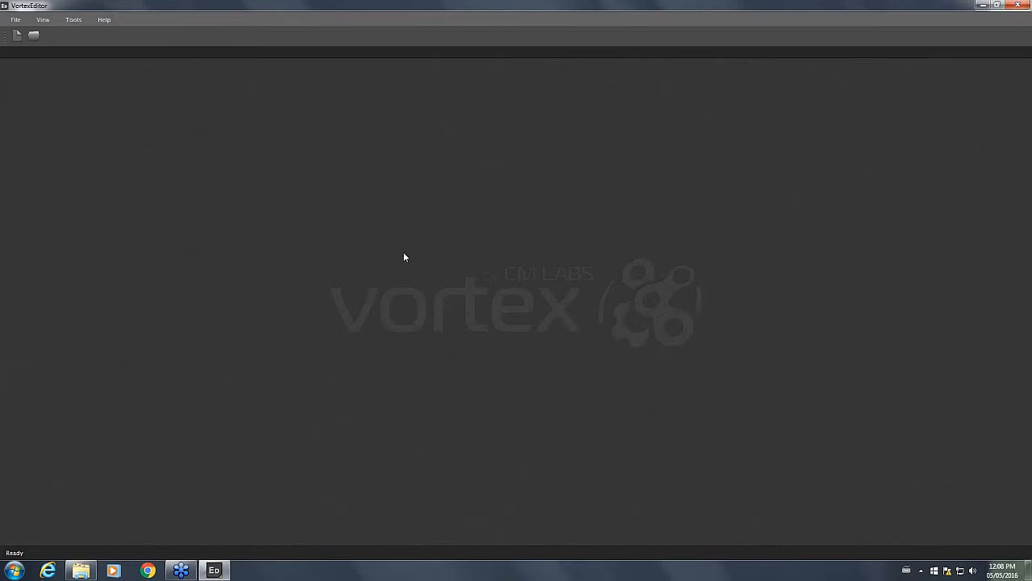
pyautogui.moveTo(439, 223)
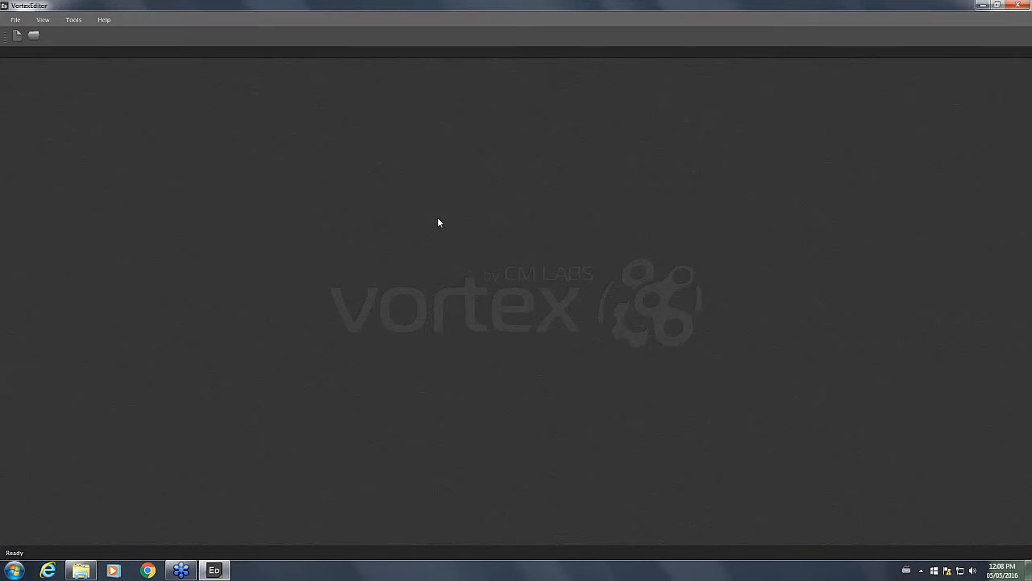
pyautogui.moveTo(382, 199)
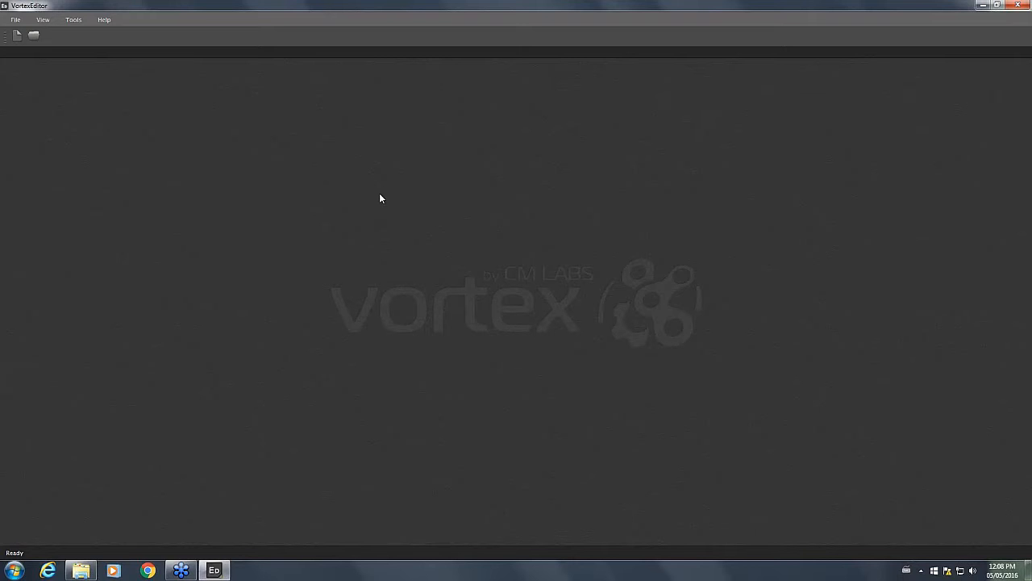
pyautogui.moveTo(396, 197)
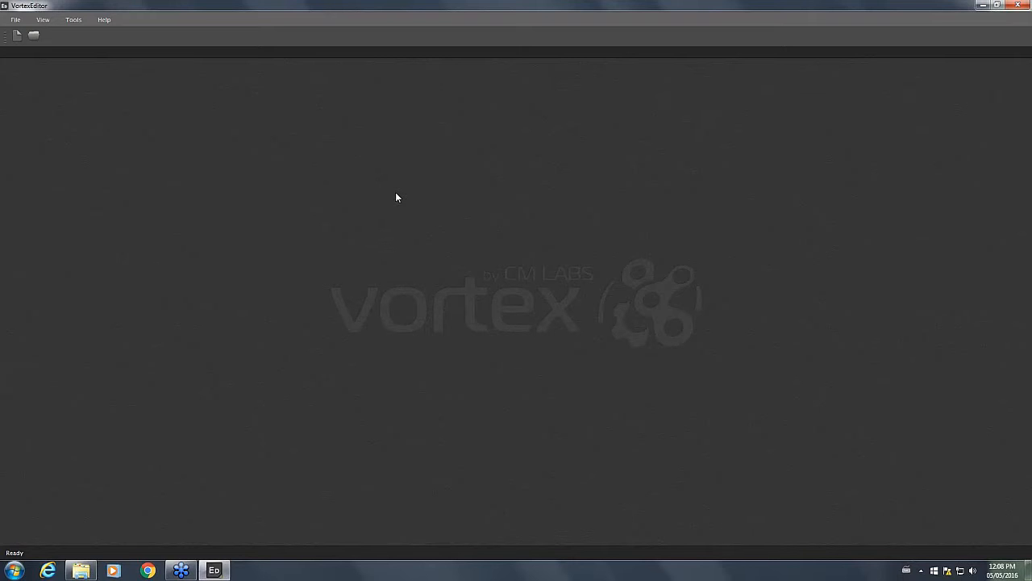
pyautogui.moveTo(411, 196)
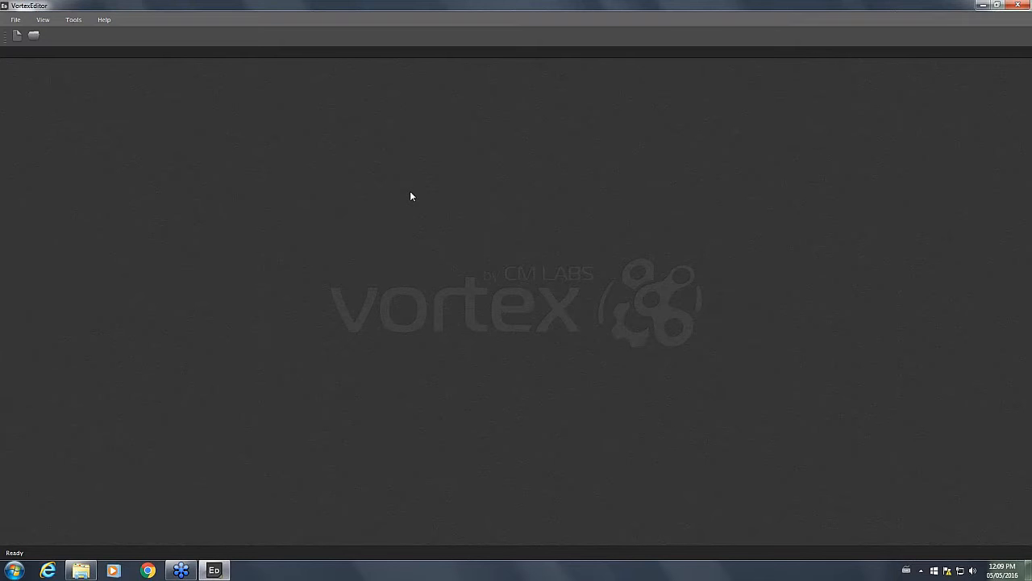
pyautogui.moveTo(196, 161)
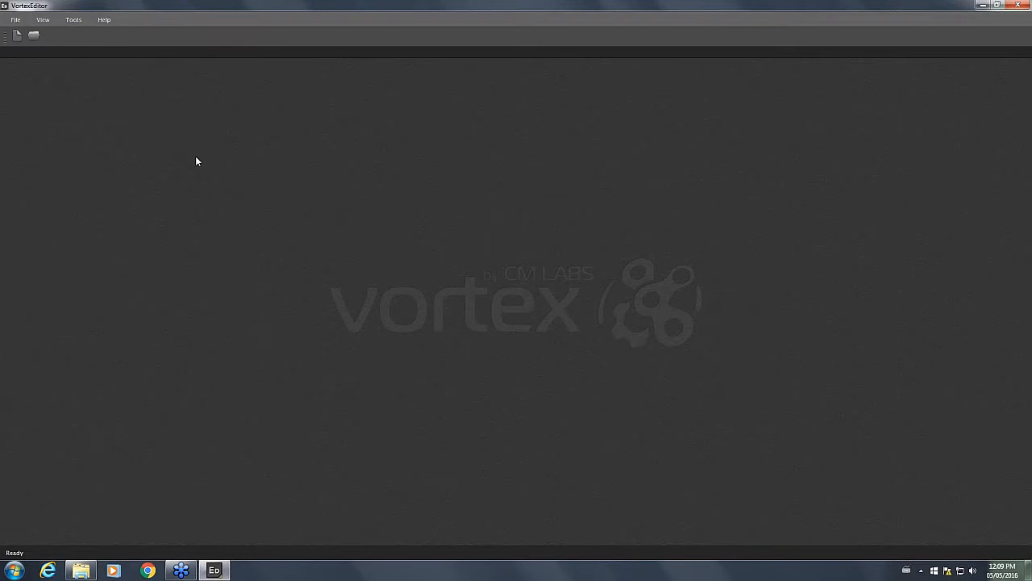
# Start a new document so the type dialog offers Graphics Gallery
pyautogui.click(17, 35)
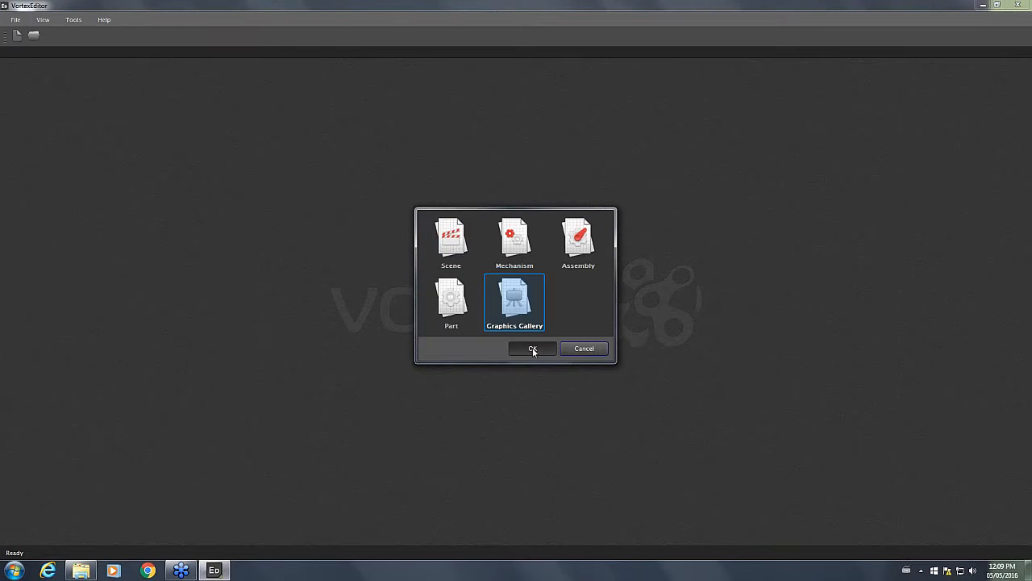
# Confirm the dialog to create an empty Graphics Gallery document
pyautogui.click(532, 348)
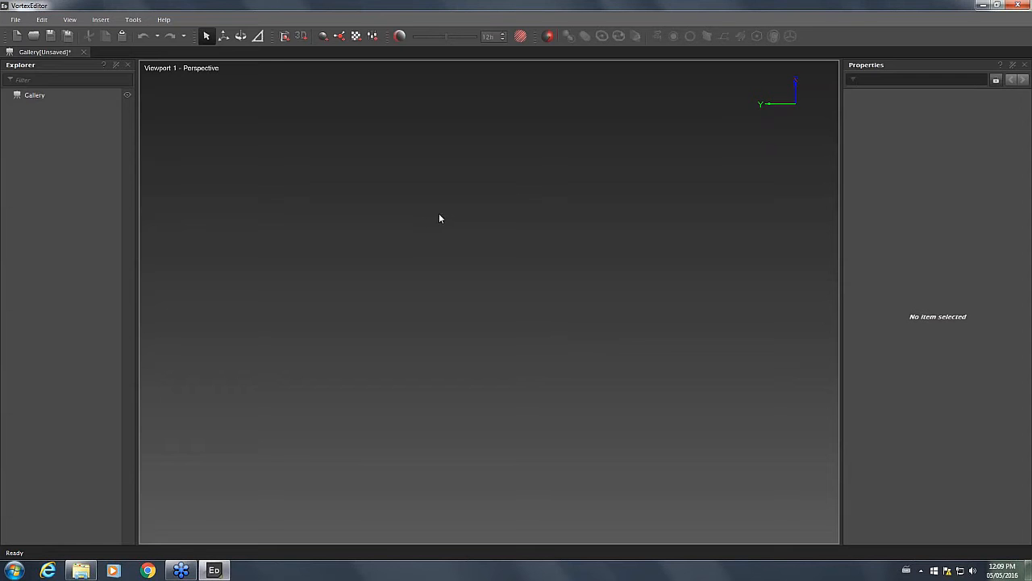
pyautogui.moveTo(369, 166)
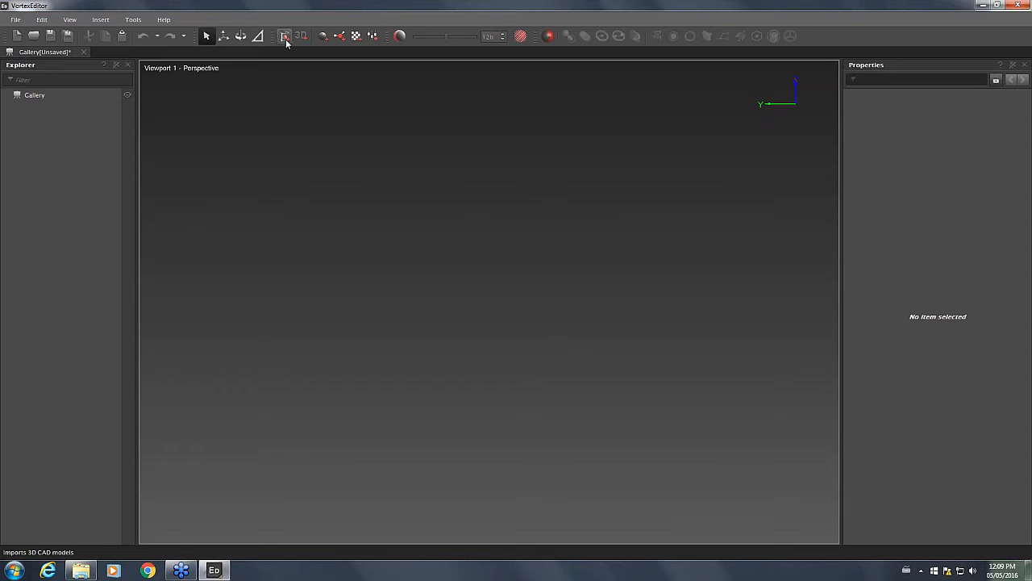
pyautogui.moveTo(286, 36)
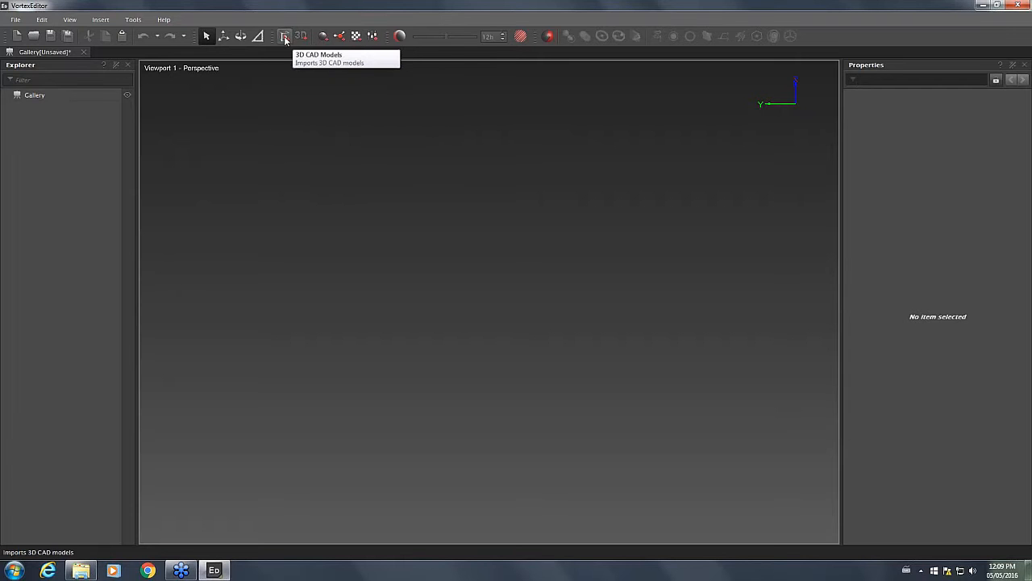
pyautogui.moveTo(284, 43)
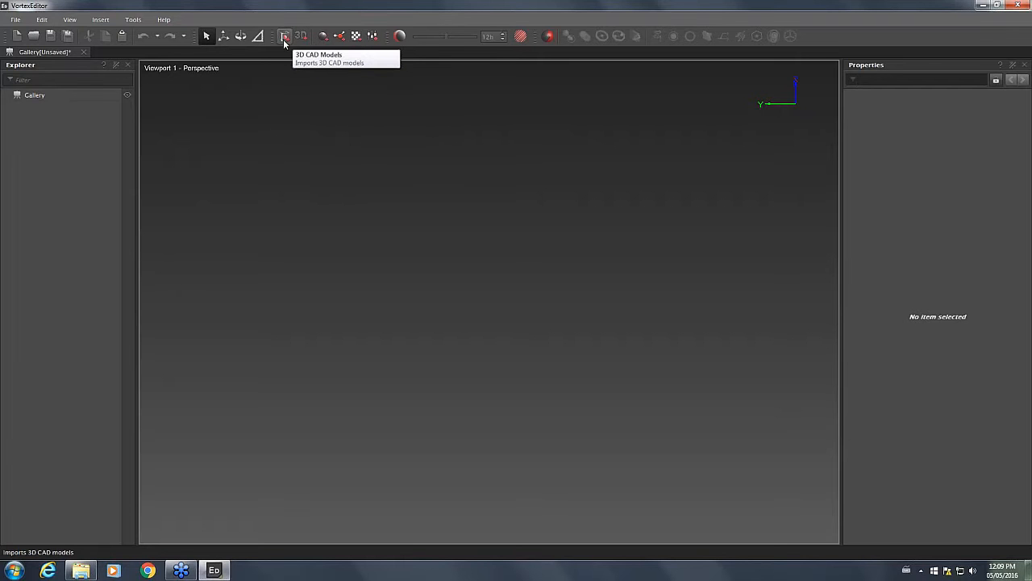
pyautogui.moveTo(601, 35)
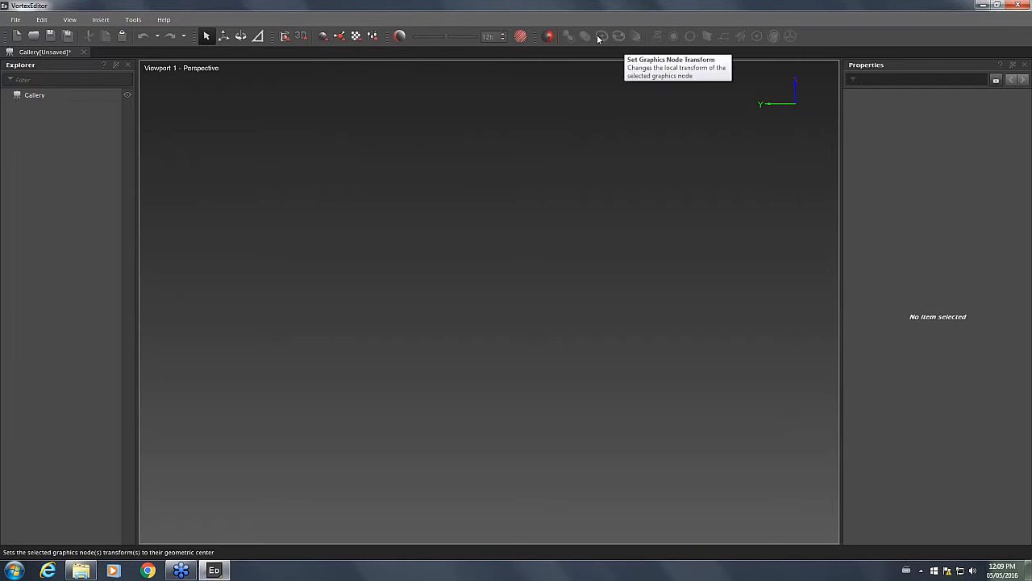
pyautogui.moveTo(789, 36)
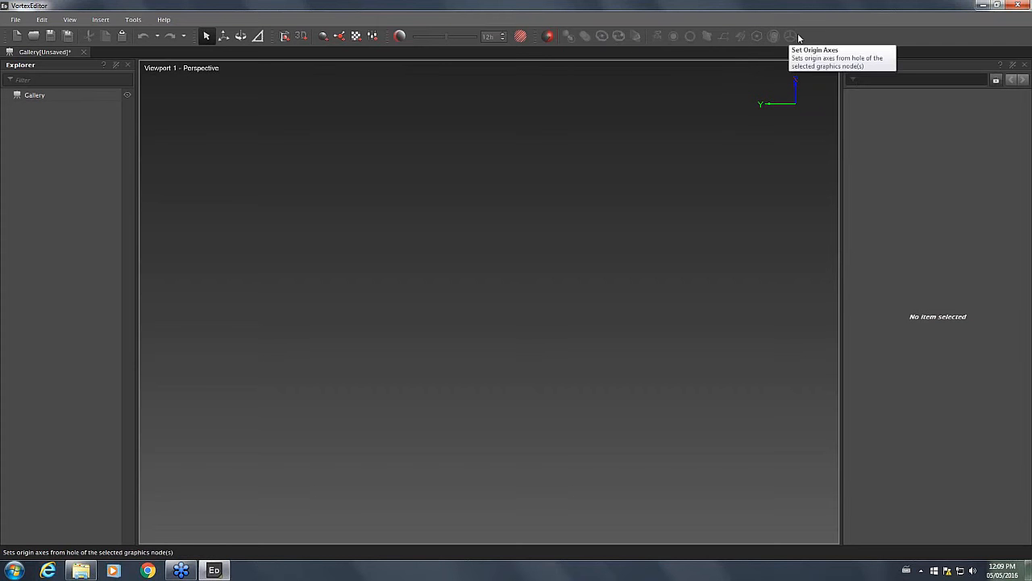
pyautogui.moveTo(554, 124)
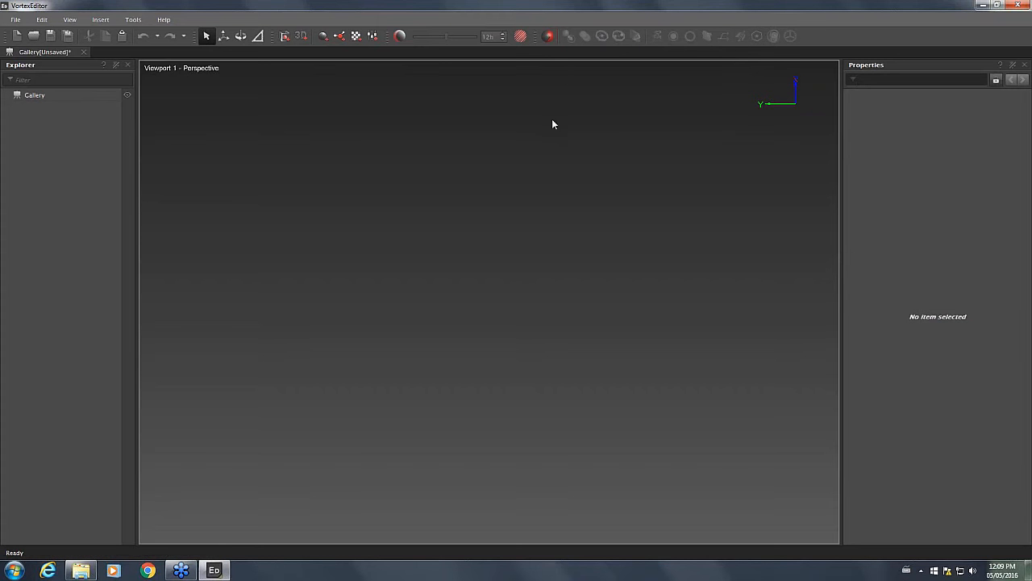
pyautogui.moveTo(307, 86)
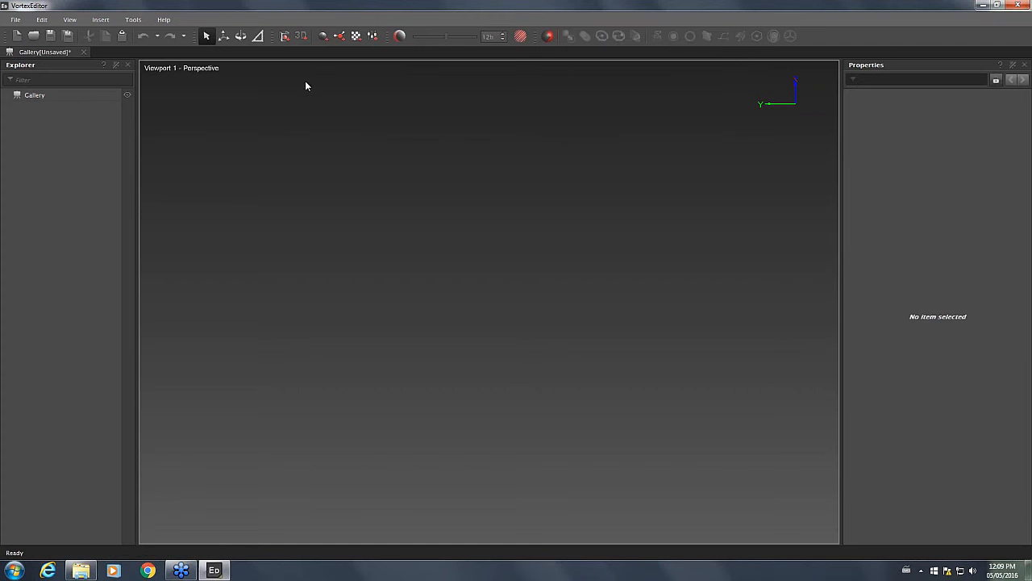
pyautogui.moveTo(285, 36)
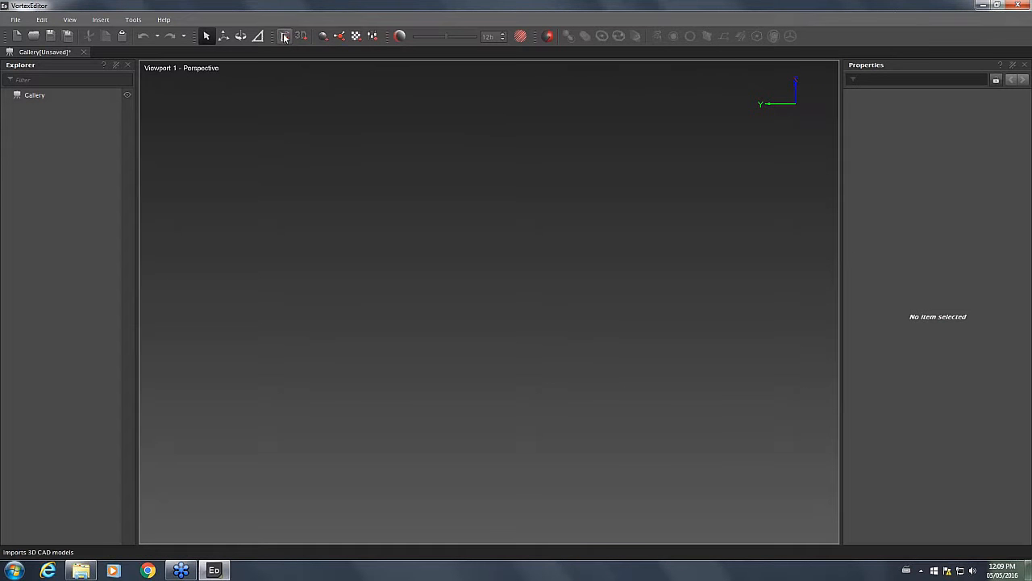
# Import the crane 3D CAD model and measure a distance across it
pyautogui.click(284, 36)
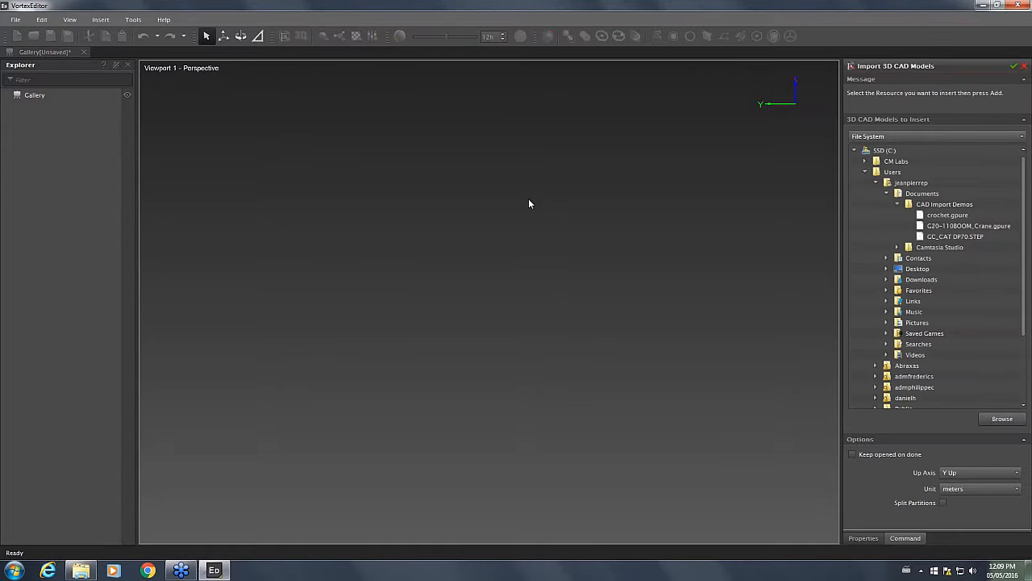
pyautogui.moveTo(967, 228)
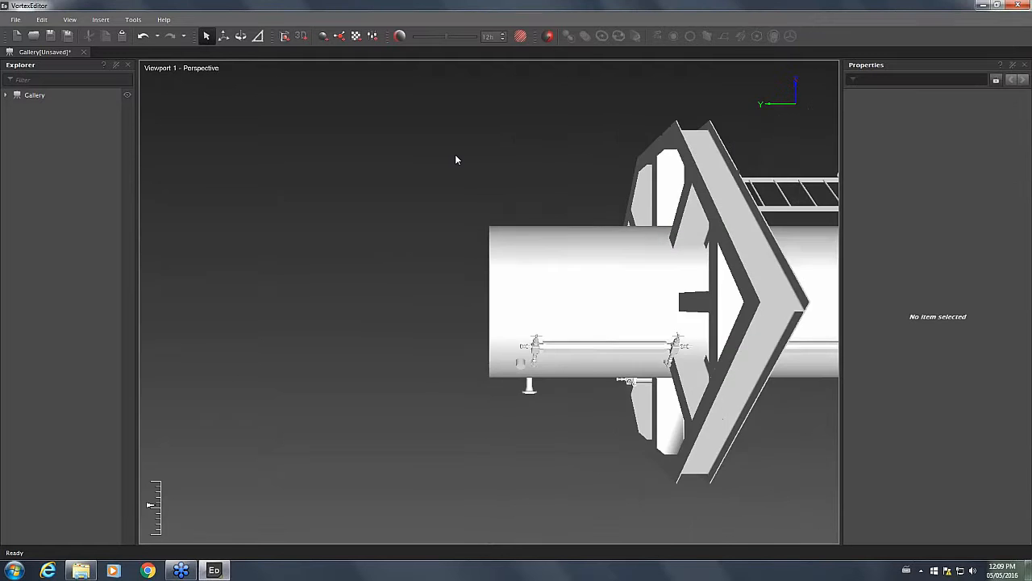
pyautogui.moveTo(456, 159); pyautogui.dragTo(680, 183)
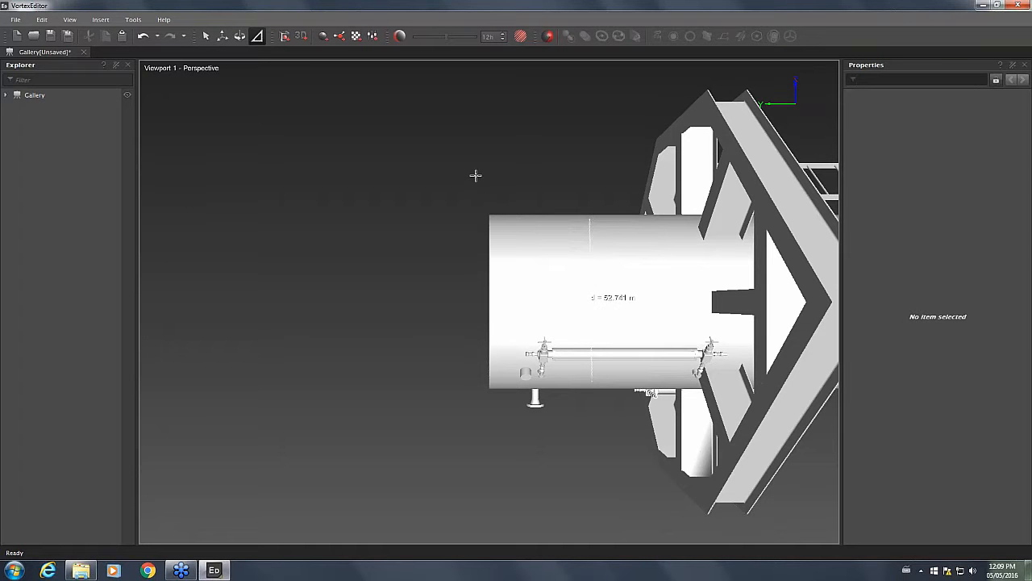
pyautogui.moveTo(207, 37)
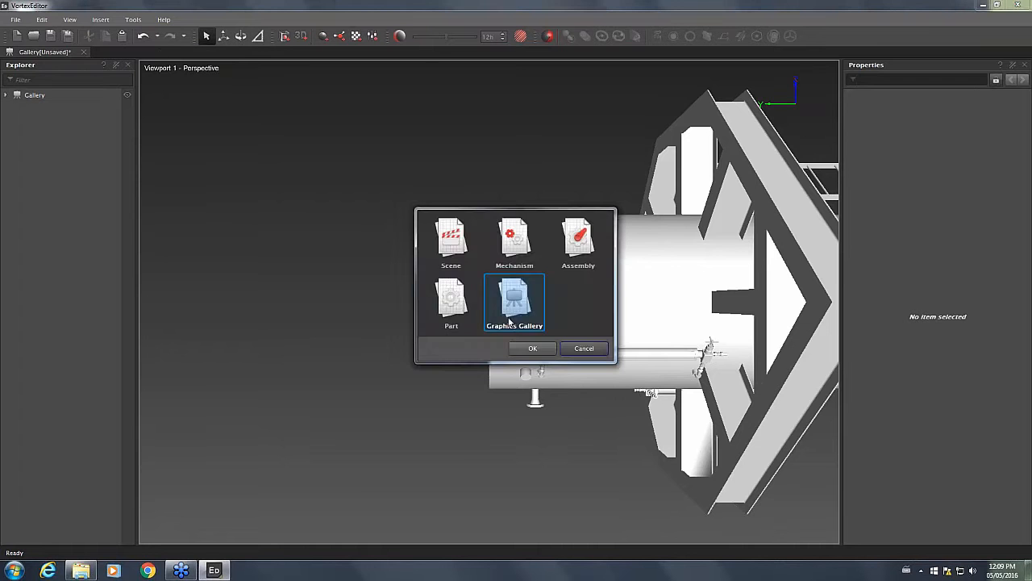
# Create the second Graphics Gallery and browse the CAD Import Demos folder for the crane file
pyautogui.click(533, 348)
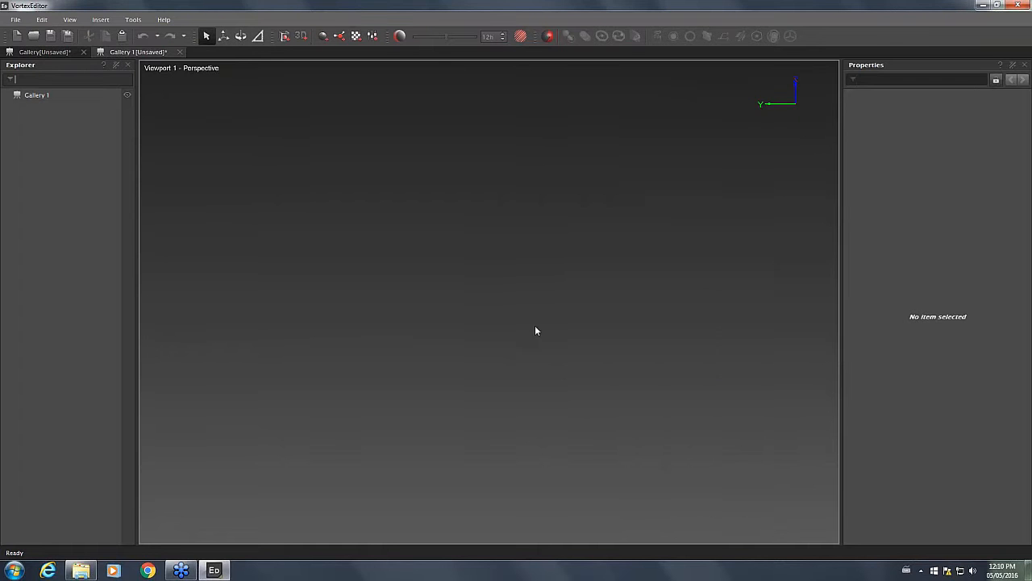
pyautogui.click(284, 35)
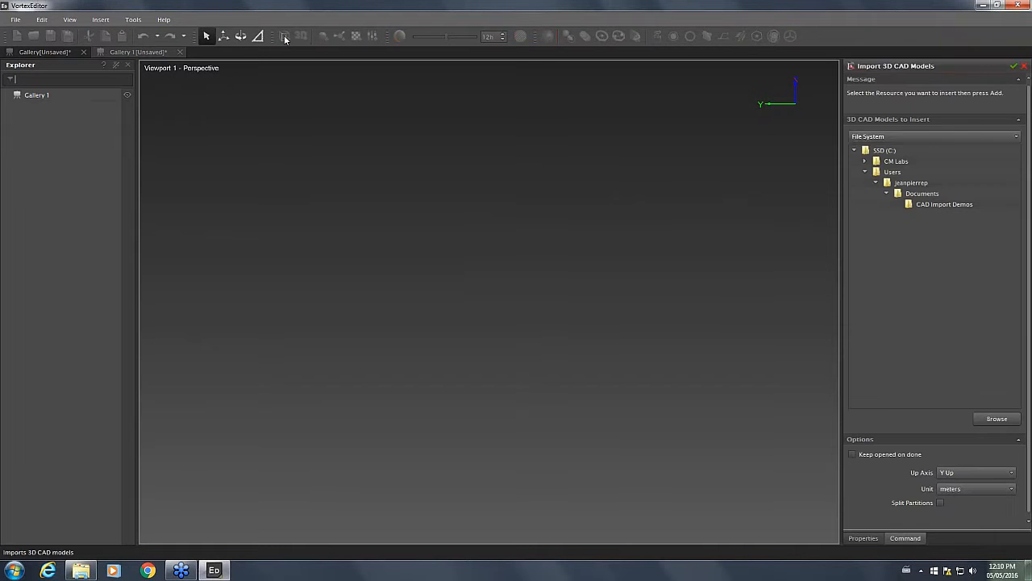
pyautogui.click(910, 204)
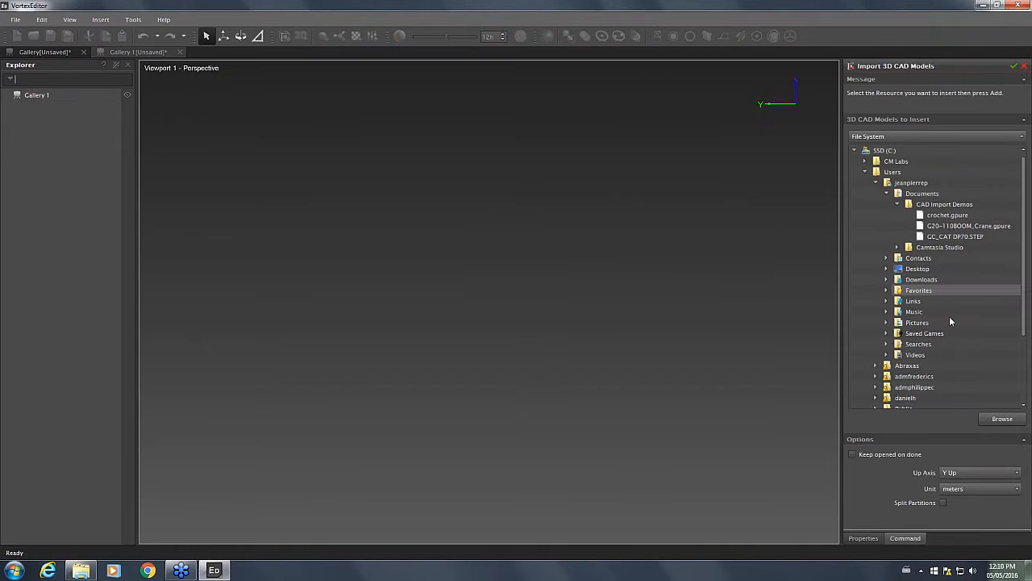
pyautogui.moveTo(966, 475)
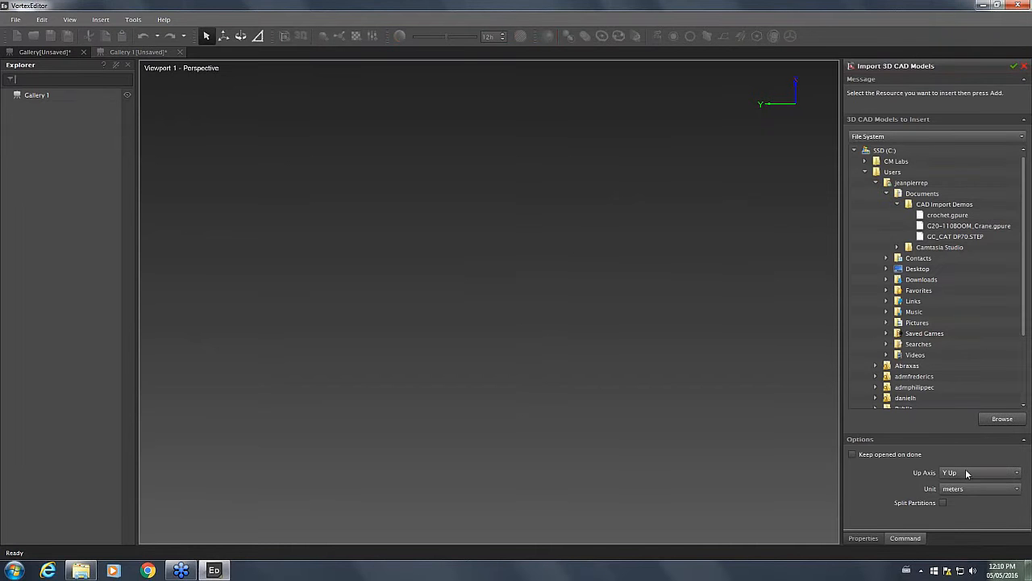
# Set the CAD import options to Z up axis and inches as the unit
pyautogui.click(1016, 473)
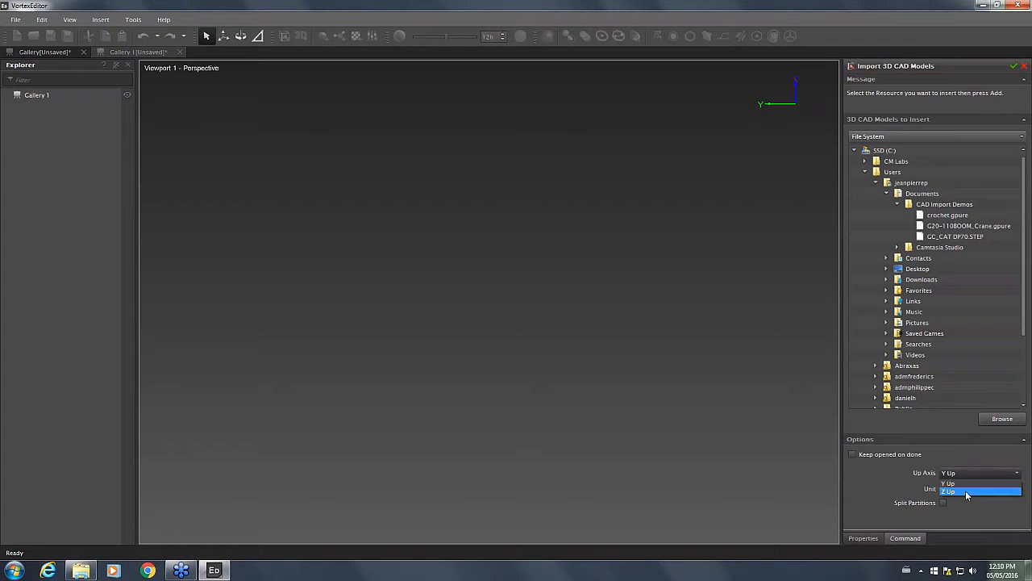
pyautogui.click(950, 491)
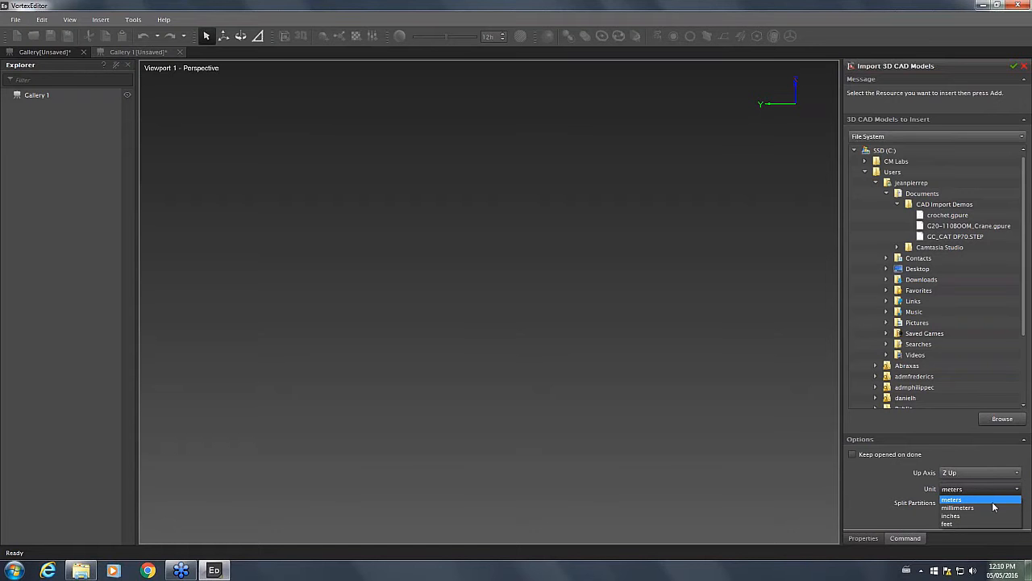
pyautogui.click(950, 516)
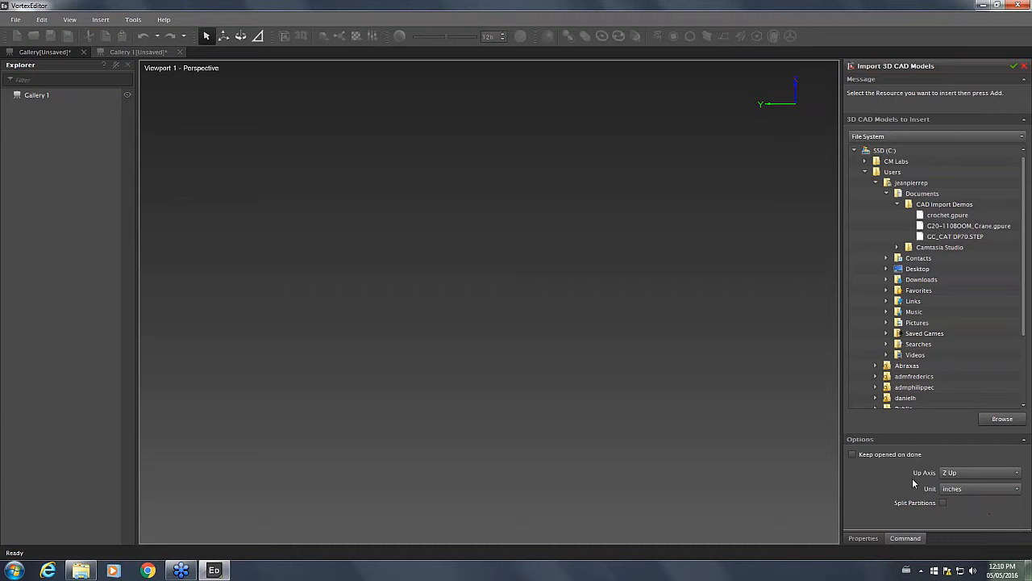
pyautogui.moveTo(900, 460)
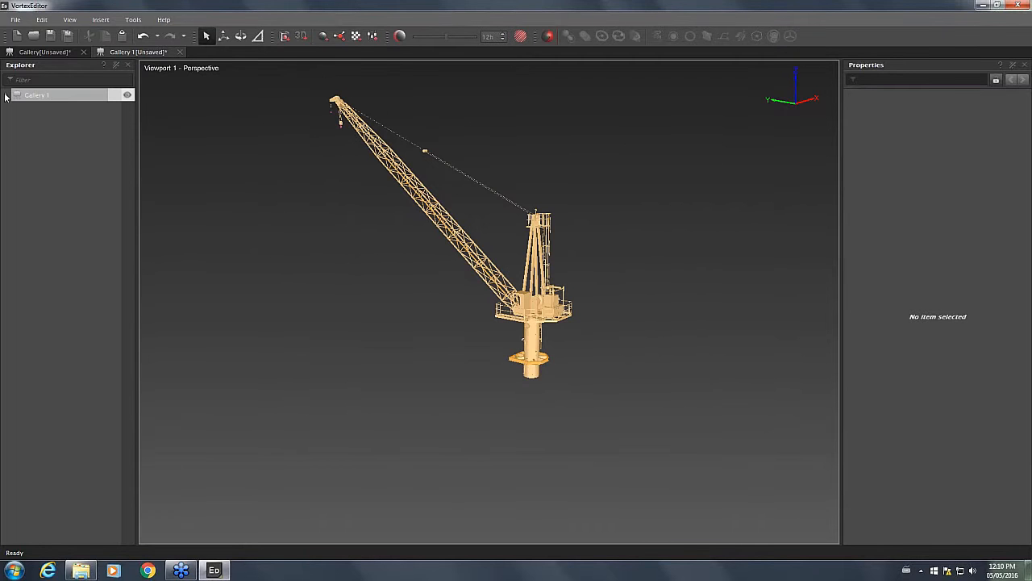
pyautogui.click(7, 94)
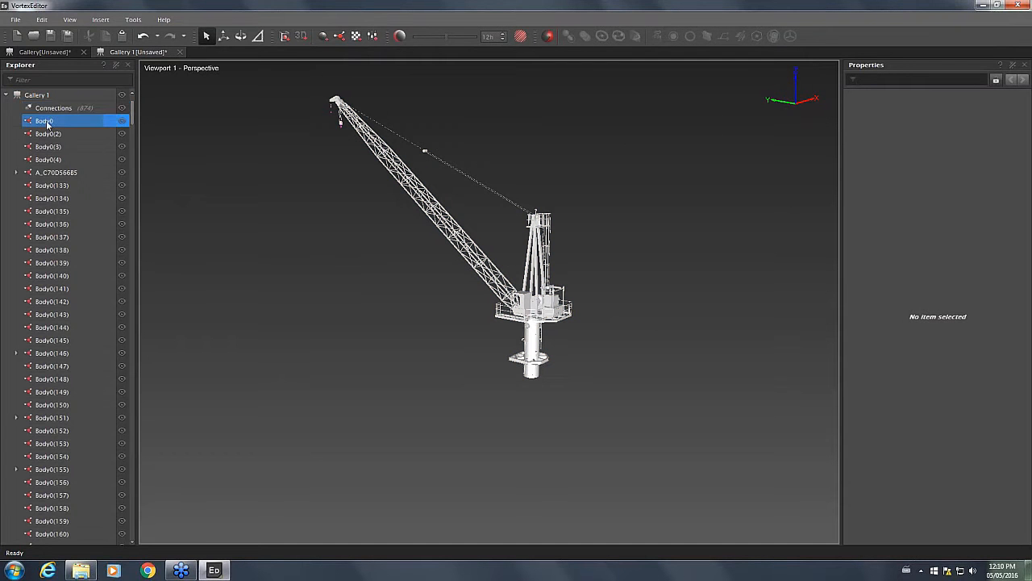
pyautogui.scroll(-3)
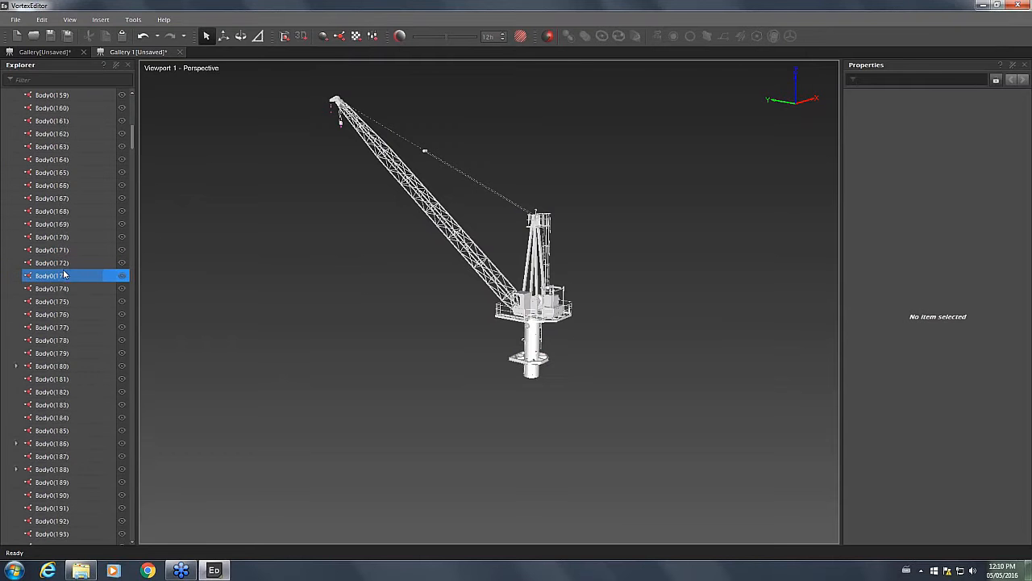
pyautogui.scroll(-3)
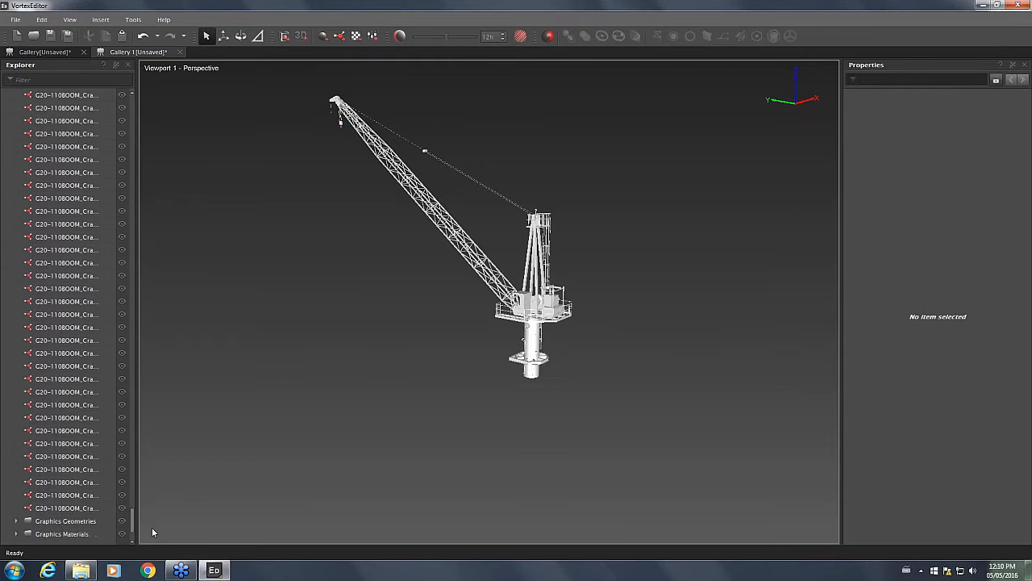
pyautogui.click(65, 520)
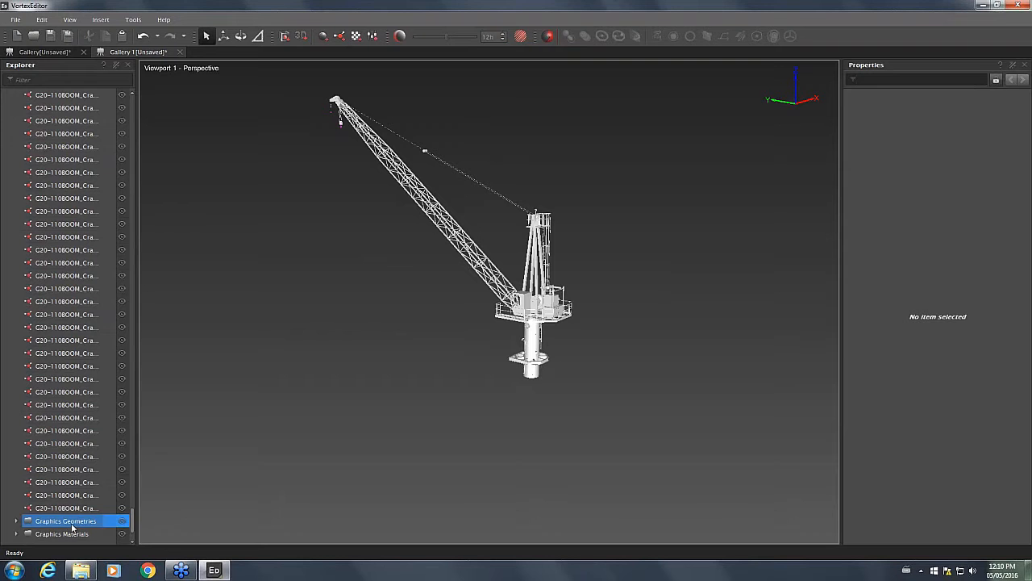
pyautogui.click(62, 533)
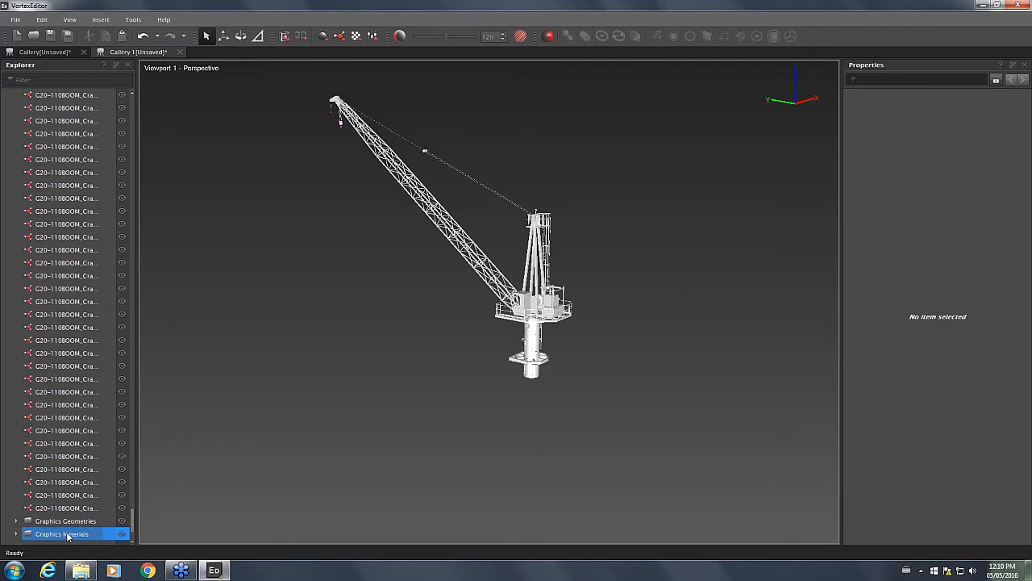
pyautogui.moveTo(36, 541)
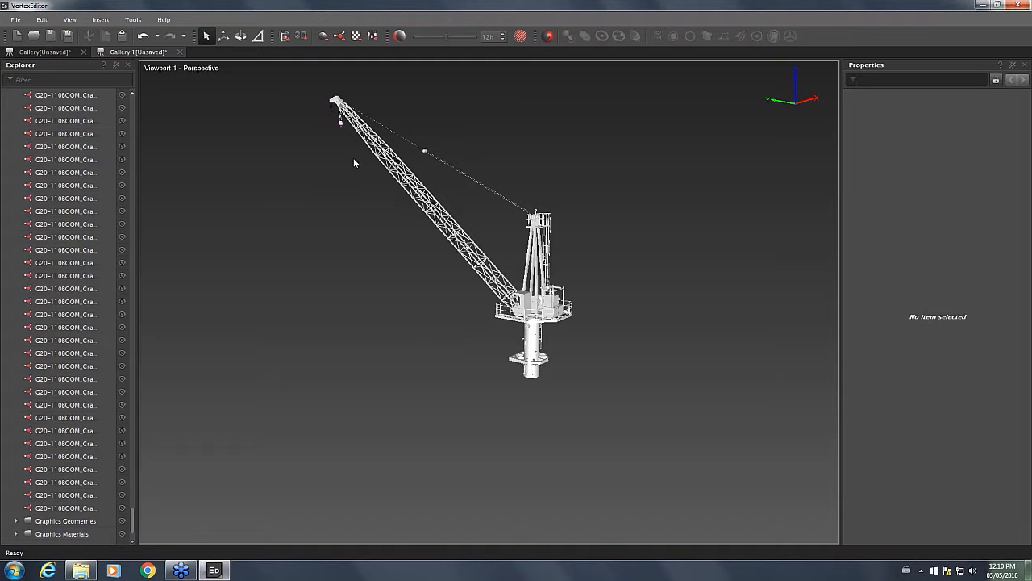
pyautogui.moveTo(388, 418)
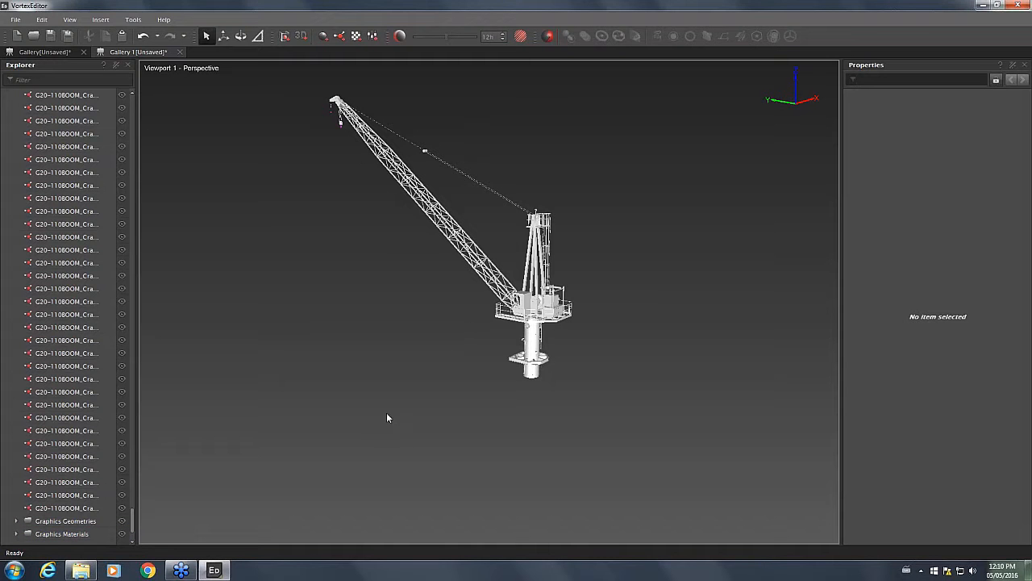
pyautogui.moveTo(289, 427)
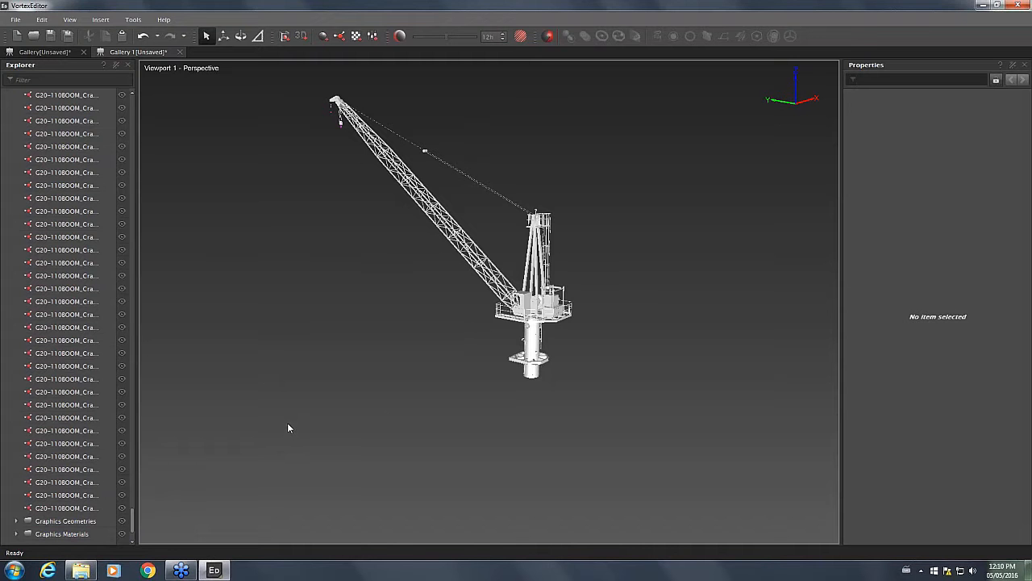
pyautogui.moveTo(359, 366)
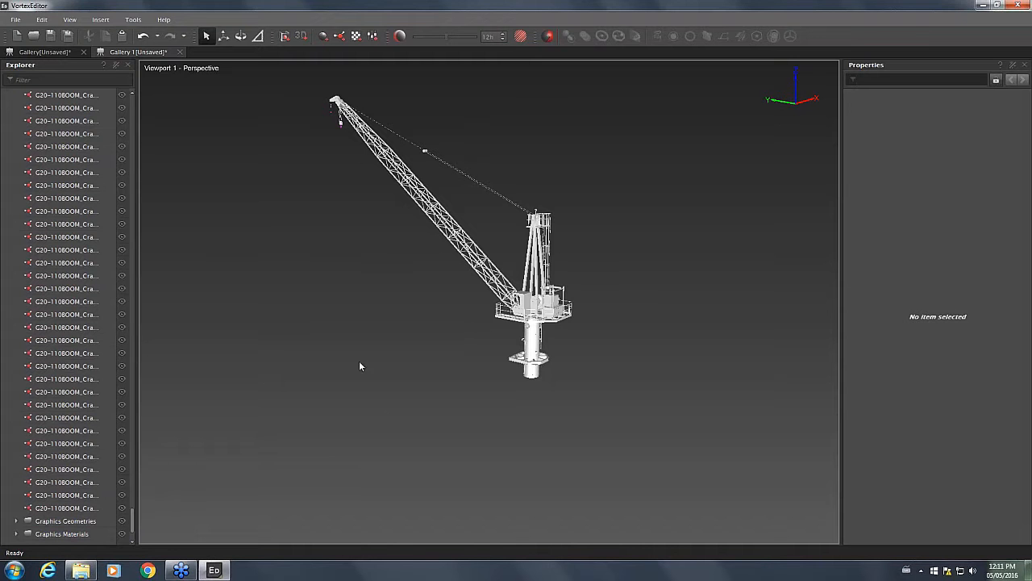
pyautogui.moveTo(361, 366); pyautogui.dragTo(591, 386)
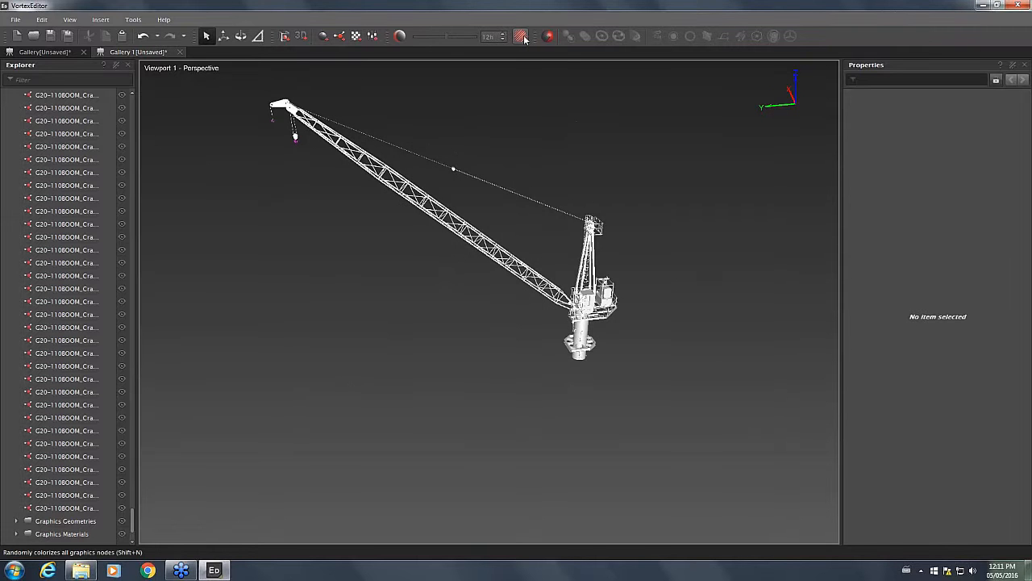
pyautogui.moveTo(523, 36)
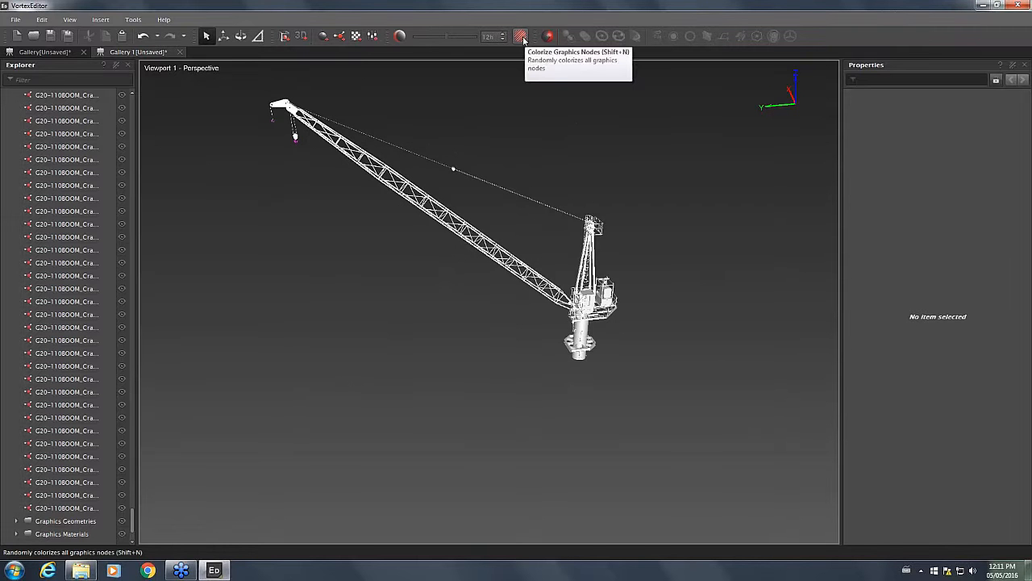
# Randomly colorize all crane graphics nodes and inspect the boom lattice from several angles
pyautogui.click(522, 36)
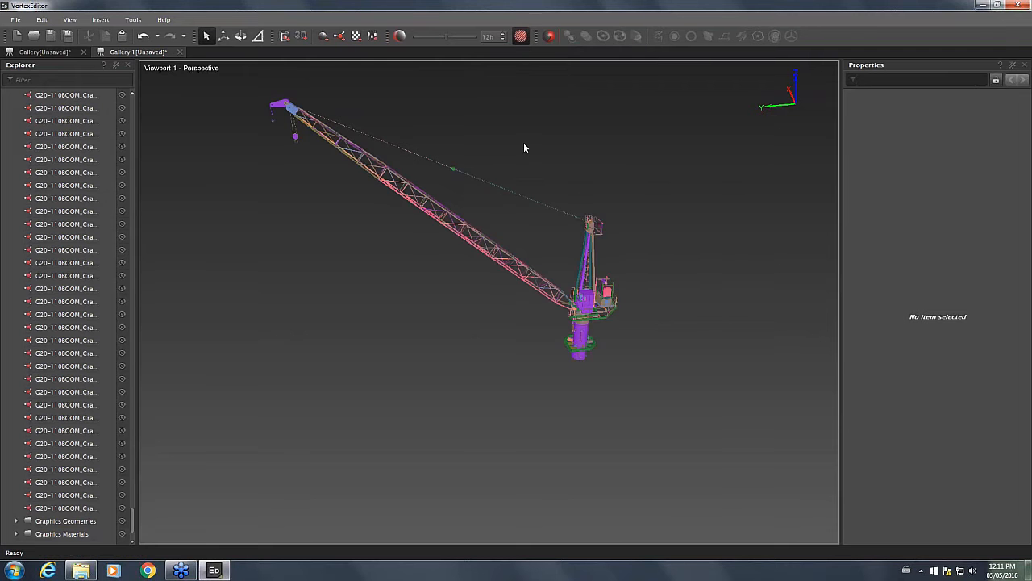
pyautogui.moveTo(406, 226)
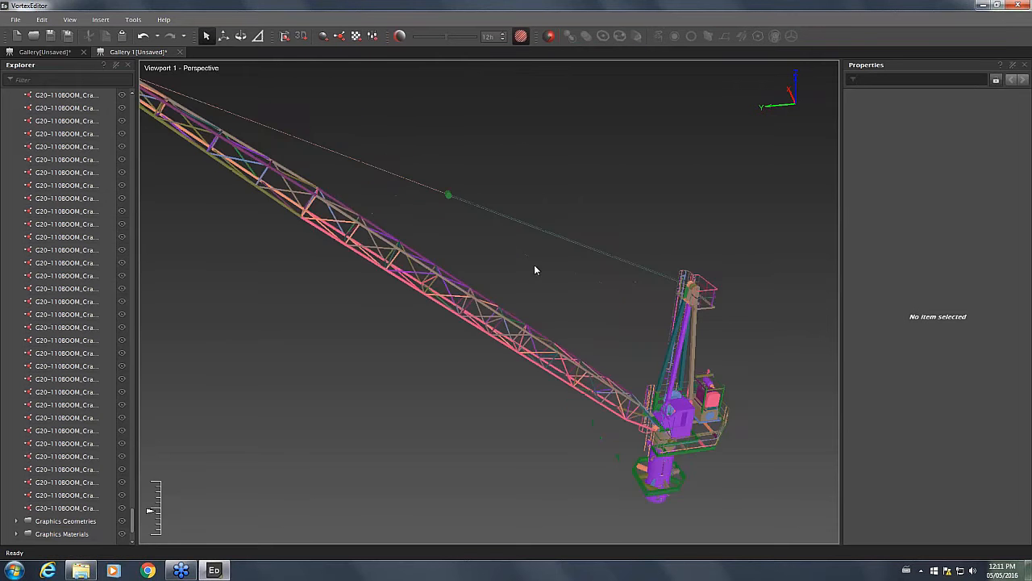
pyautogui.moveTo(534, 271); pyautogui.dragTo(682, 364)
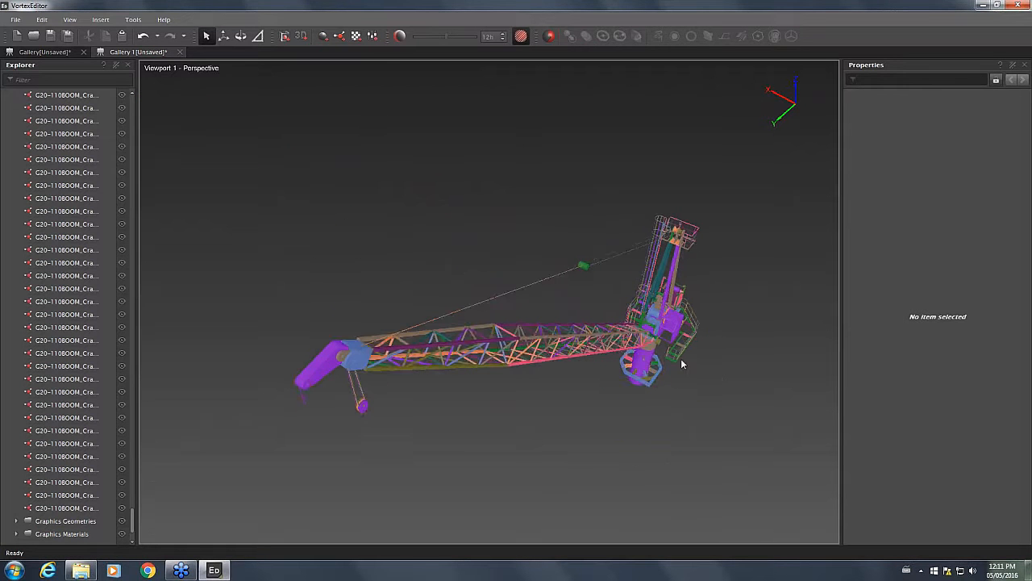
pyautogui.moveTo(682, 363); pyautogui.dragTo(581, 326)
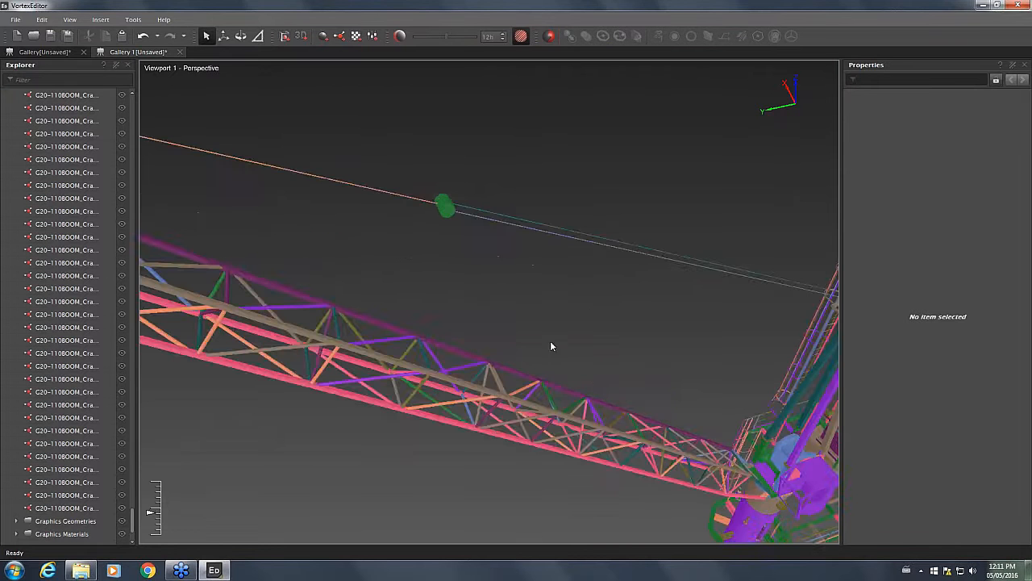
pyautogui.moveTo(552, 347); pyautogui.dragTo(522, 214)
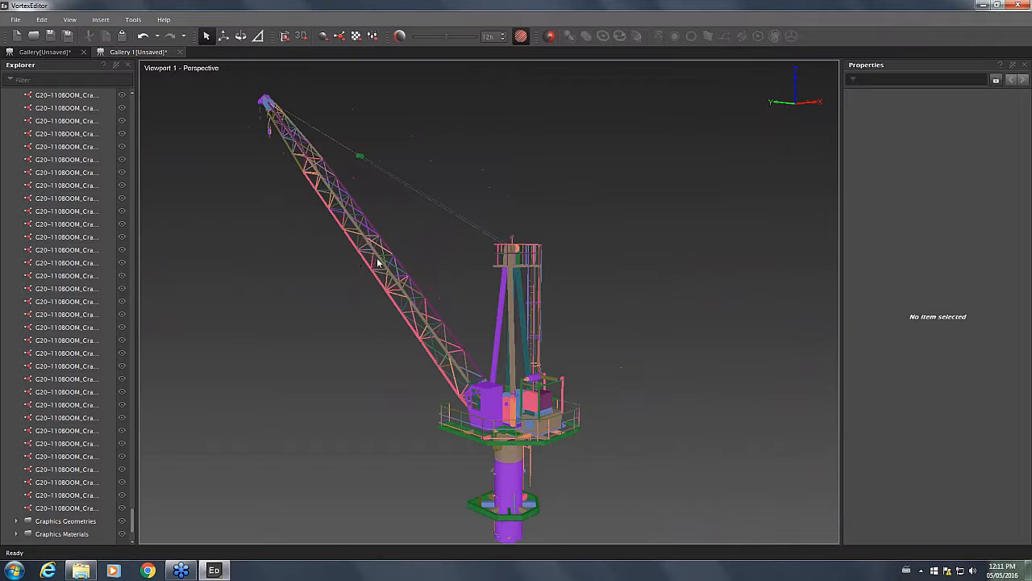
pyautogui.moveTo(595, 335)
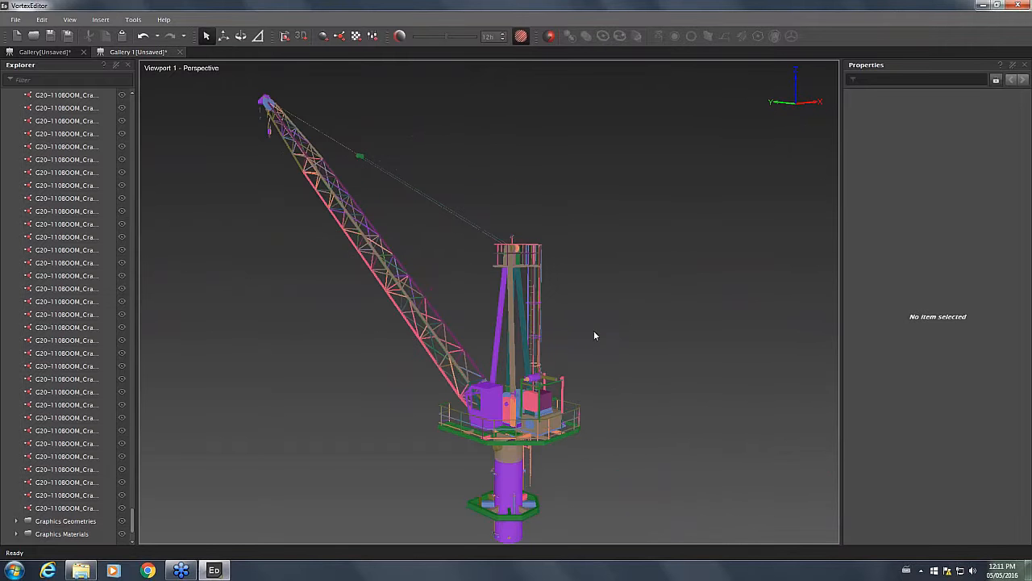
pyautogui.moveTo(595, 335); pyautogui.dragTo(255, 333)
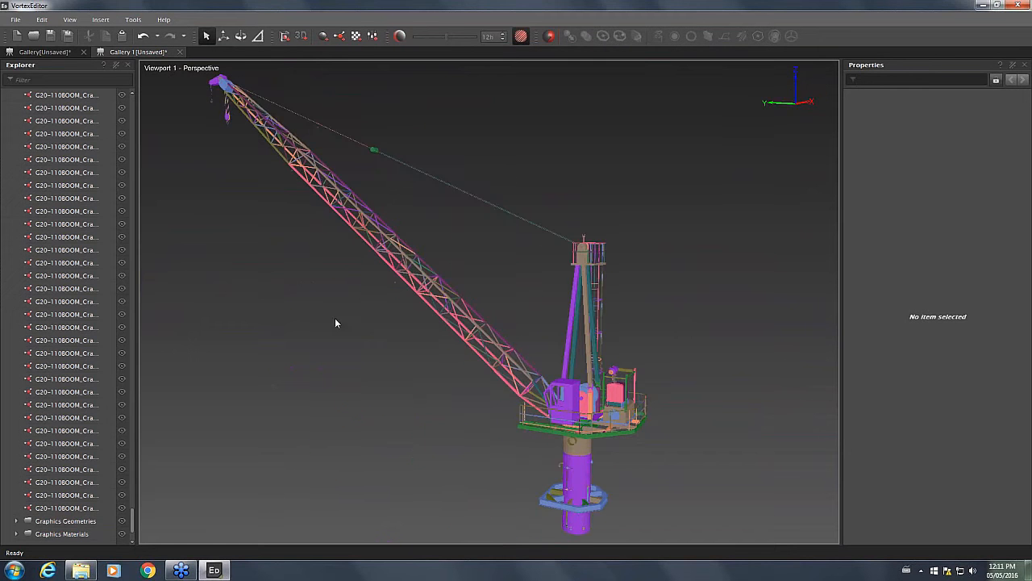
pyautogui.moveTo(340, 300)
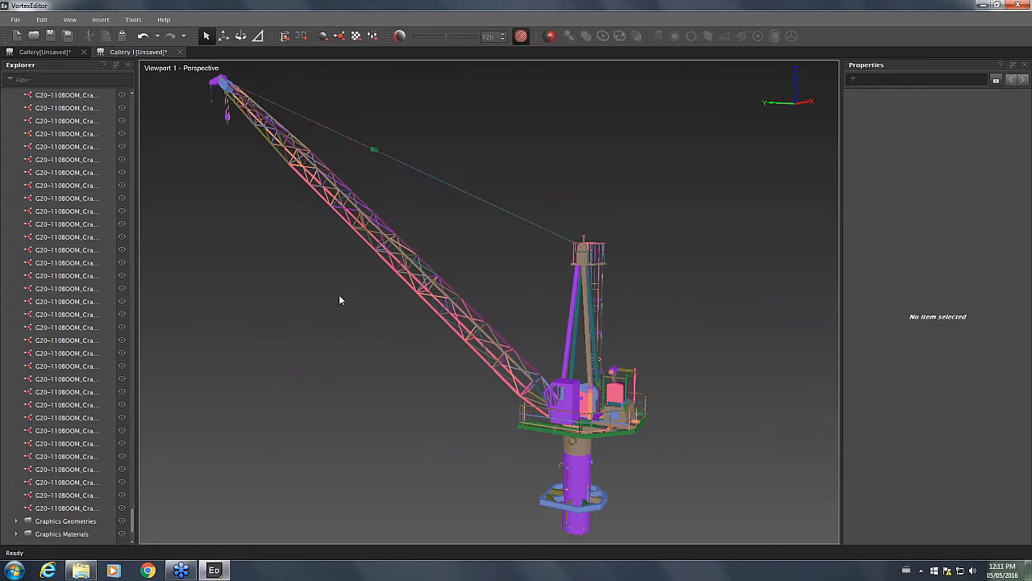
pyautogui.moveTo(349, 312)
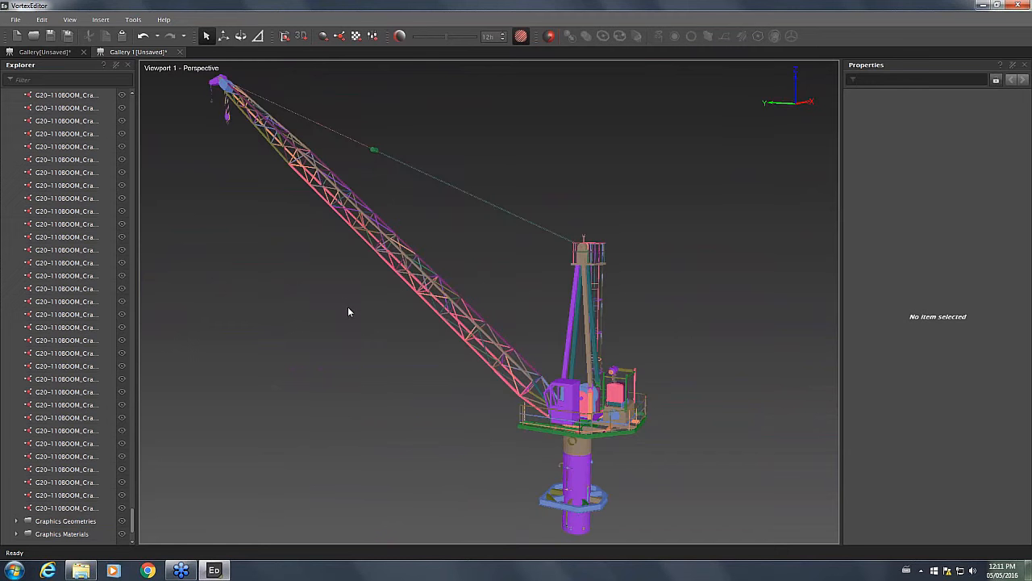
pyautogui.moveTo(383, 344)
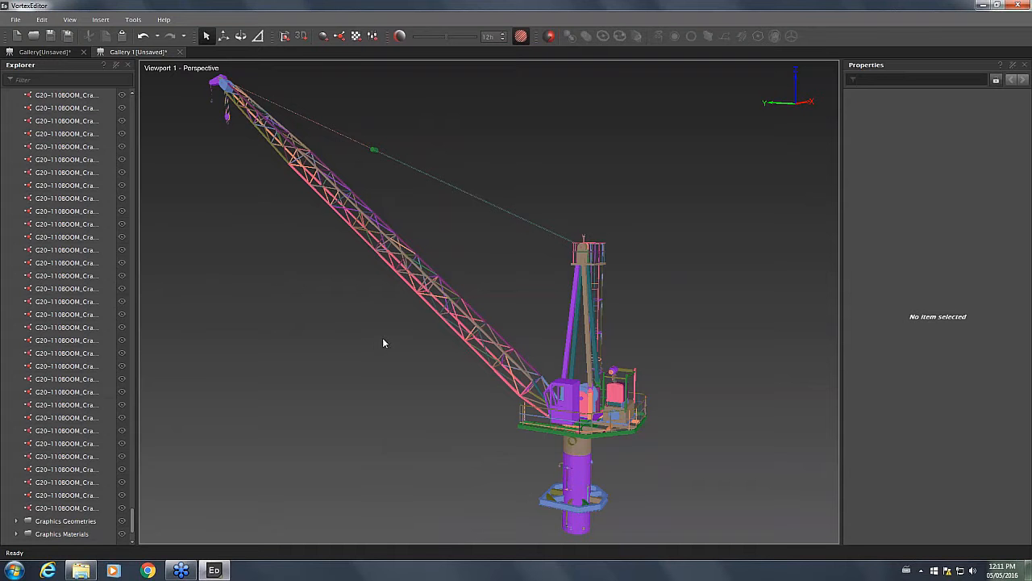
# Switch to PowerPoint showing the Workflow Steps slide with the Optimise steps
pyautogui.click(281, 568)
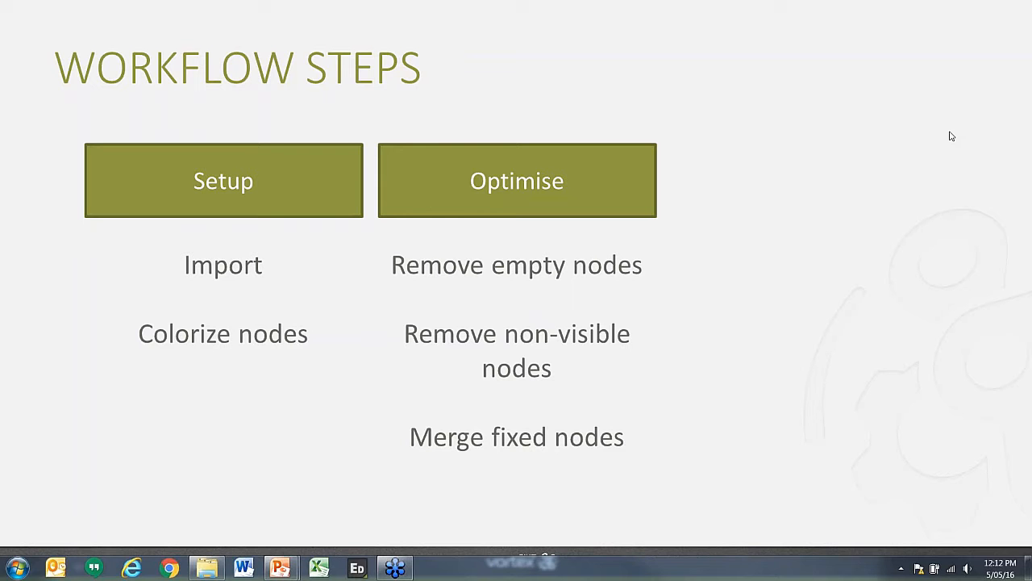
pyautogui.moveTo(525, 304)
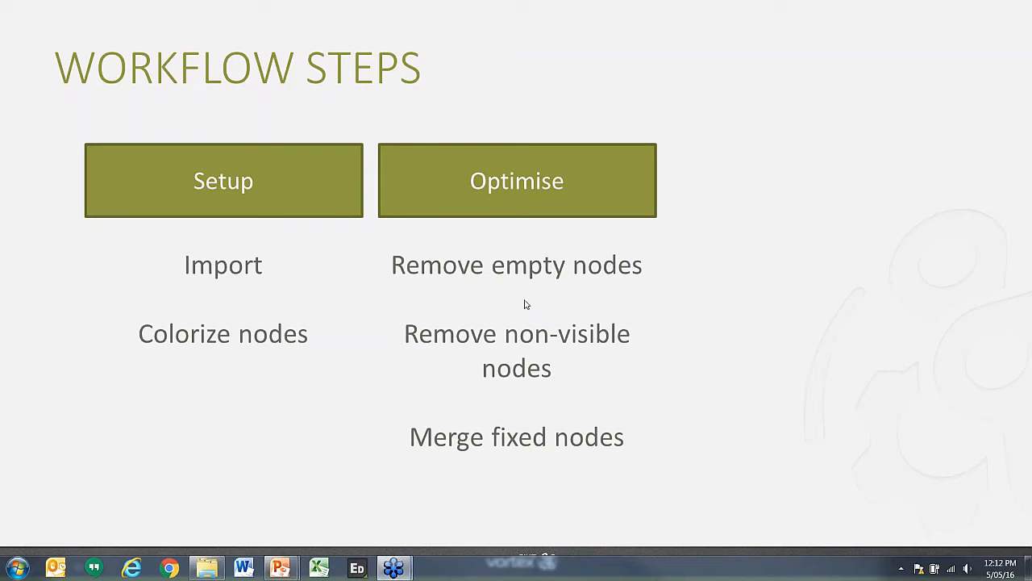
pyautogui.moveTo(524, 313)
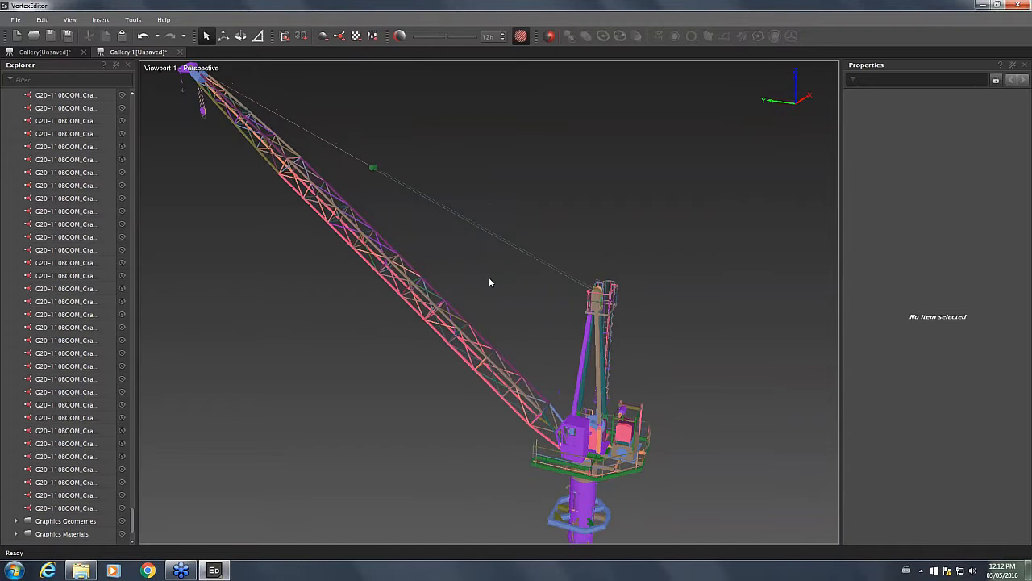
# Delete the red hoist cable lines at the boom tip and clear the selection
pyautogui.moveTo(488, 282); pyautogui.dragTo(565, 309)
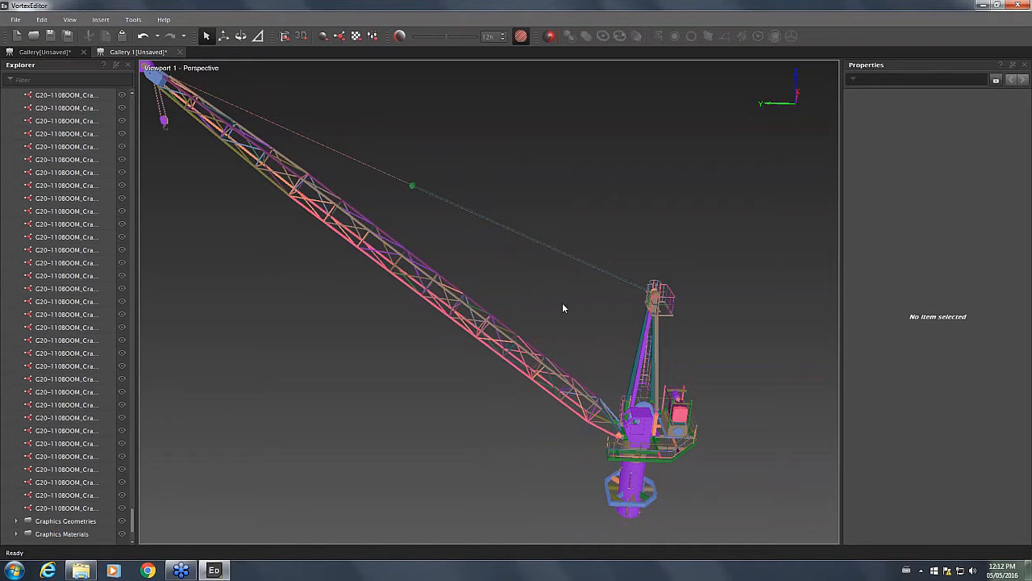
pyautogui.moveTo(463, 405)
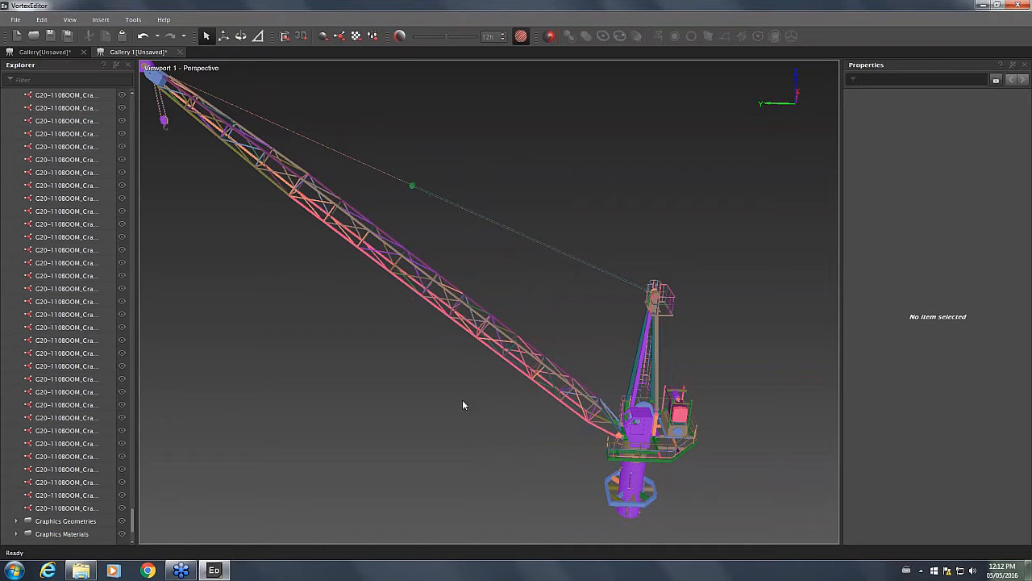
pyautogui.moveTo(680, 215)
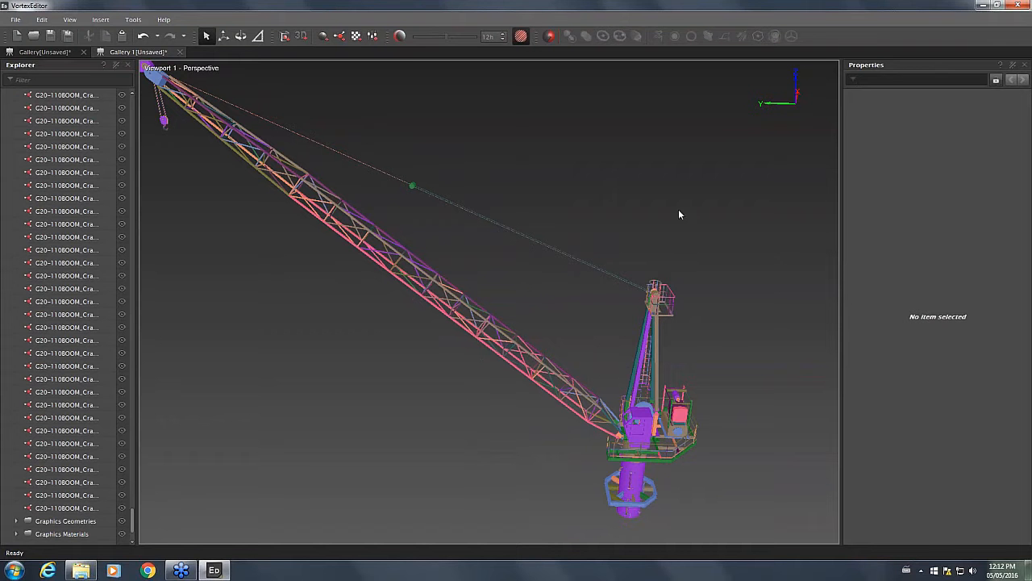
pyautogui.moveTo(519, 183)
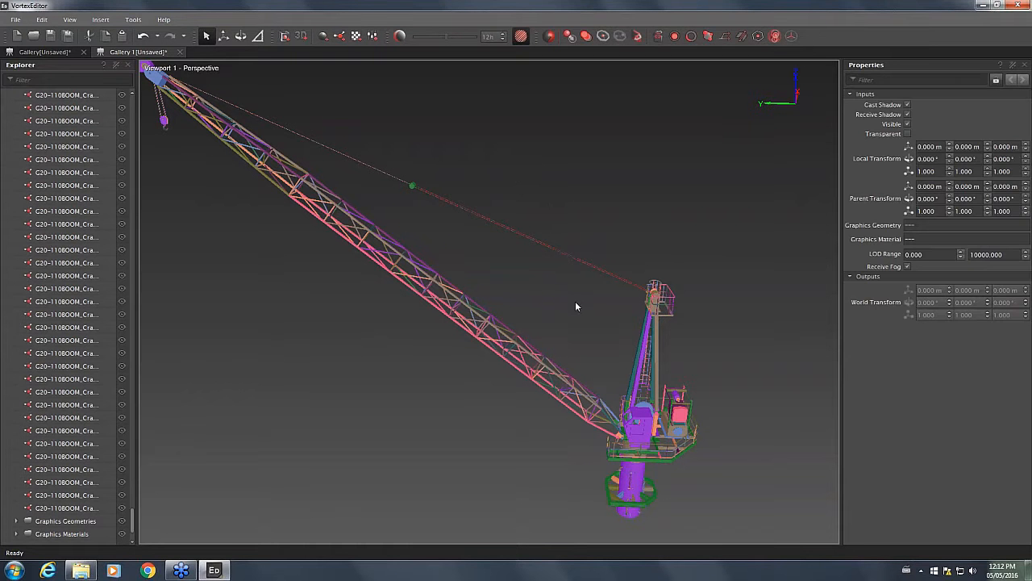
pyautogui.moveTo(583, 310)
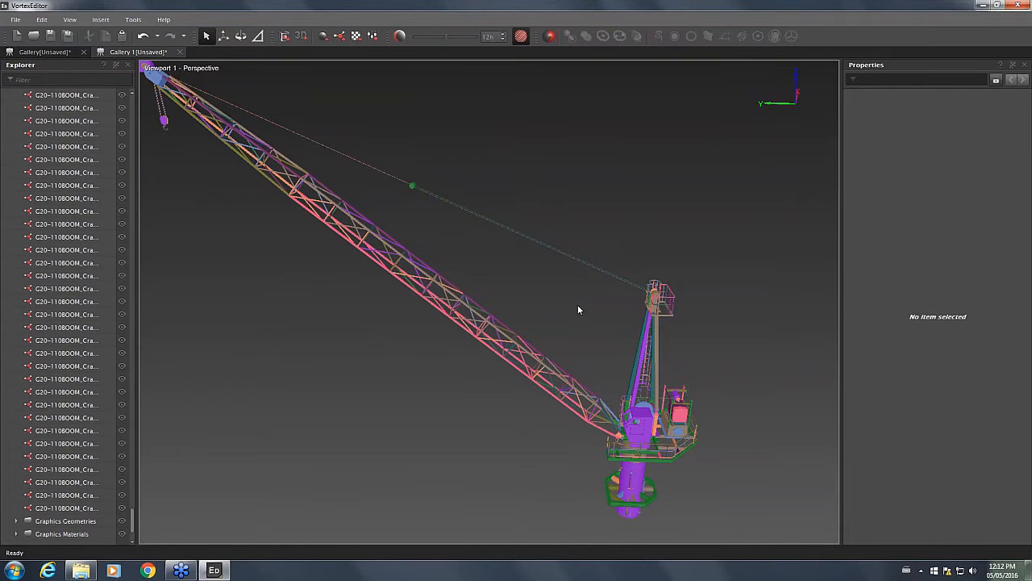
pyautogui.moveTo(553, 293)
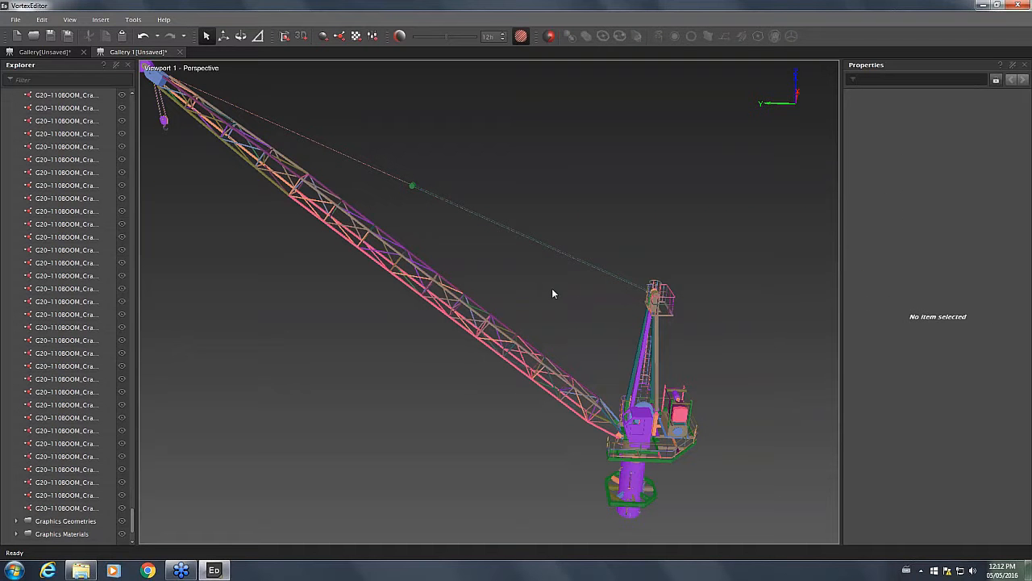
pyautogui.moveTo(540, 258)
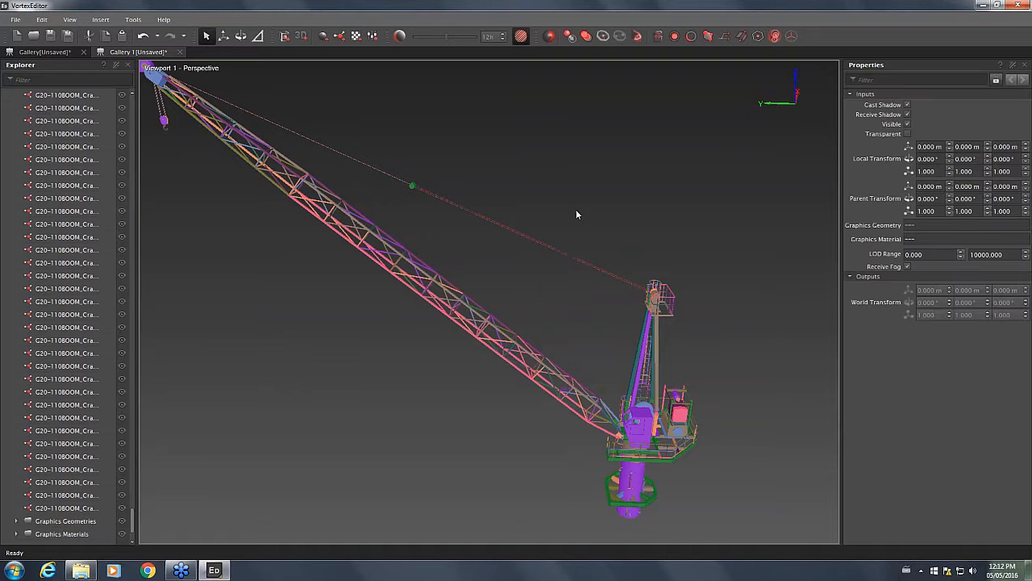
pyautogui.click(567, 270)
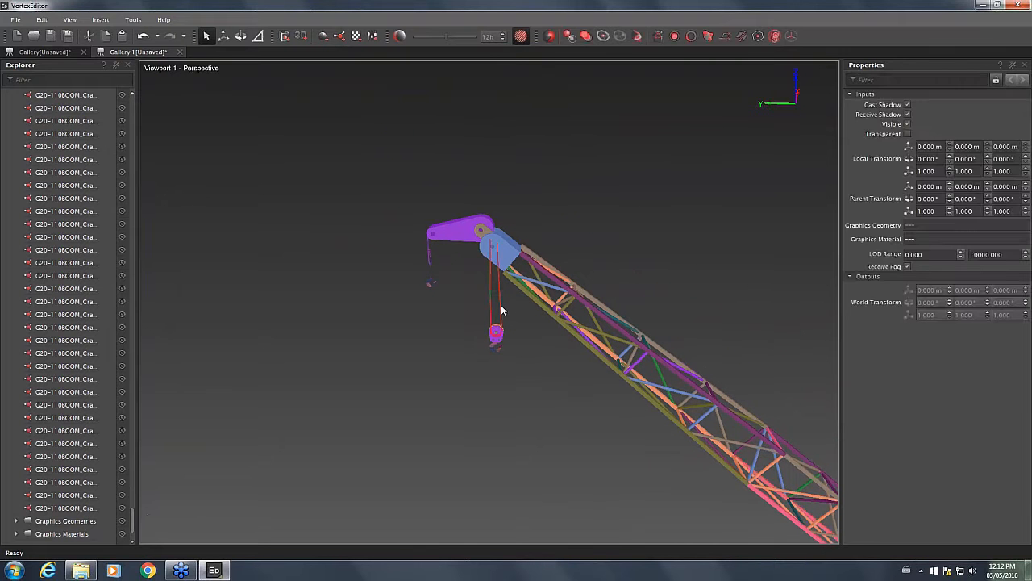
pyautogui.click(443, 265)
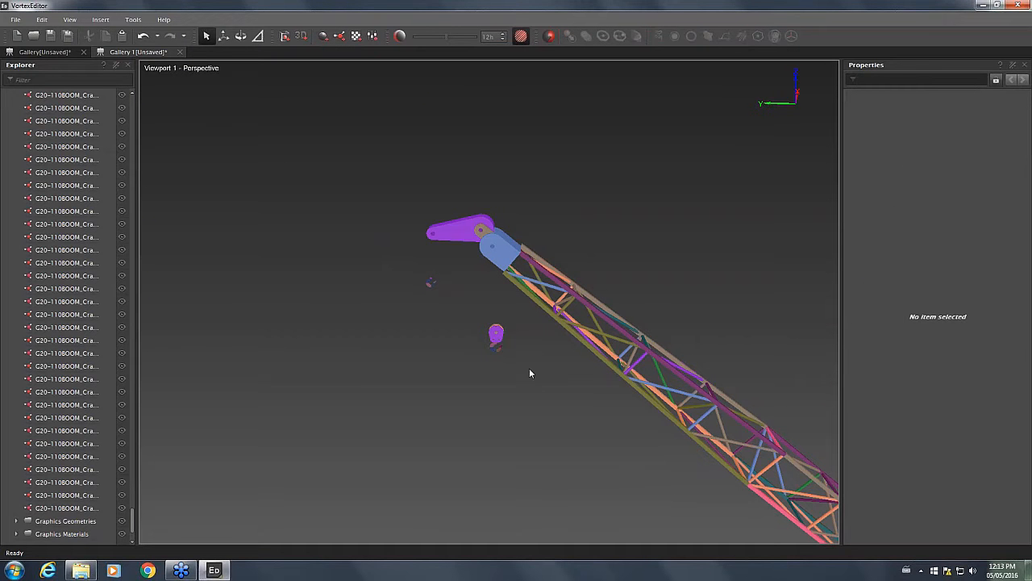
pyautogui.moveTo(611, 454)
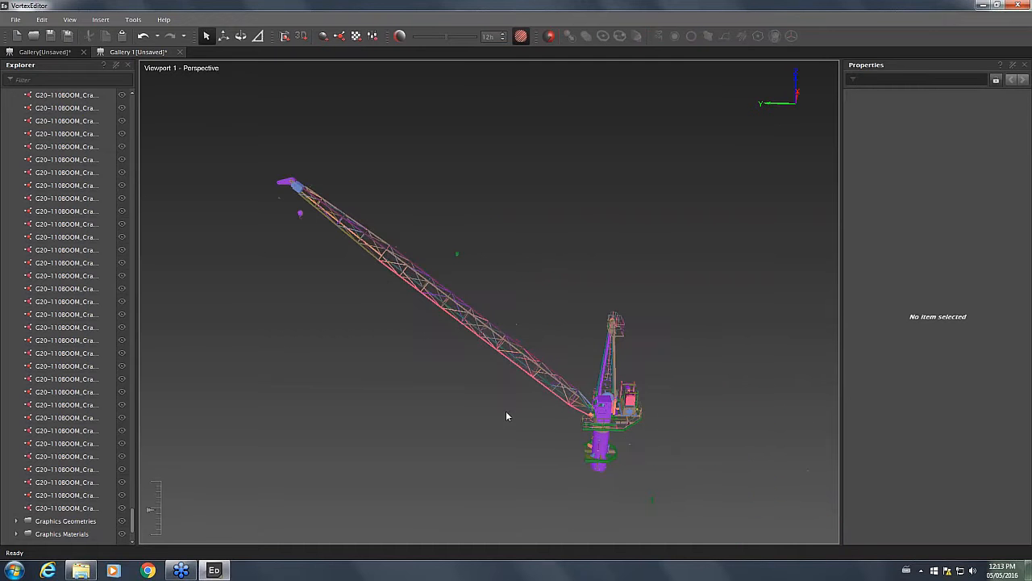
pyautogui.moveTo(508, 416); pyautogui.dragTo(650, 433)
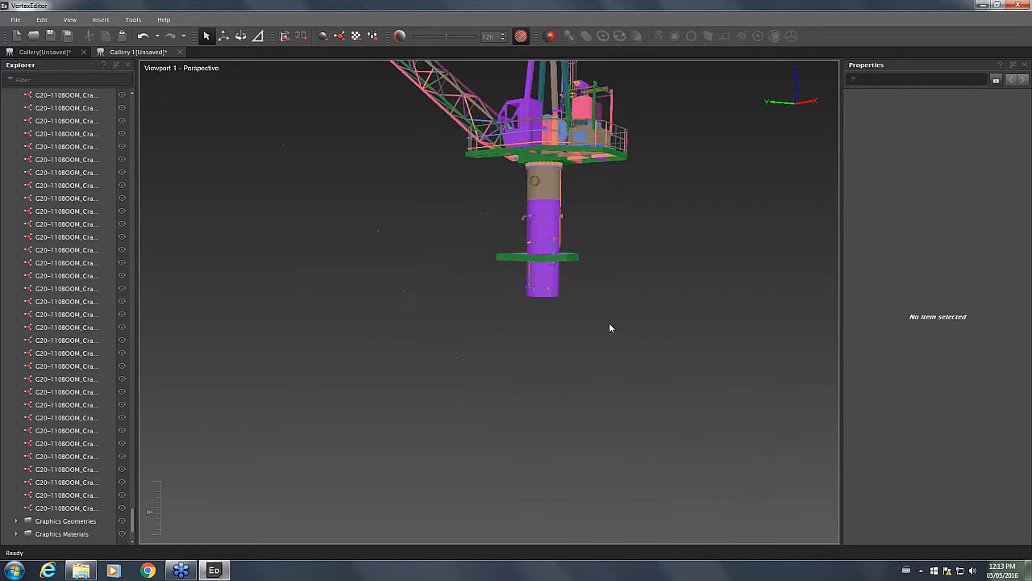
pyautogui.moveTo(610, 328); pyautogui.dragTo(689, 293)
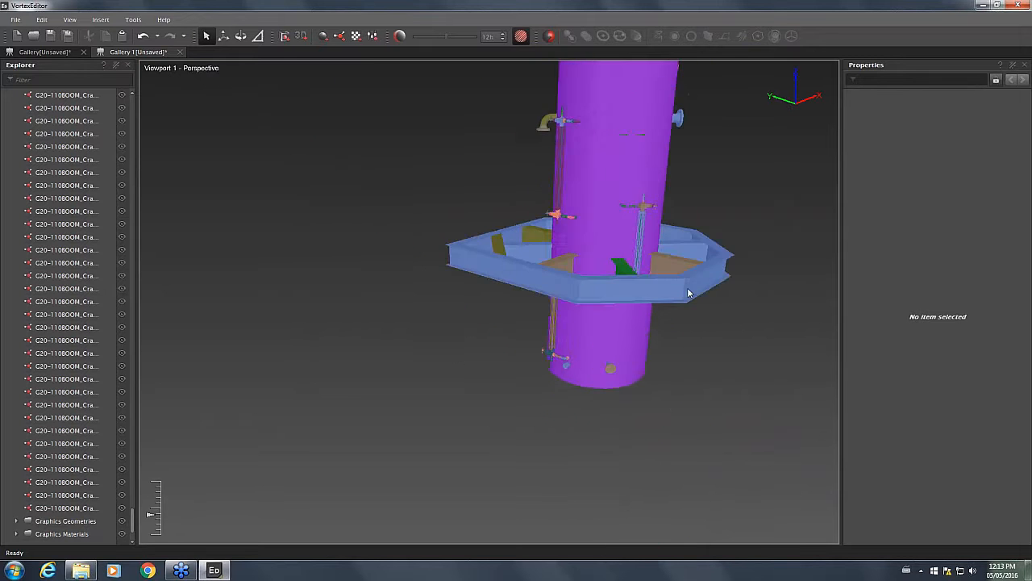
pyautogui.moveTo(689, 293); pyautogui.dragTo(738, 317)
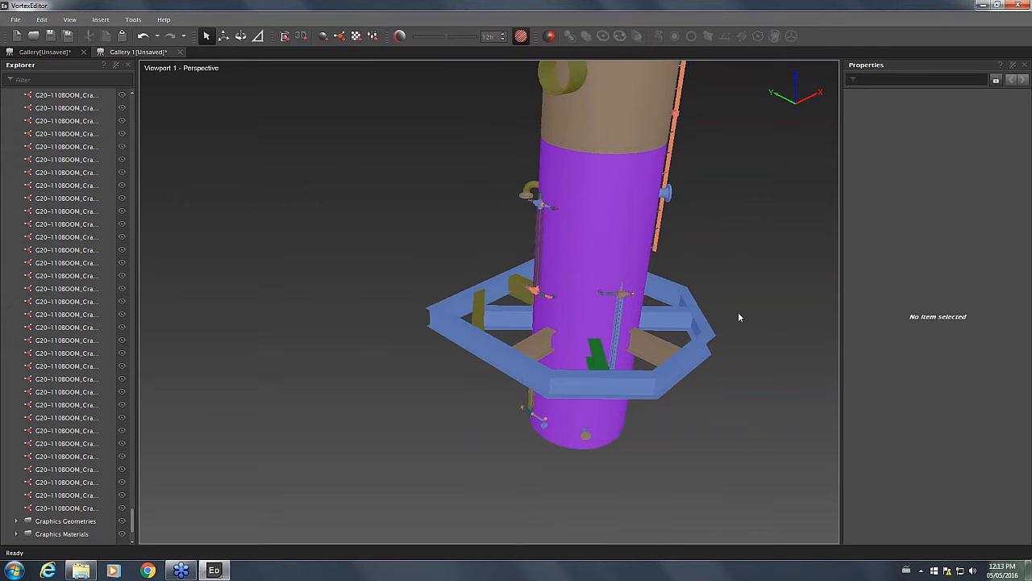
pyautogui.moveTo(738, 317); pyautogui.dragTo(644, 299)
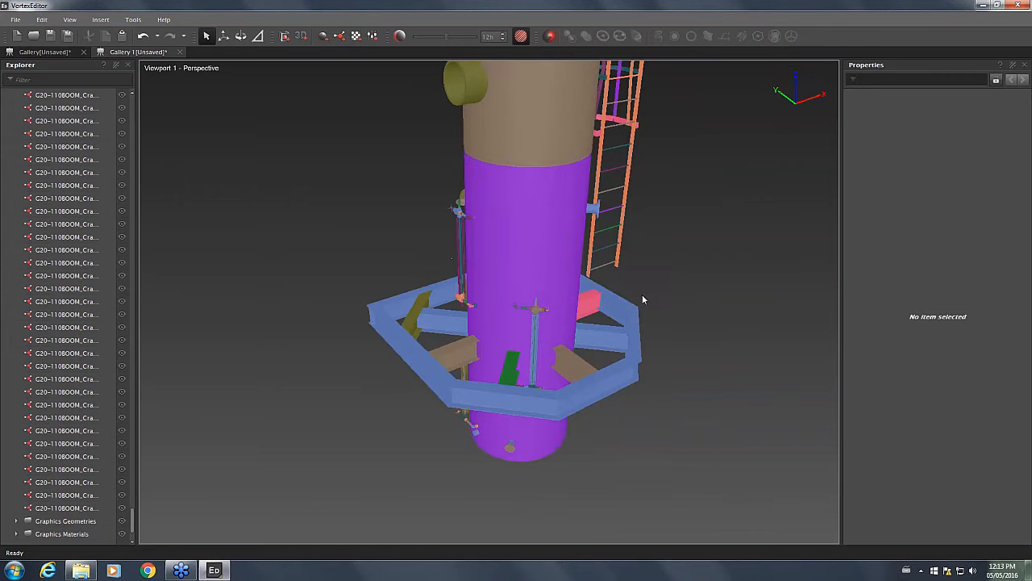
pyautogui.moveTo(669, 333)
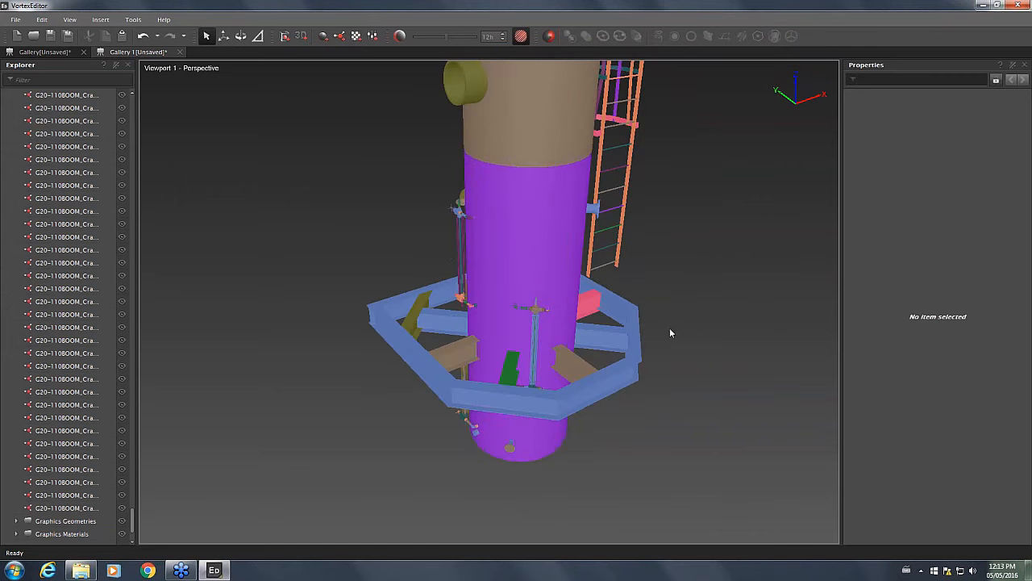
pyautogui.moveTo(669, 333); pyautogui.dragTo(508, 303)
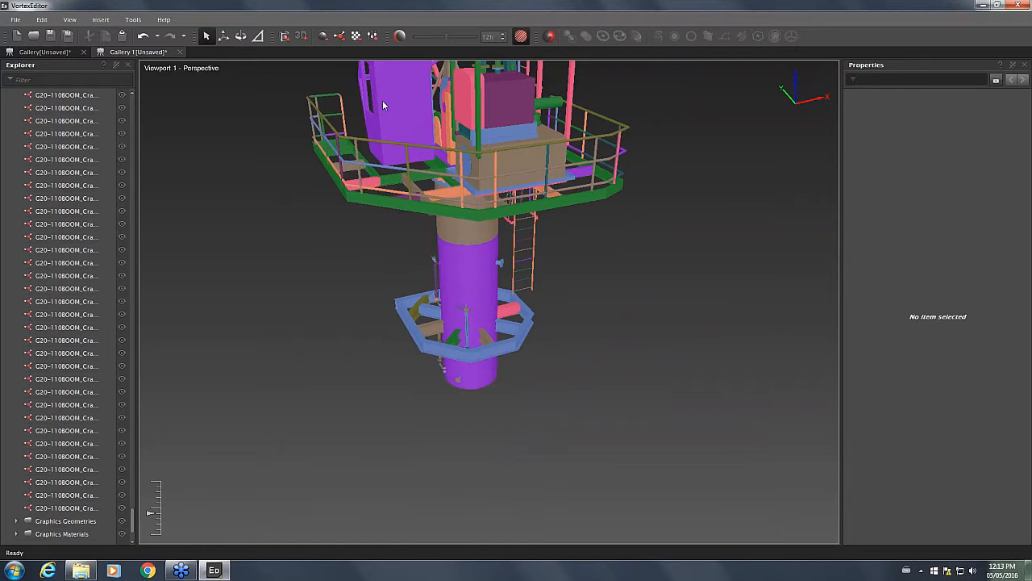
pyautogui.moveTo(383, 105); pyautogui.dragTo(425, 246)
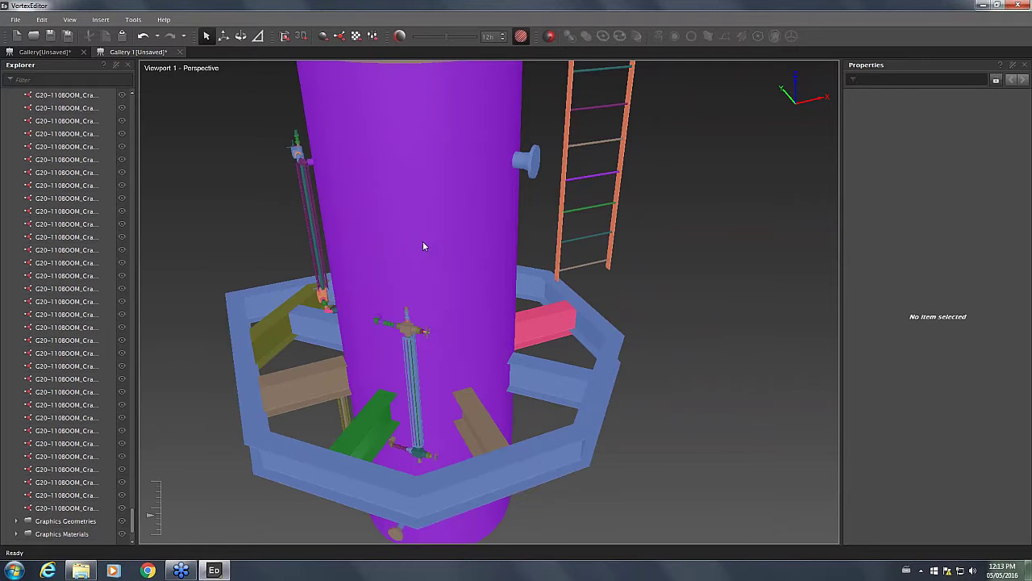
pyautogui.moveTo(425, 246); pyautogui.dragTo(665, 273)
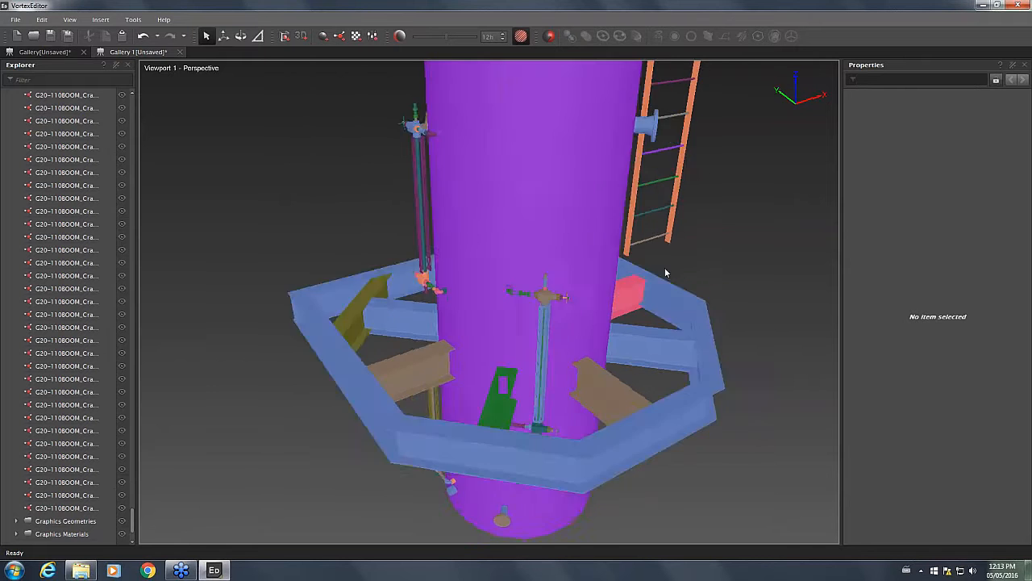
pyautogui.moveTo(666, 273); pyautogui.dragTo(476, 149)
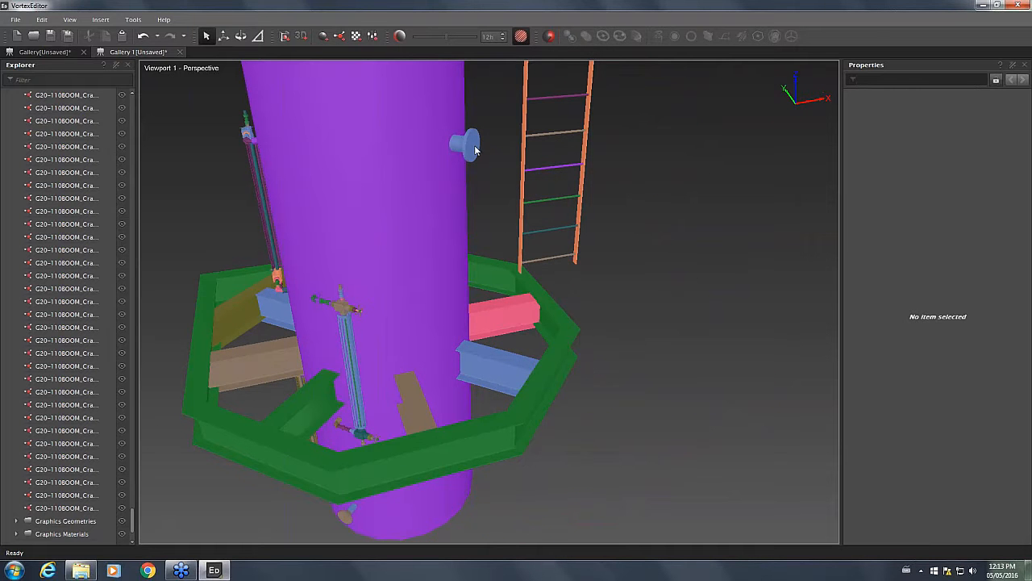
pyautogui.click(468, 146)
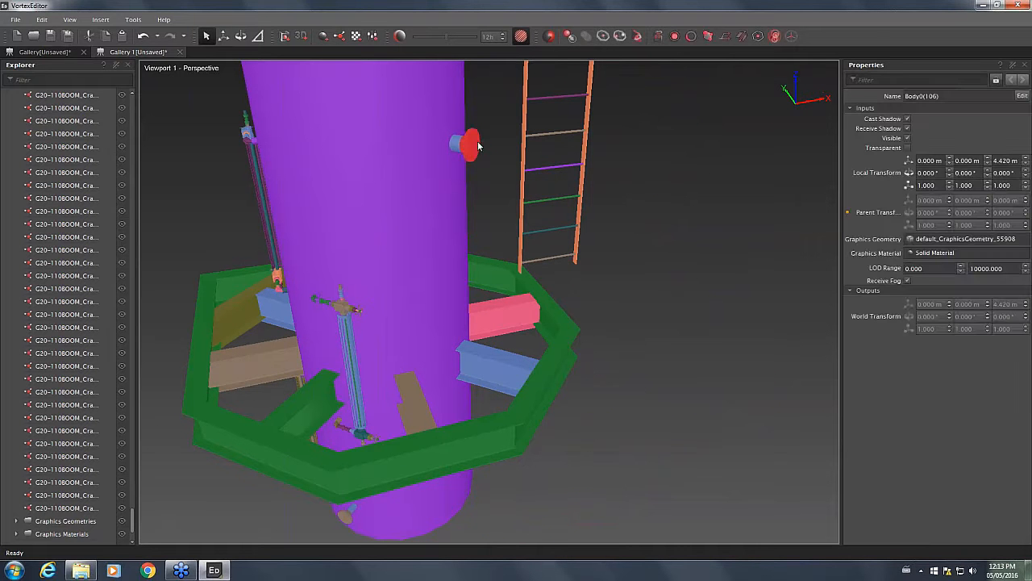
pyautogui.click(464, 145)
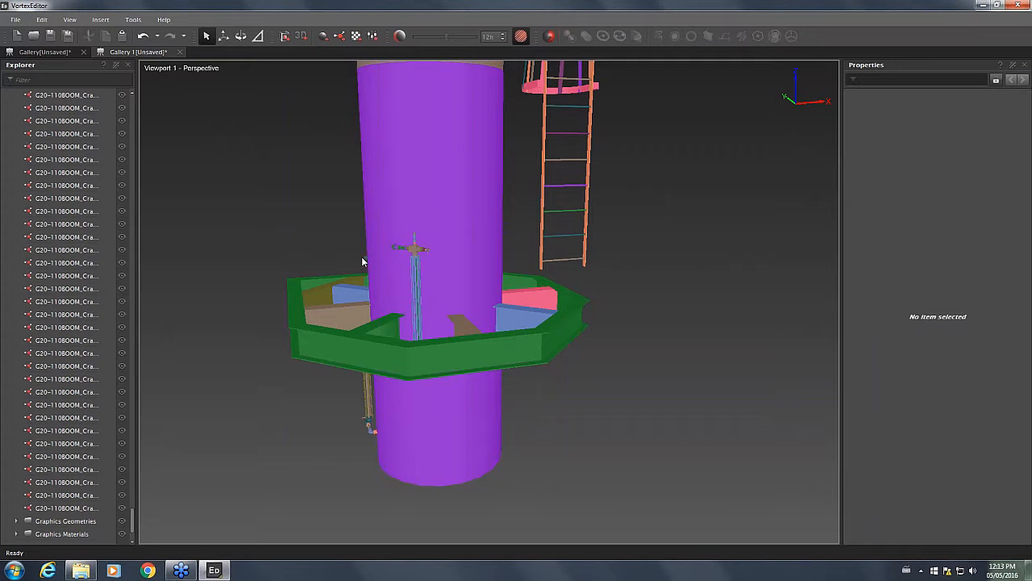
pyautogui.moveTo(321, 234)
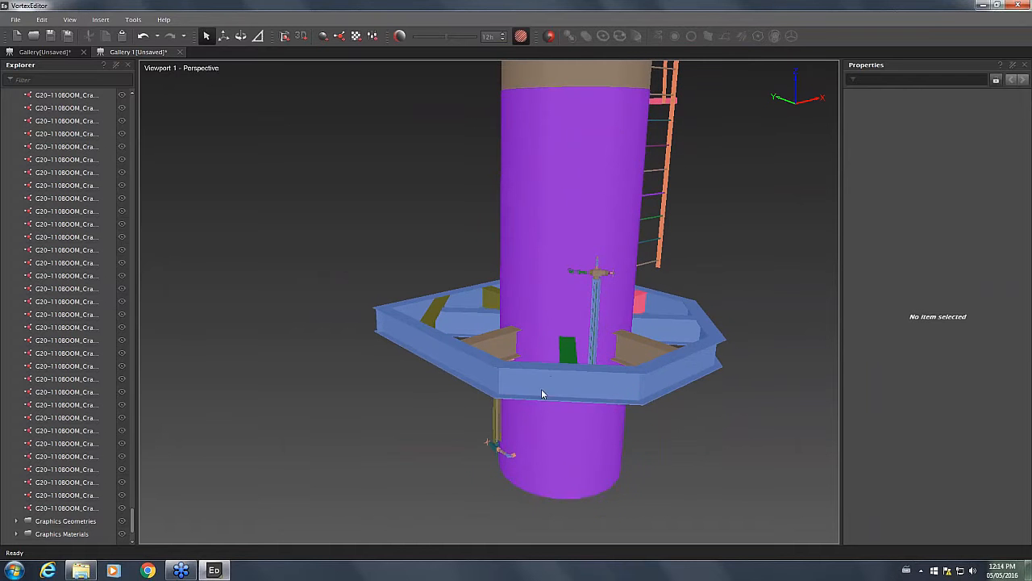
pyautogui.moveTo(681, 355)
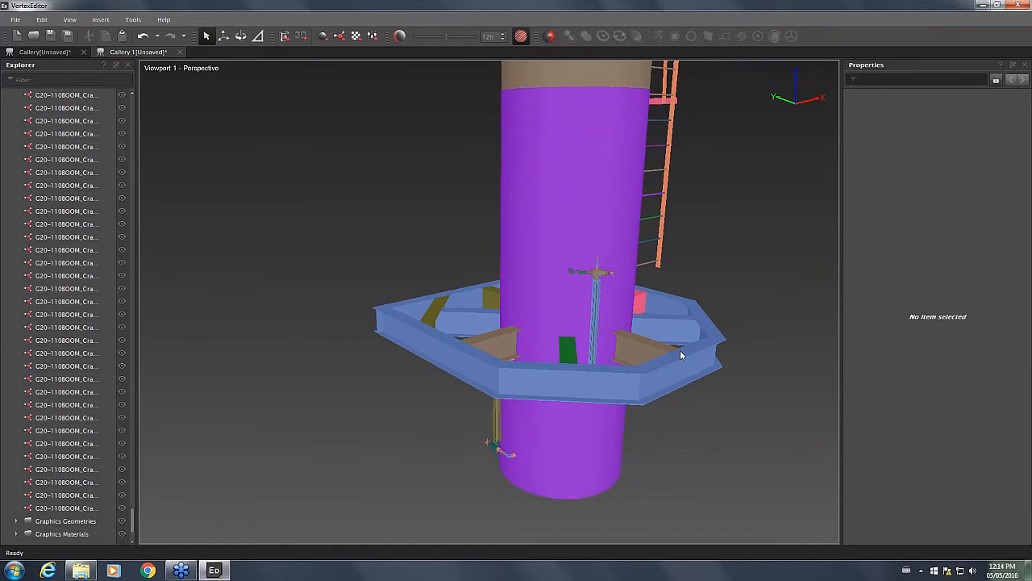
pyautogui.moveTo(682, 355); pyautogui.dragTo(500, 403)
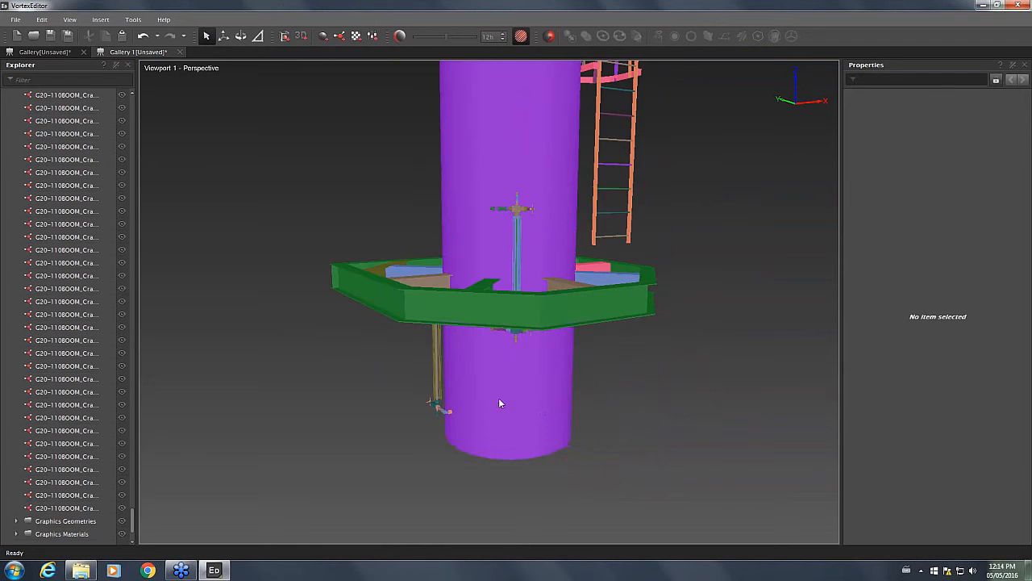
pyautogui.moveTo(532, 303)
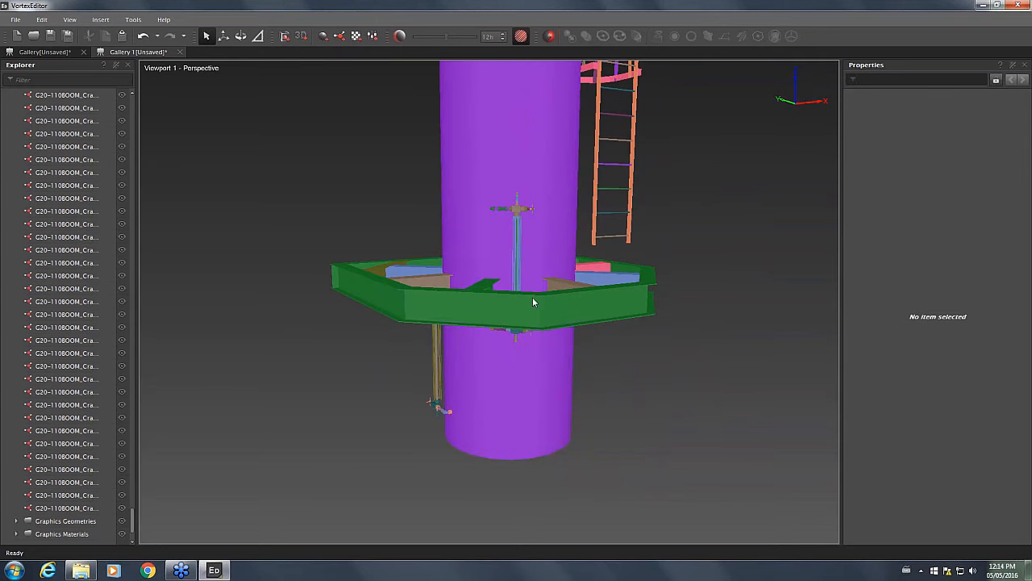
pyautogui.moveTo(565, 419)
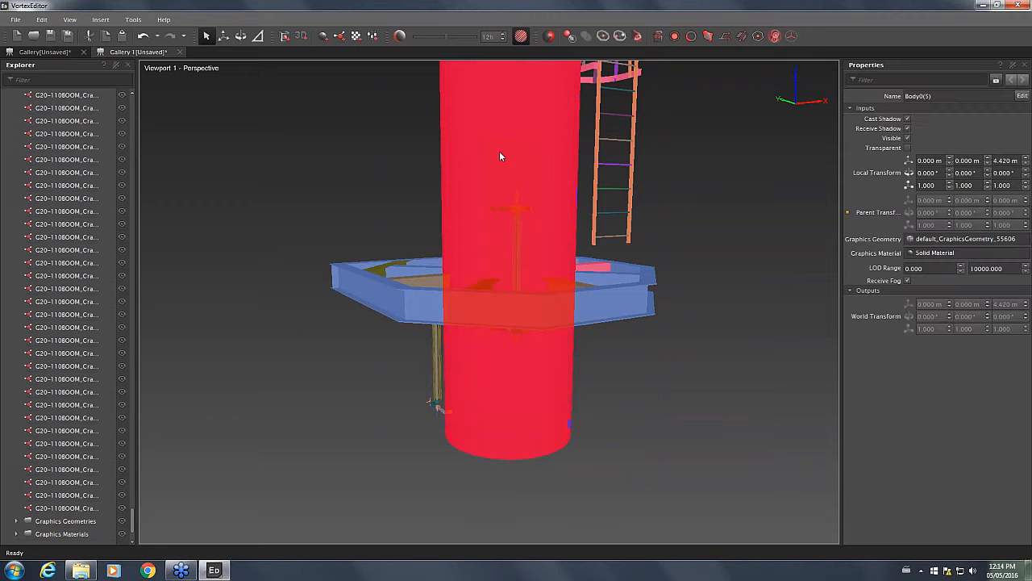
# Hide the tall pedestal column and the lower platform ring via Hide Selected
pyautogui.rightClick(500, 156)
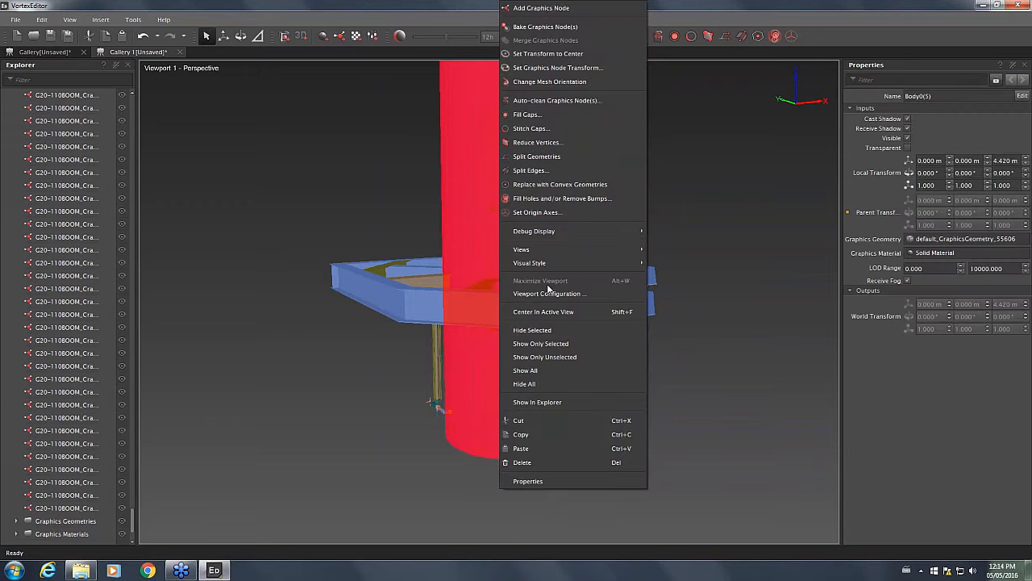
pyautogui.moveTo(540, 343)
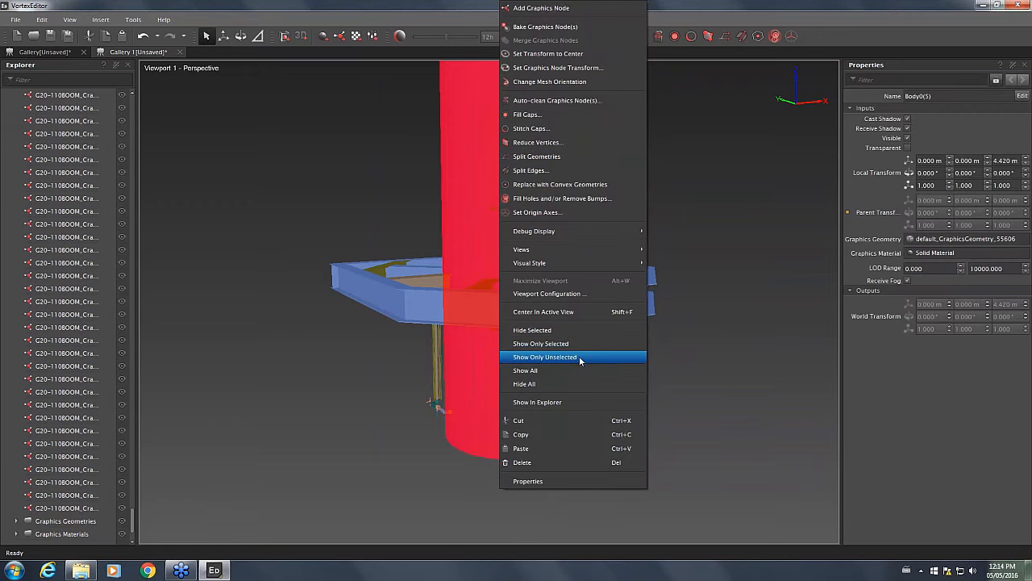
pyautogui.moveTo(561, 384)
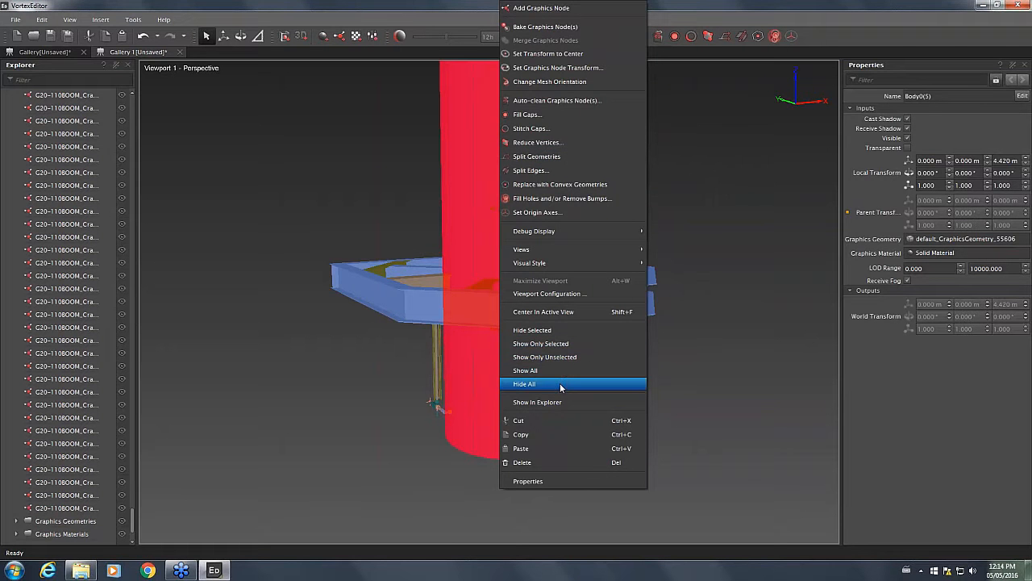
pyautogui.click(525, 369)
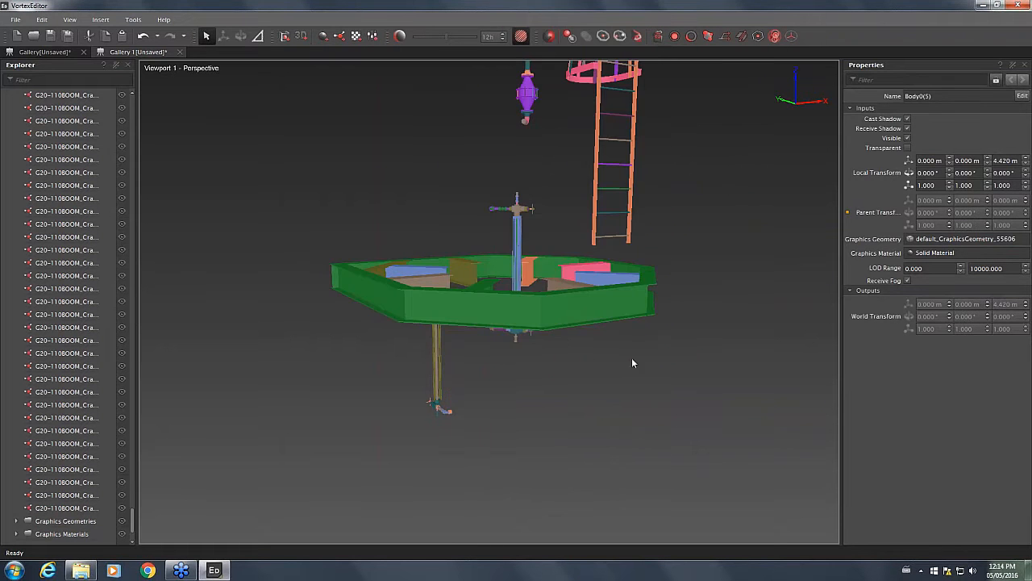
pyautogui.moveTo(633, 363); pyautogui.dragTo(482, 242)
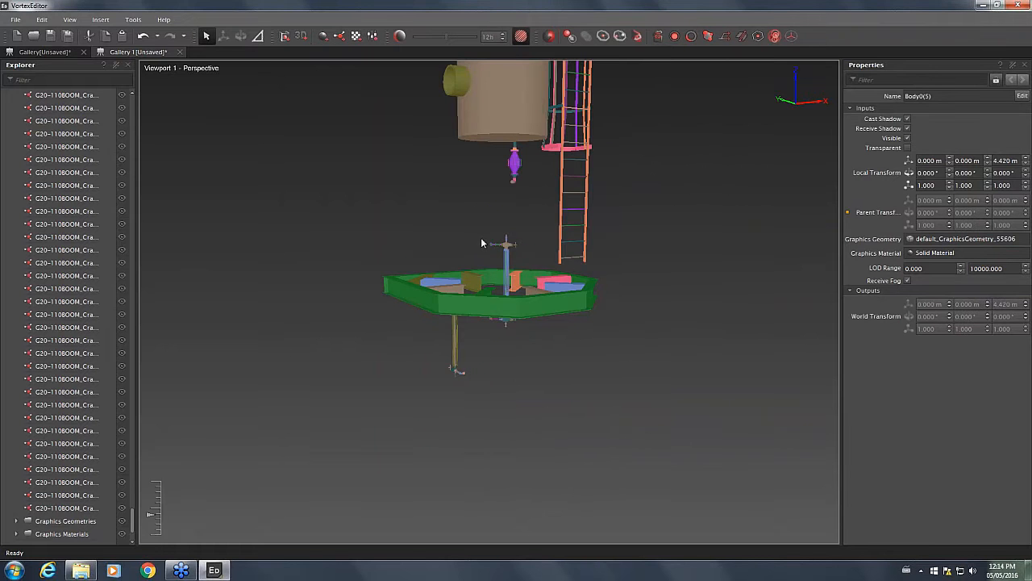
pyautogui.moveTo(625, 321)
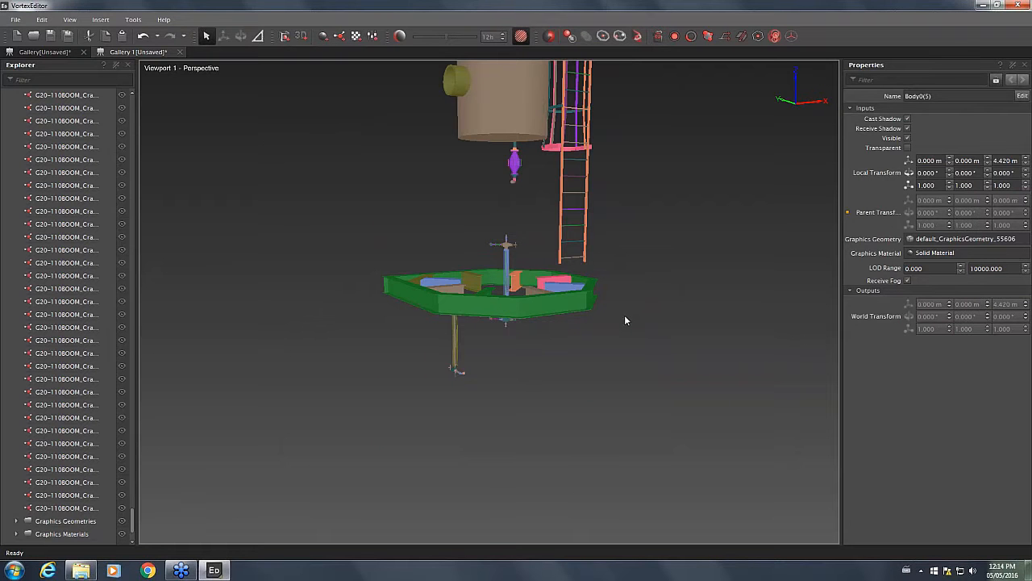
pyautogui.moveTo(658, 324)
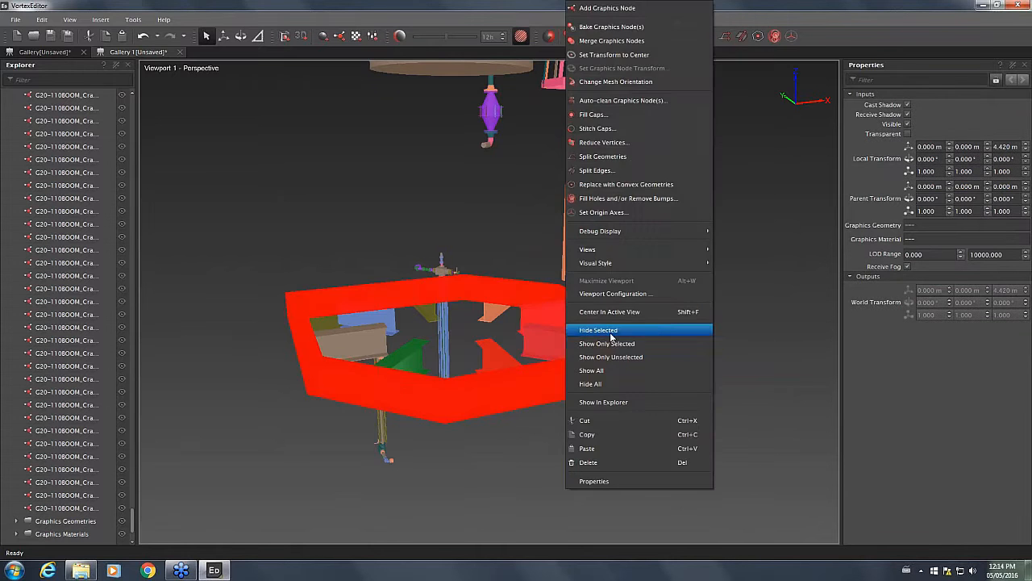
pyautogui.click(597, 330)
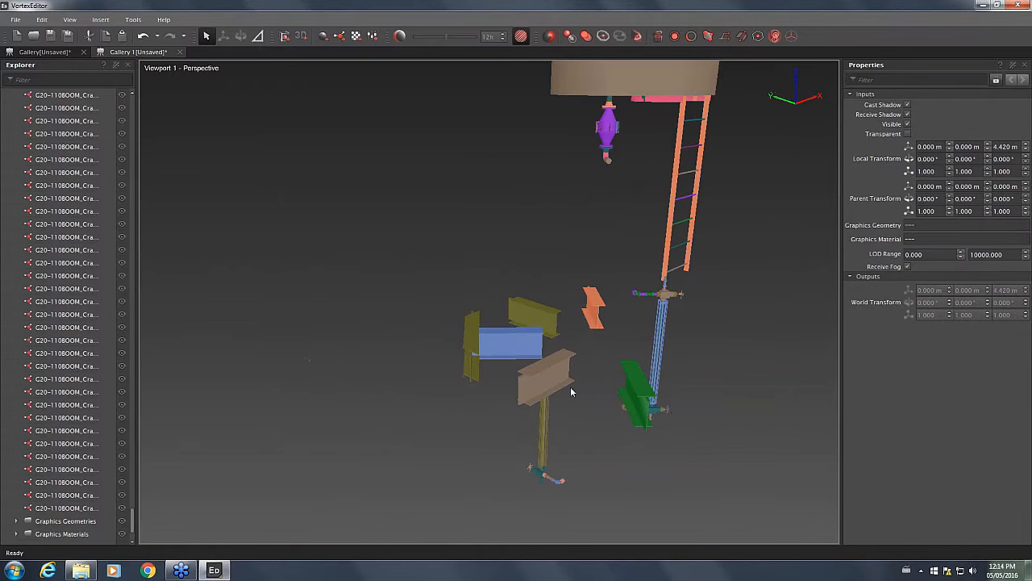
# Hide the radial support beams and remaining pipes, leaving the ladder mast visible
pyautogui.click(538, 315)
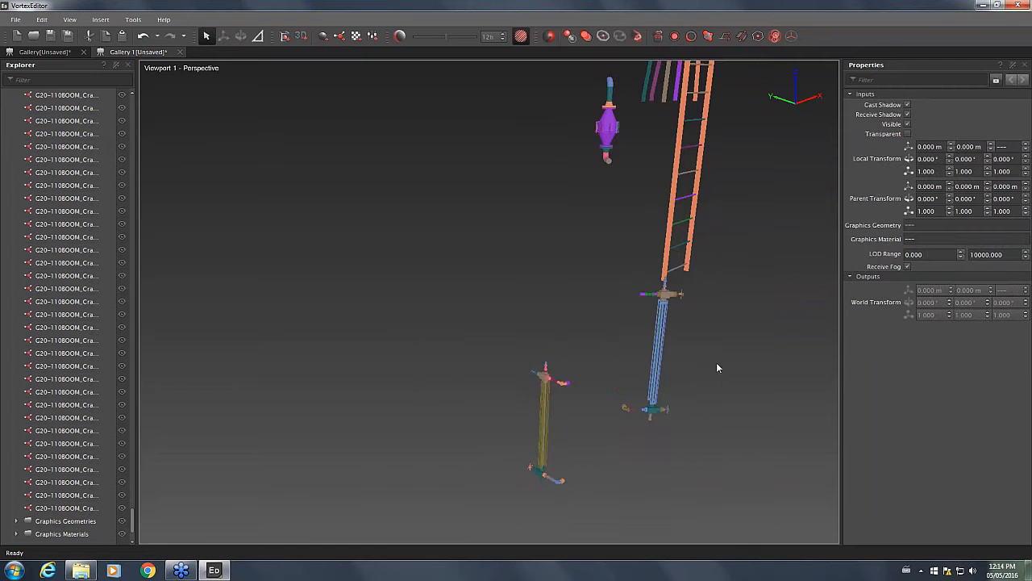
pyautogui.moveTo(718, 368); pyautogui.dragTo(503, 226)
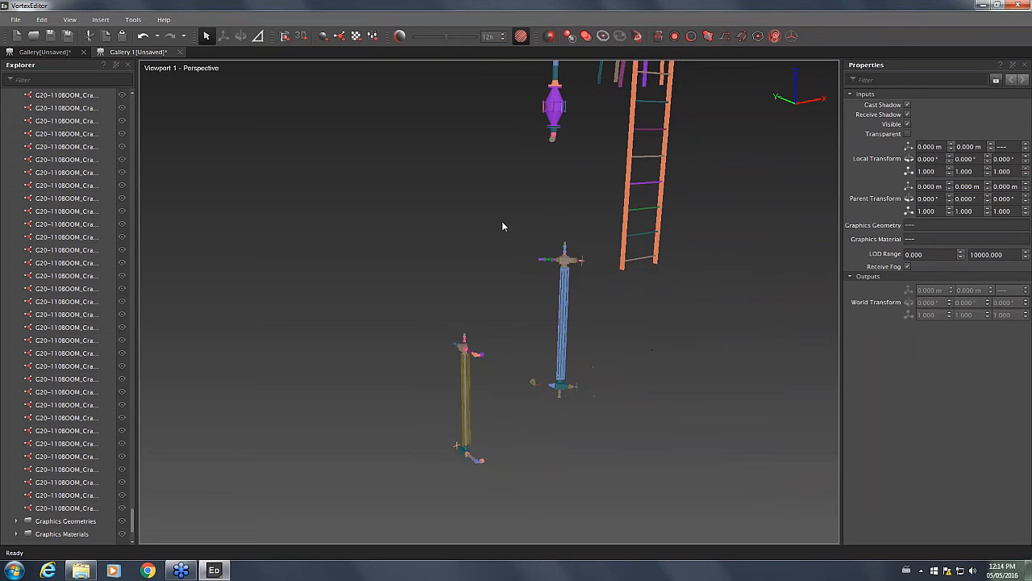
pyautogui.moveTo(419, 204)
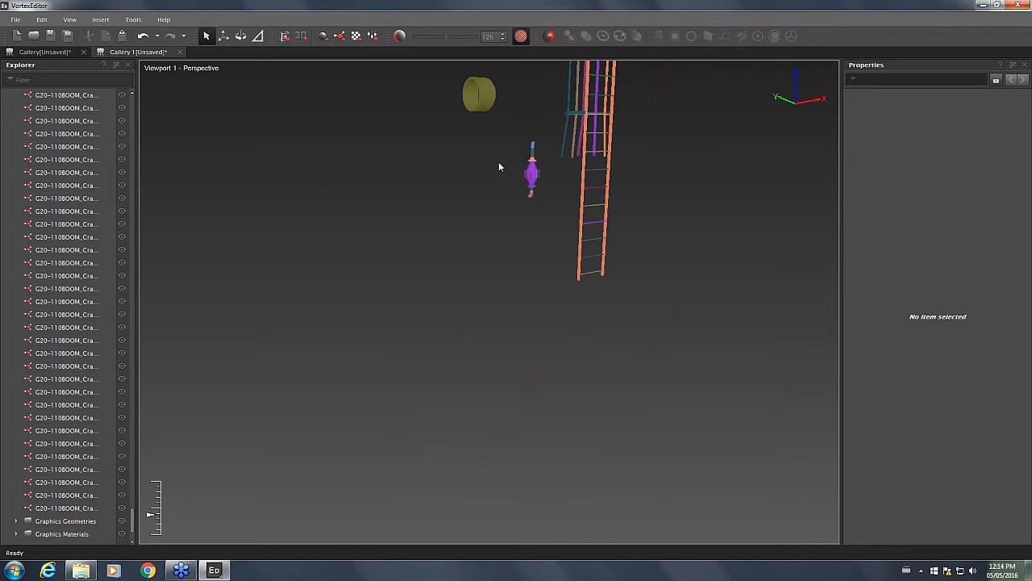
pyautogui.click(523, 209)
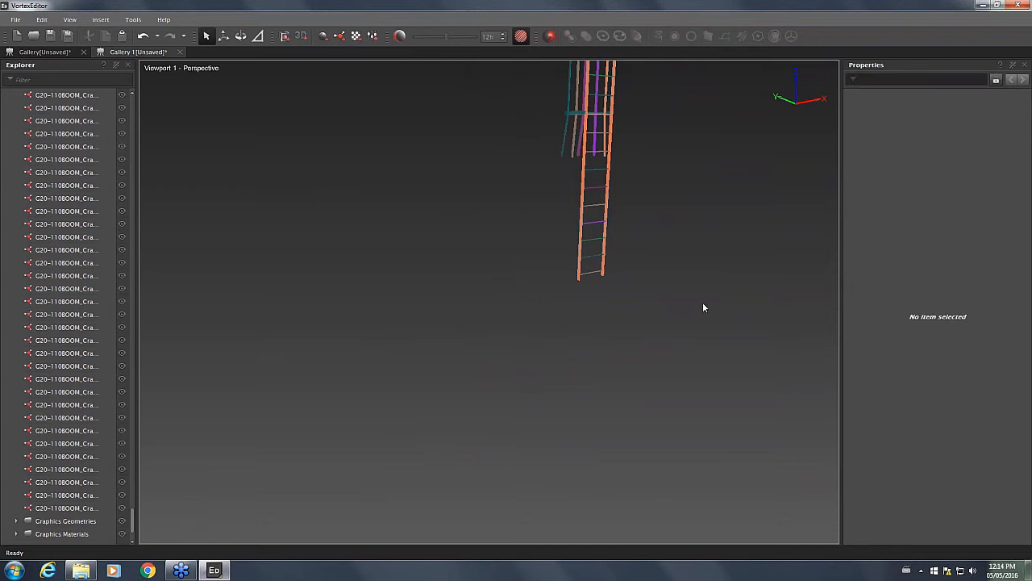
pyautogui.rightClick(704, 307)
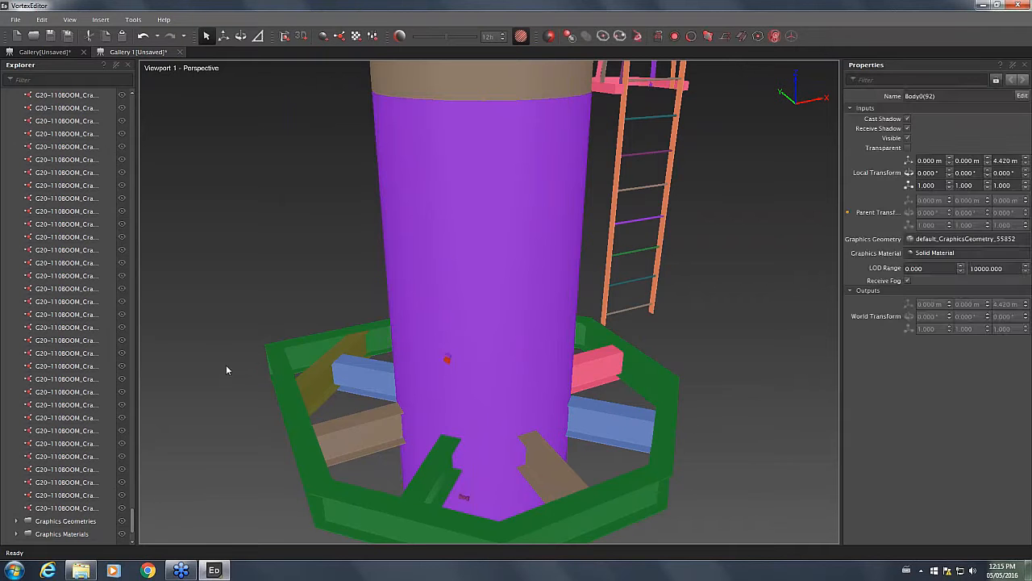
pyautogui.click(456, 372)
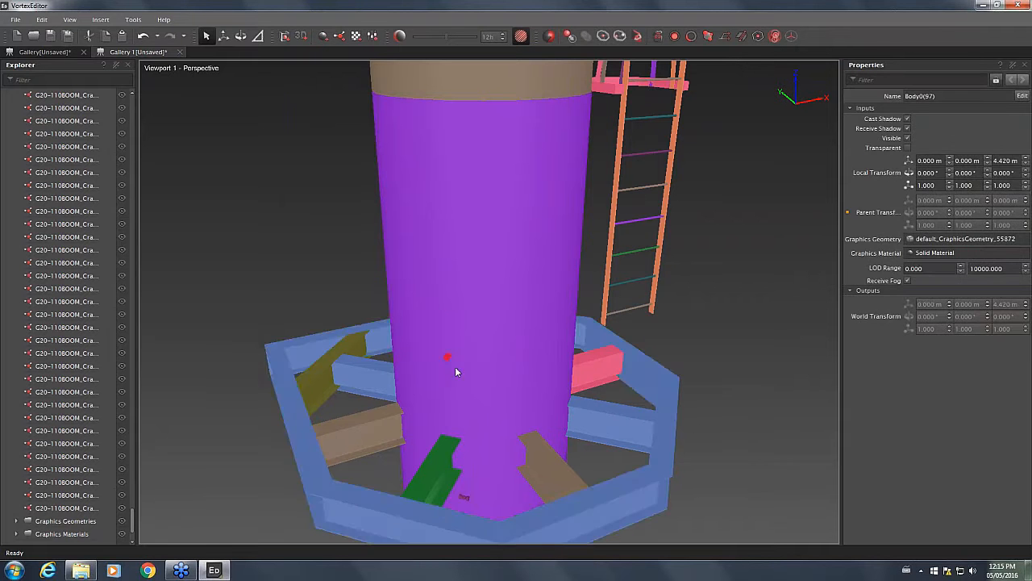
pyautogui.click(471, 500)
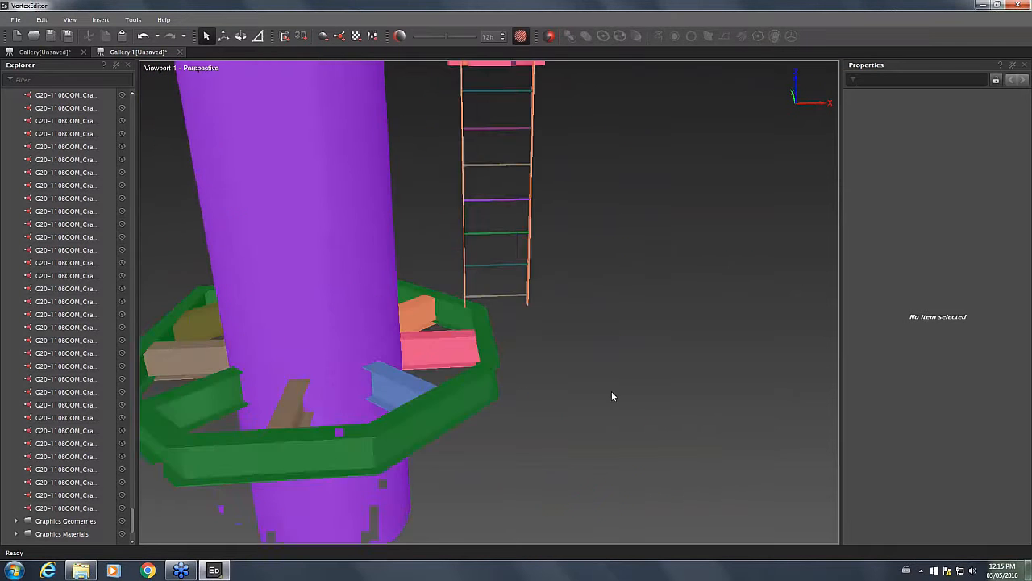
pyautogui.moveTo(613, 396); pyautogui.dragTo(589, 310)
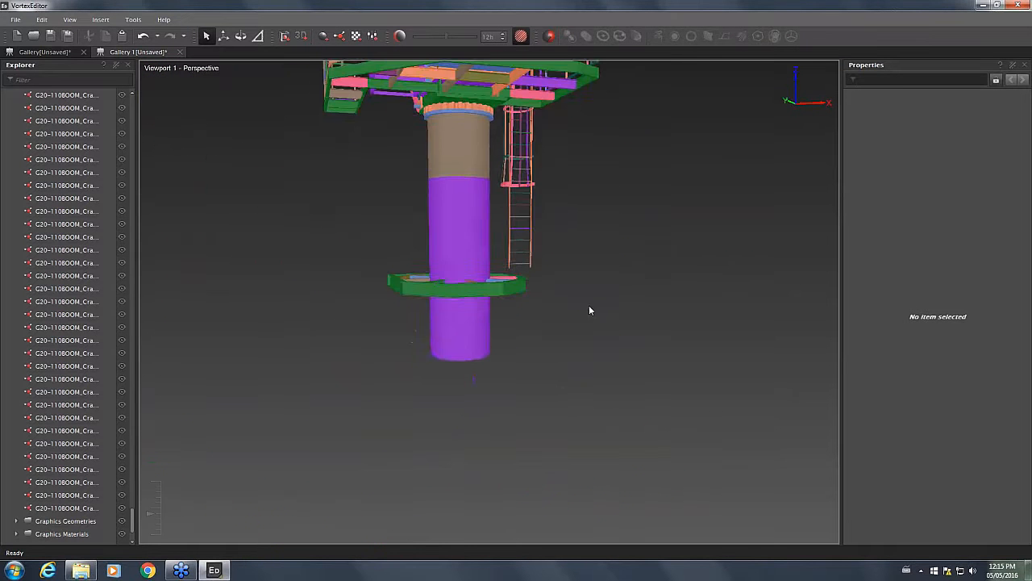
pyautogui.moveTo(589, 310); pyautogui.dragTo(484, 302)
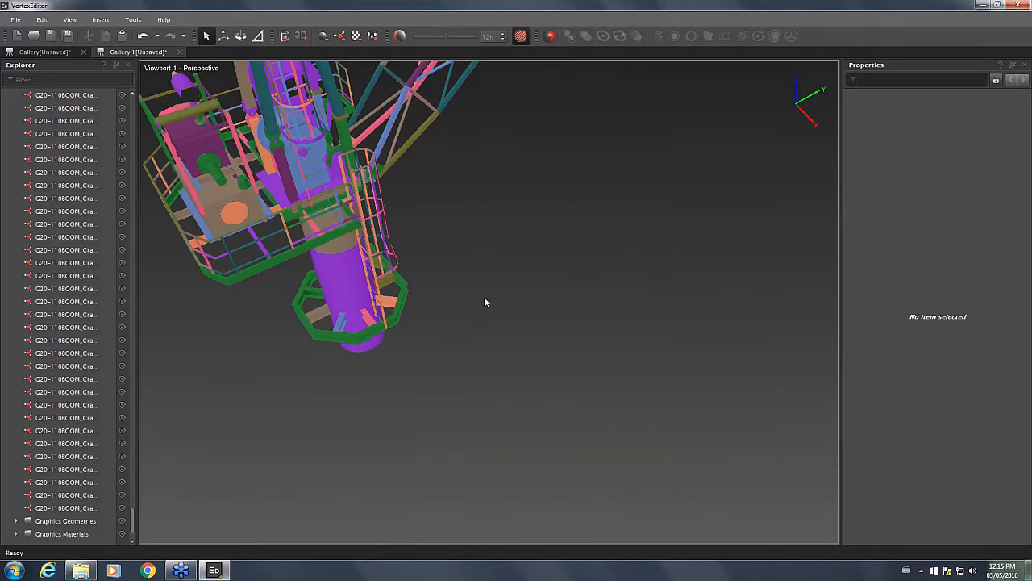
pyautogui.moveTo(587, 288)
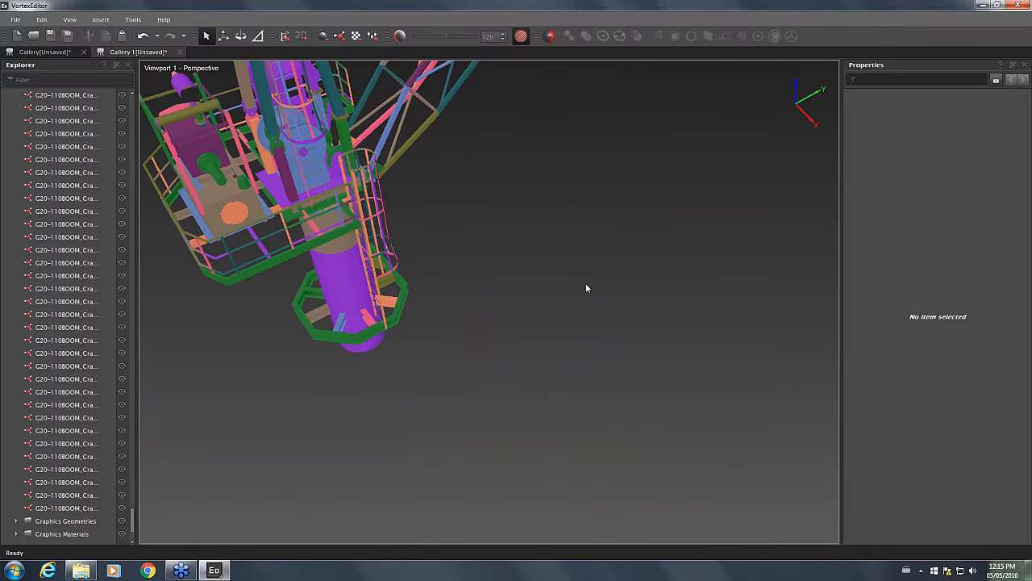
pyautogui.moveTo(587, 288); pyautogui.dragTo(416, 279)
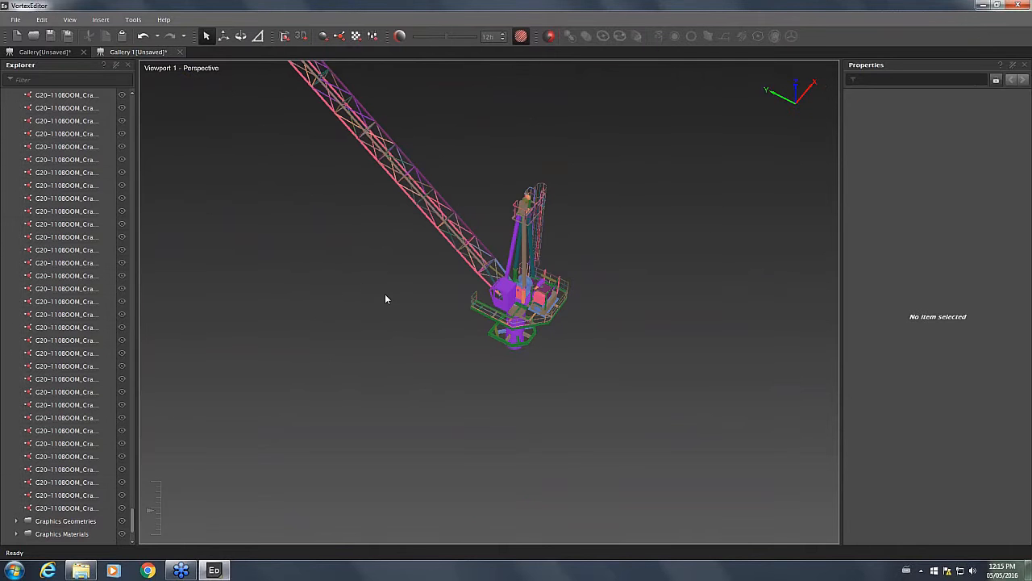
pyautogui.click(66, 468)
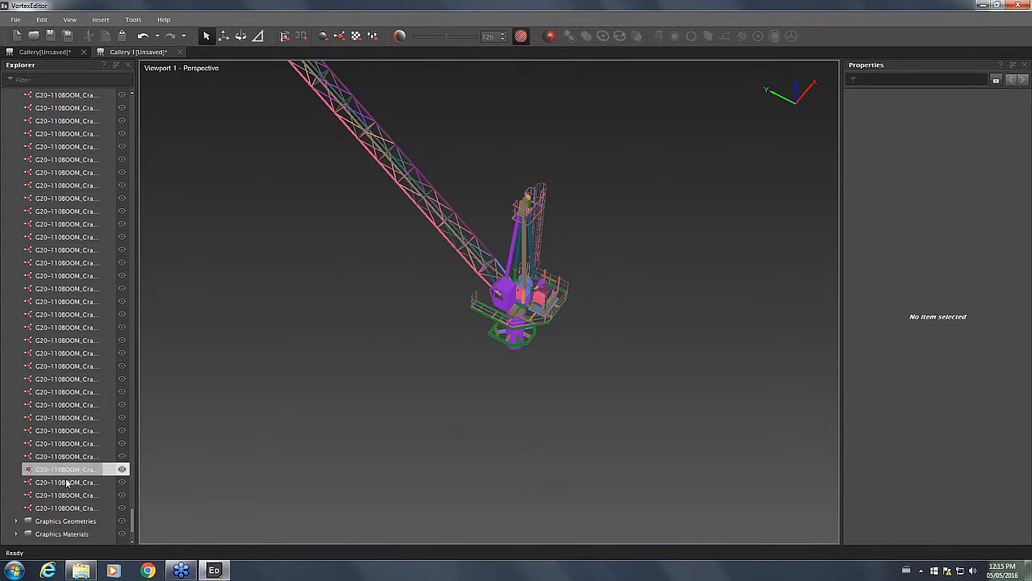
pyautogui.click(64, 520)
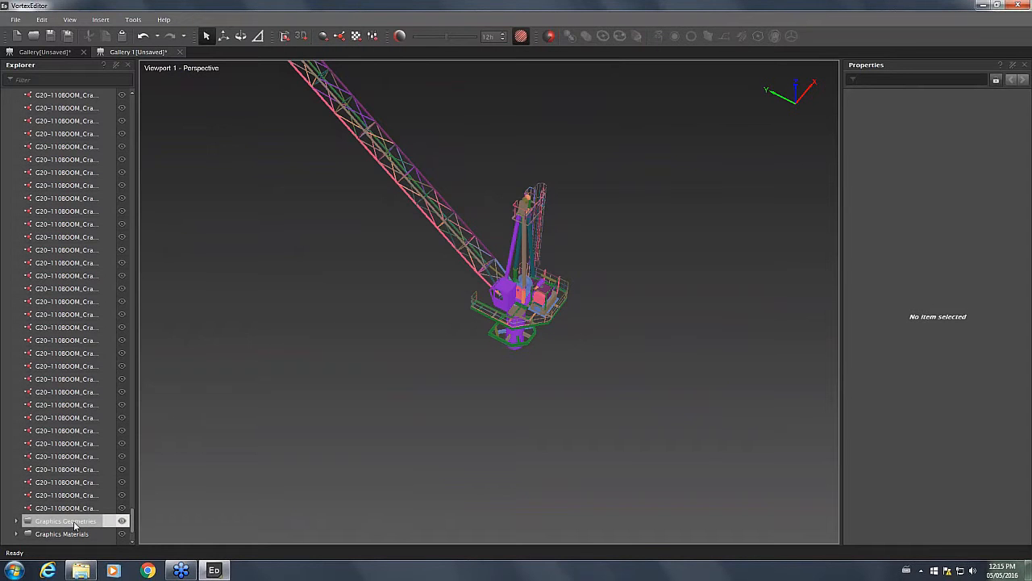
pyautogui.click(64, 507)
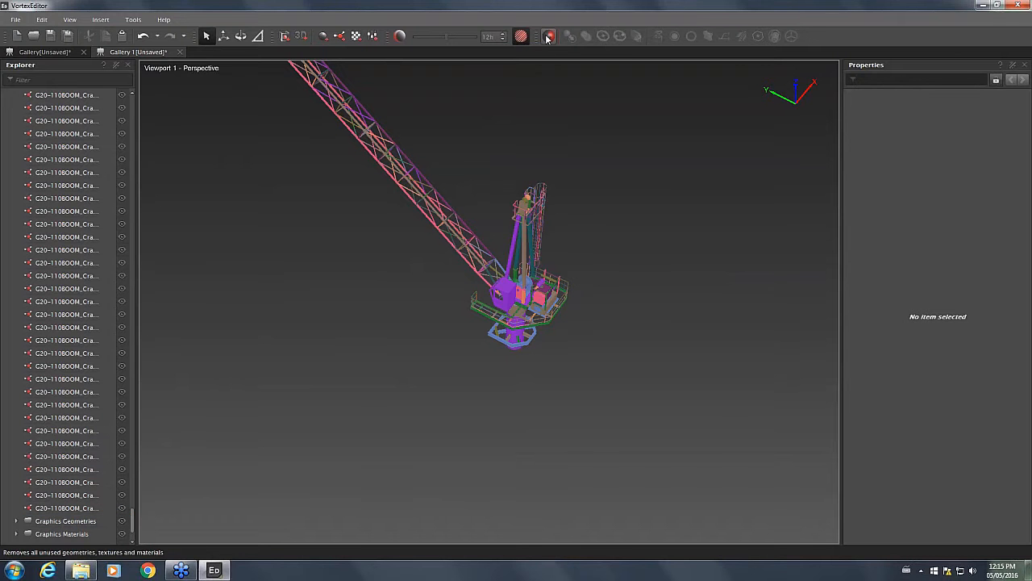
pyautogui.moveTo(549, 35)
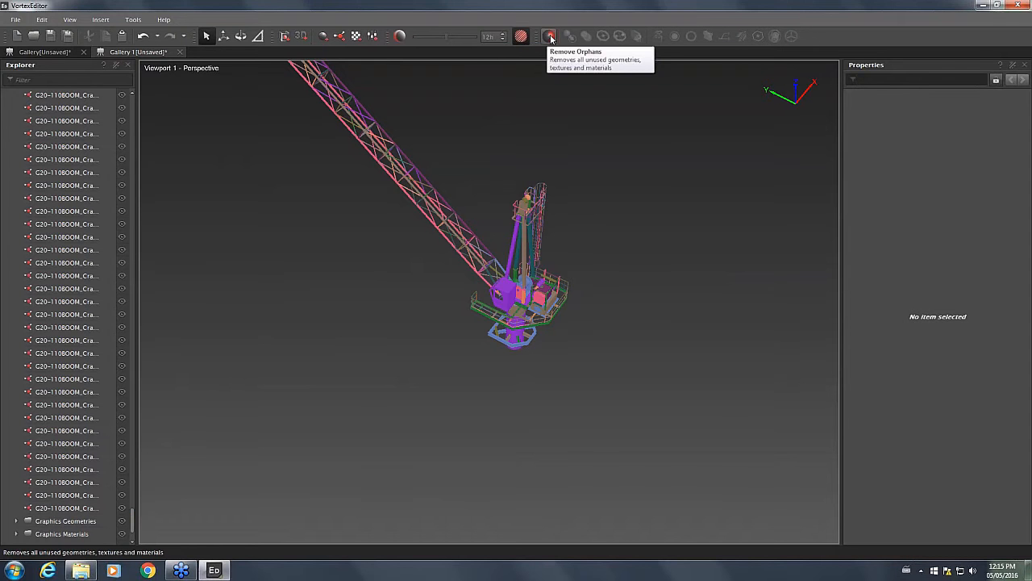
# Run Remove Orphans and delete all unreferenced geometries from the list
pyautogui.click(550, 35)
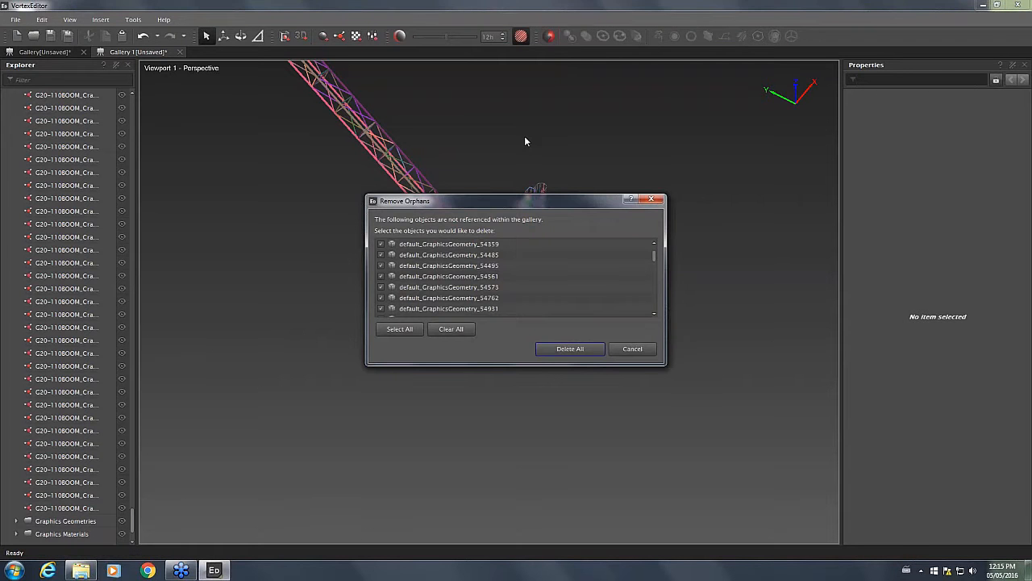
pyautogui.moveTo(554, 213)
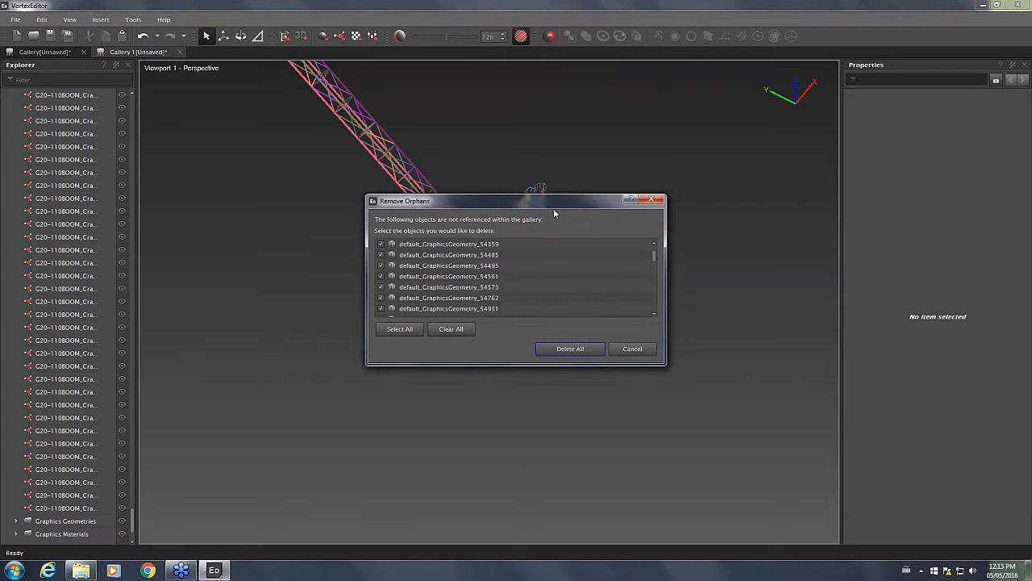
pyautogui.moveTo(563, 231)
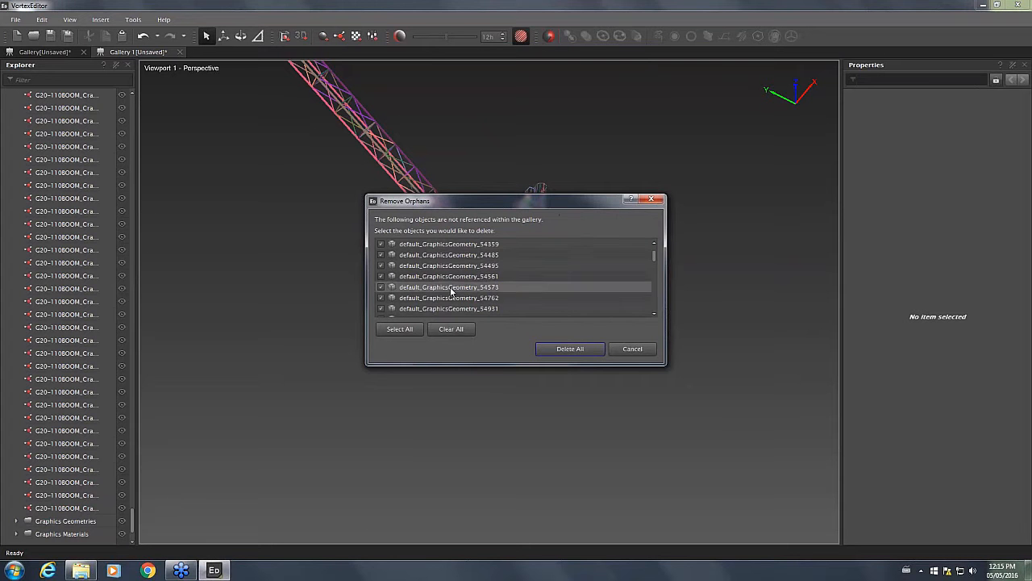
pyautogui.scroll(-3)
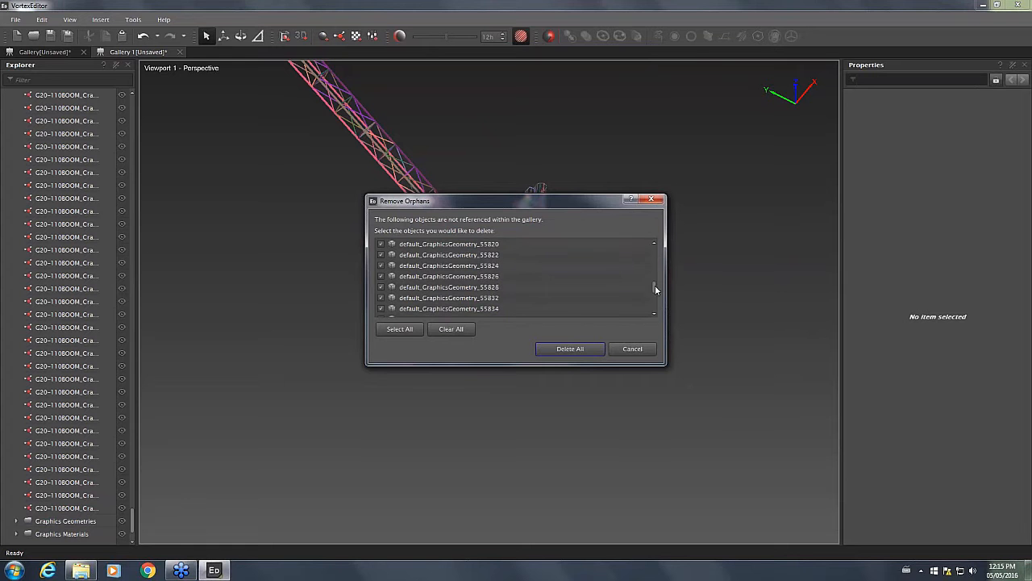
pyautogui.scroll(-3)
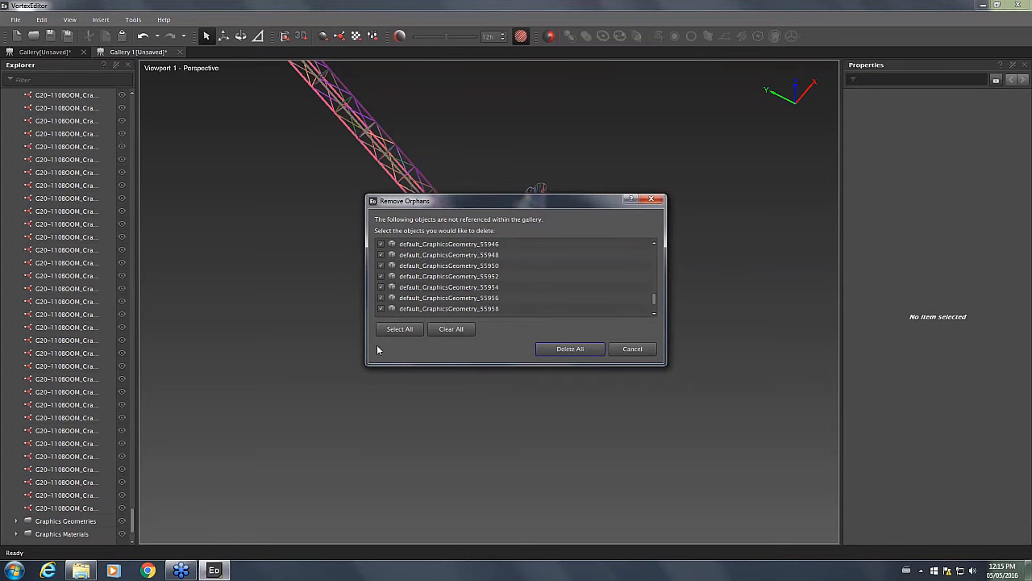
pyautogui.moveTo(470, 342)
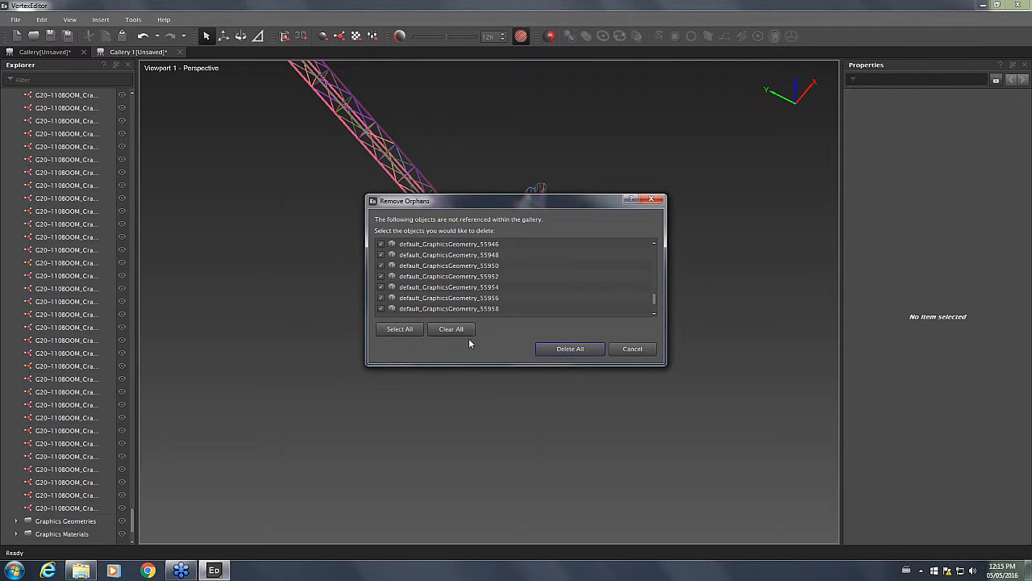
pyautogui.moveTo(569, 348)
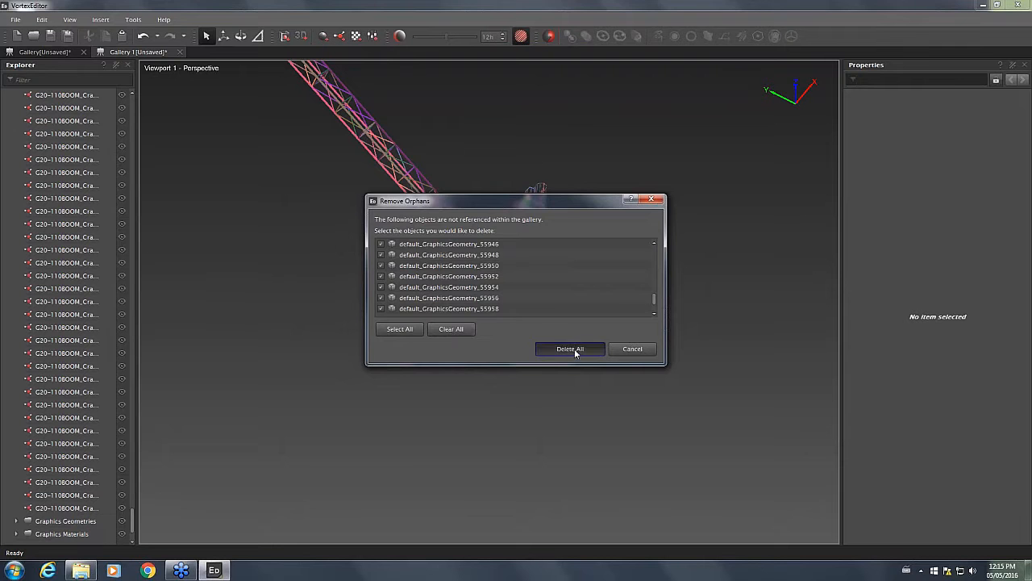
pyautogui.click(570, 348)
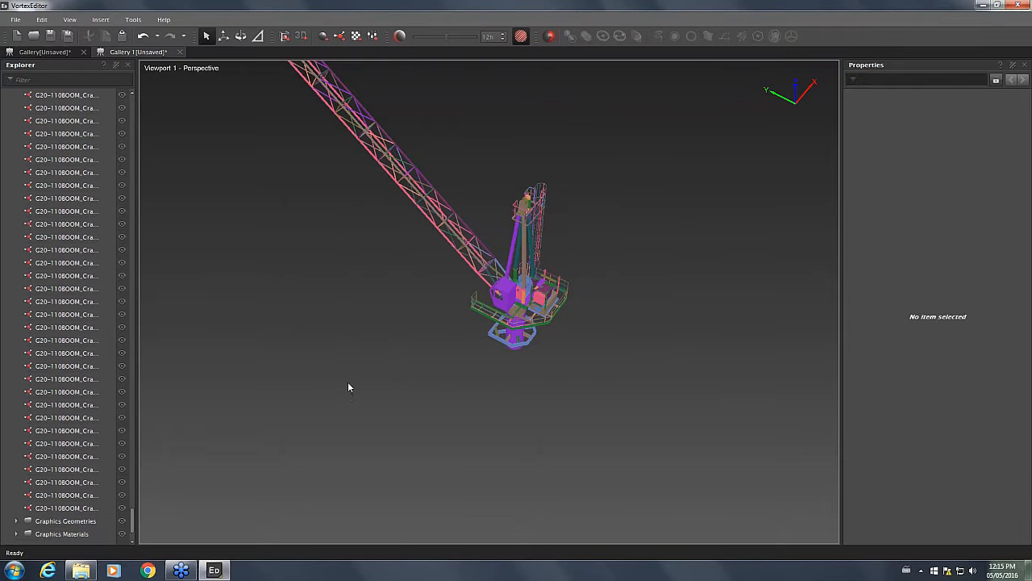
pyautogui.moveTo(366, 353)
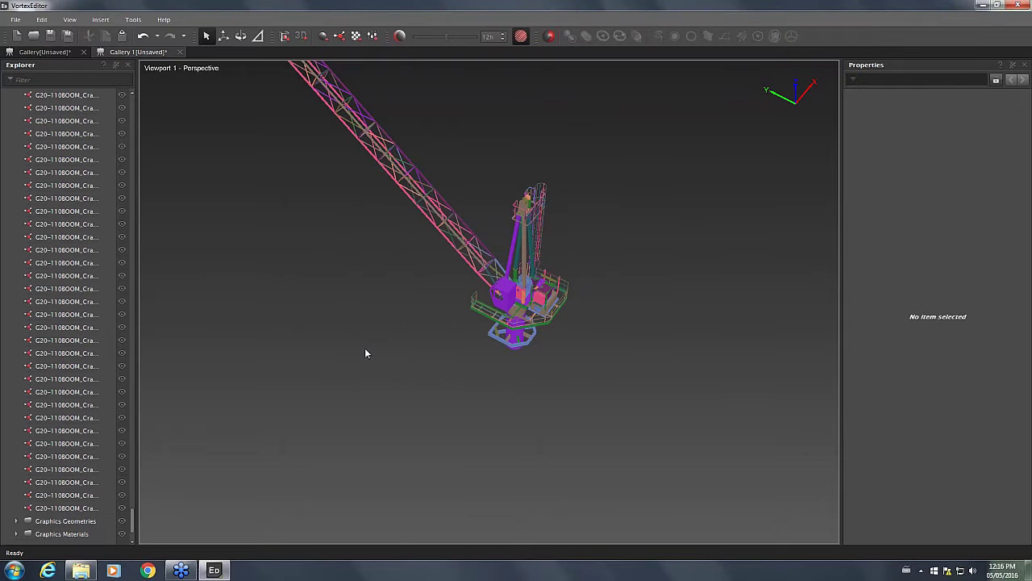
# Merge the middle lattice sections of the boom into one graphics node
pyautogui.moveTo(366, 354); pyautogui.dragTo(409, 326)
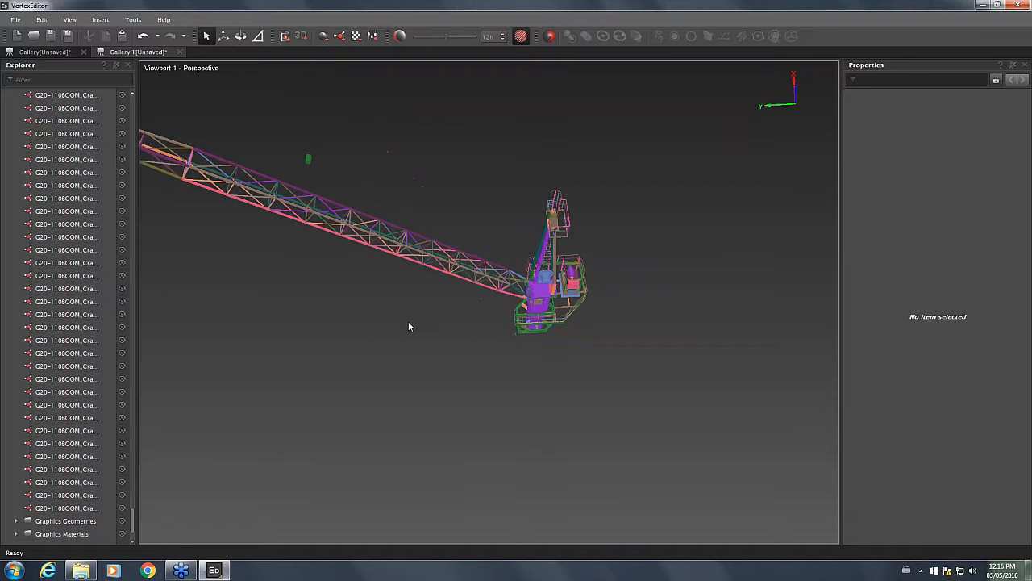
pyautogui.moveTo(409, 327); pyautogui.dragTo(594, 406)
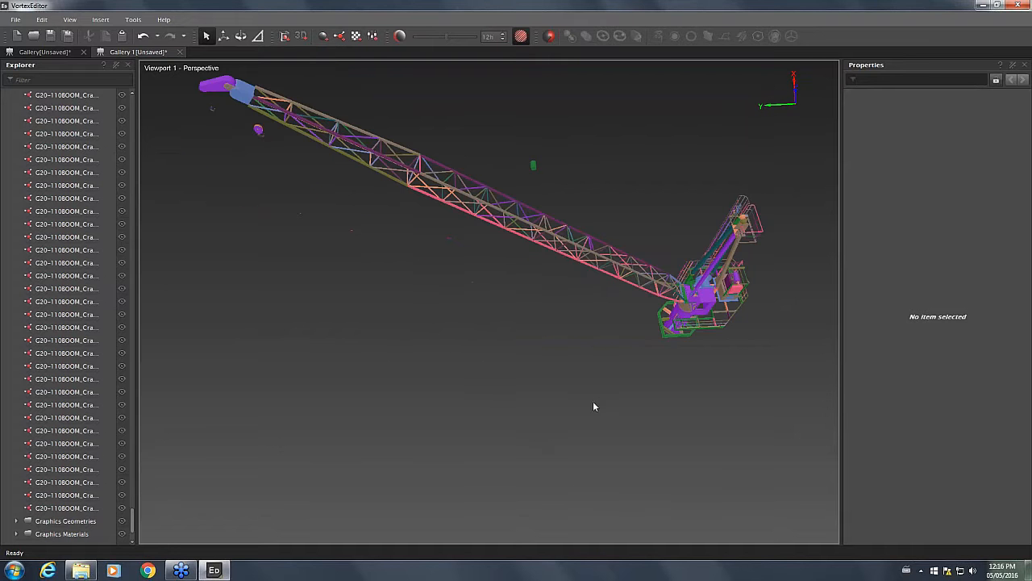
pyautogui.moveTo(592, 407); pyautogui.dragTo(556, 154)
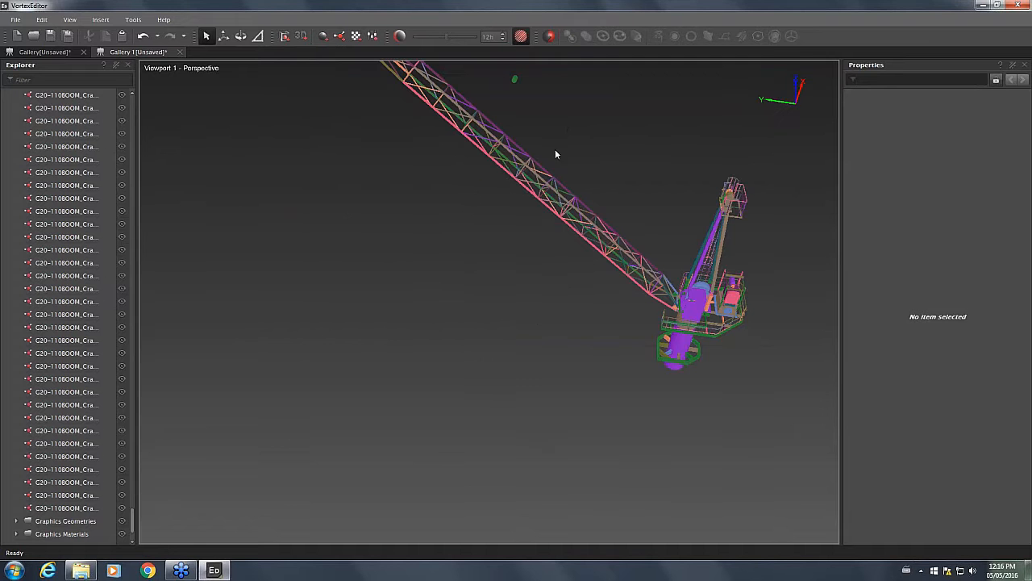
pyautogui.moveTo(556, 155); pyautogui.dragTo(345, 128)
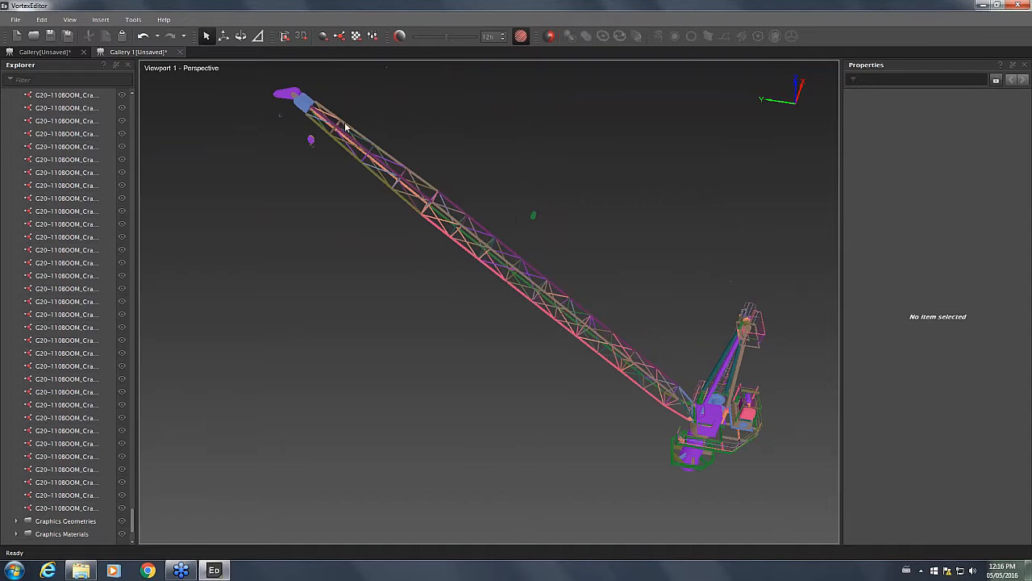
pyautogui.moveTo(621, 333)
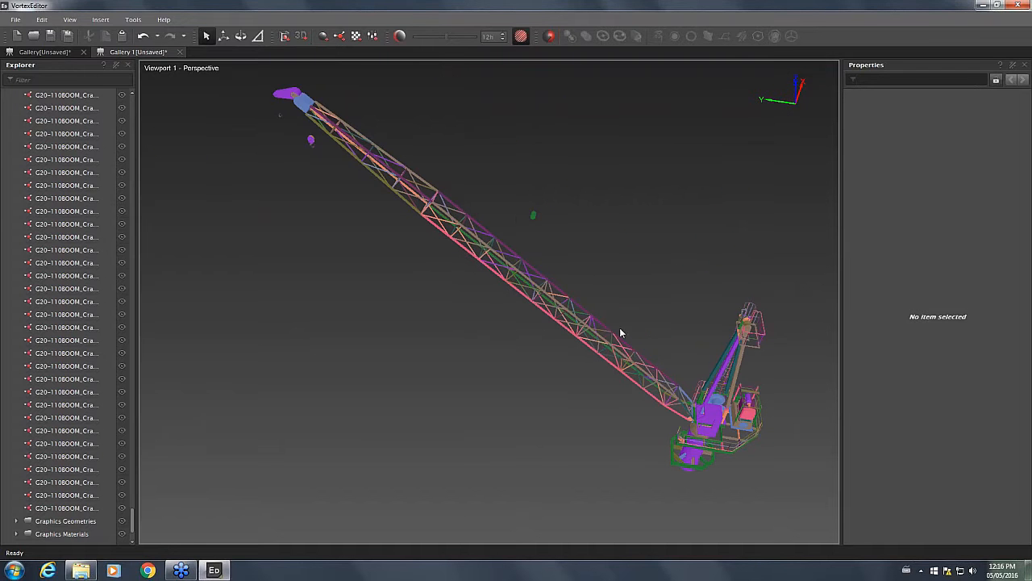
pyautogui.moveTo(585, 321)
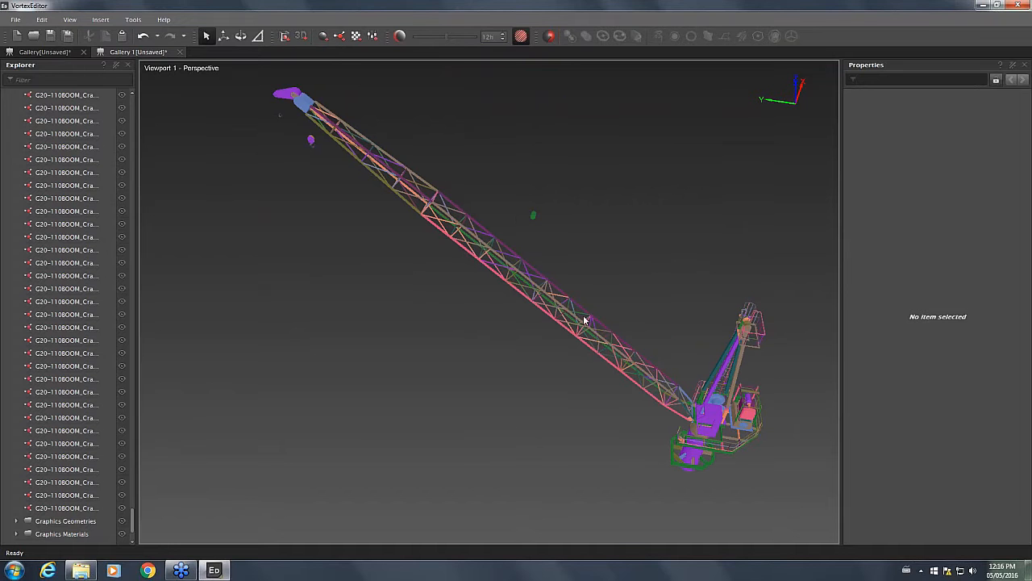
pyautogui.moveTo(563, 263); pyautogui.dragTo(664, 419)
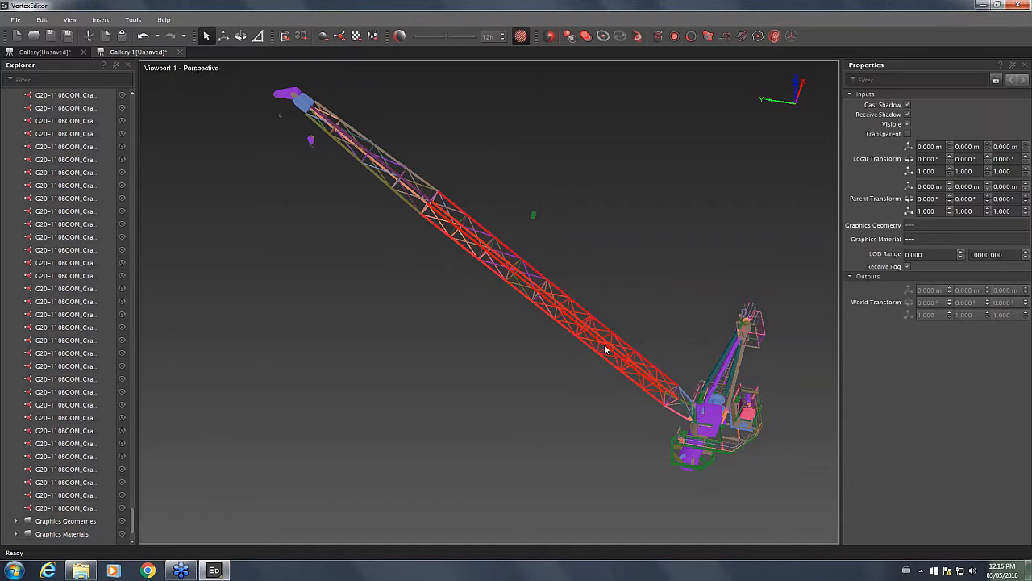
pyautogui.rightClick(605, 347)
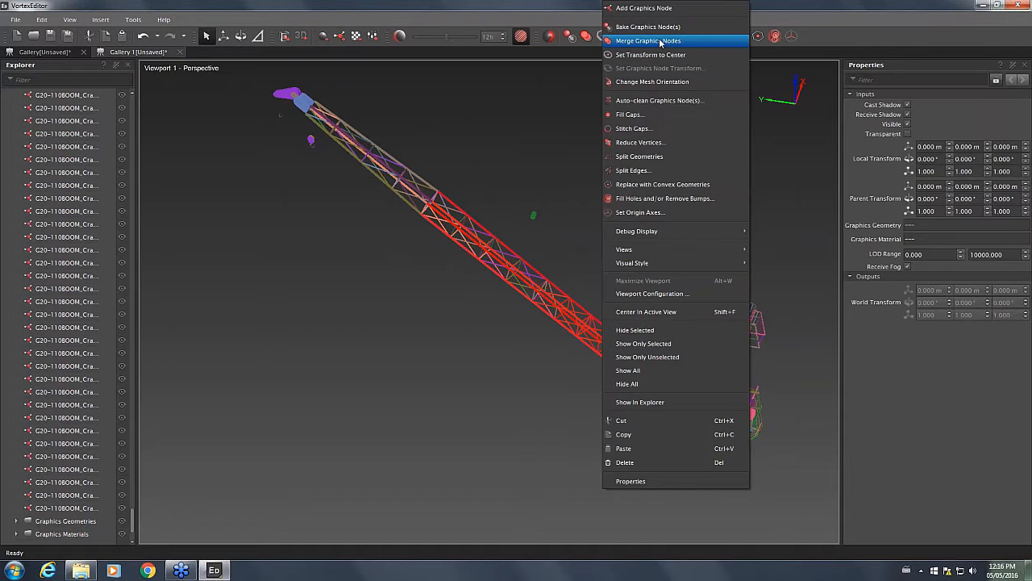
pyautogui.click(648, 41)
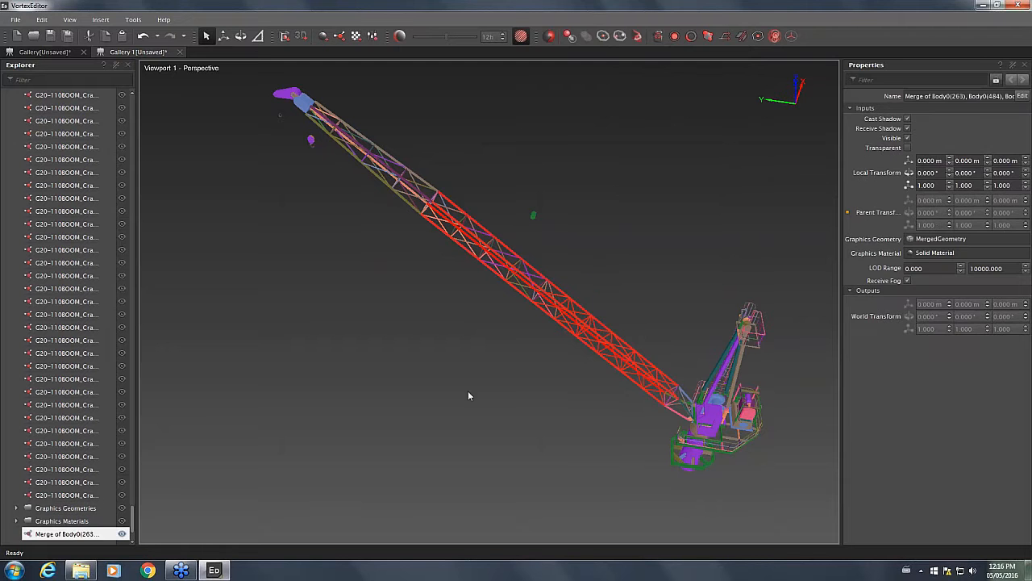
pyautogui.click(261, 244)
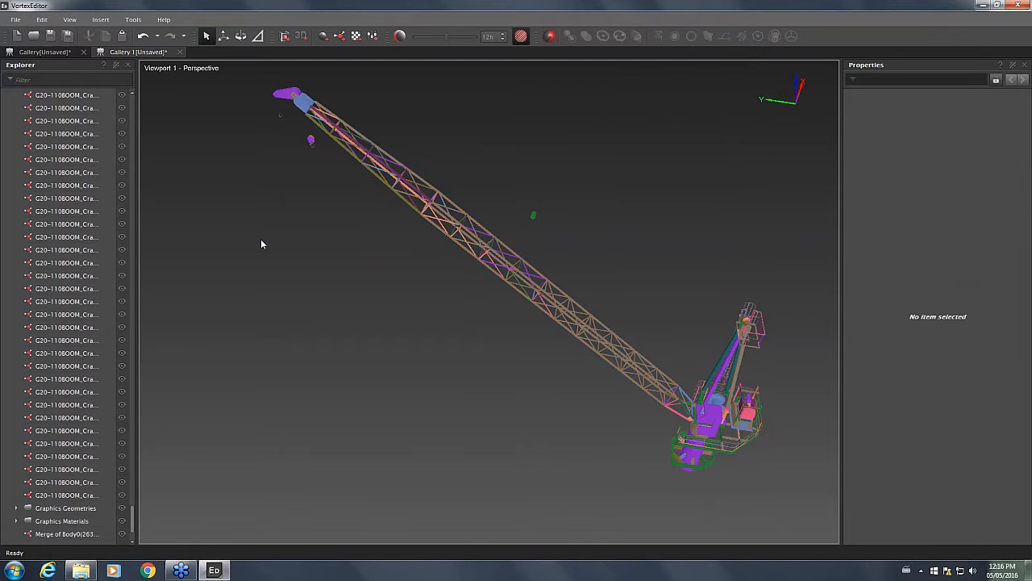
# Merge the remaining boom lattice pieces into a single node and inspect the uniform boom
pyautogui.moveTo(261, 243); pyautogui.dragTo(381, 285)
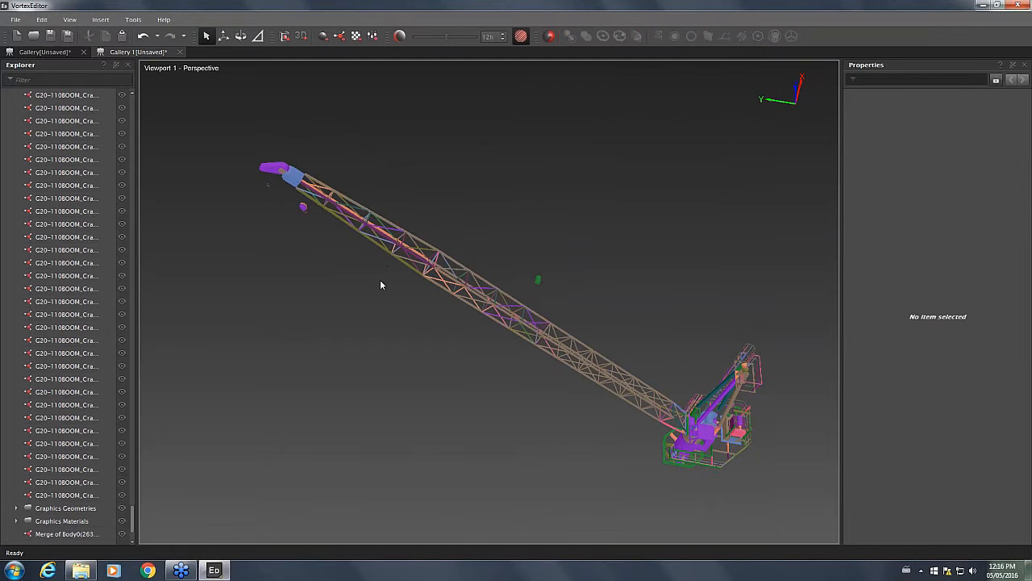
pyautogui.moveTo(381, 285); pyautogui.dragTo(554, 293)
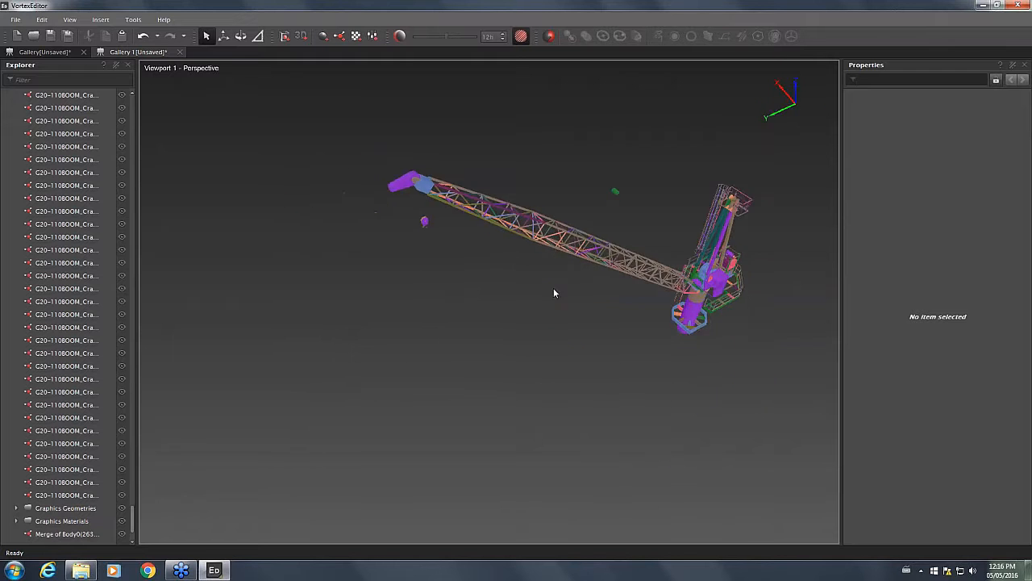
pyautogui.moveTo(554, 292); pyautogui.dragTo(419, 121)
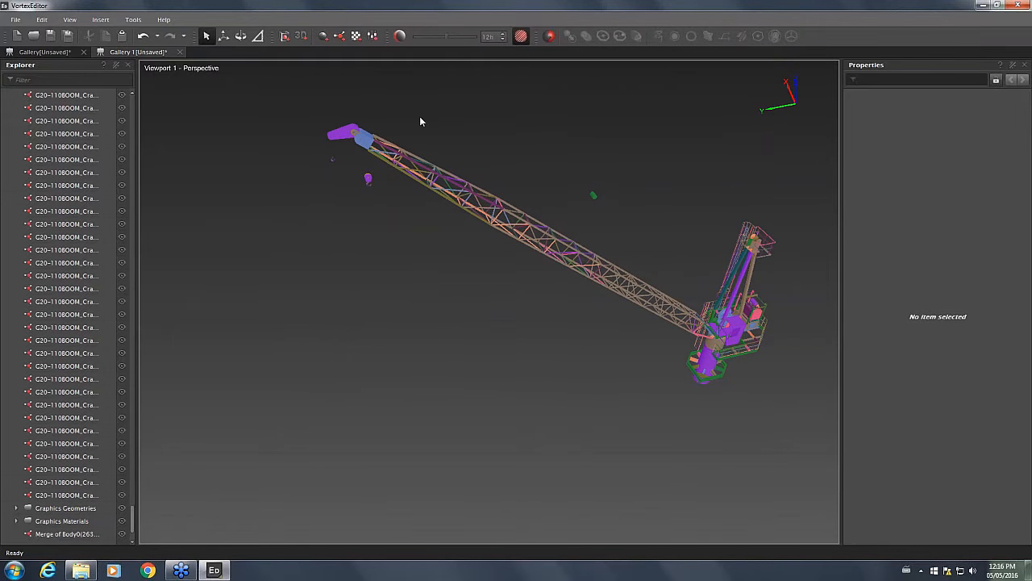
pyautogui.moveTo(420, 121); pyautogui.dragTo(555, 278)
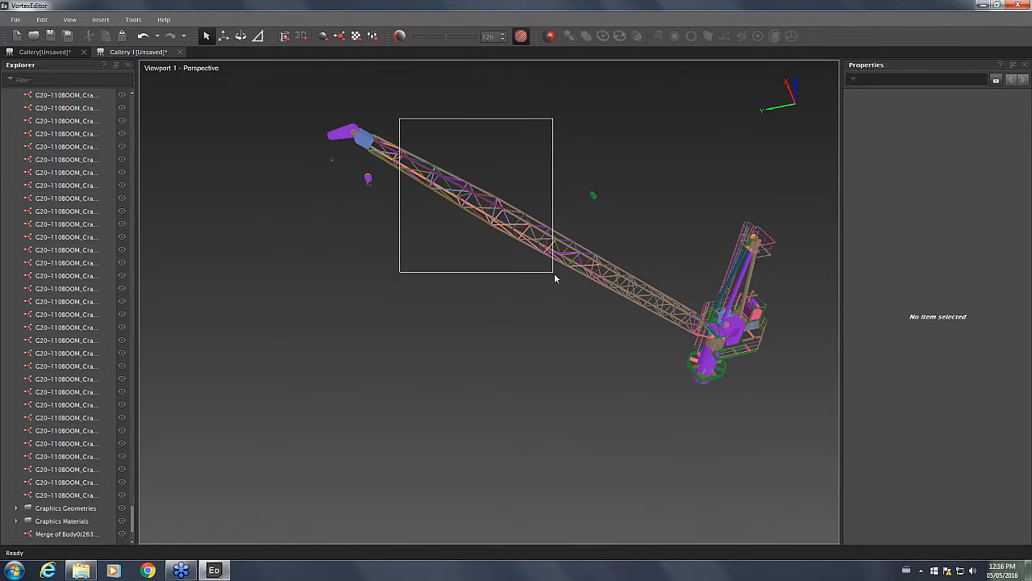
pyautogui.rightClick(516, 218)
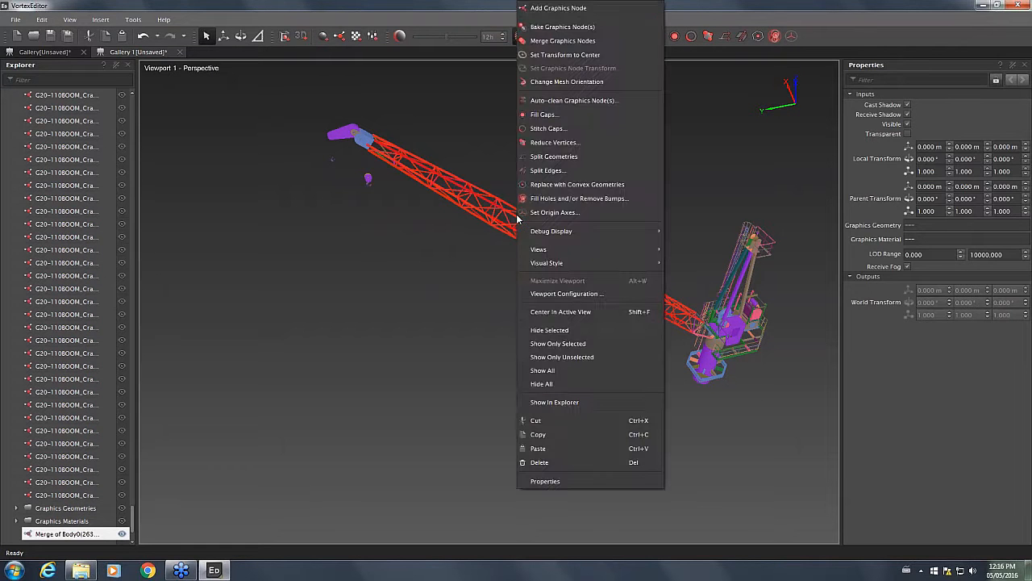
pyautogui.click(555, 324)
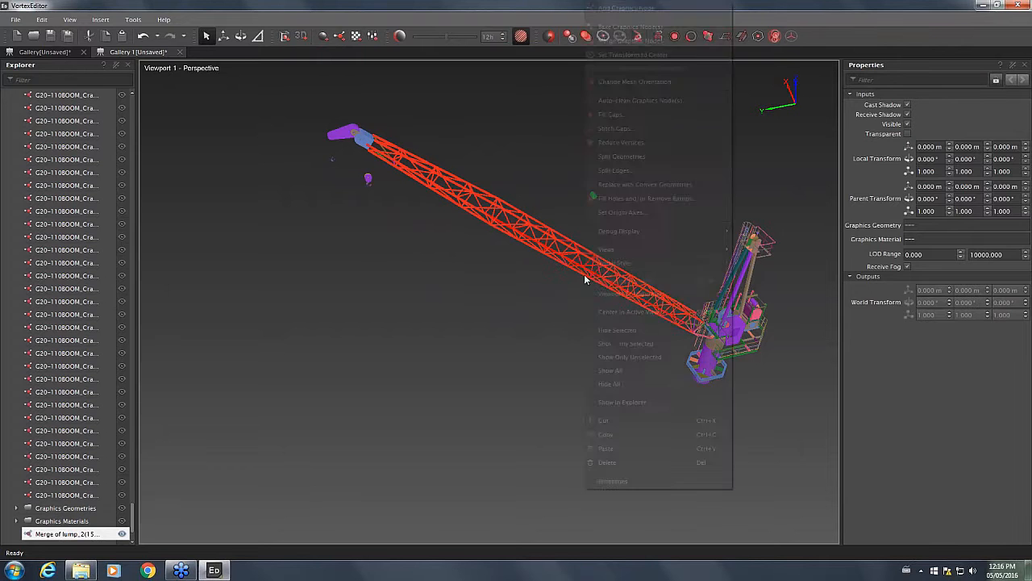
pyautogui.click(413, 131)
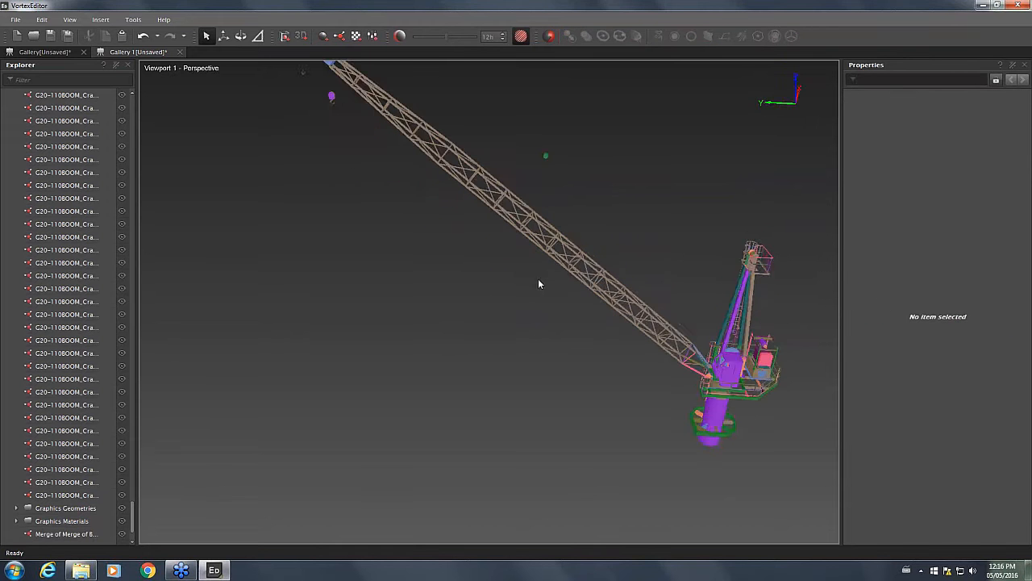
pyautogui.moveTo(540, 284); pyautogui.dragTo(622, 391)
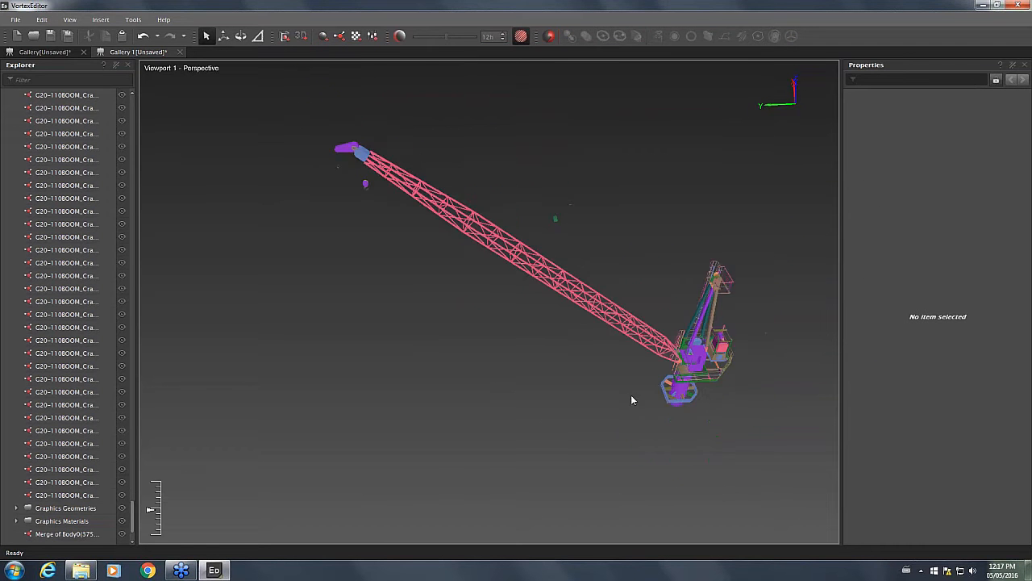
pyautogui.moveTo(633, 400); pyautogui.dragTo(510, 390)
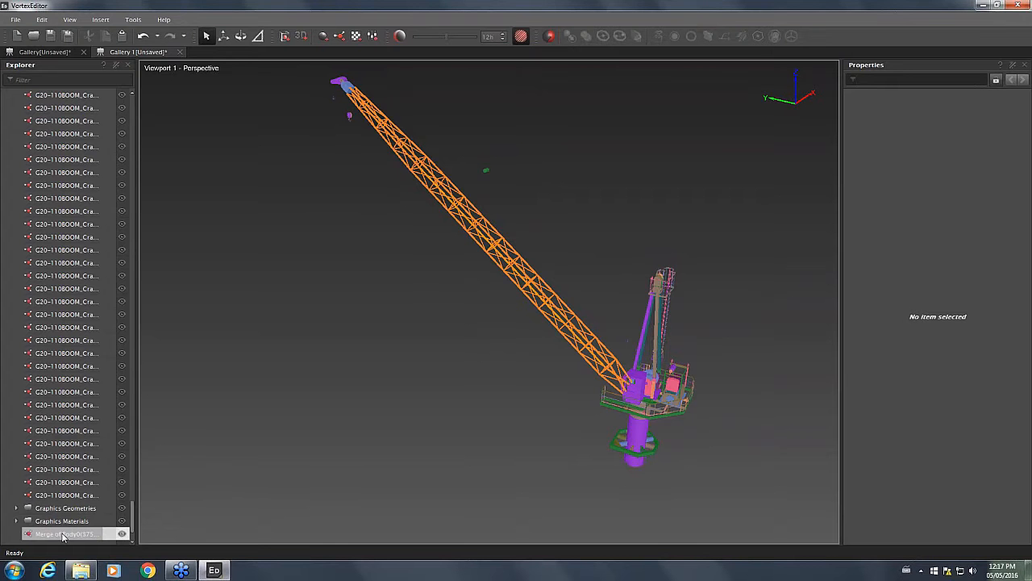
# Select the merged boom node in the Explorer to rename it Main Boom
pyautogui.click(66, 533)
pyautogui.write('Main Boom')
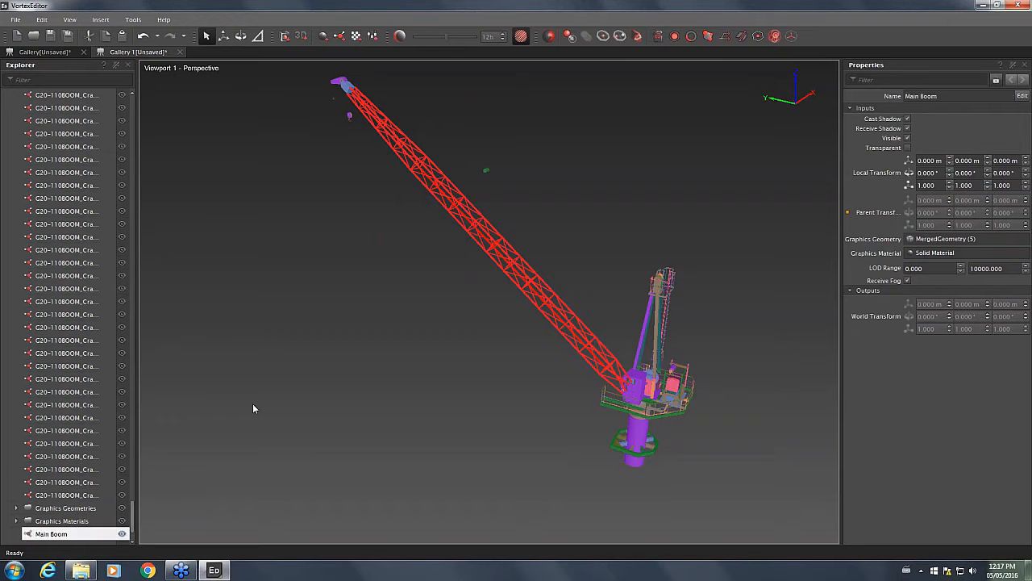
# Remove Orphans and delete all unreferenced geometries left from the boom merge
pyautogui.click(549, 36)
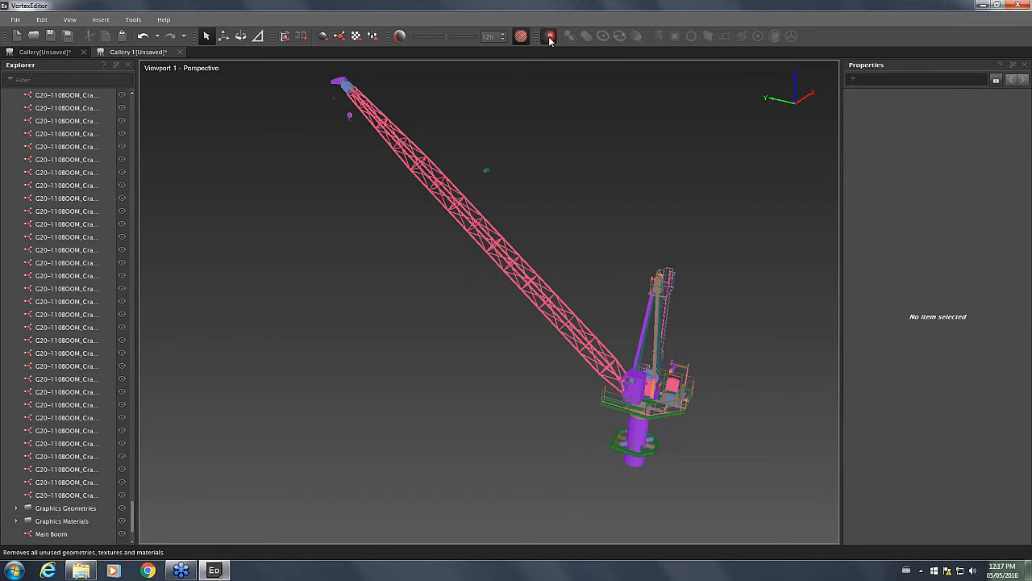
pyautogui.click(548, 35)
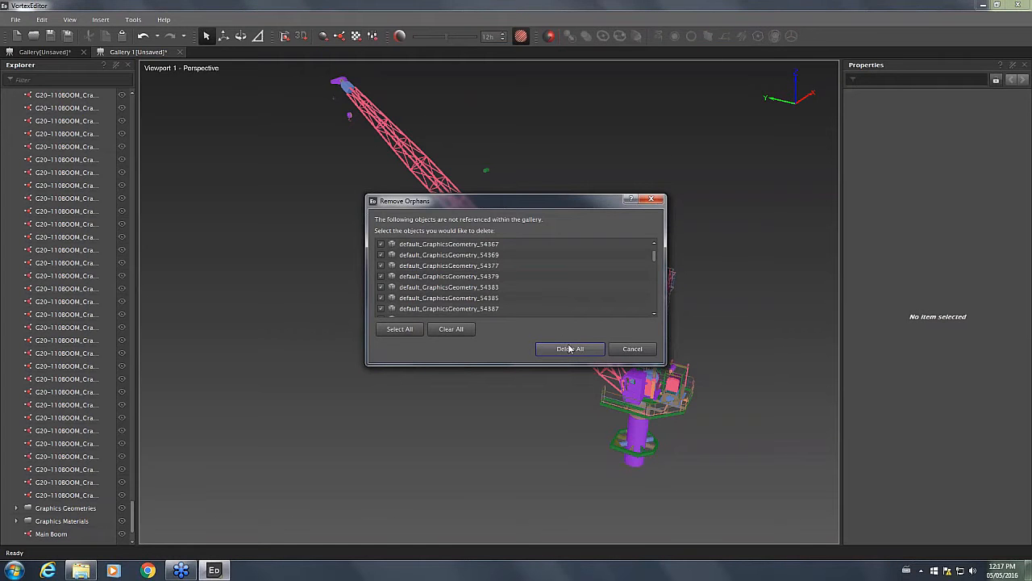
pyautogui.click(570, 348)
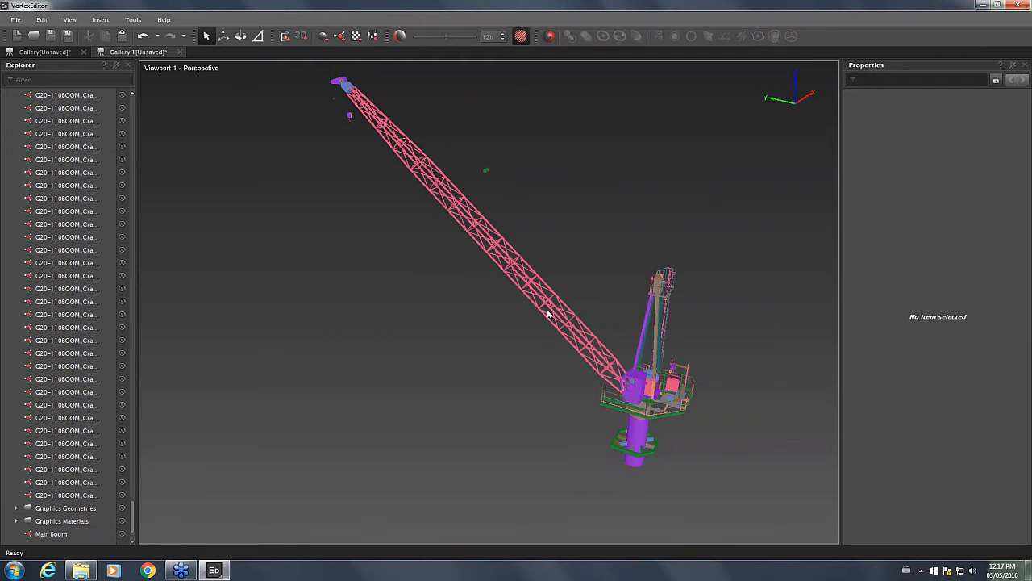
pyautogui.moveTo(363, 366)
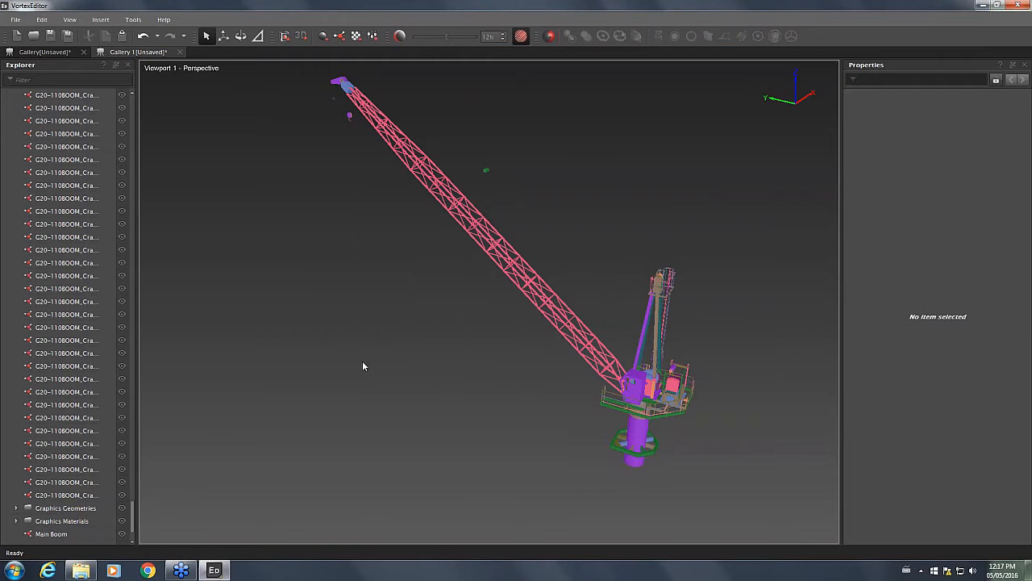
pyautogui.moveTo(363, 365); pyautogui.dragTo(486, 348)
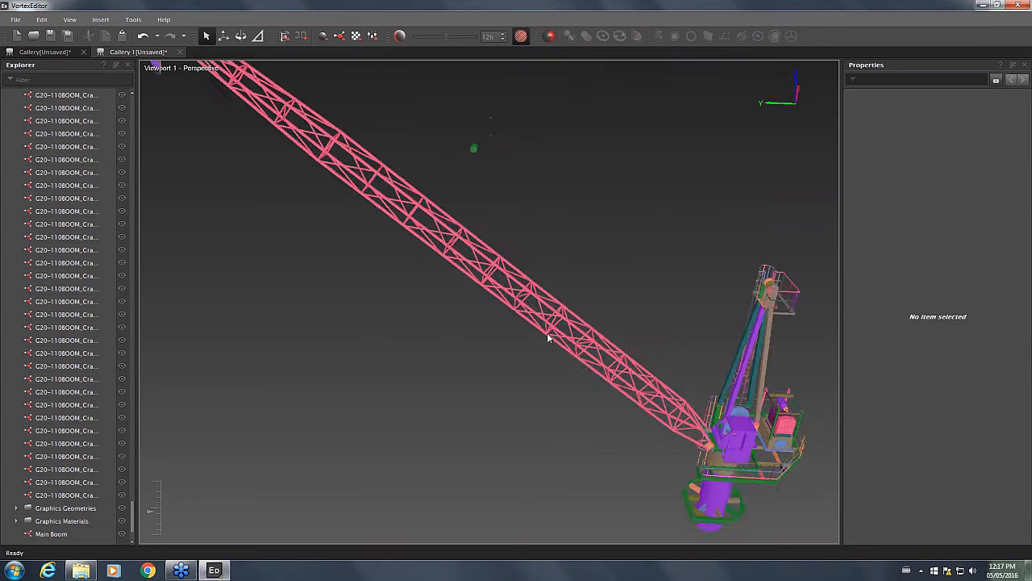
pyautogui.moveTo(548, 339); pyautogui.dragTo(500, 288)
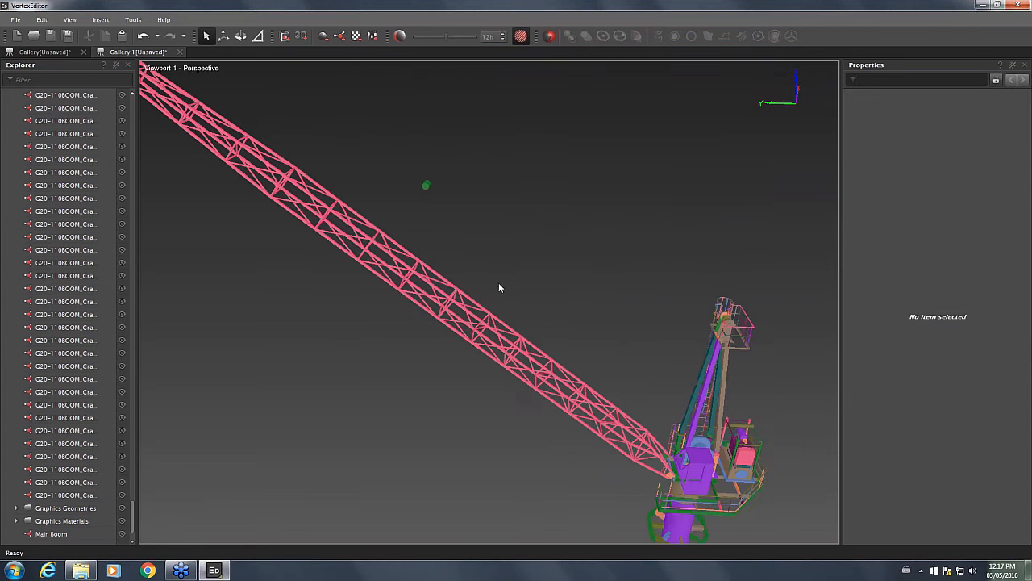
pyautogui.moveTo(438, 383)
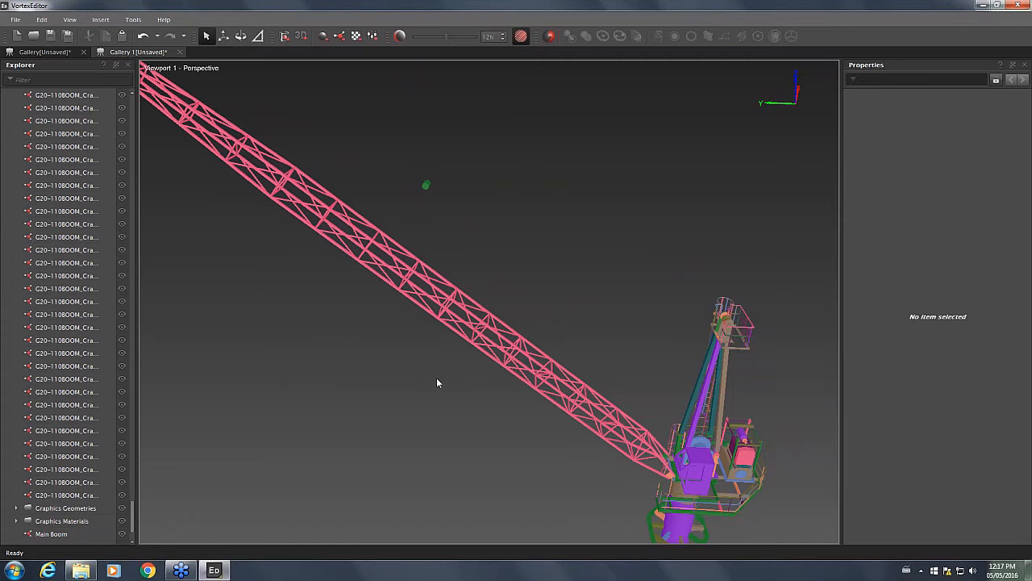
pyautogui.moveTo(449, 381)
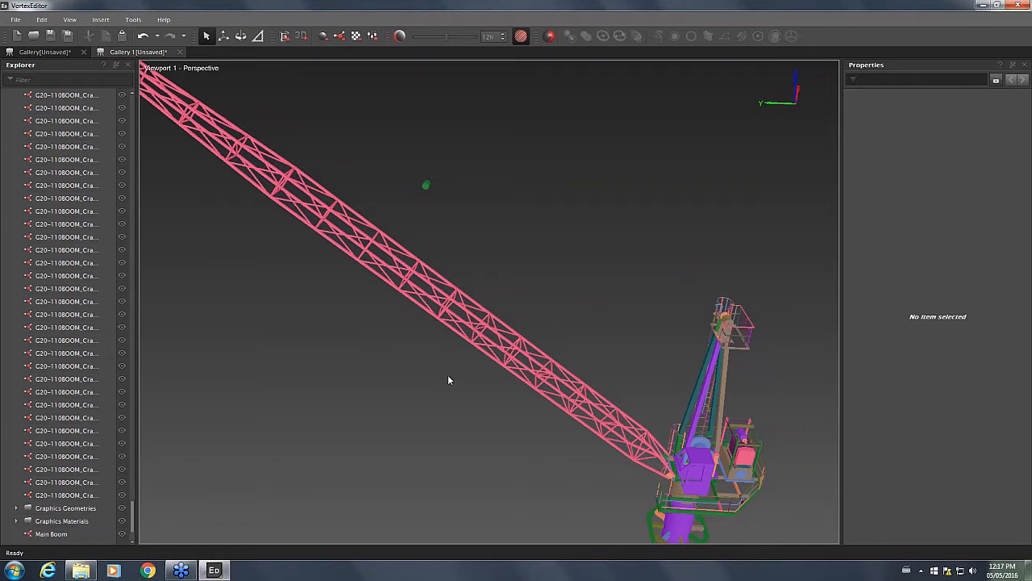
pyautogui.moveTo(521, 251)
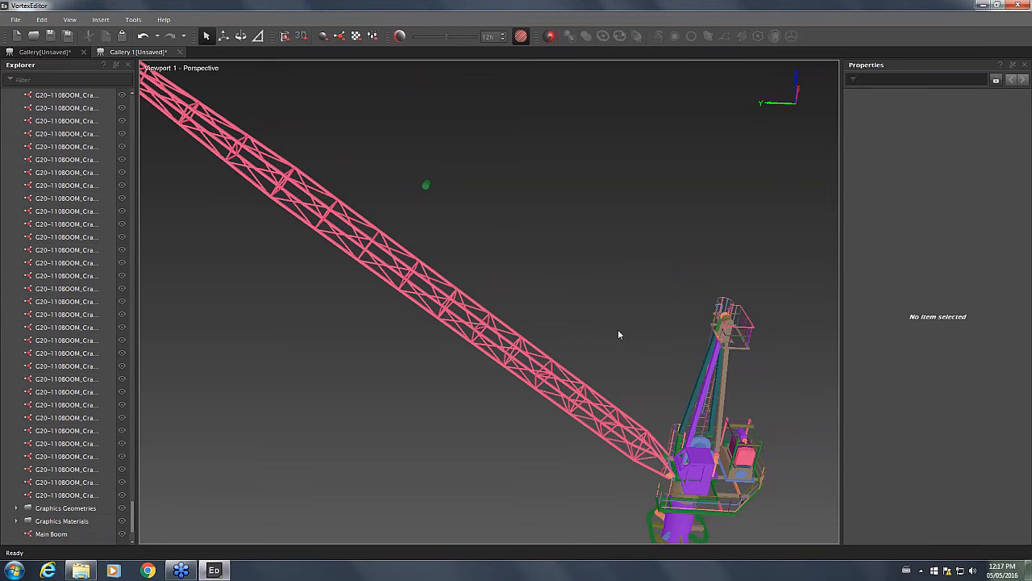
pyautogui.moveTo(751, 470)
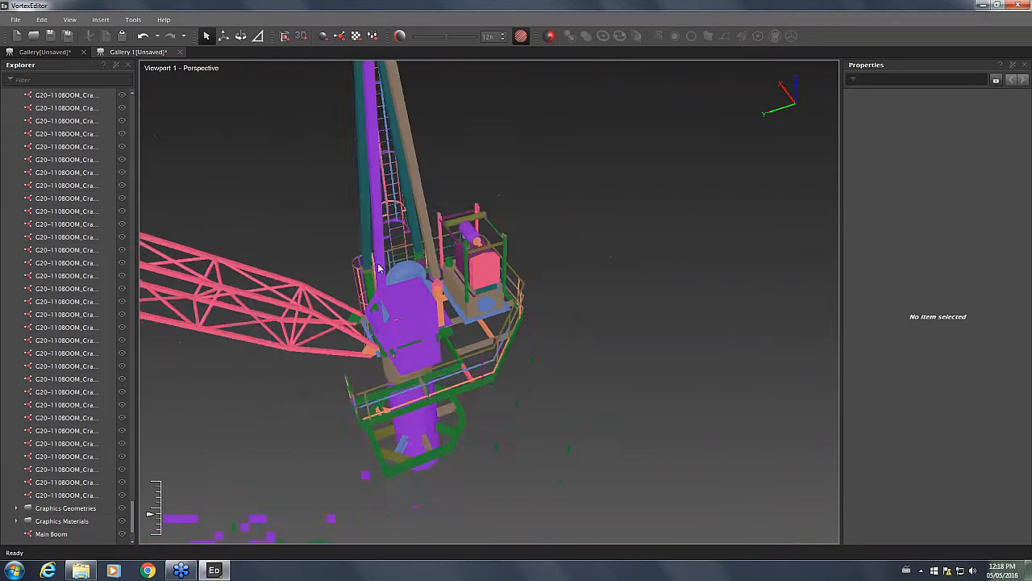
pyautogui.moveTo(379, 267); pyautogui.dragTo(468, 222)
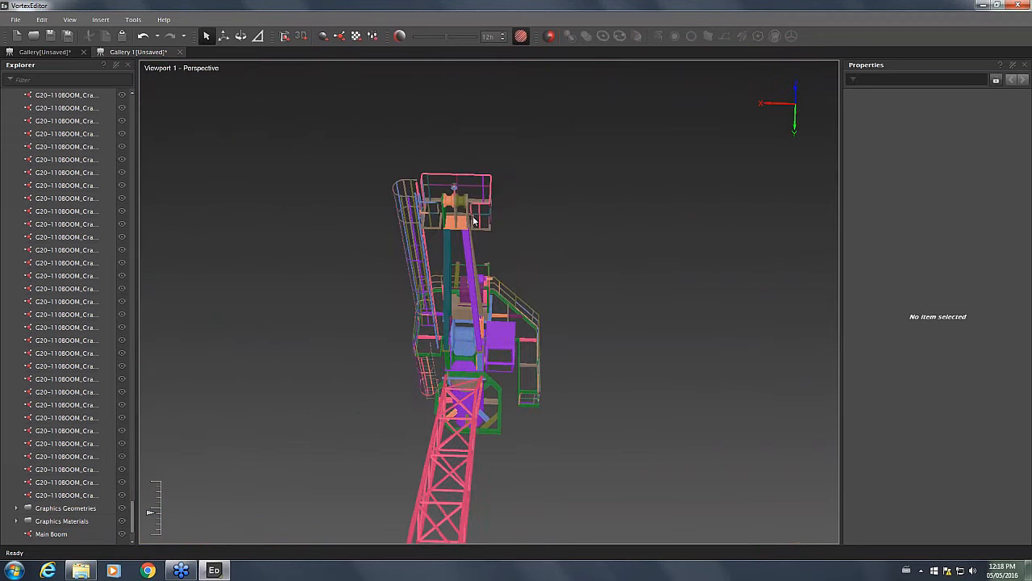
pyautogui.click(458, 197)
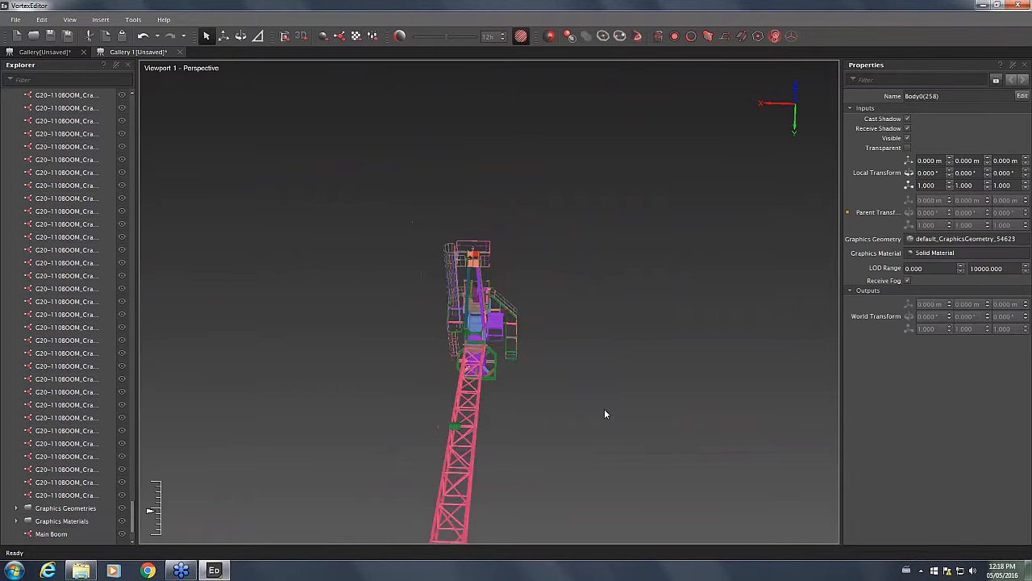
pyautogui.moveTo(605, 414); pyautogui.dragTo(520, 378)
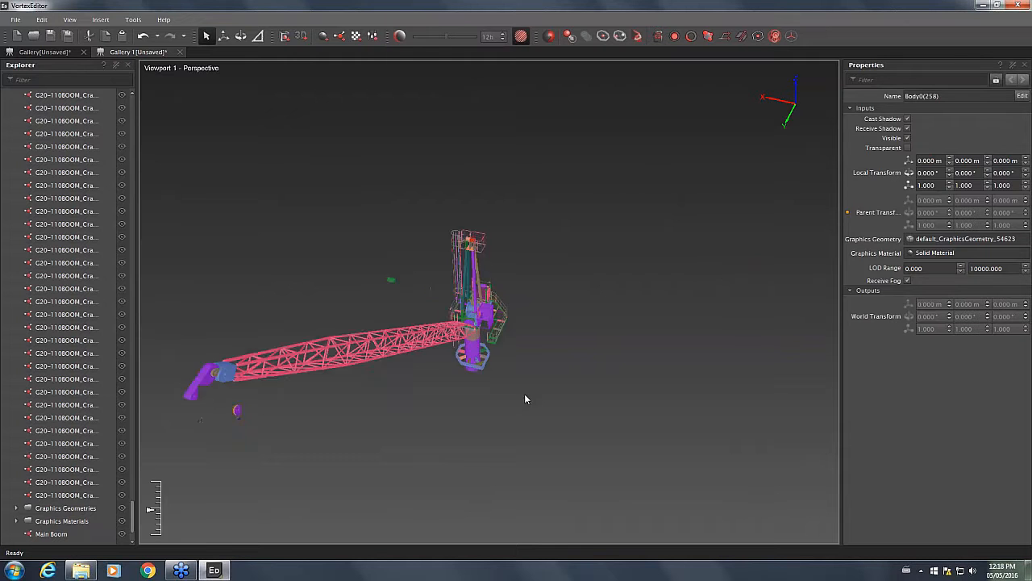
pyautogui.moveTo(525, 399); pyautogui.dragTo(357, 431)
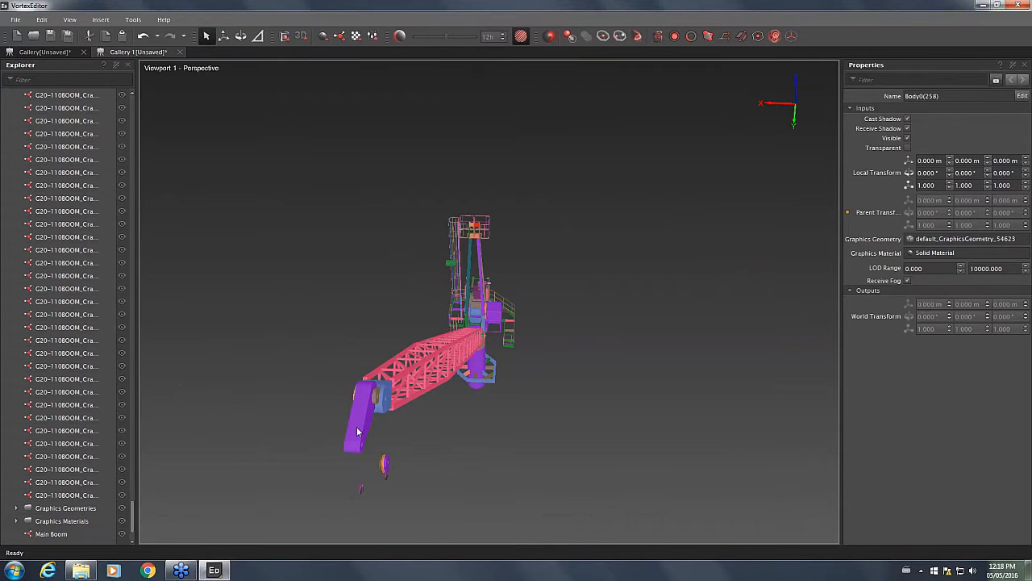
pyautogui.moveTo(363, 453)
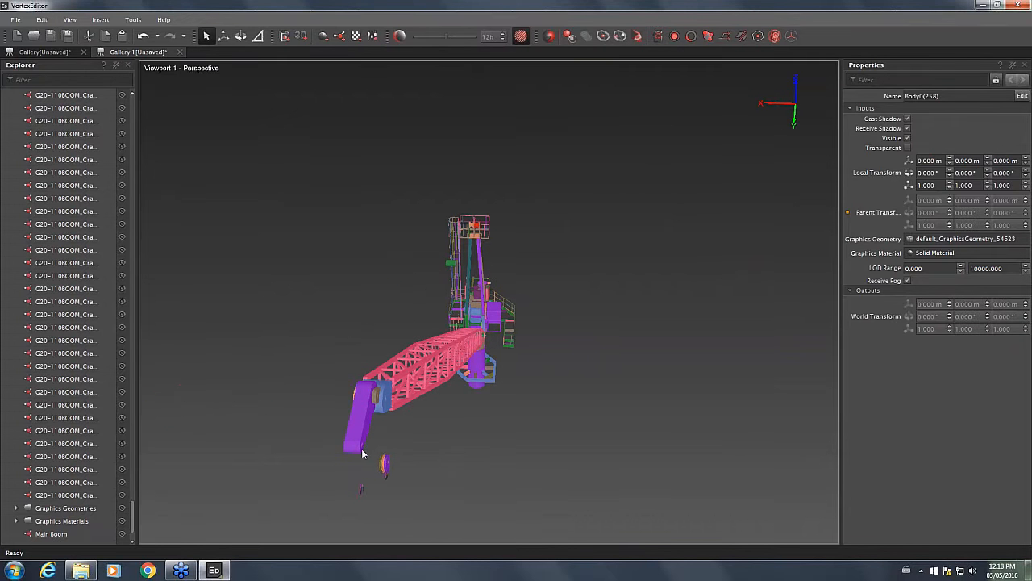
pyautogui.moveTo(363, 453); pyautogui.dragTo(439, 482)
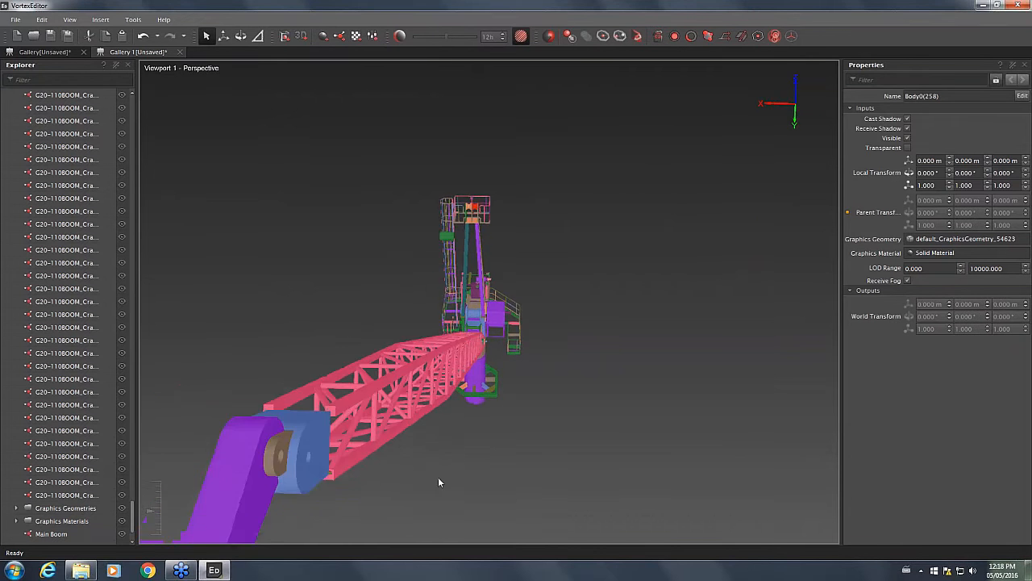
pyautogui.moveTo(440, 483); pyautogui.dragTo(593, 329)
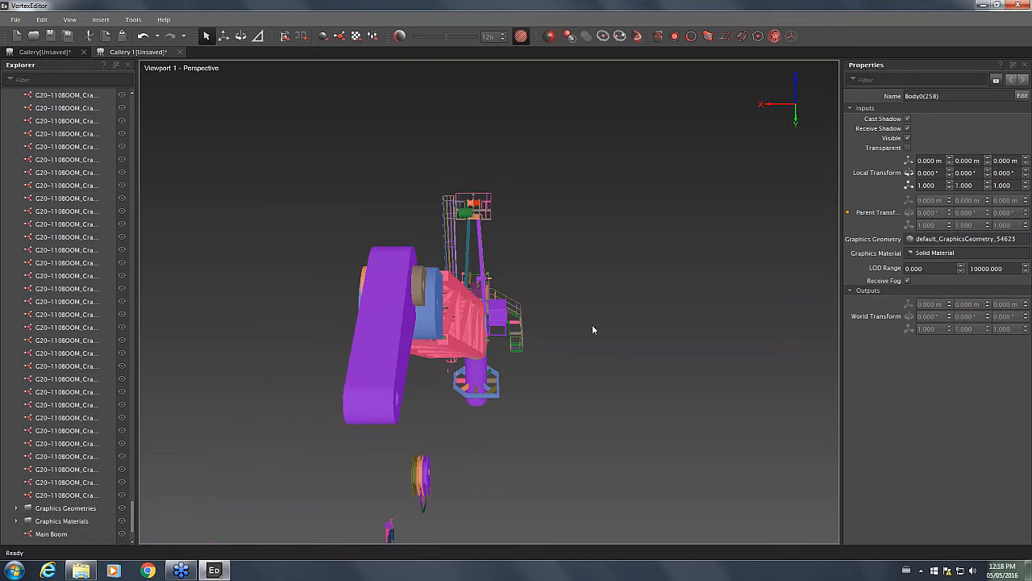
pyautogui.moveTo(484, 322); pyautogui.dragTo(589, 335)
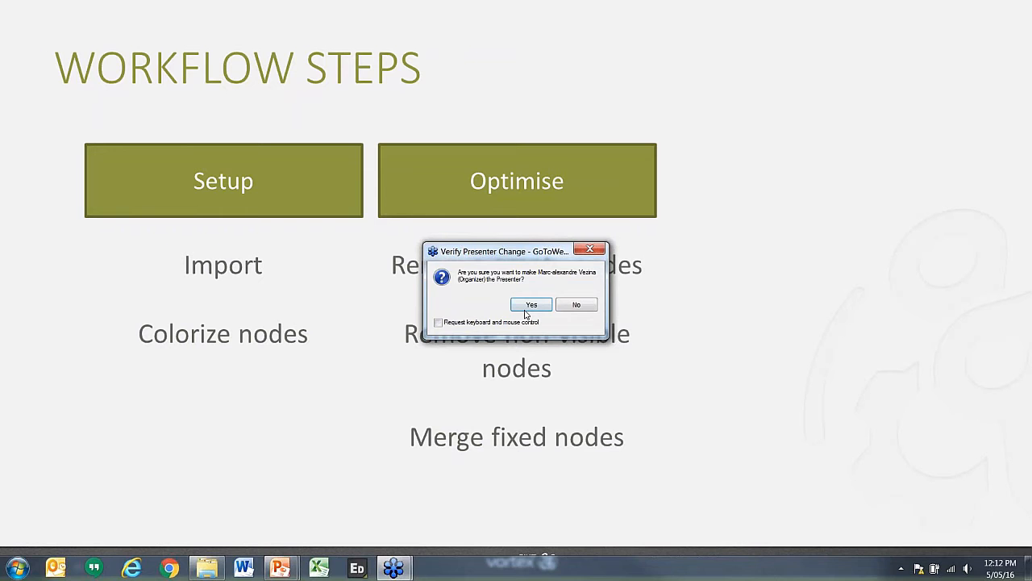
# Confirm handing presenter control over in the PowerPoint dialog
pyautogui.click(531, 304)
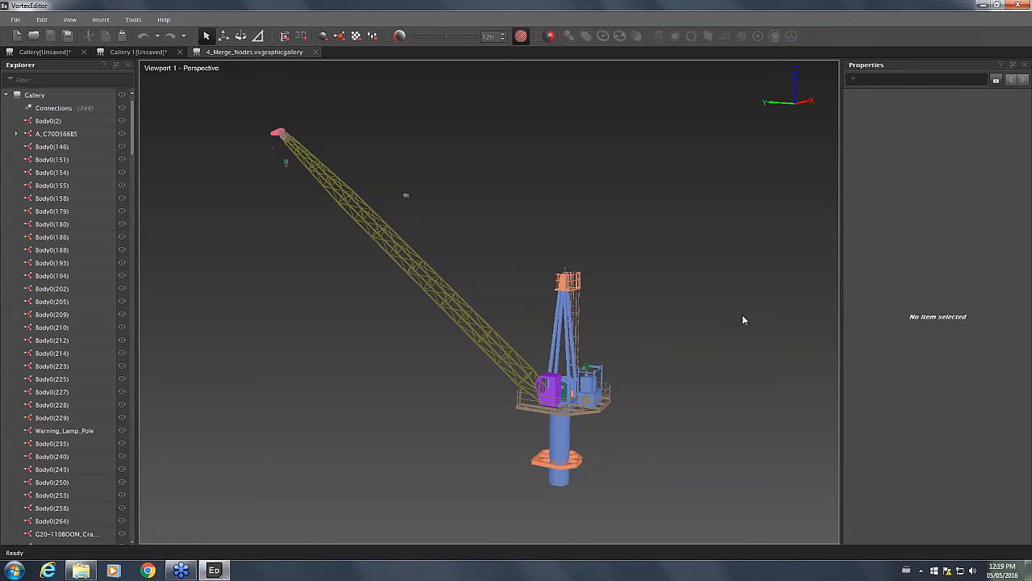
pyautogui.moveTo(687, 340)
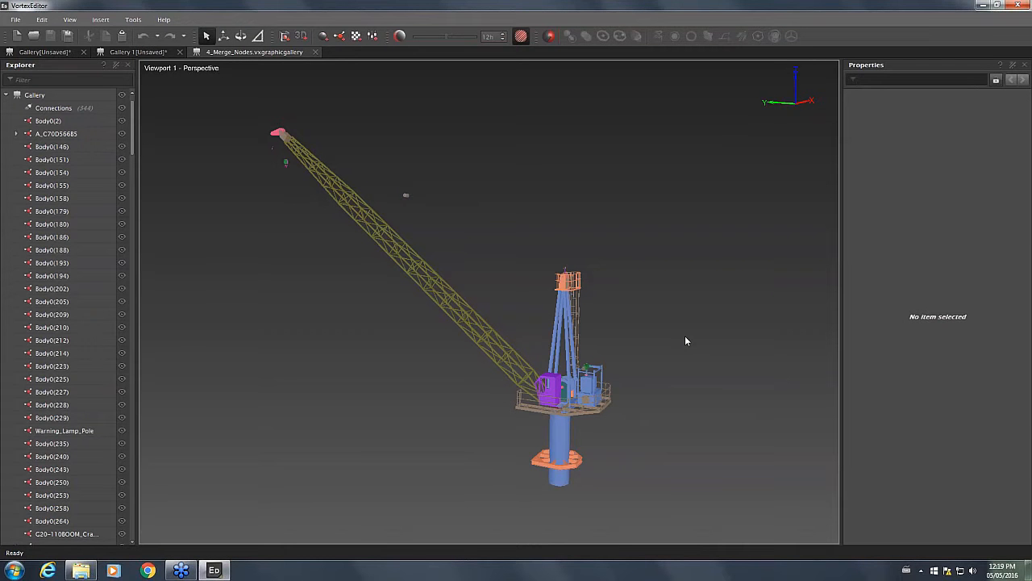
pyautogui.moveTo(434, 341)
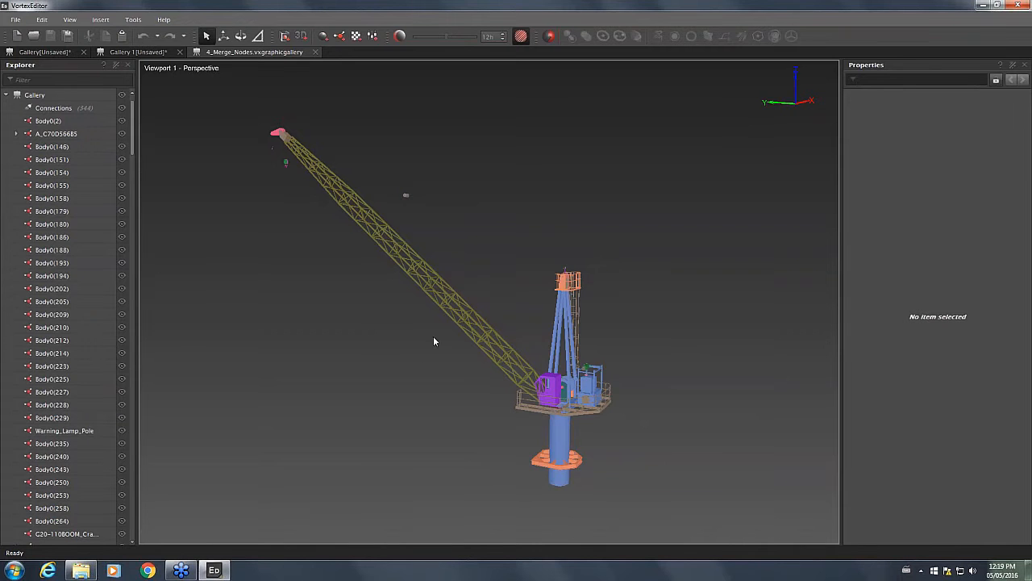
pyautogui.moveTo(525, 412)
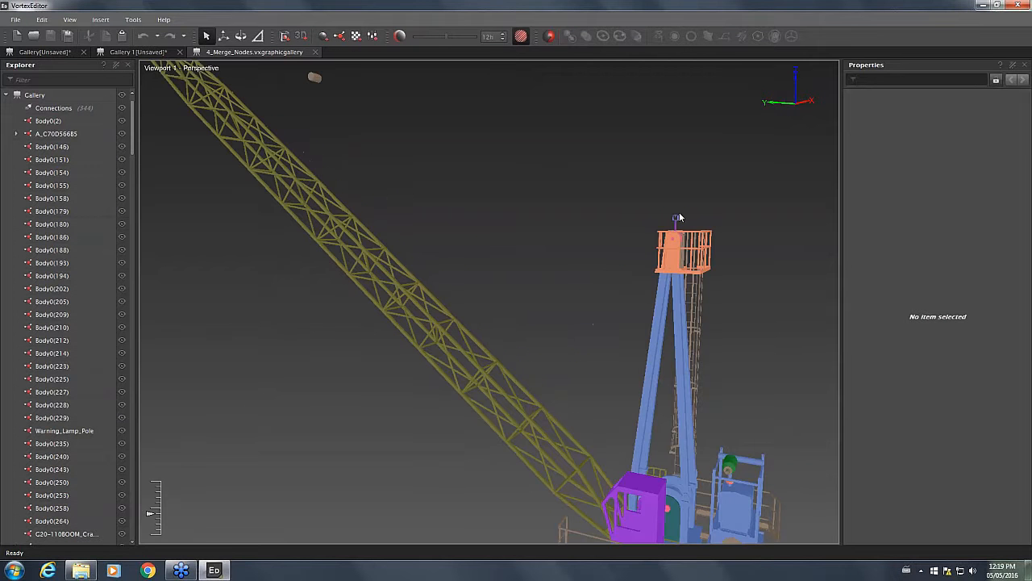
pyautogui.moveTo(678, 218); pyautogui.dragTo(665, 242)
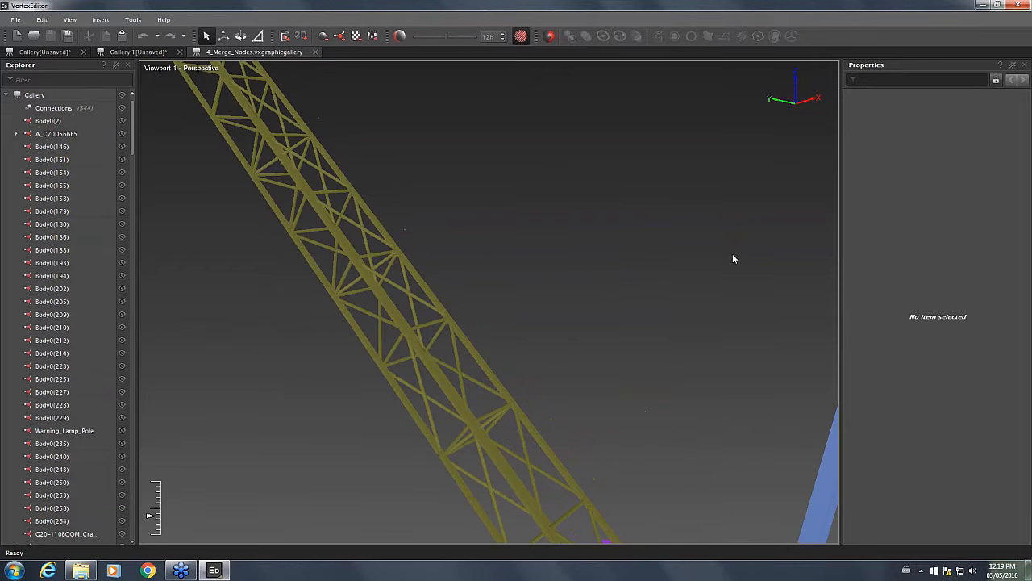
pyautogui.click(64, 430)
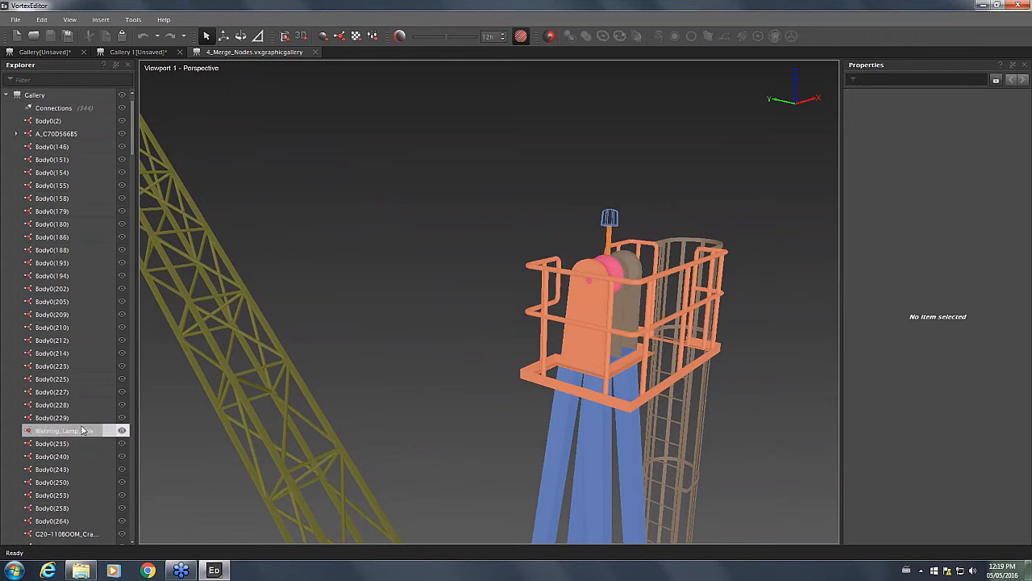
pyautogui.click(65, 429)
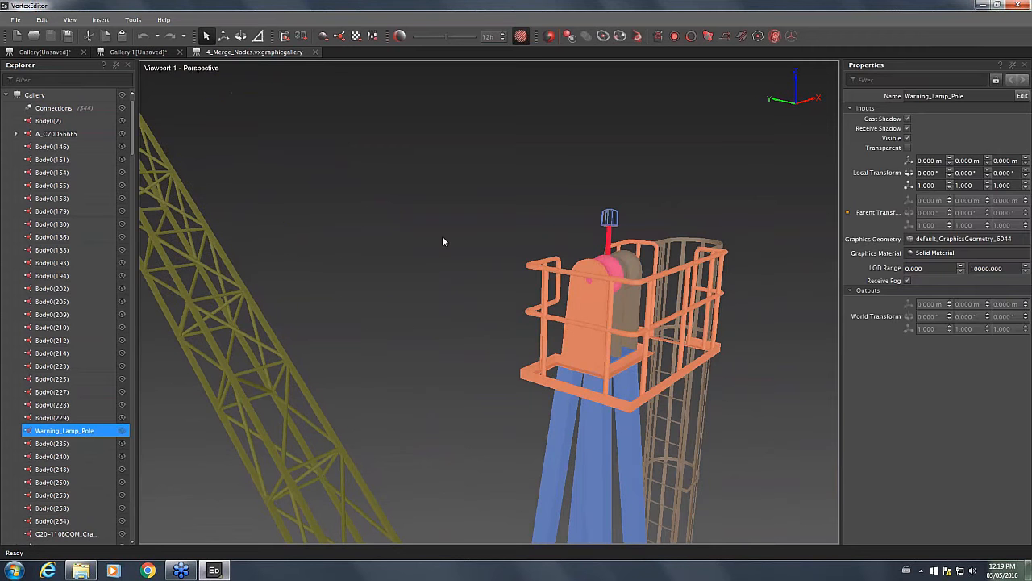
pyautogui.moveTo(444, 242); pyautogui.dragTo(670, 267)
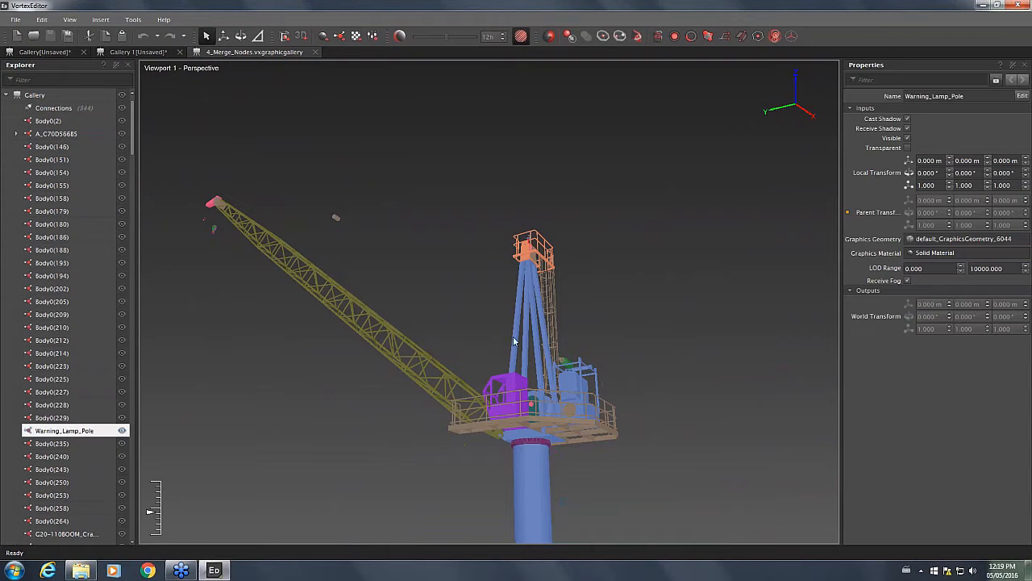
pyautogui.click(239, 401)
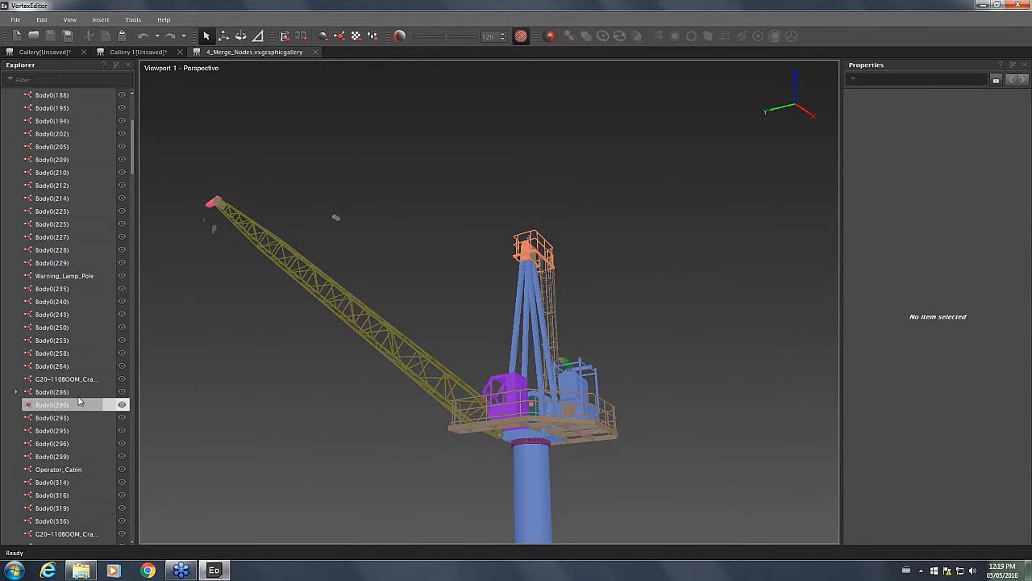
pyautogui.click(58, 469)
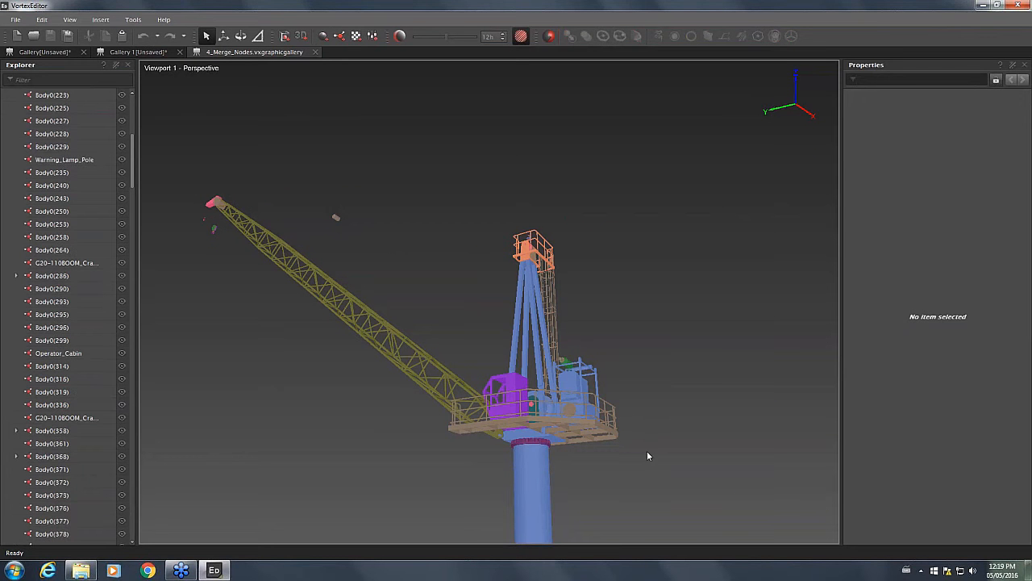
pyautogui.moveTo(667, 452)
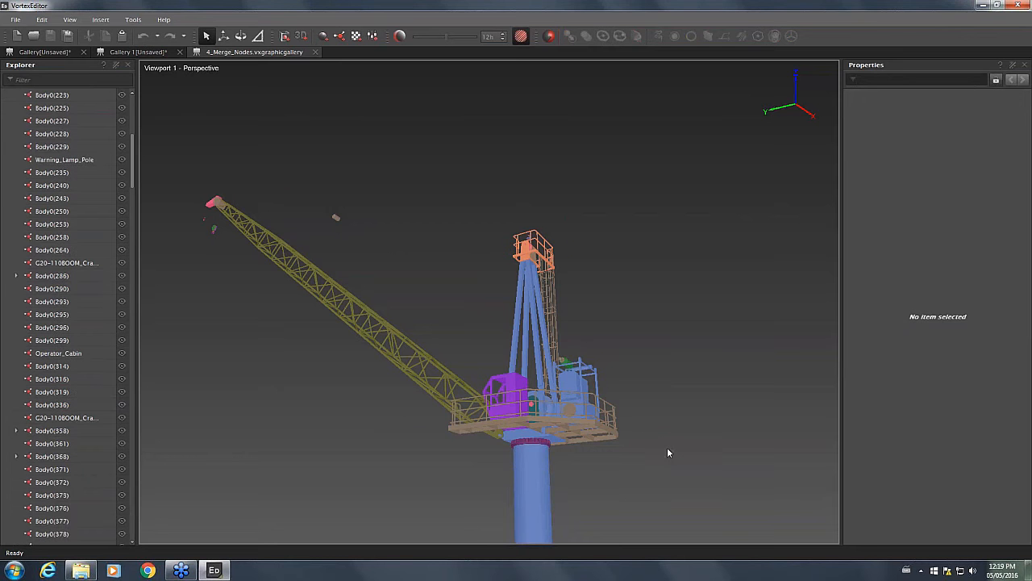
pyautogui.moveTo(668, 453); pyautogui.dragTo(578, 350)
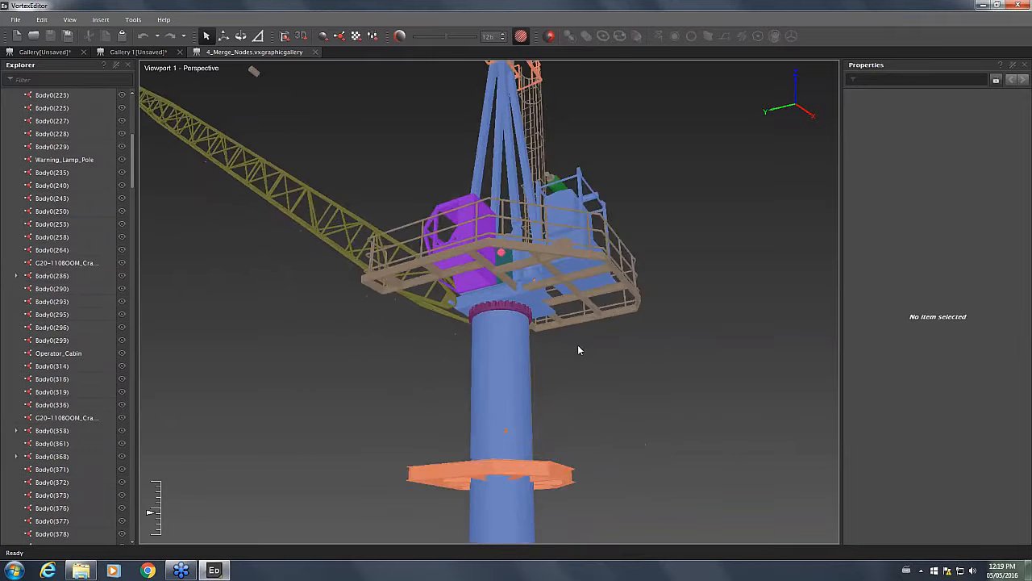
pyautogui.moveTo(577, 350); pyautogui.dragTo(718, 429)
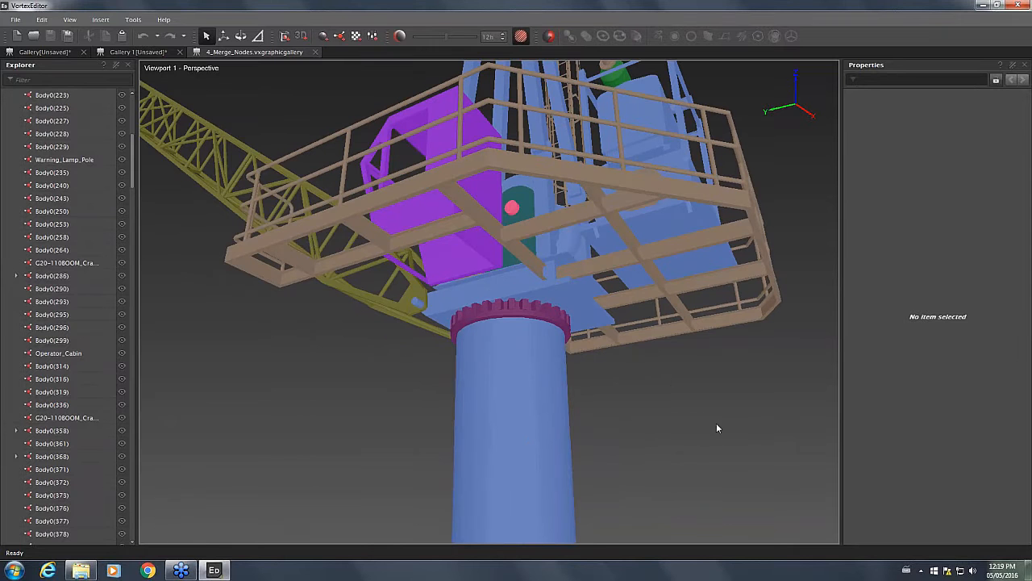
pyautogui.moveTo(684, 404)
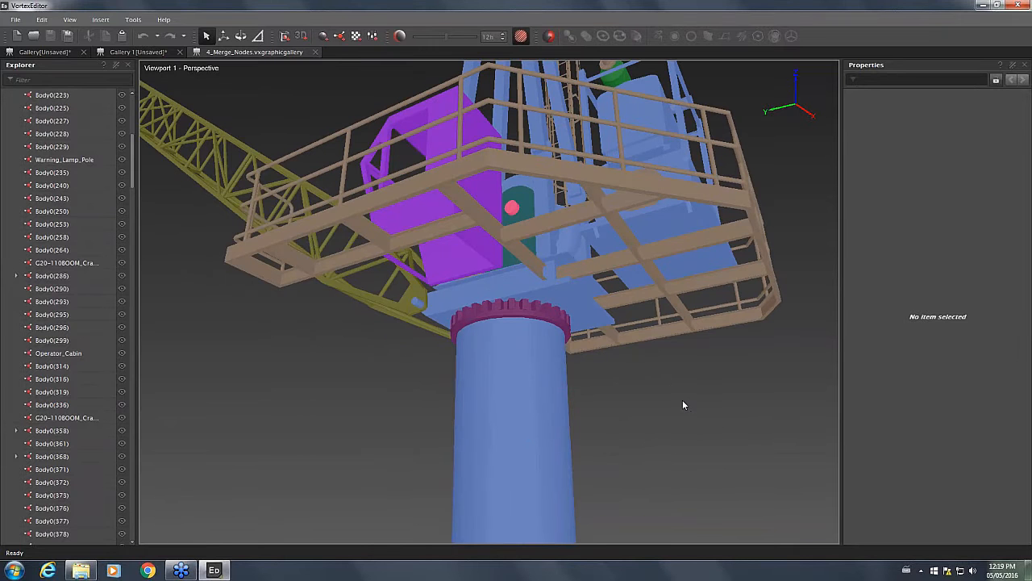
pyautogui.moveTo(675, 400)
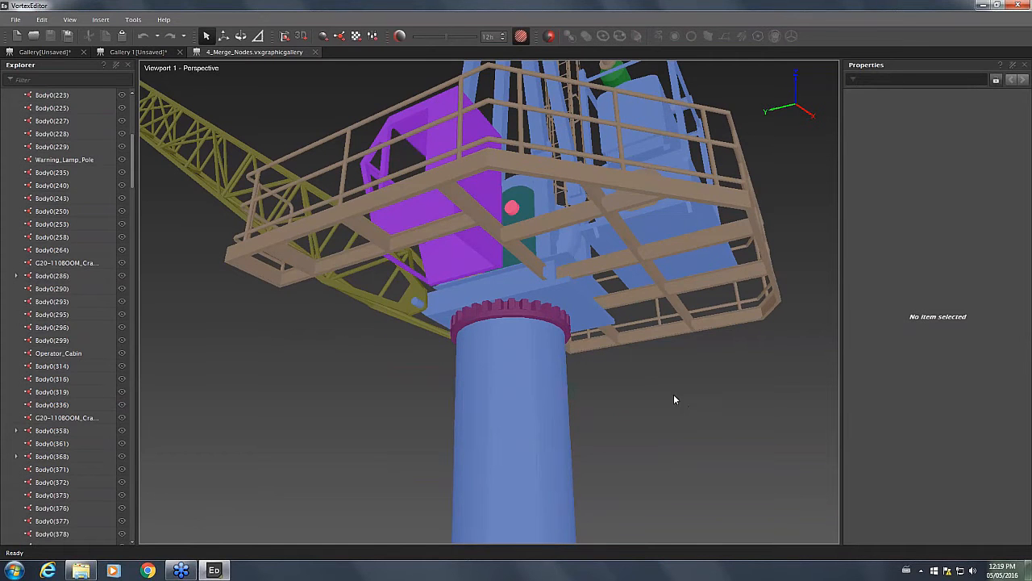
pyautogui.moveTo(675, 401); pyautogui.dragTo(464, 358)
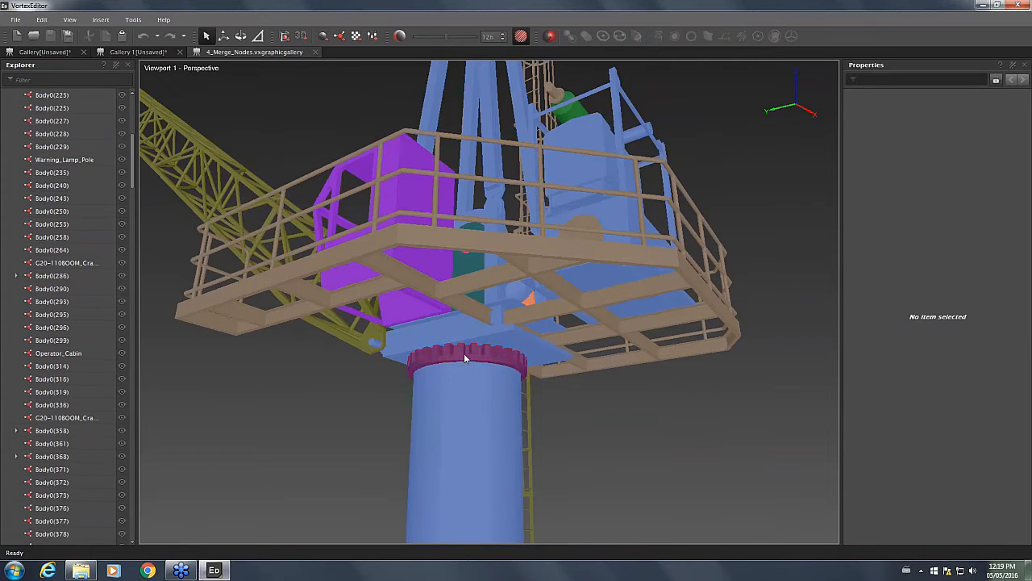
# Replace the toothed Turret_Ring with convex geometries and inspect the smooth ring
pyautogui.click(463, 359)
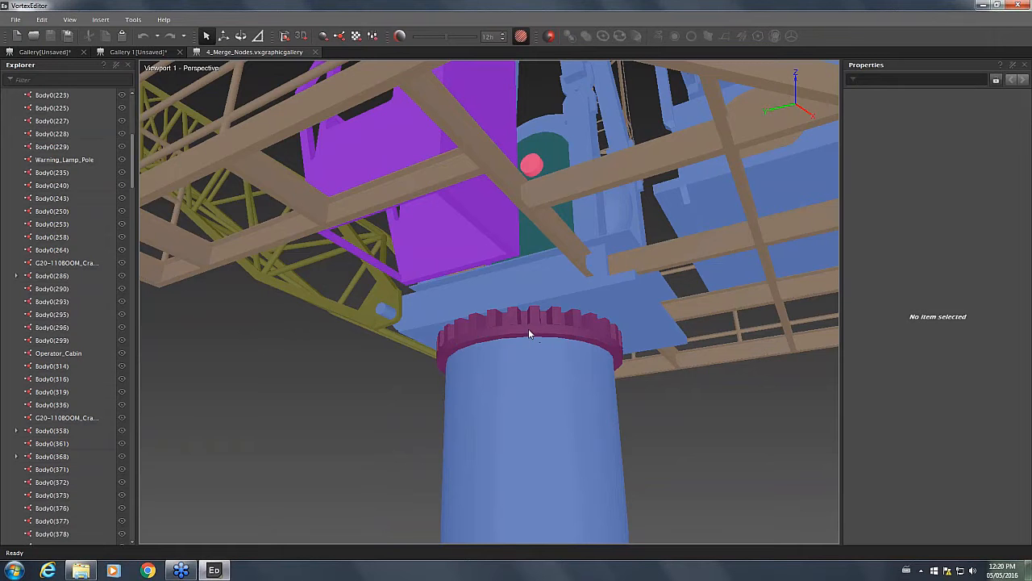
pyautogui.moveTo(537, 331)
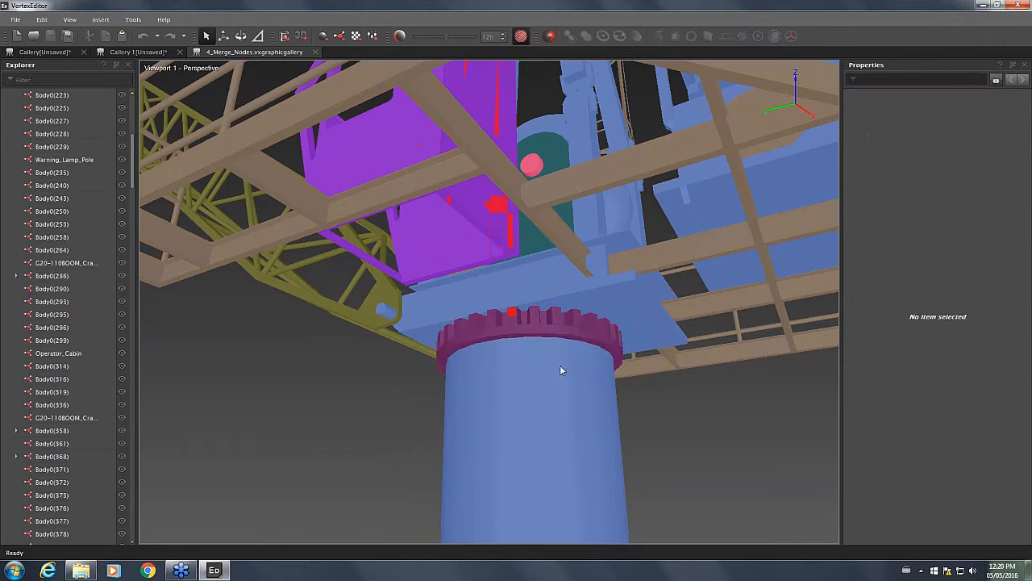
pyautogui.click(532, 339)
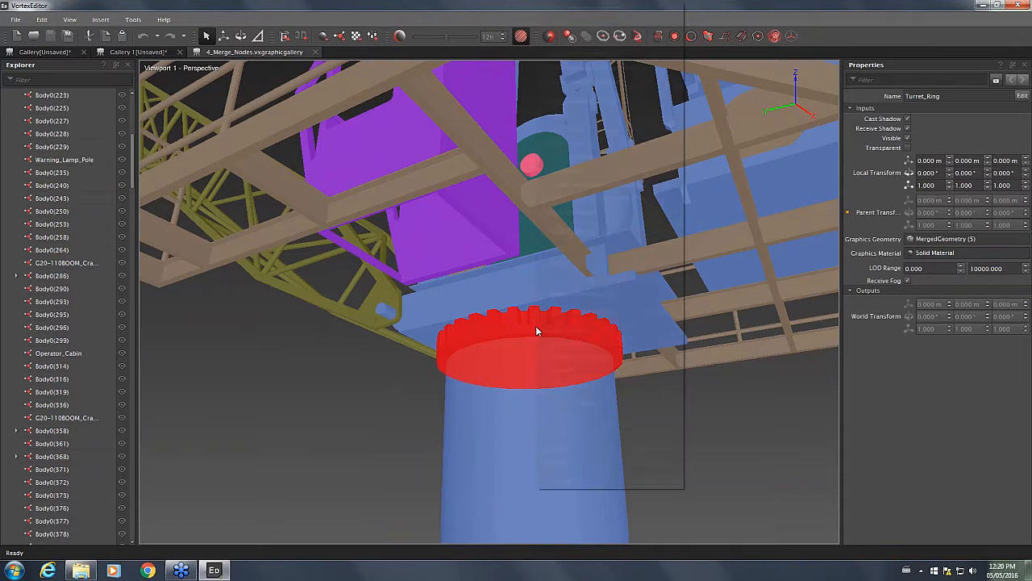
pyautogui.rightClick(536, 331)
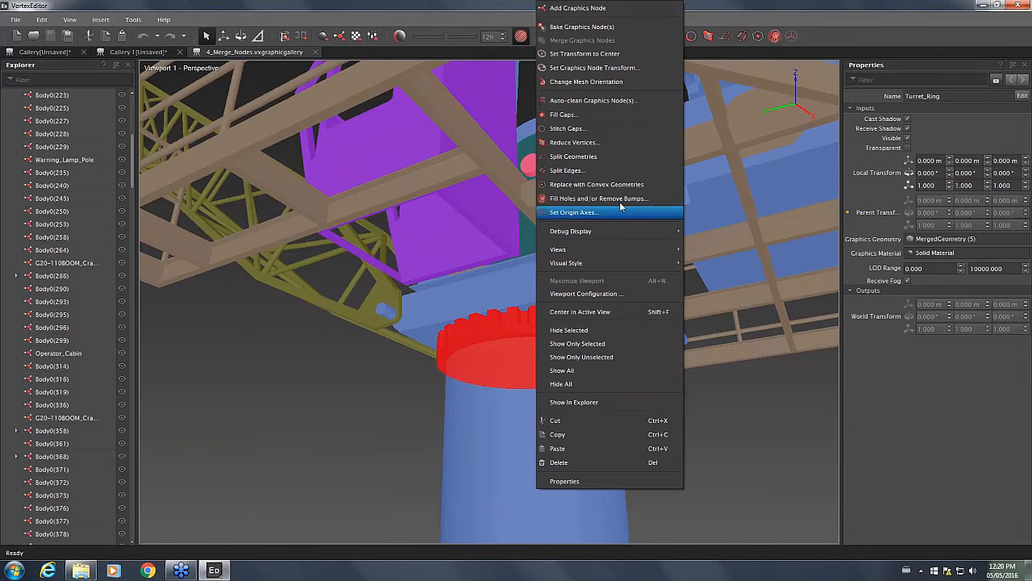
pyautogui.moveTo(658, 185)
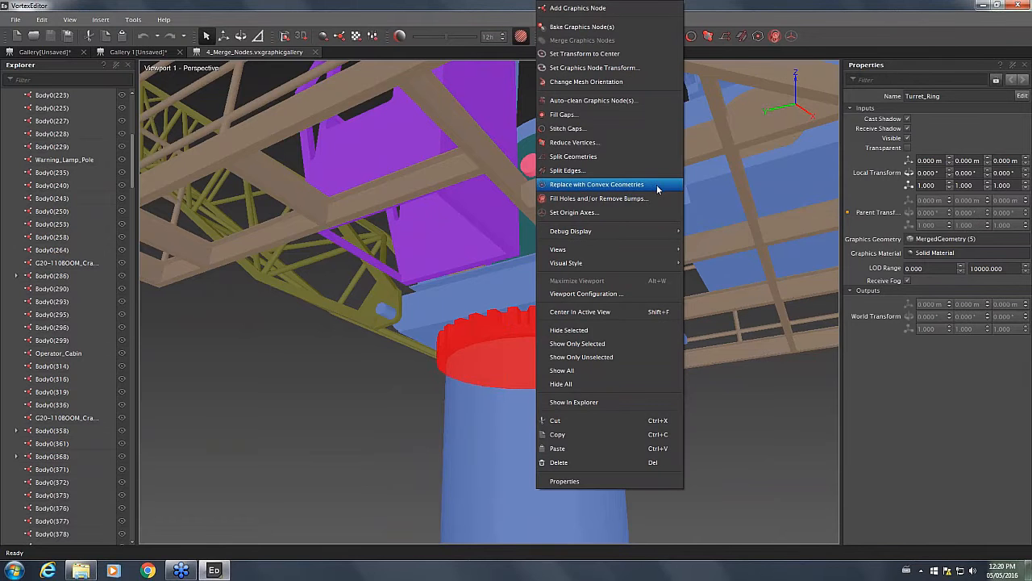
pyautogui.moveTo(655, 193)
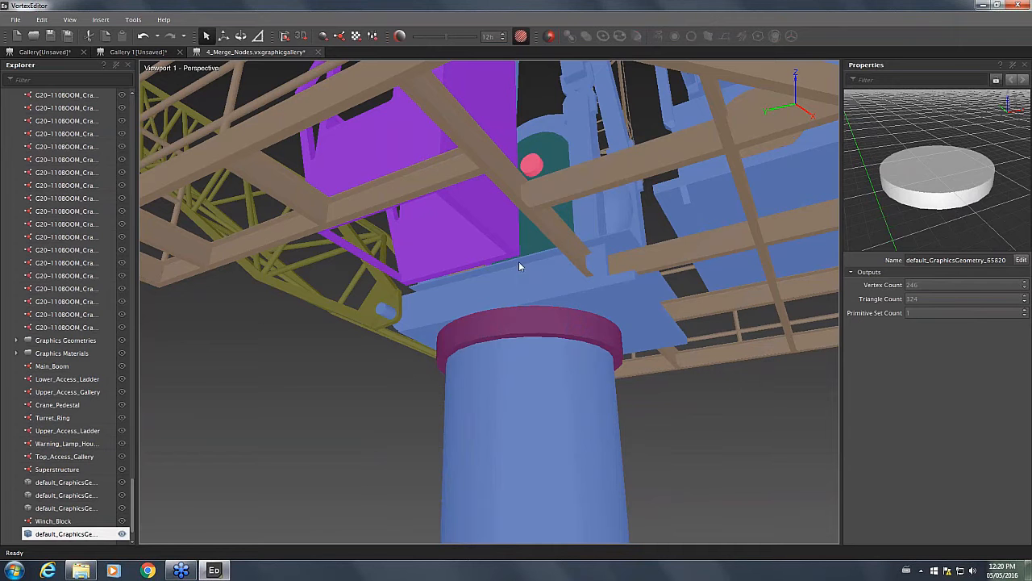
pyautogui.moveTo(957, 183)
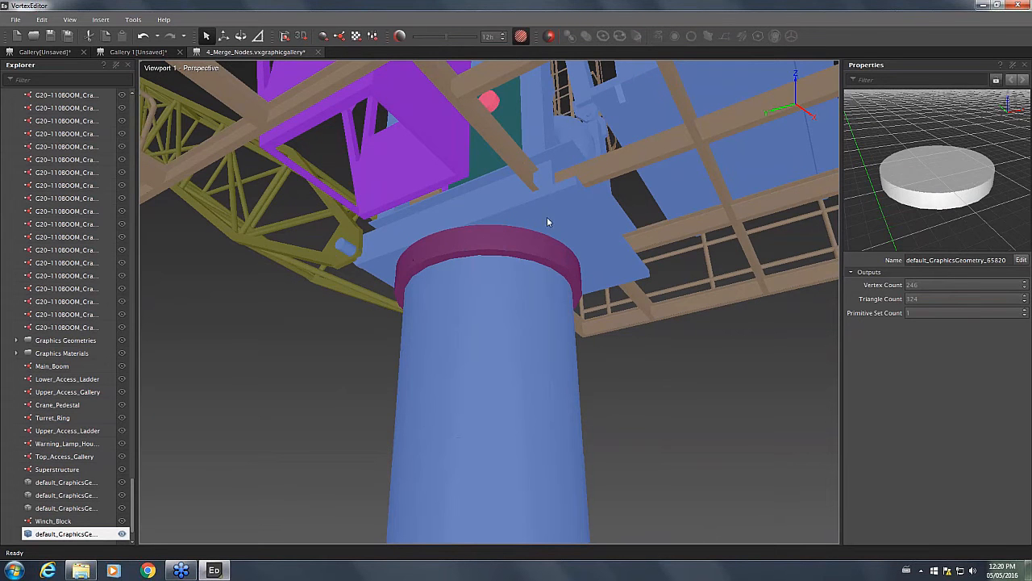
pyautogui.moveTo(548, 222); pyautogui.dragTo(606, 418)
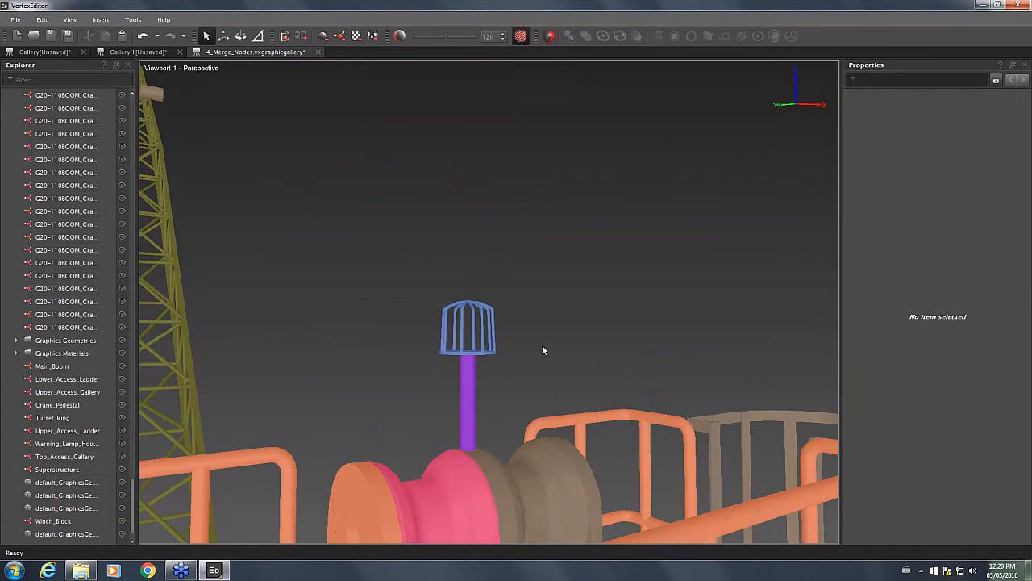
# Replace the caged Warning_Lamp_Housing with convex geometry and view the new solid shape
pyautogui.click(467, 326)
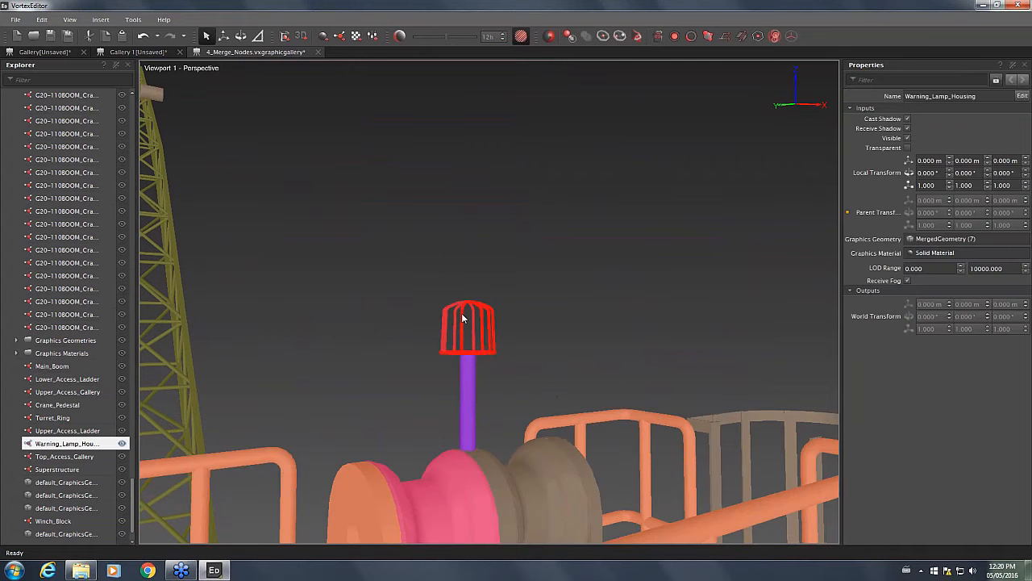
pyautogui.rightClick(464, 317)
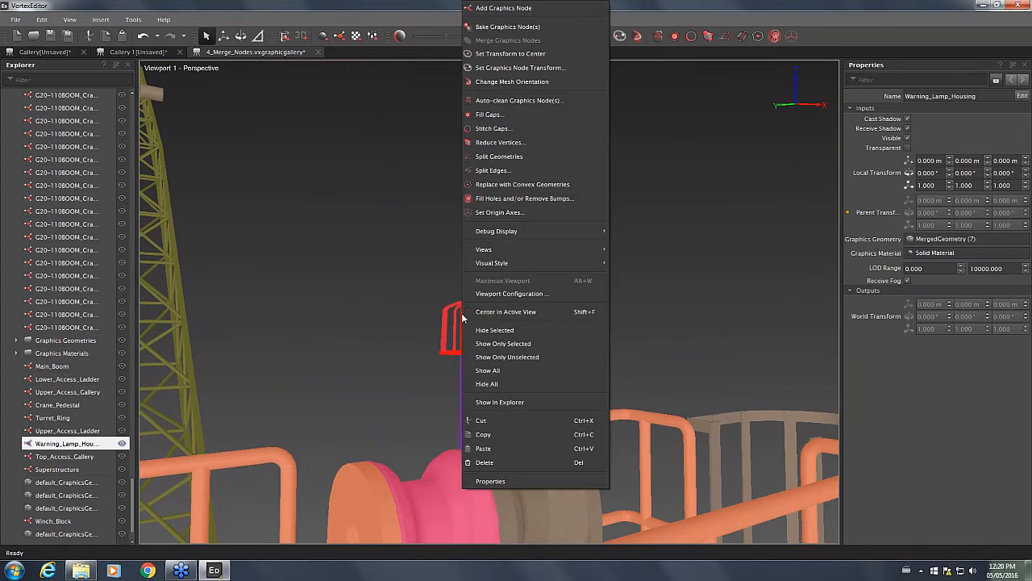
pyautogui.moveTo(522, 184)
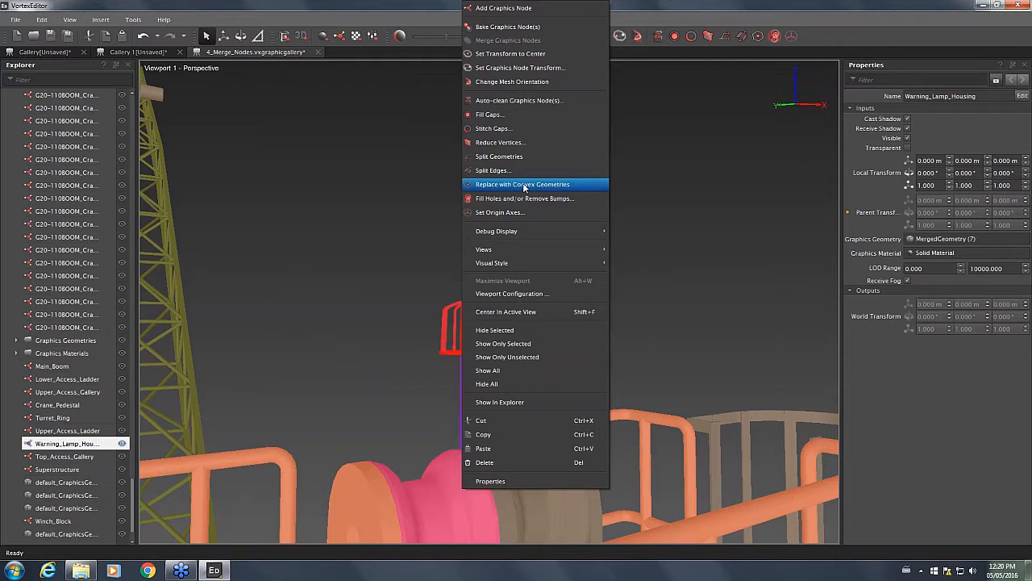
pyautogui.click(522, 184)
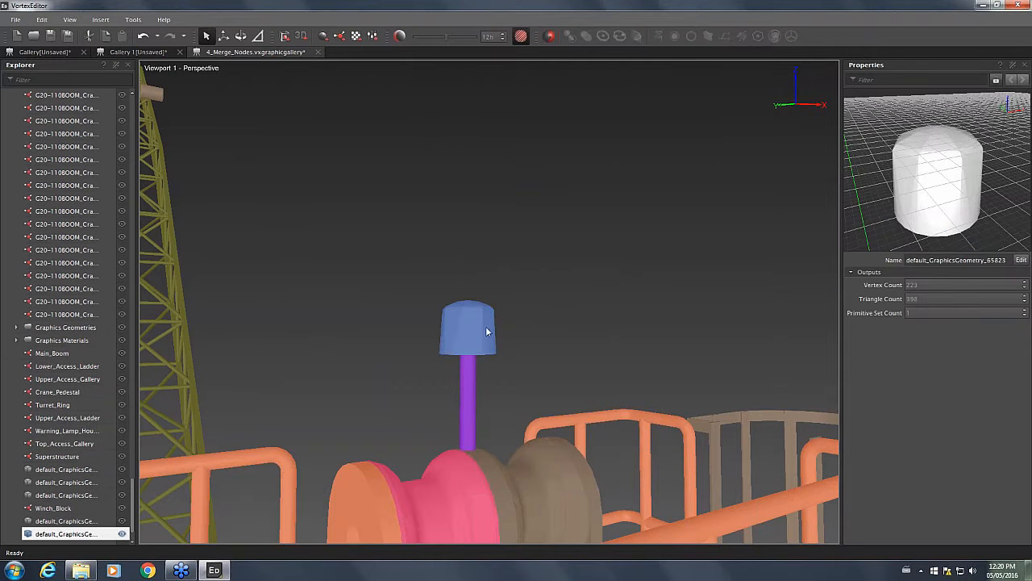
pyautogui.moveTo(486, 331); pyautogui.dragTo(431, 282)
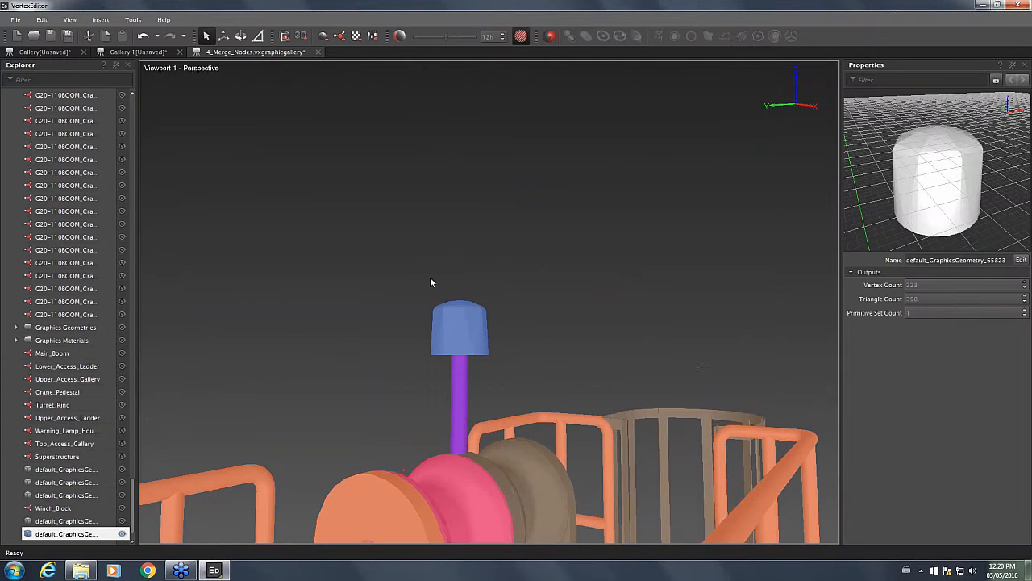
pyautogui.moveTo(547, 265)
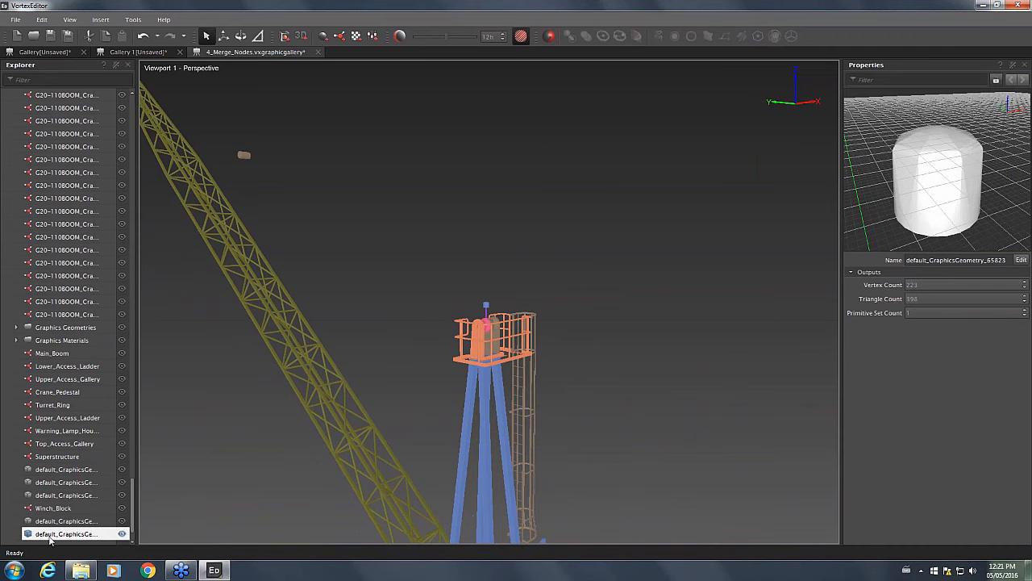
# Delete all the unreferenced default_GraphicsGeometry orphans via Remove Orphans
pyautogui.click(65, 520)
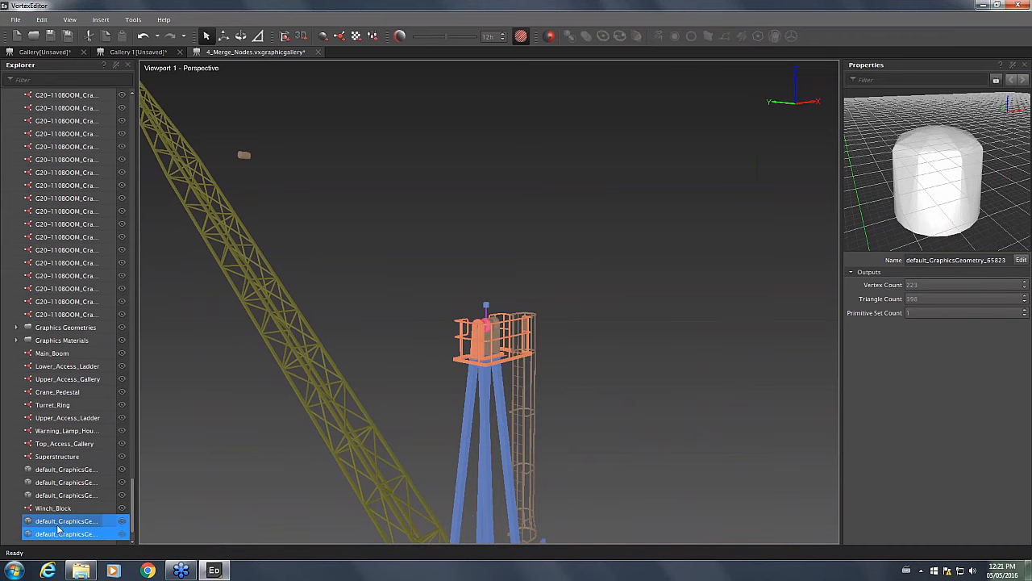
pyautogui.moveTo(63, 525)
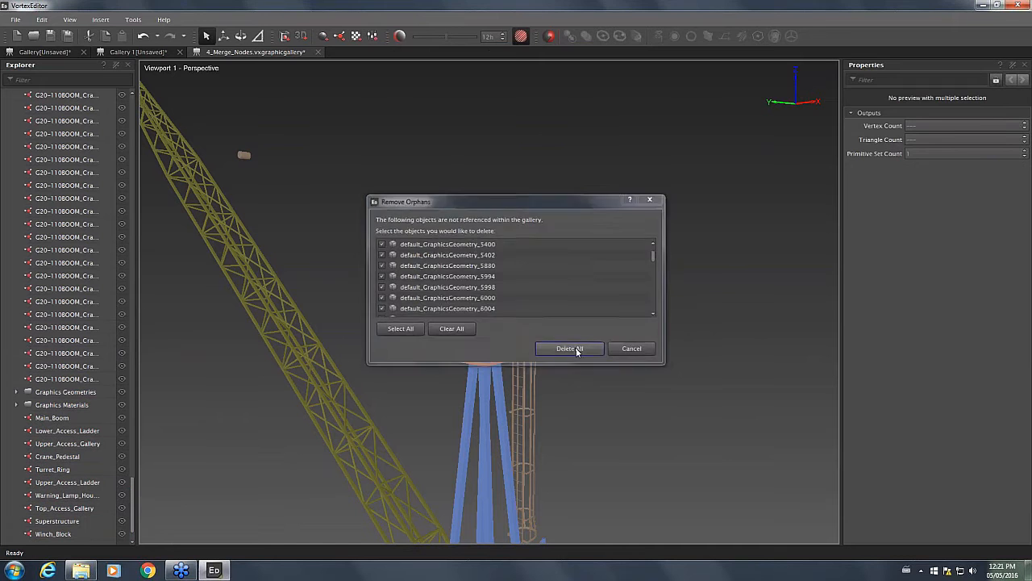
pyautogui.click(568, 349)
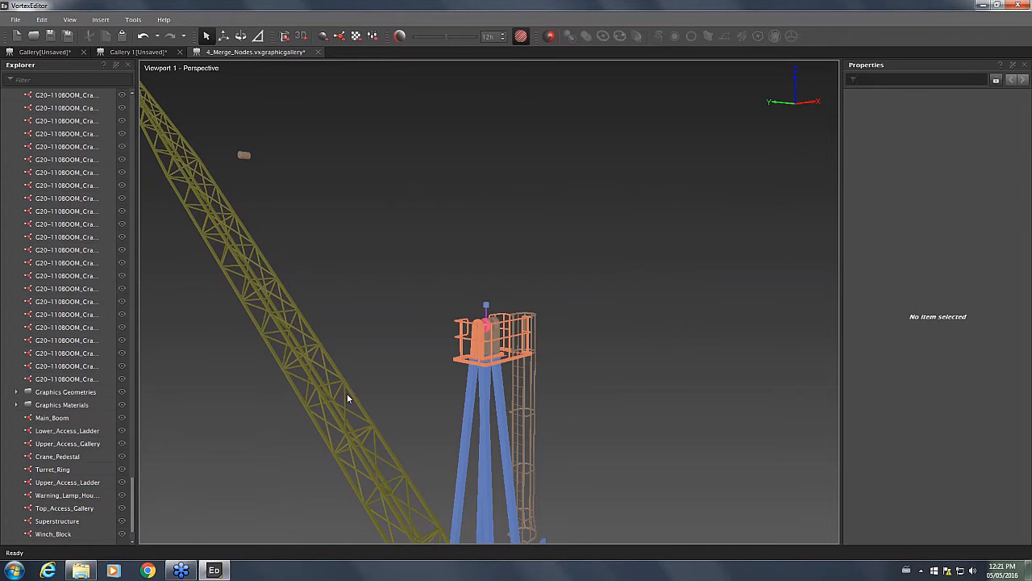
pyautogui.click(56, 520)
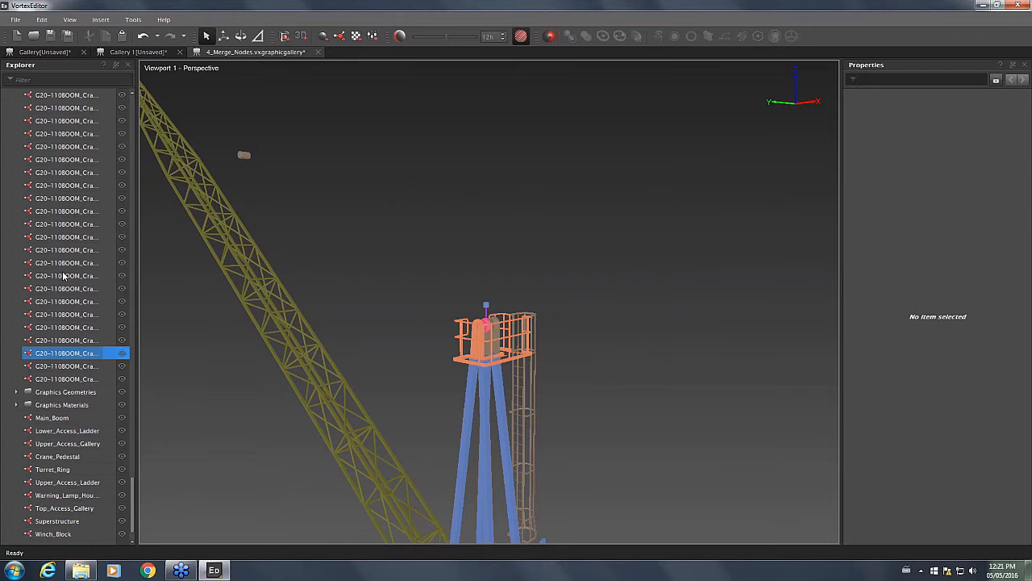
pyautogui.click(619, 305)
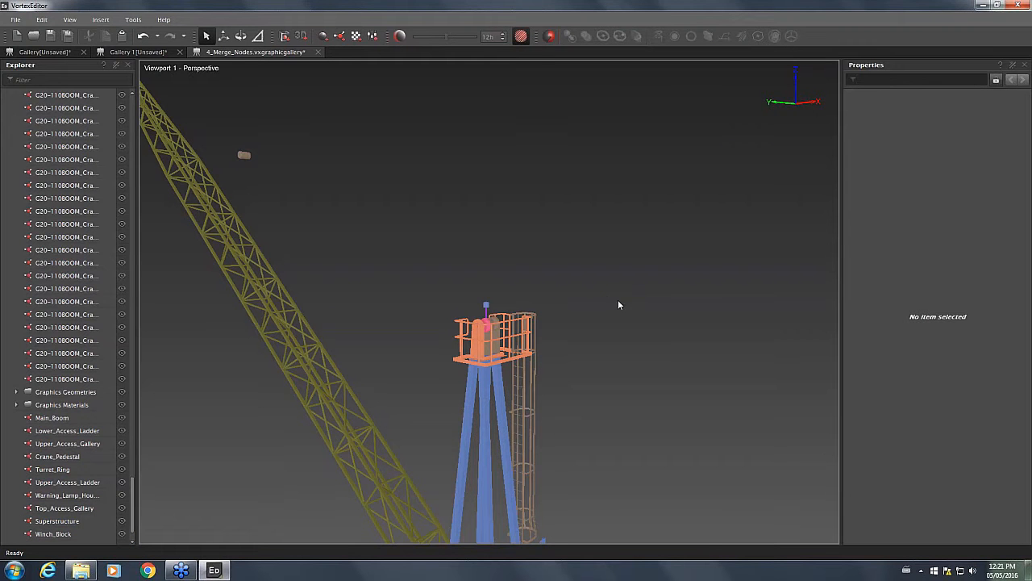
pyautogui.moveTo(652, 334)
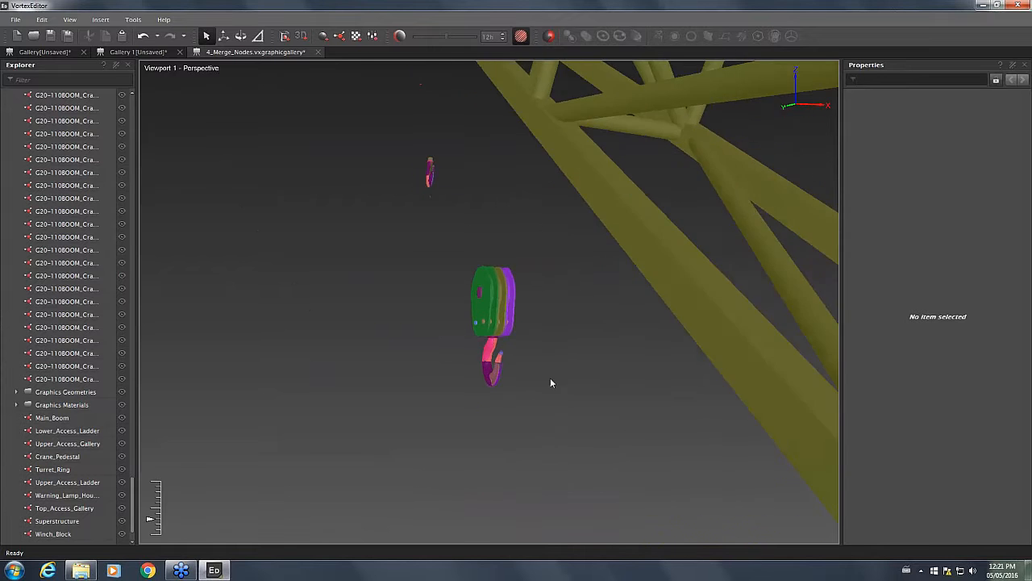
pyautogui.moveTo(551, 382); pyautogui.dragTo(601, 376)
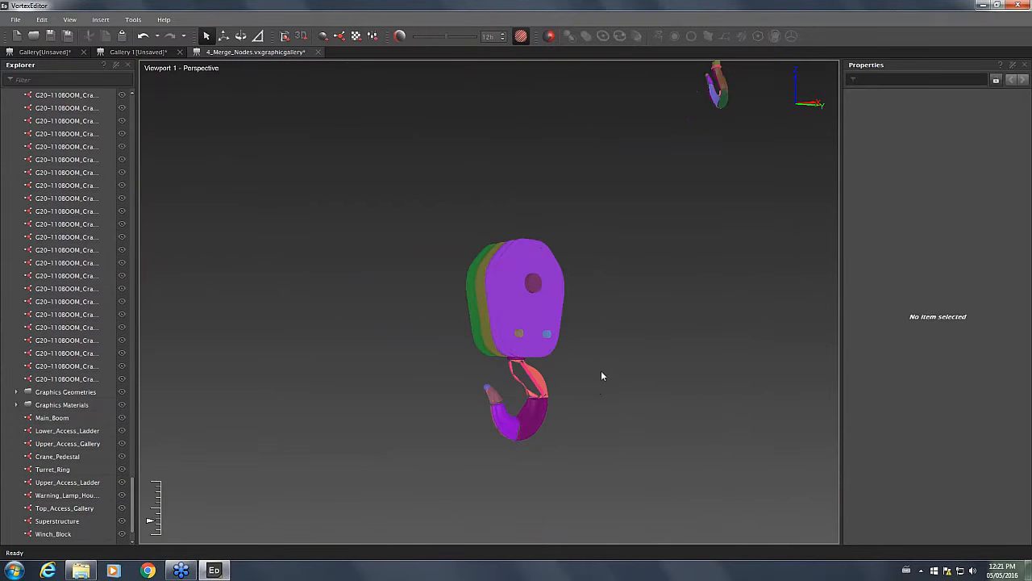
pyautogui.moveTo(601, 375); pyautogui.dragTo(415, 414)
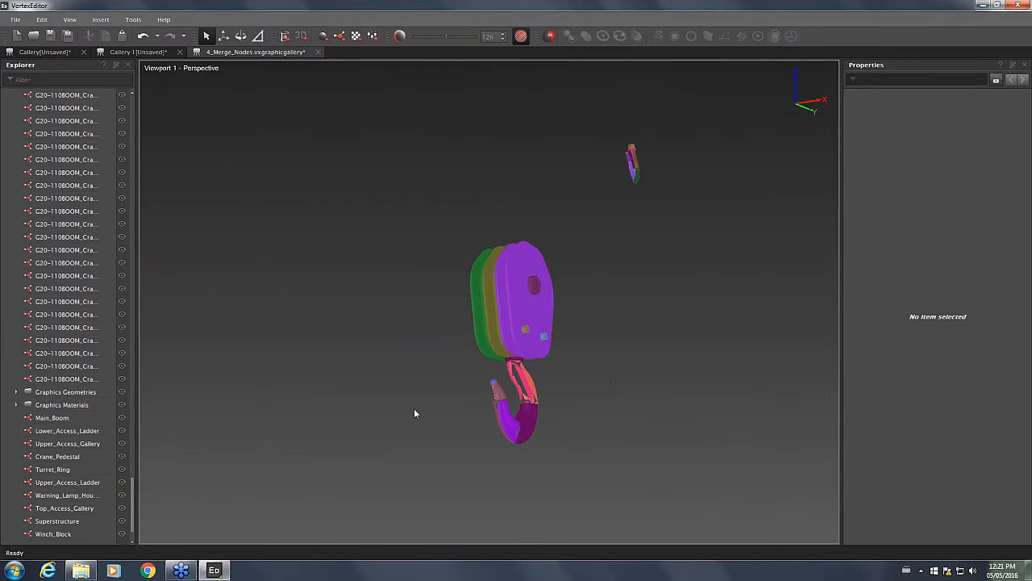
pyautogui.moveTo(508, 339); pyautogui.dragTo(512, 331)
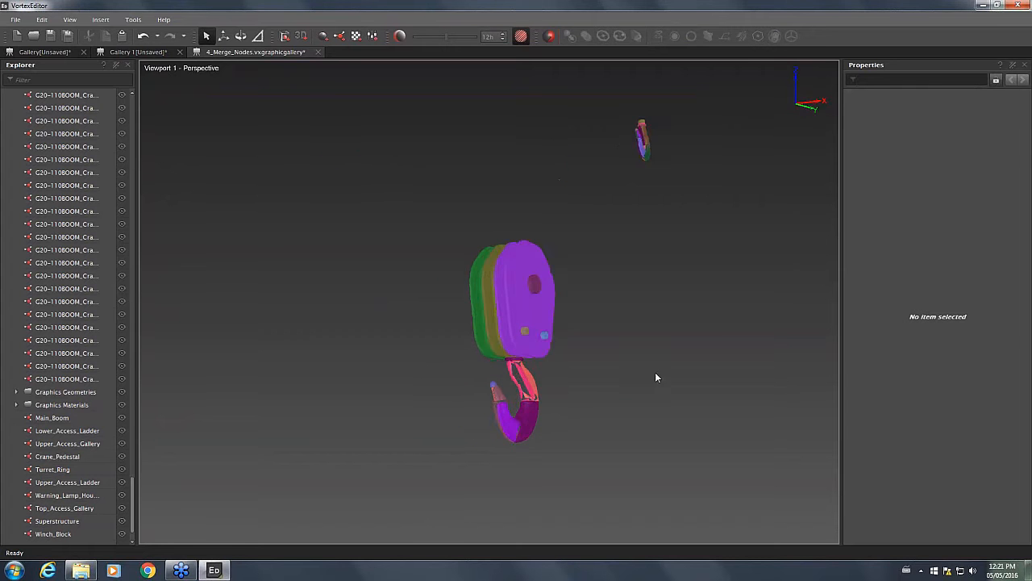
pyautogui.click(66, 339)
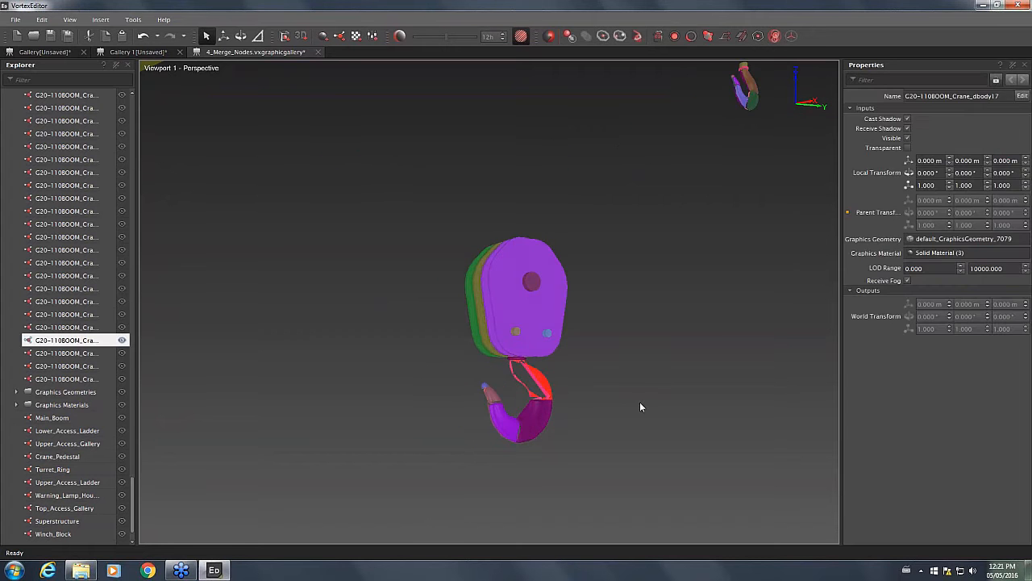
pyautogui.moveTo(620, 35)
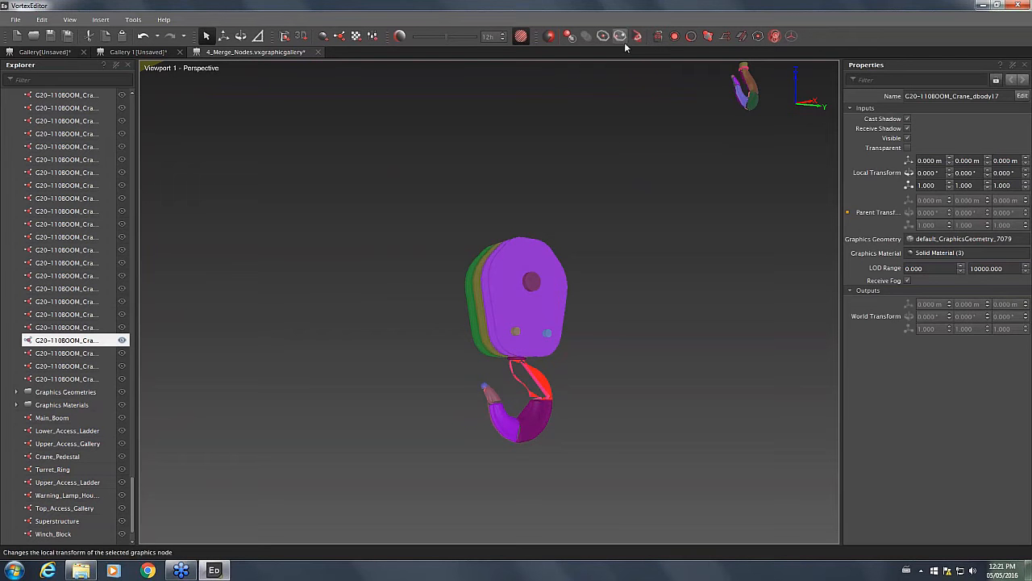
pyautogui.moveTo(637, 35)
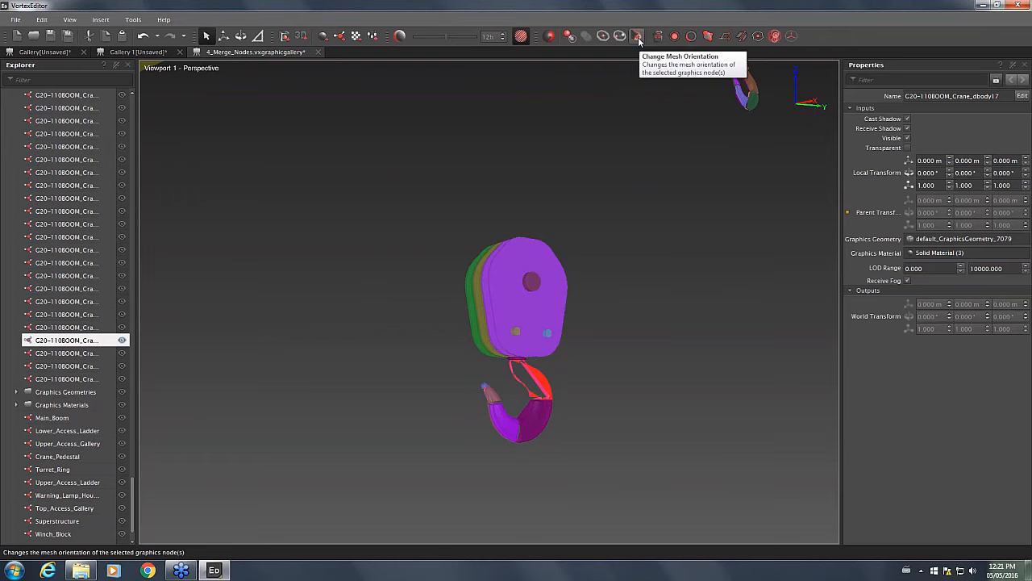
pyautogui.click(610, 385)
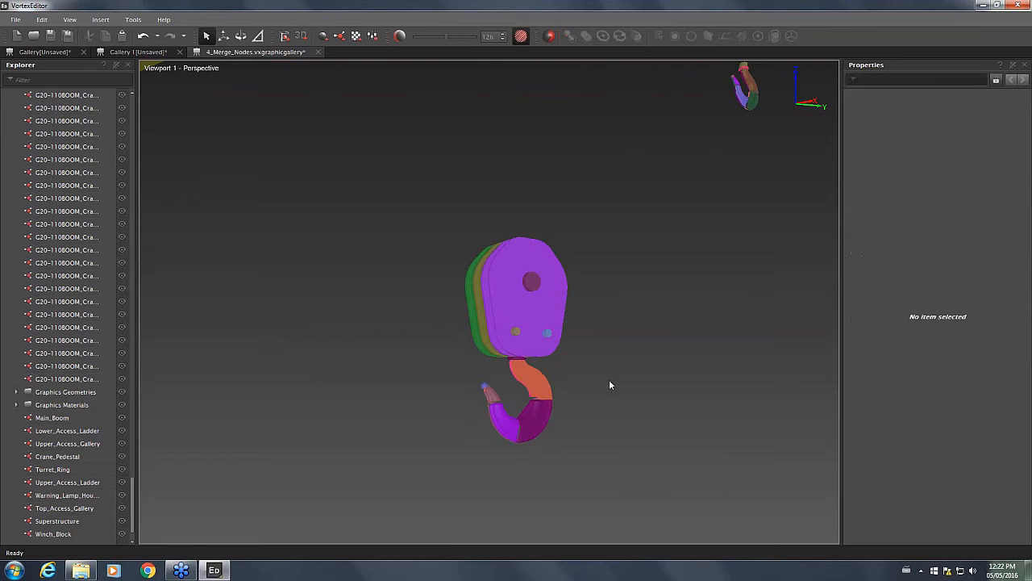
pyautogui.moveTo(610, 385); pyautogui.dragTo(330, 422)
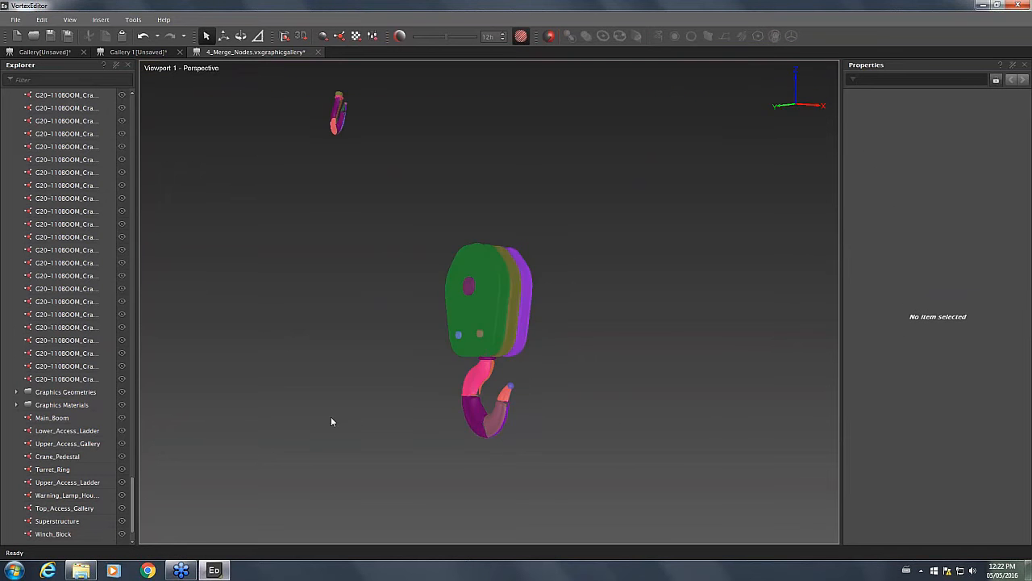
pyautogui.moveTo(331, 422); pyautogui.dragTo(617, 377)
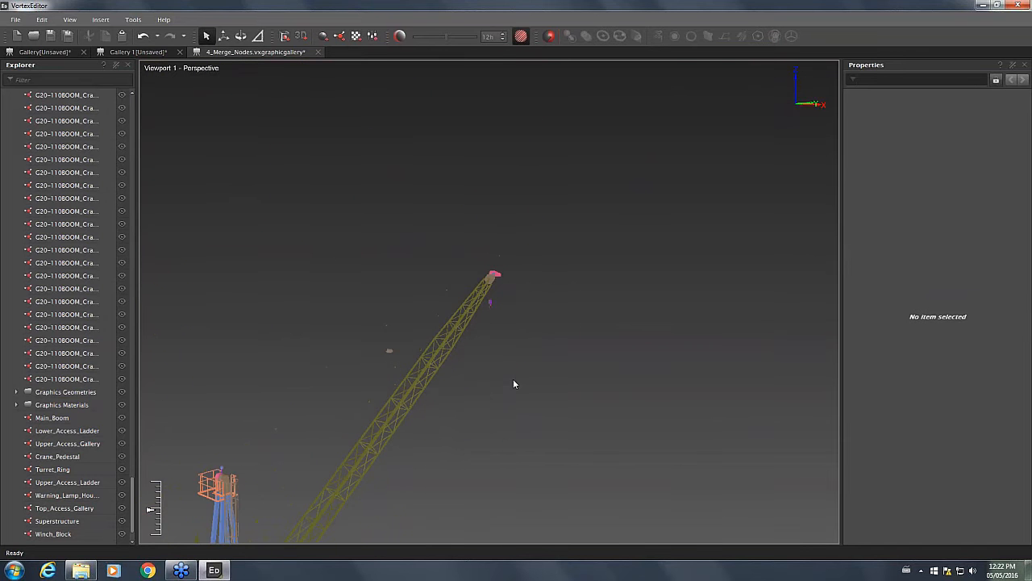
pyautogui.moveTo(514, 383); pyautogui.dragTo(424, 442)
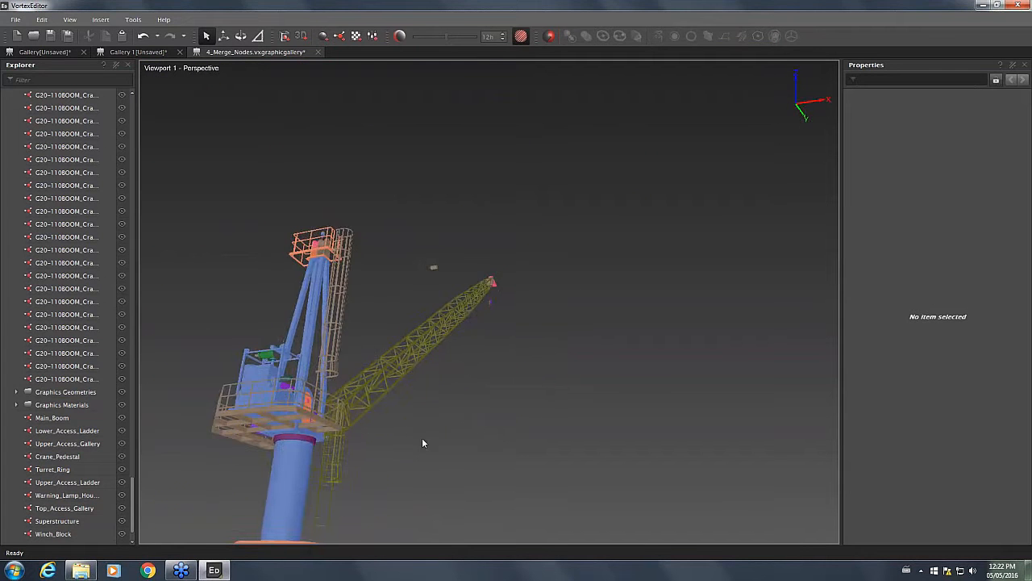
pyautogui.moveTo(424, 442); pyautogui.dragTo(576, 470)
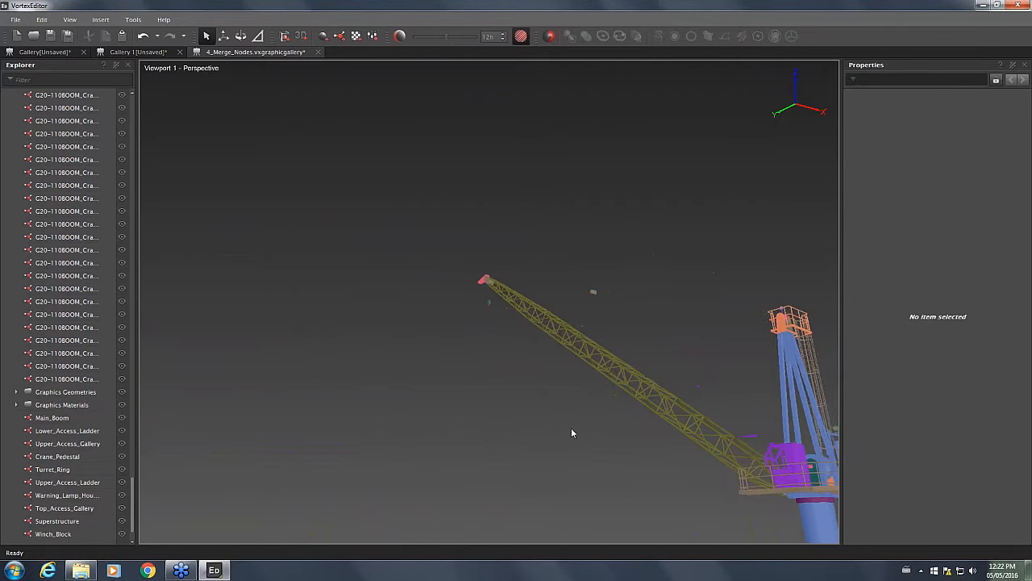
pyautogui.moveTo(573, 433); pyautogui.dragTo(442, 407)
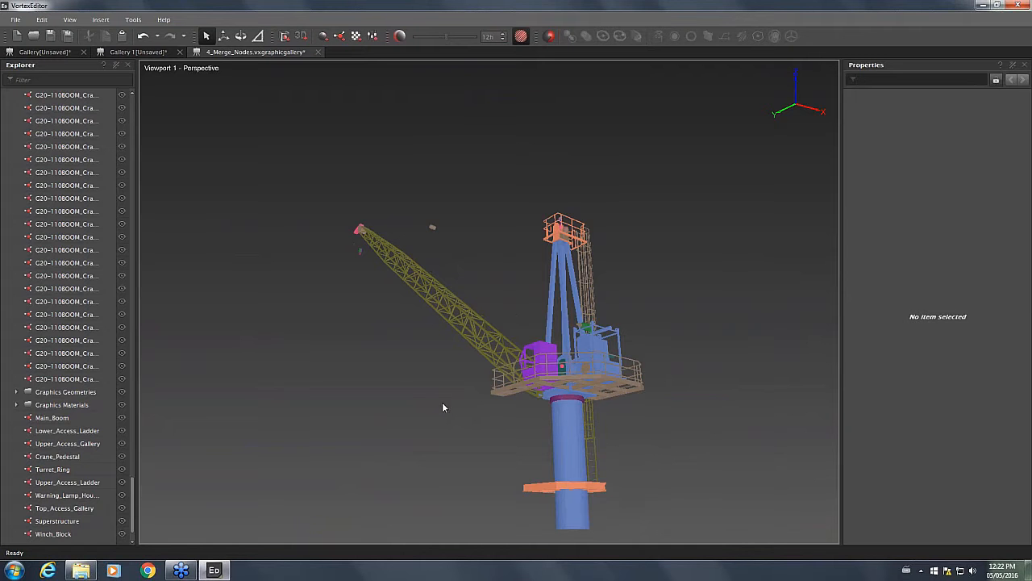
pyautogui.moveTo(477, 381)
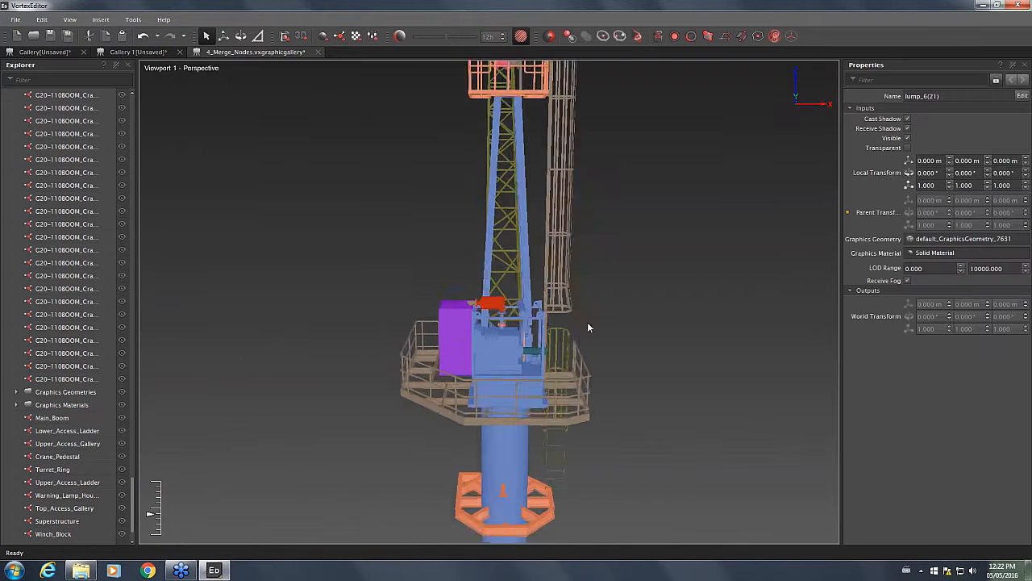
pyautogui.moveTo(589, 328); pyautogui.dragTo(524, 312)
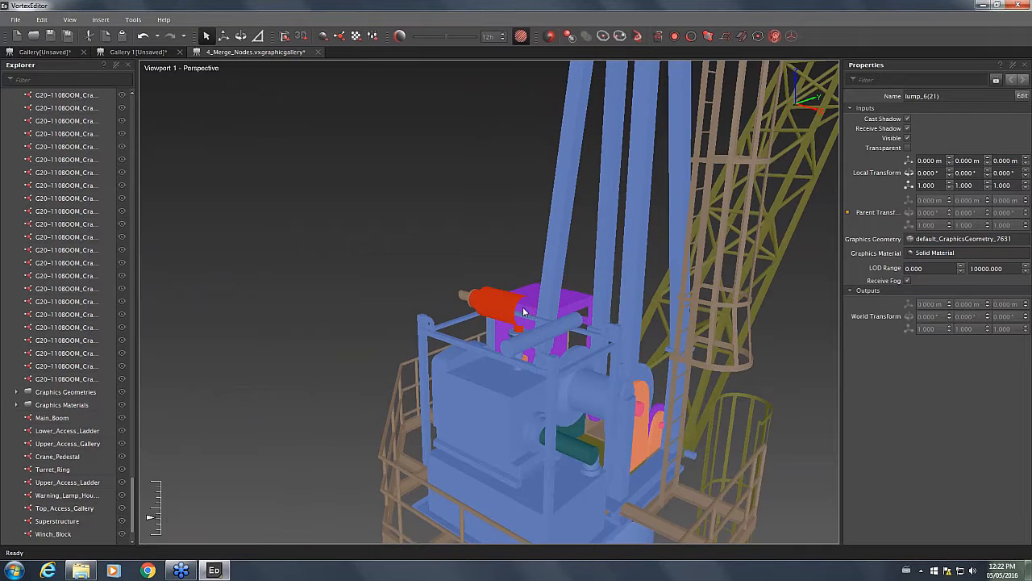
pyautogui.moveTo(524, 322); pyautogui.dragTo(484, 245)
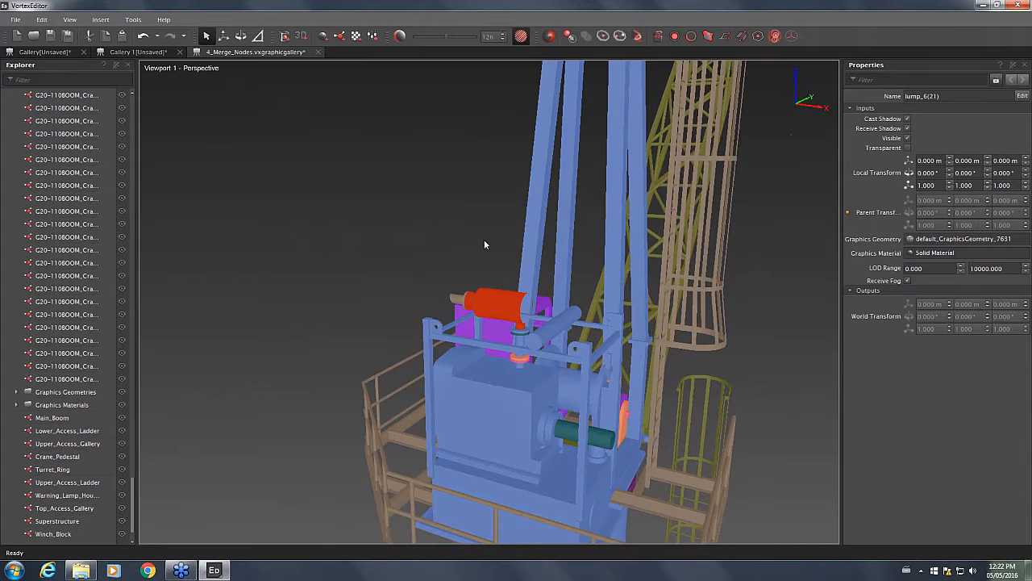
pyautogui.rightClick(484, 243)
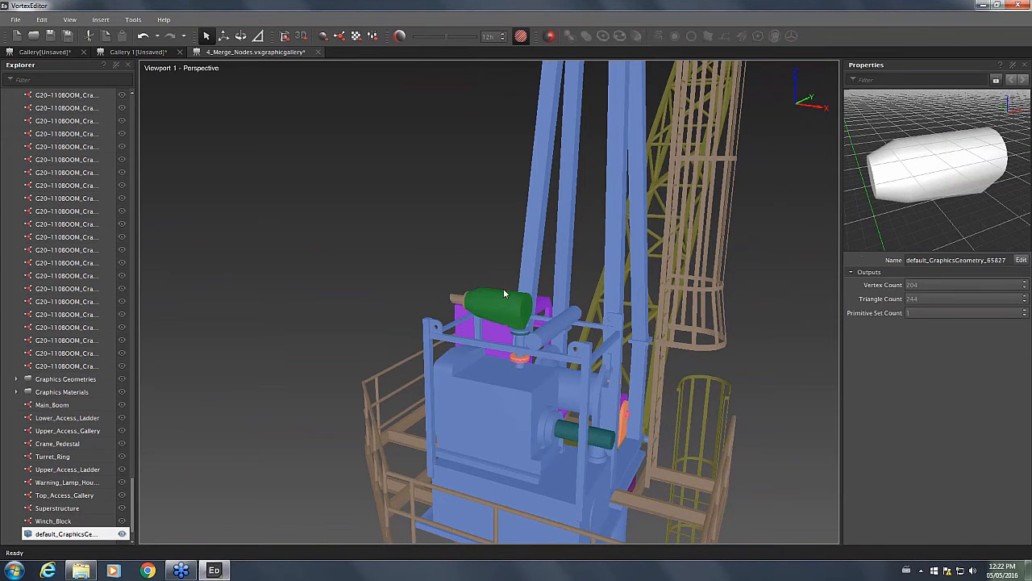
pyautogui.moveTo(464, 296)
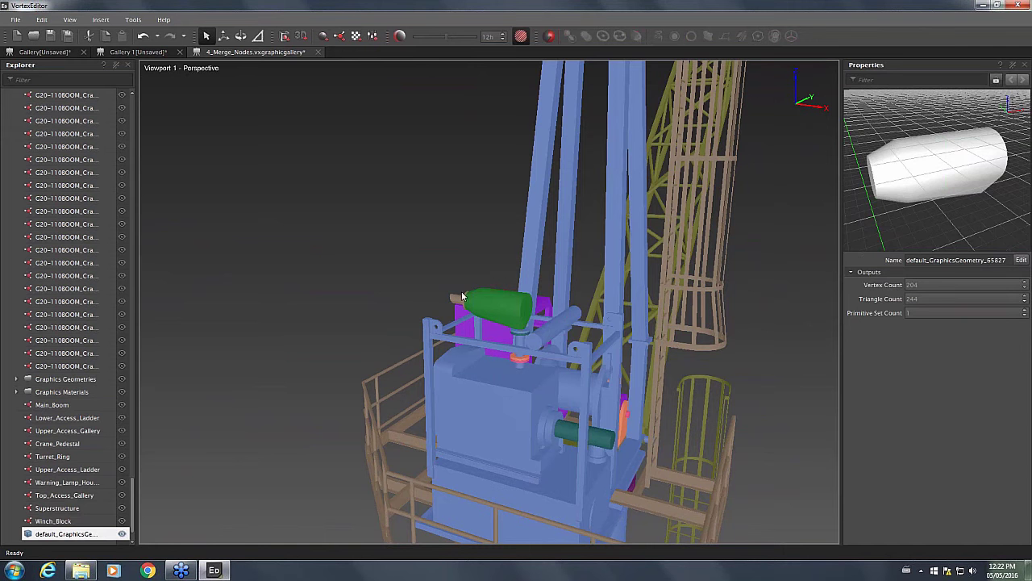
pyautogui.click(428, 193)
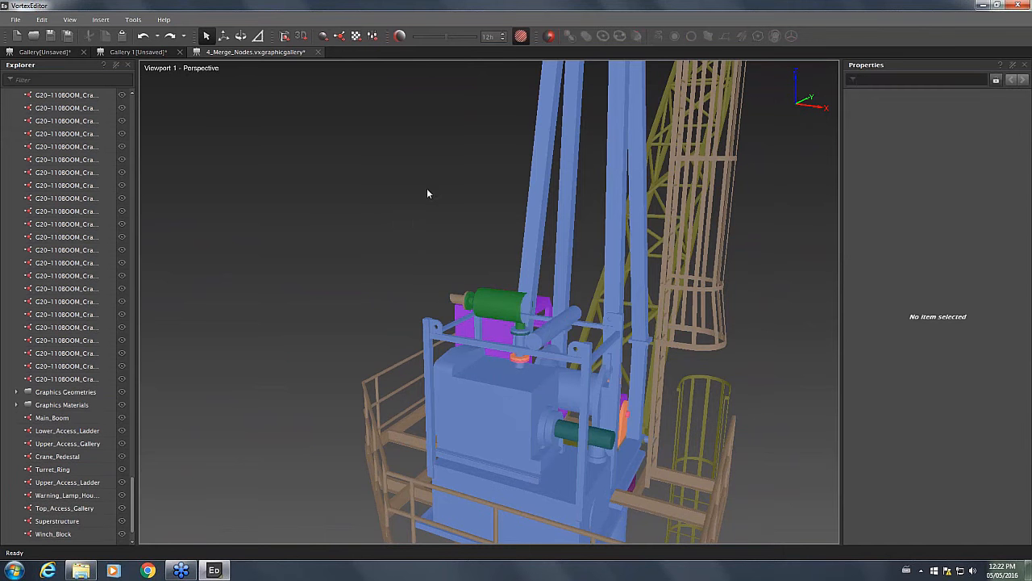
pyautogui.moveTo(428, 194); pyautogui.dragTo(504, 306)
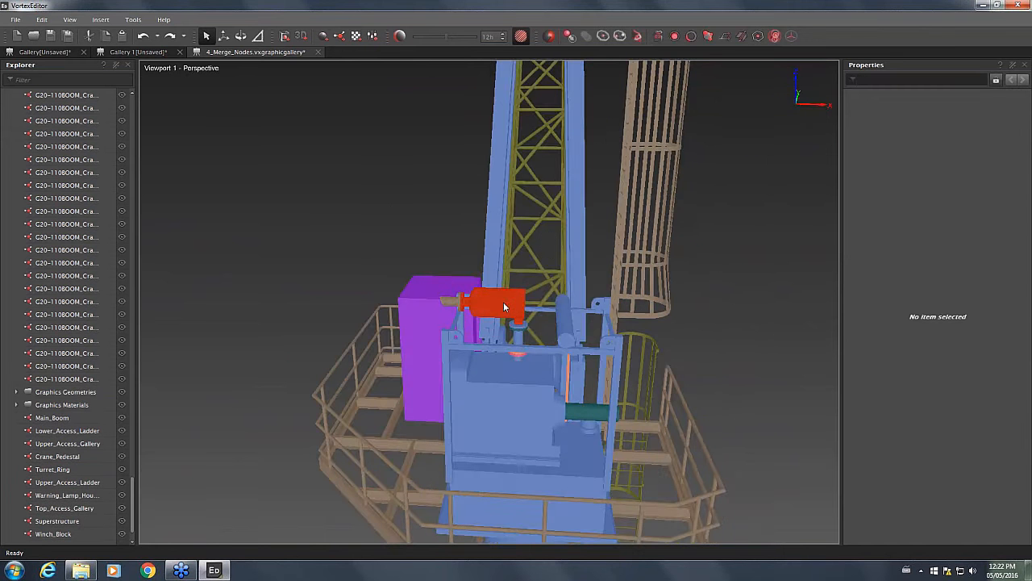
pyautogui.click(504, 306)
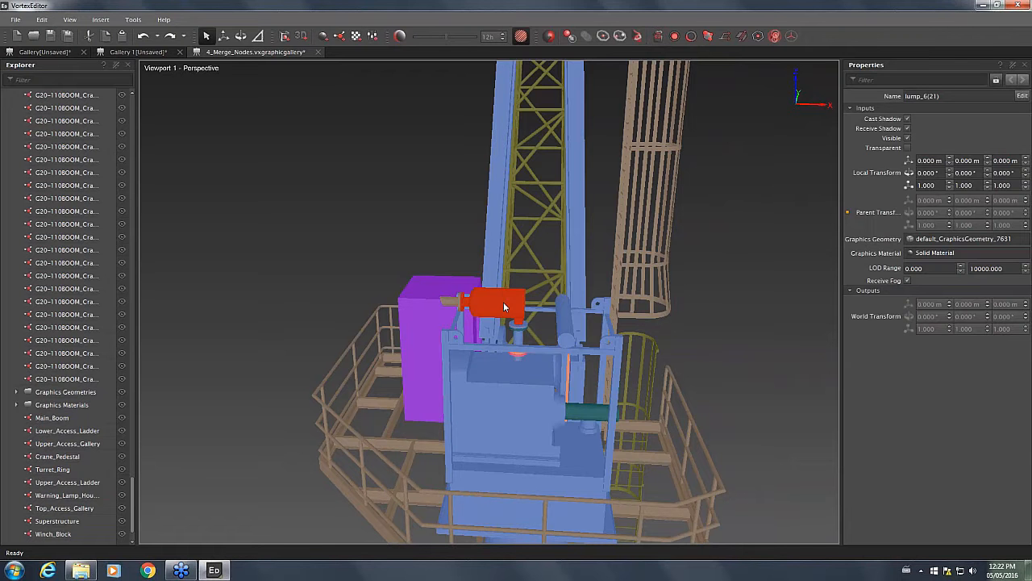
pyautogui.moveTo(549, 435)
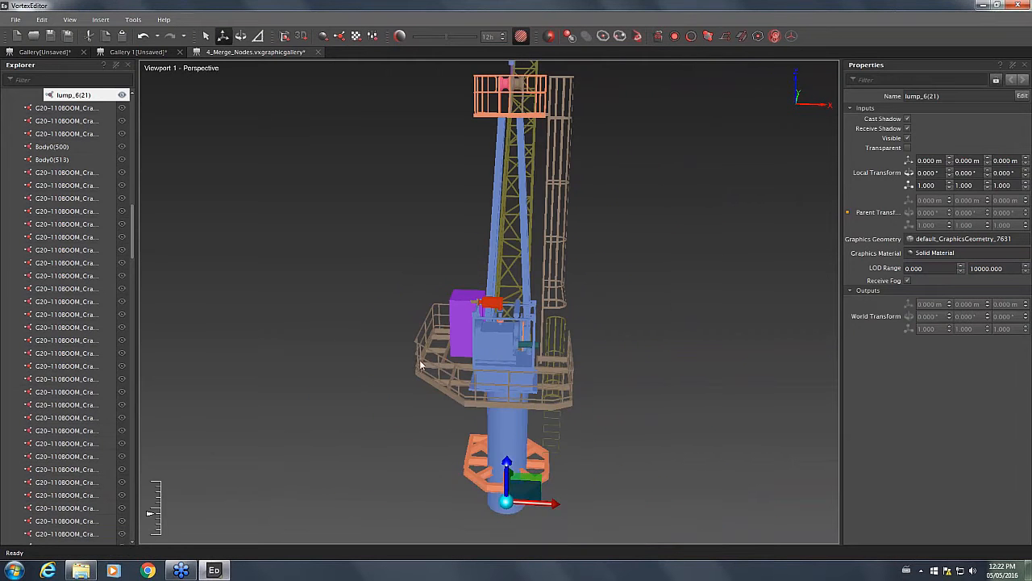
# Translate the lump_6(21) cylinder 4.322 m along X and reselect it for inspection
pyautogui.moveTo(507, 484); pyautogui.dragTo(617, 488)
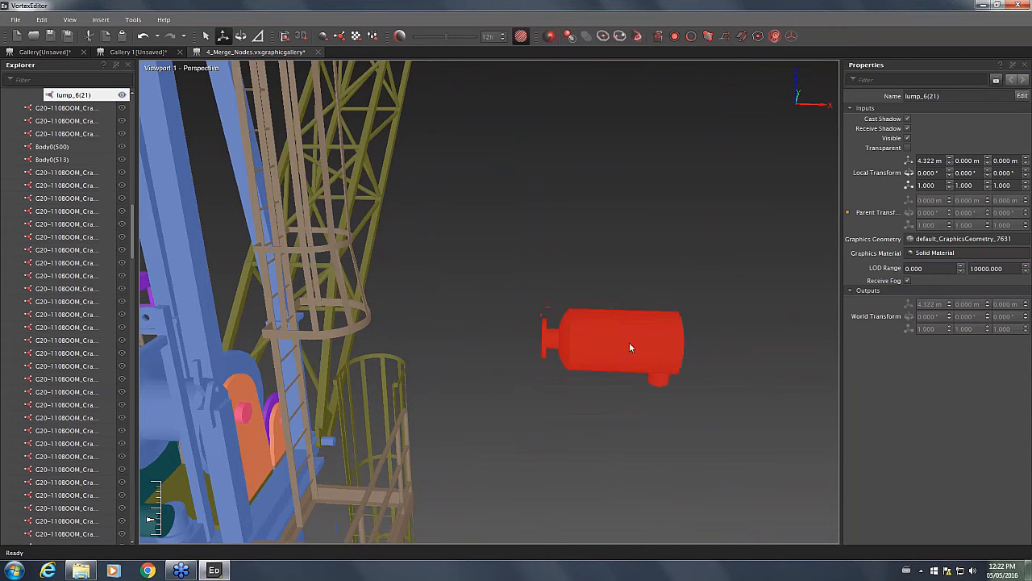
pyautogui.moveTo(573, 343)
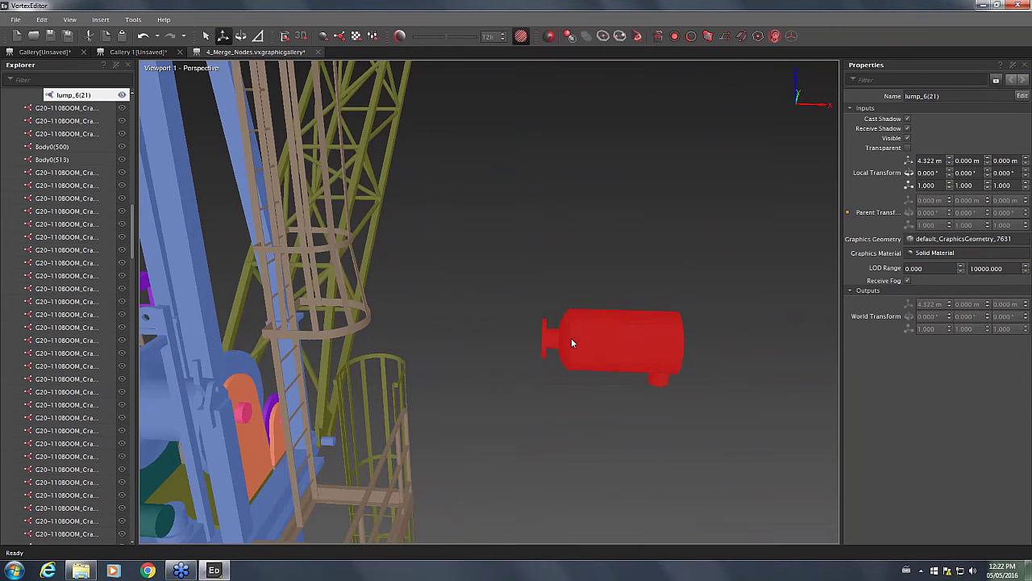
pyautogui.moveTo(557, 362)
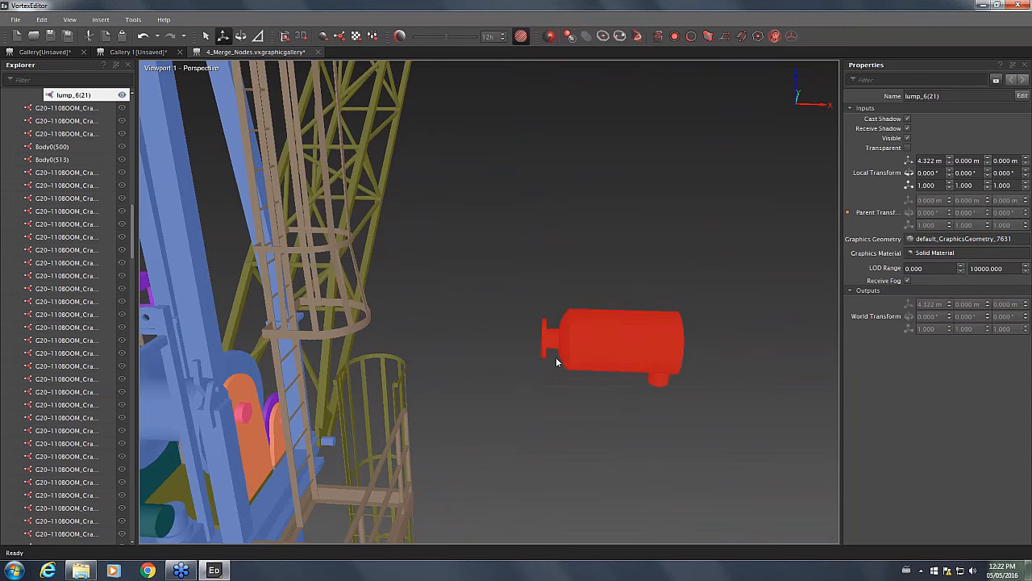
pyautogui.moveTo(546, 270)
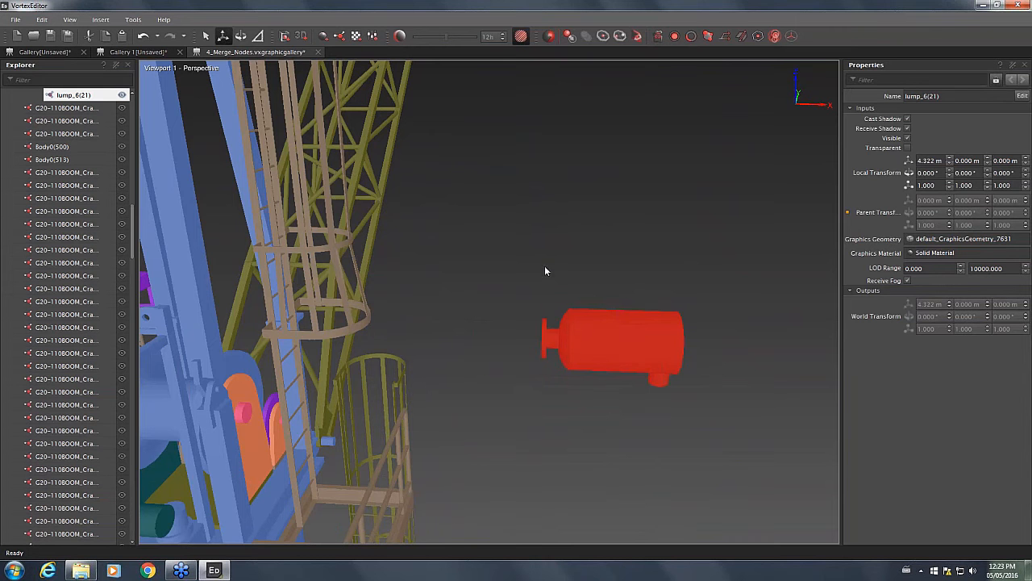
pyautogui.click(638, 410)
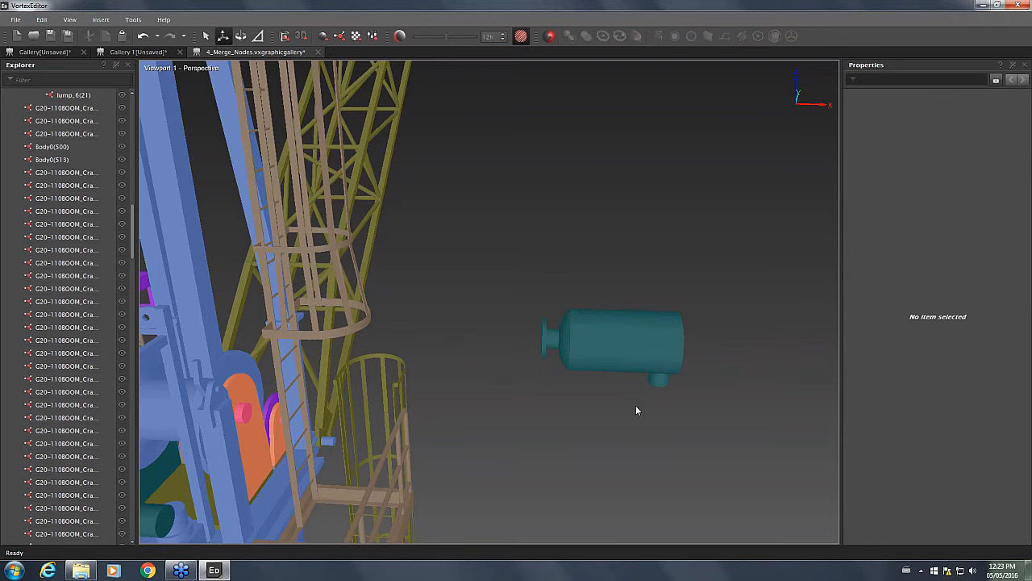
pyautogui.moveTo(619, 342)
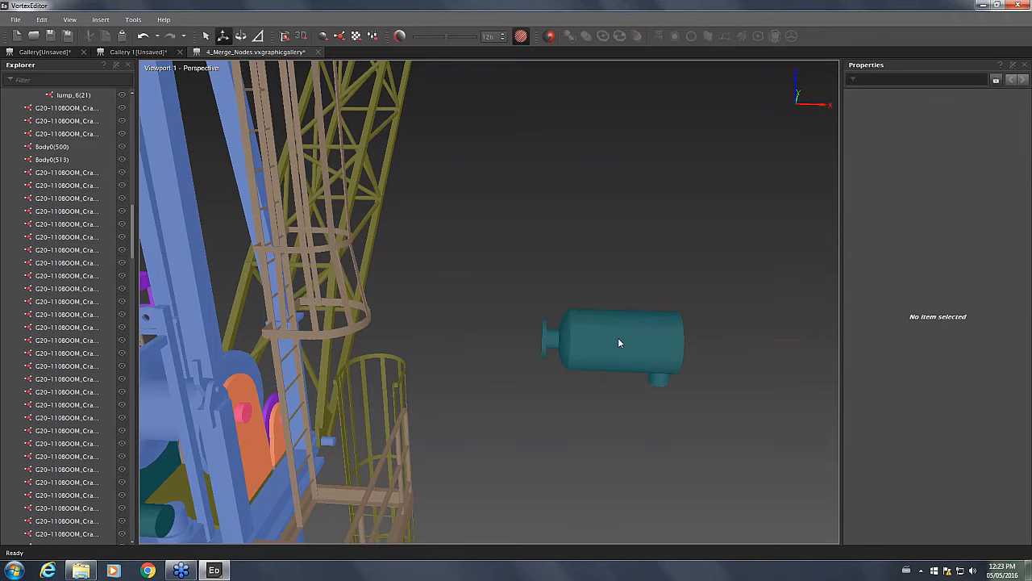
pyautogui.click(620, 344)
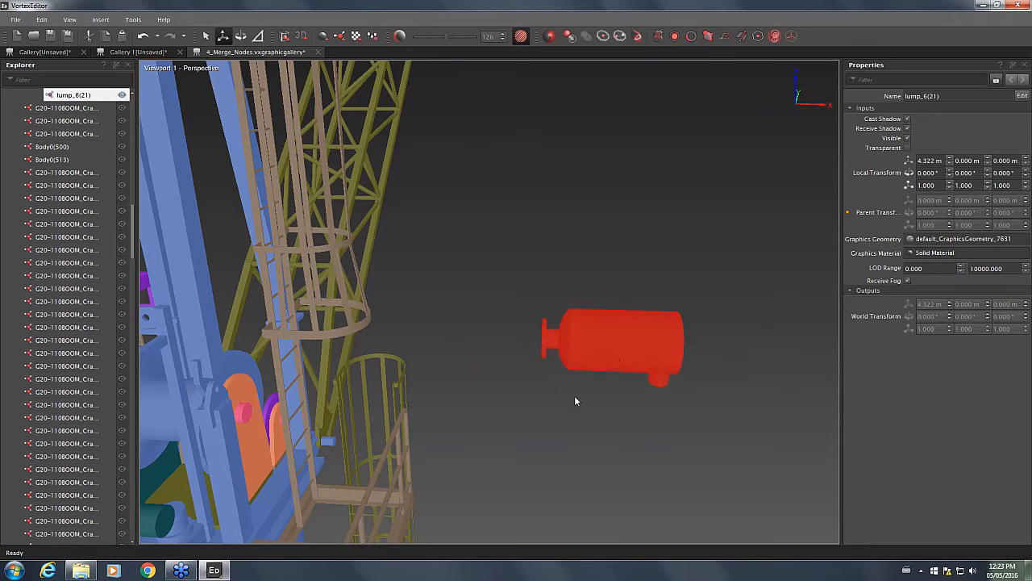
pyautogui.moveTo(577, 400); pyautogui.dragTo(588, 326)
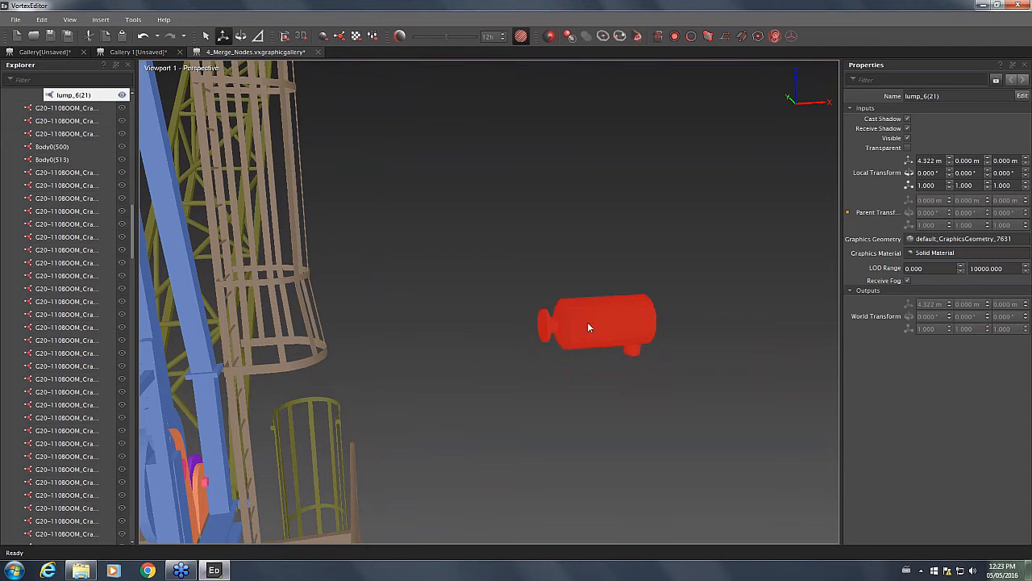
# Split Geometries on lump_6(21) so it uses its own new geometry, then reselect it
pyautogui.rightClick(589, 327)
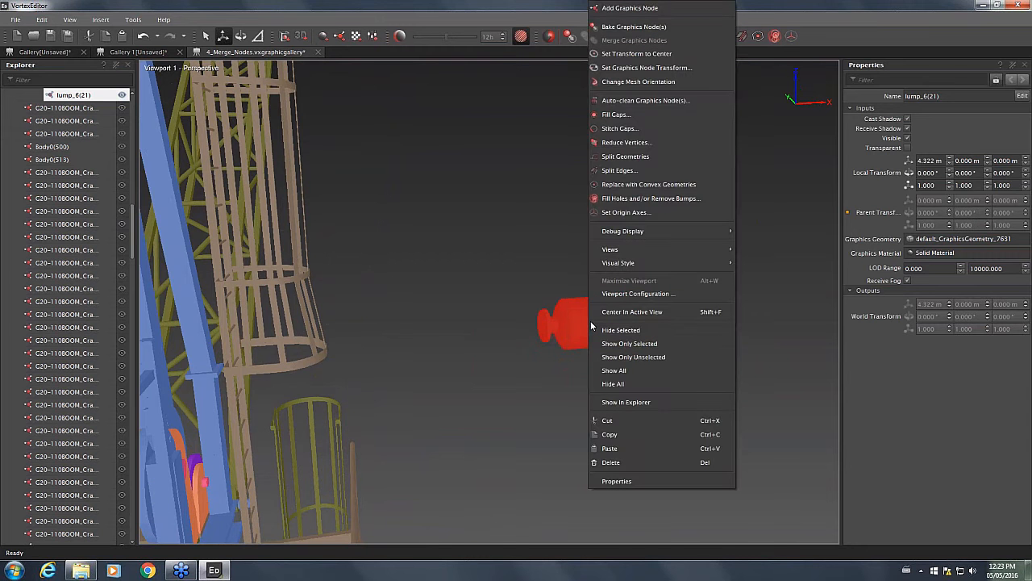
pyautogui.moveTo(639, 157)
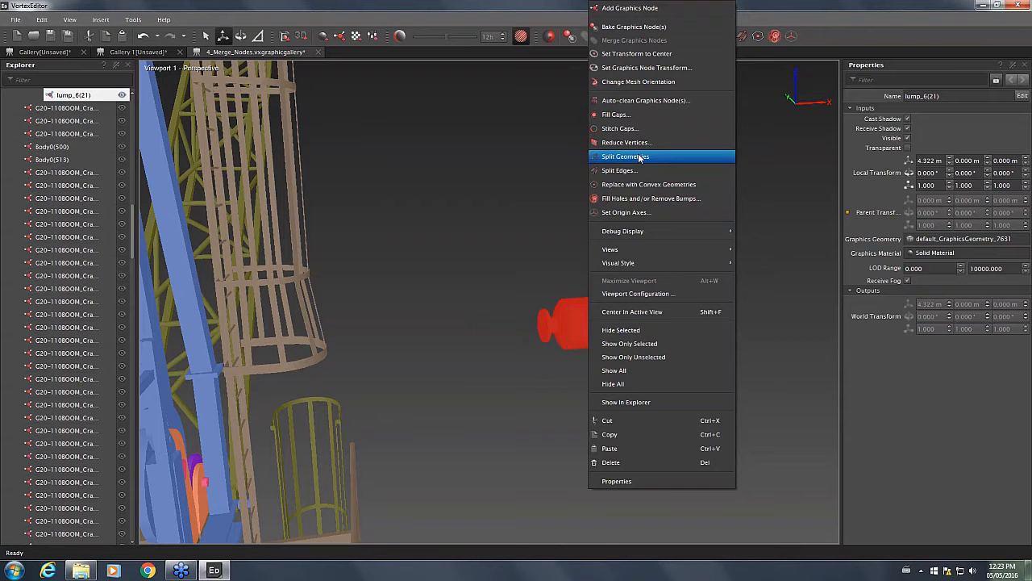
pyautogui.click(625, 156)
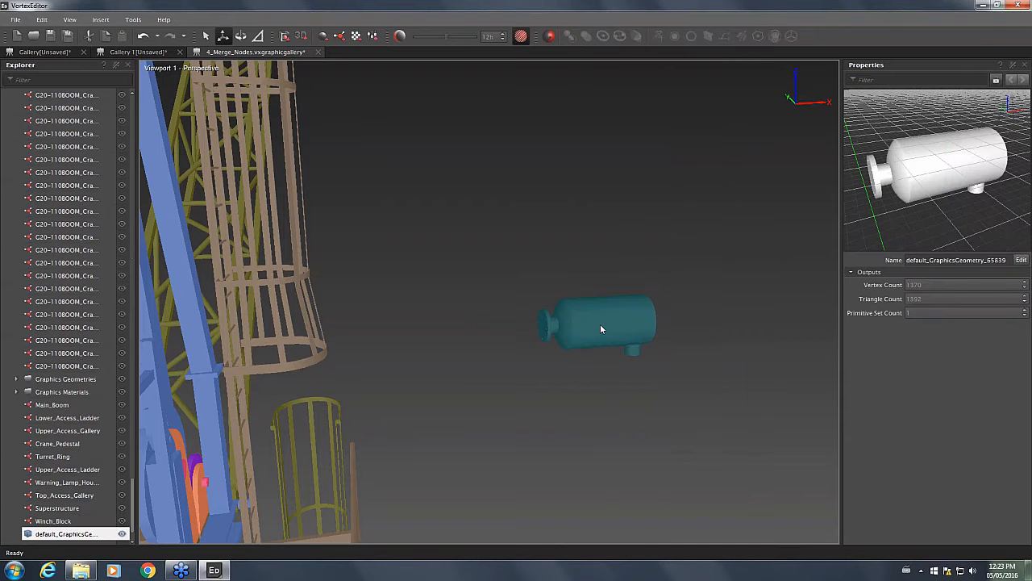
pyautogui.click(601, 327)
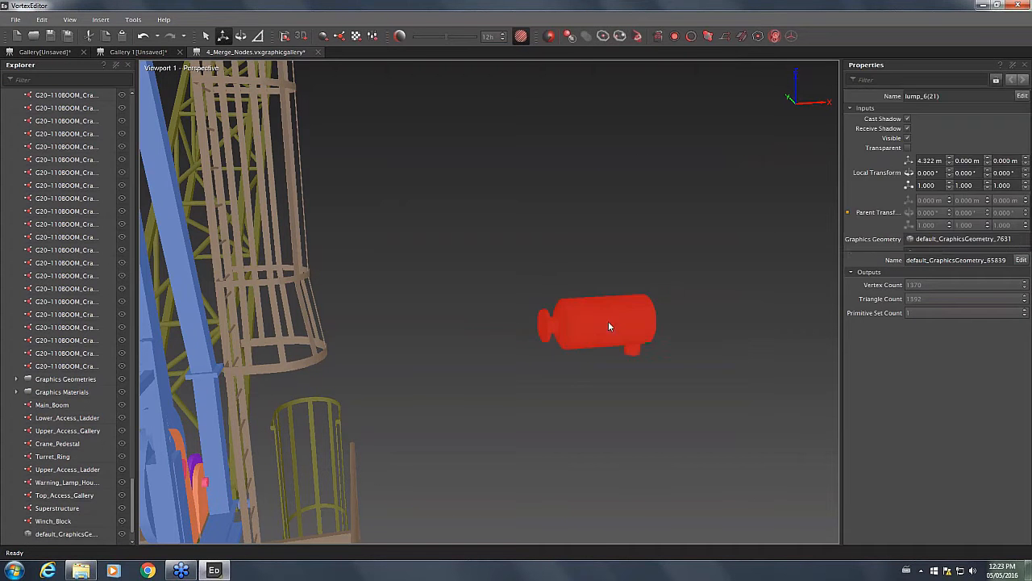
pyautogui.rightClick(597, 327)
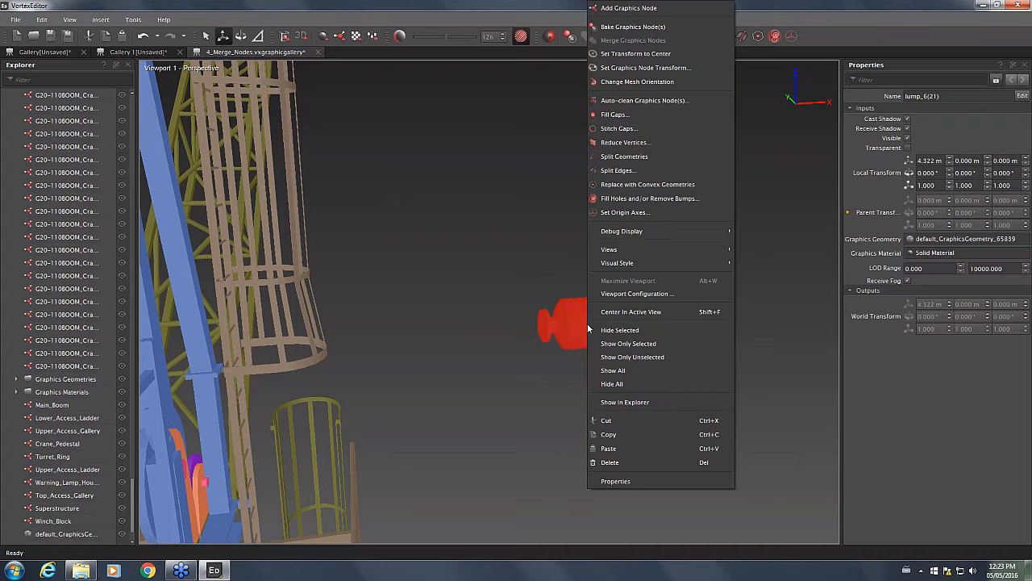
pyautogui.moveTo(645, 171)
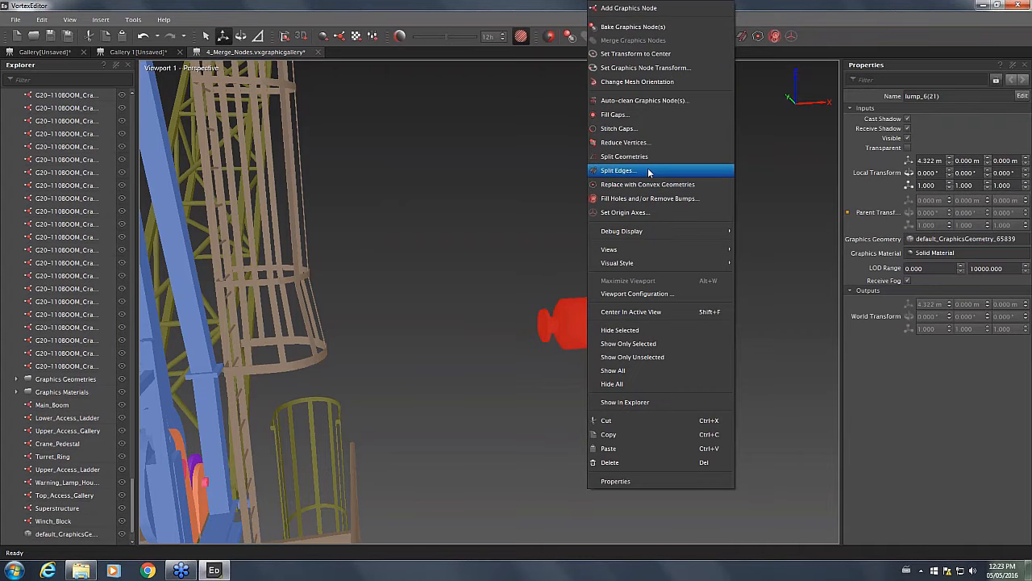
# Split Edges on lump_6(21) at 51.566 deg and select the main cylinder body piece
pyautogui.click(619, 170)
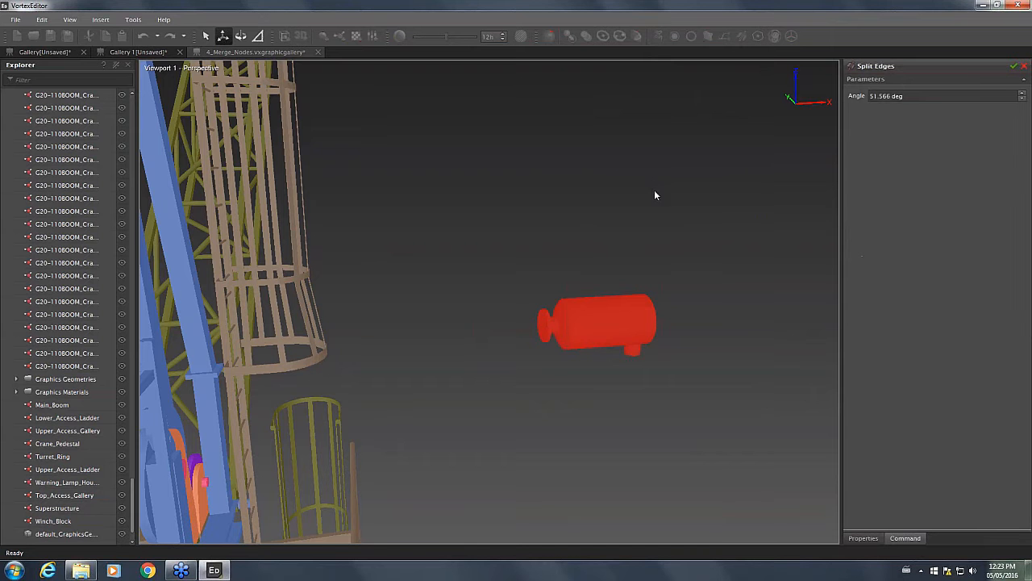
pyautogui.moveTo(557, 302)
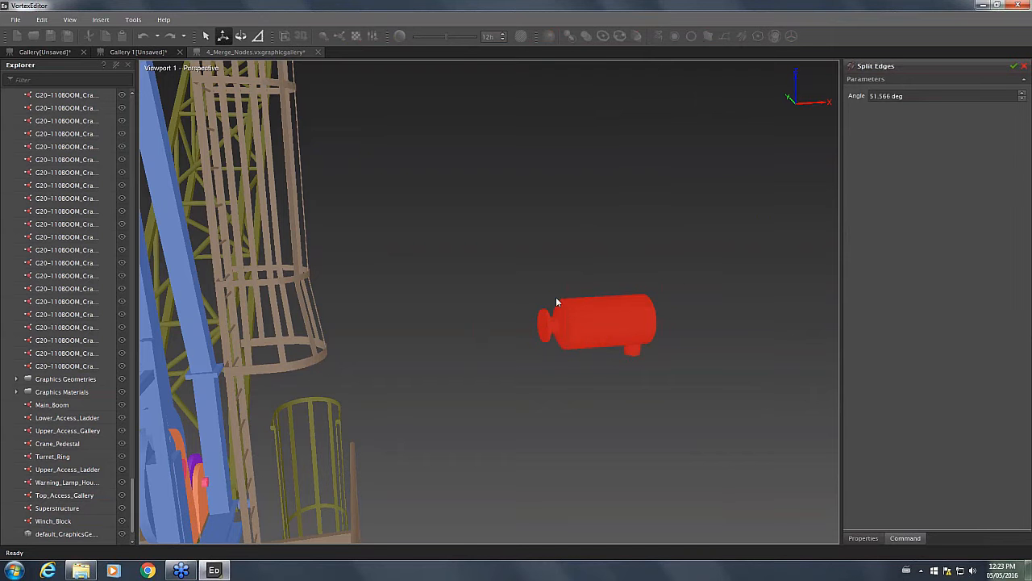
pyautogui.moveTo(962, 69)
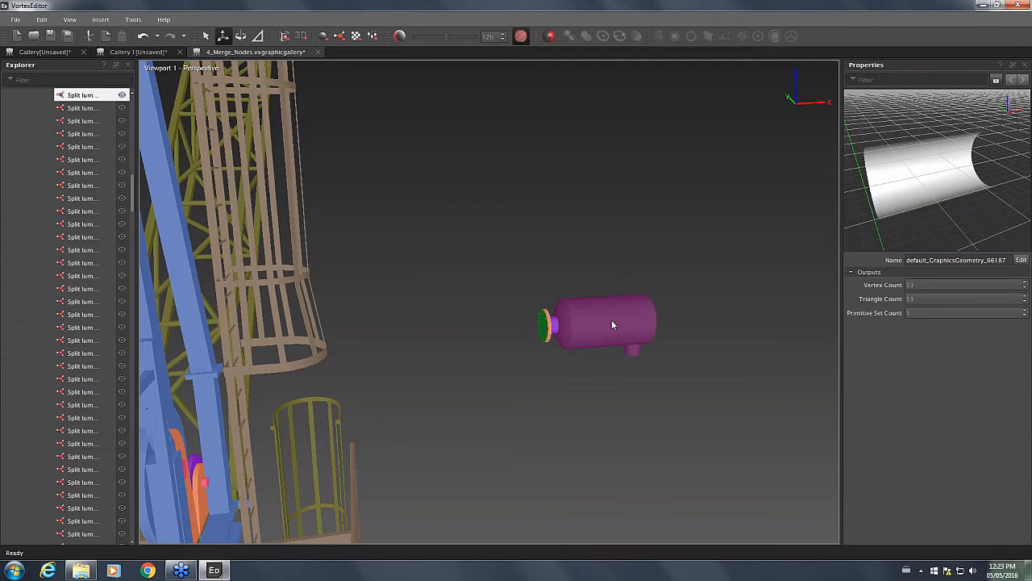
pyautogui.moveTo(613, 325); pyautogui.dragTo(468, 275)
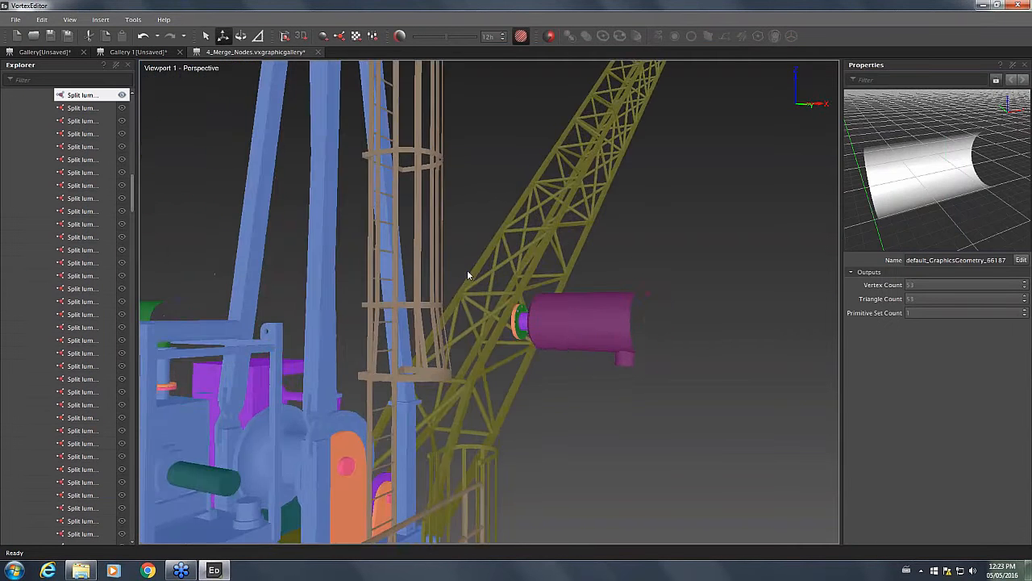
pyautogui.moveTo(468, 274); pyautogui.dragTo(529, 309)
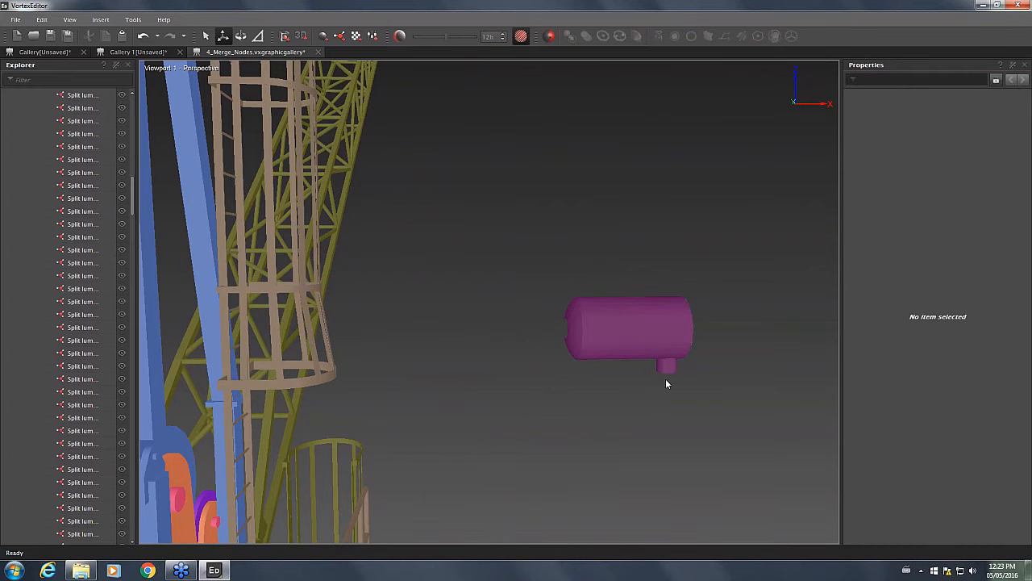
pyautogui.moveTo(666, 383); pyautogui.dragTo(640, 418)
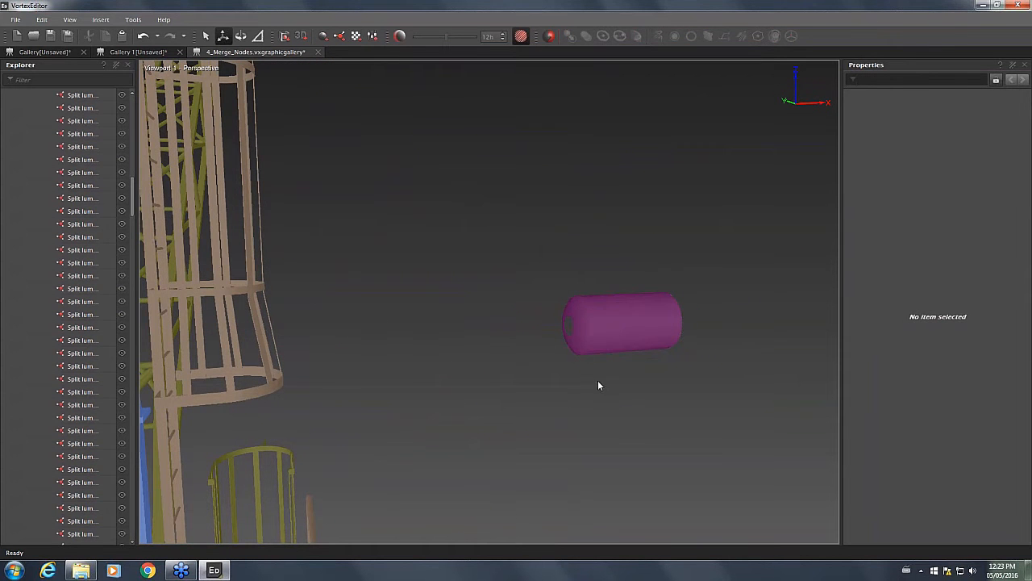
pyautogui.click(621, 323)
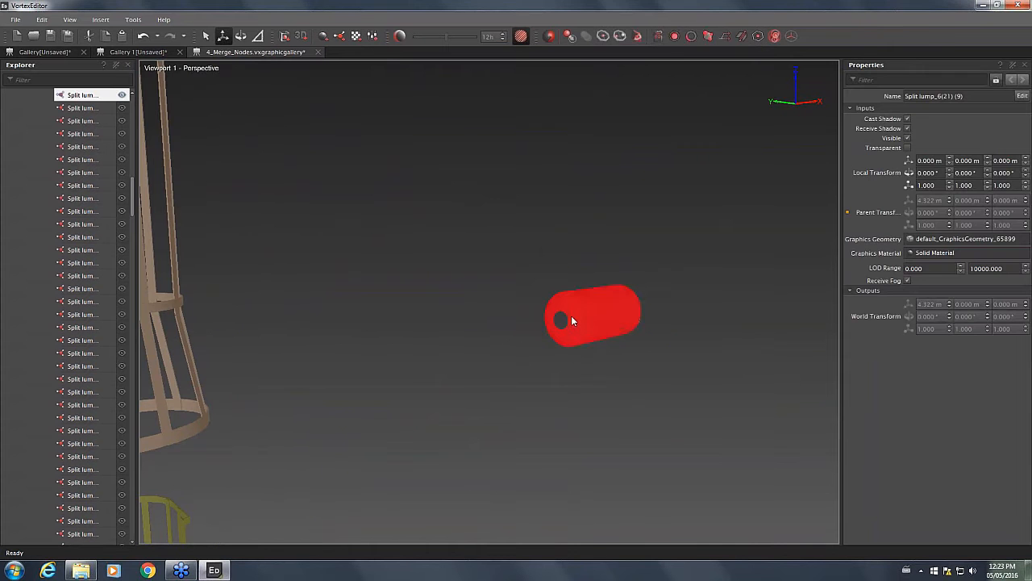
# Apply Fill Gaps to the split cylinder body so it becomes a closed 167-vertex, 276-triangle capsule
pyautogui.rightClick(572, 321)
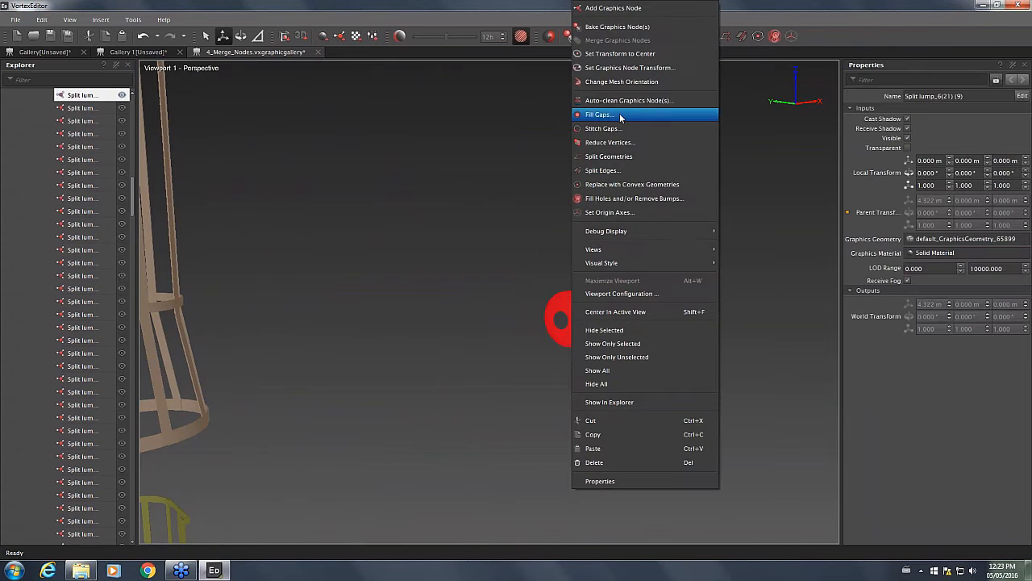
pyautogui.click(598, 114)
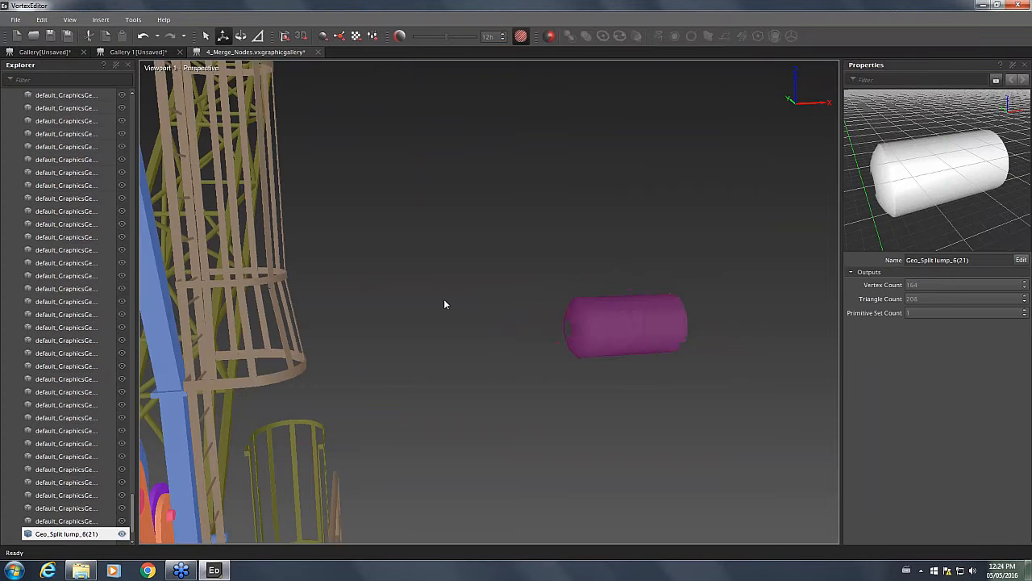
pyautogui.click(625, 325)
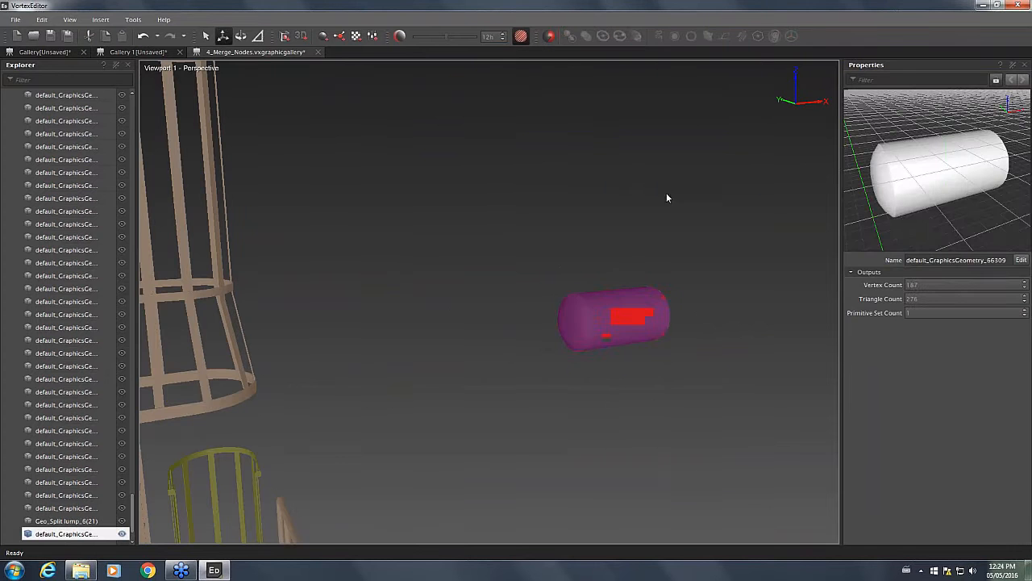
pyautogui.moveTo(667, 198); pyautogui.dragTo(567, 359)
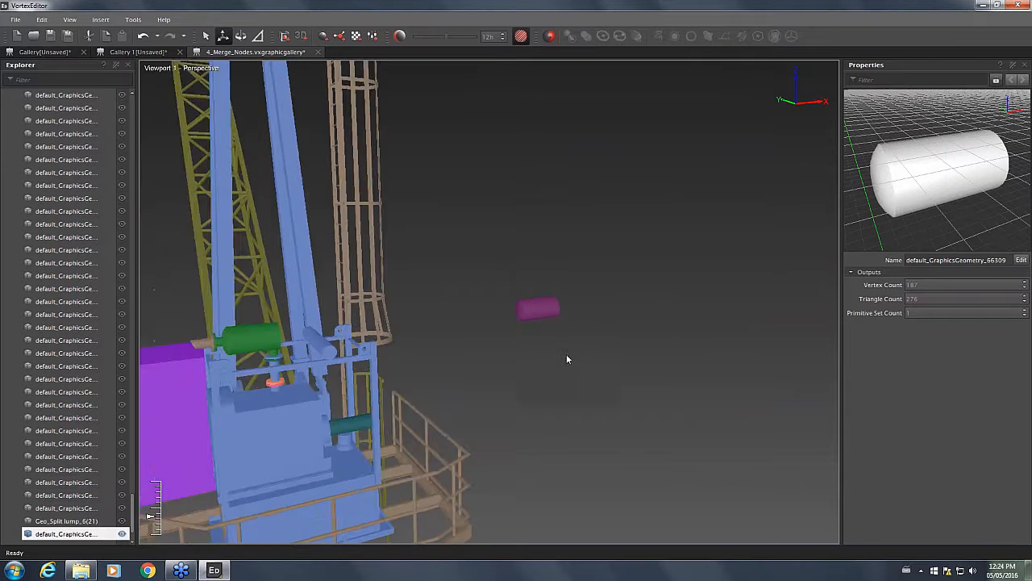
pyautogui.moveTo(567, 359); pyautogui.dragTo(528, 316)
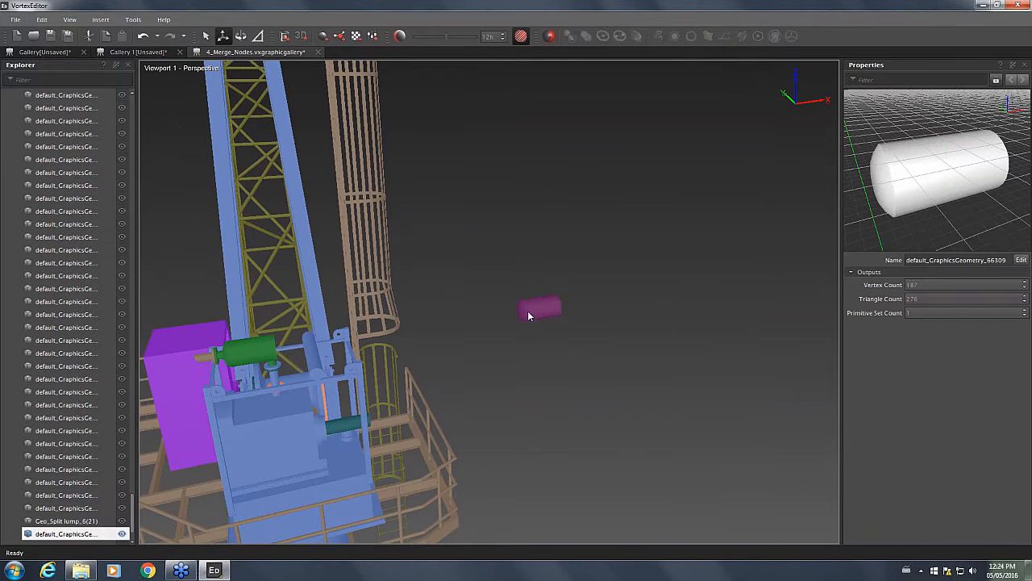
# Move the capped cylinder, rotated 180° in Z, onto the green drum on the crane housing
pyautogui.click(539, 309)
pyautogui.write('180.0000')
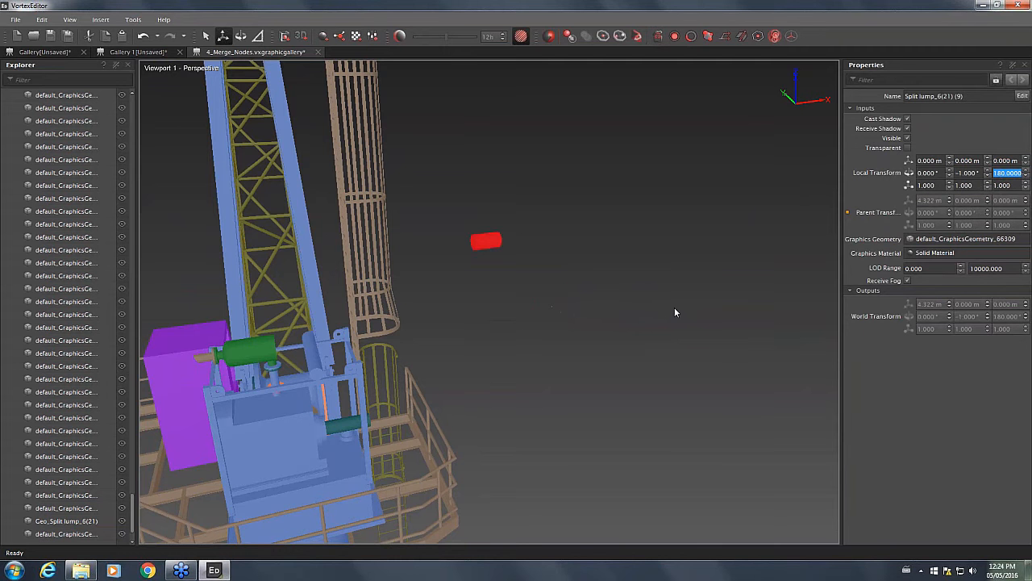
pyautogui.moveTo(676, 312); pyautogui.dragTo(595, 433)
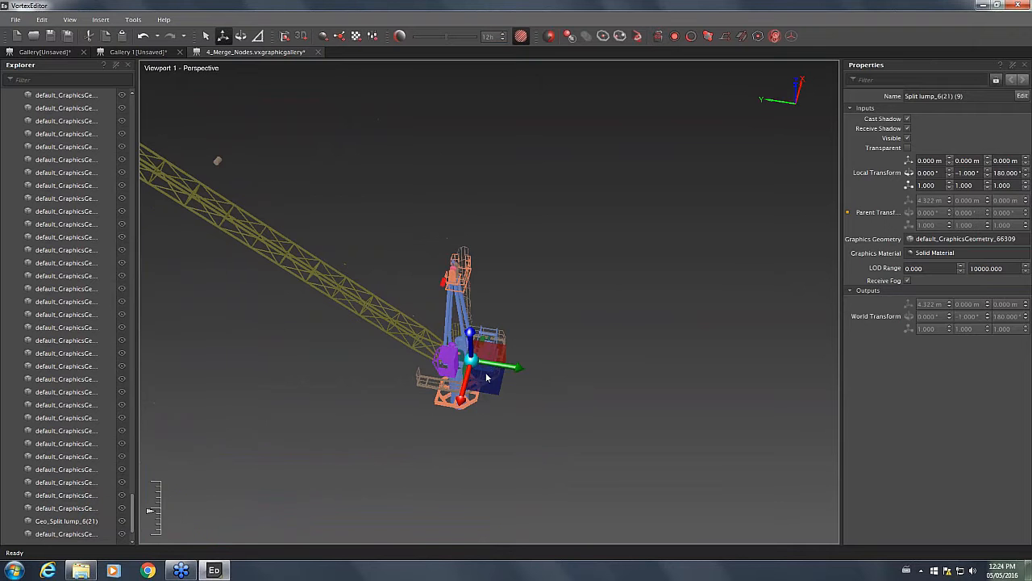
pyautogui.moveTo(488, 371); pyautogui.dragTo(525, 432)
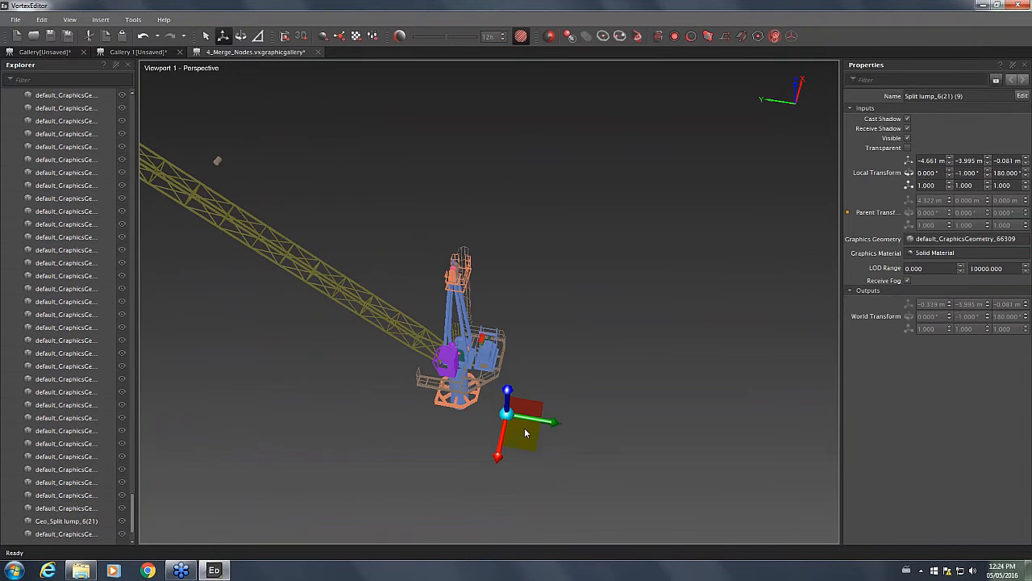
pyautogui.moveTo(524, 432); pyautogui.dragTo(601, 439)
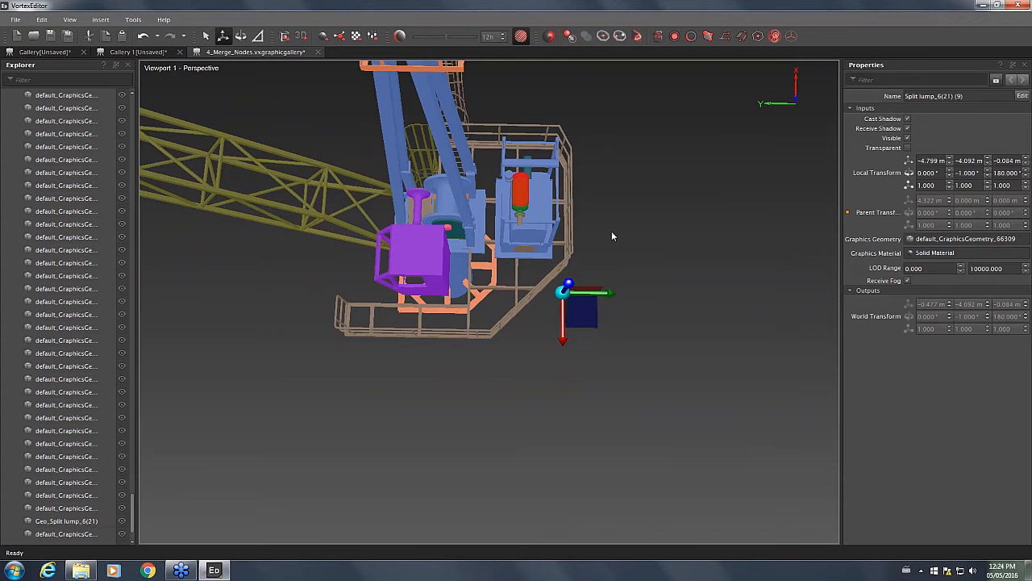
# Orbit around the housing to check the cylinder's fit from above and below
pyautogui.moveTo(613, 236); pyautogui.dragTo(669, 240)
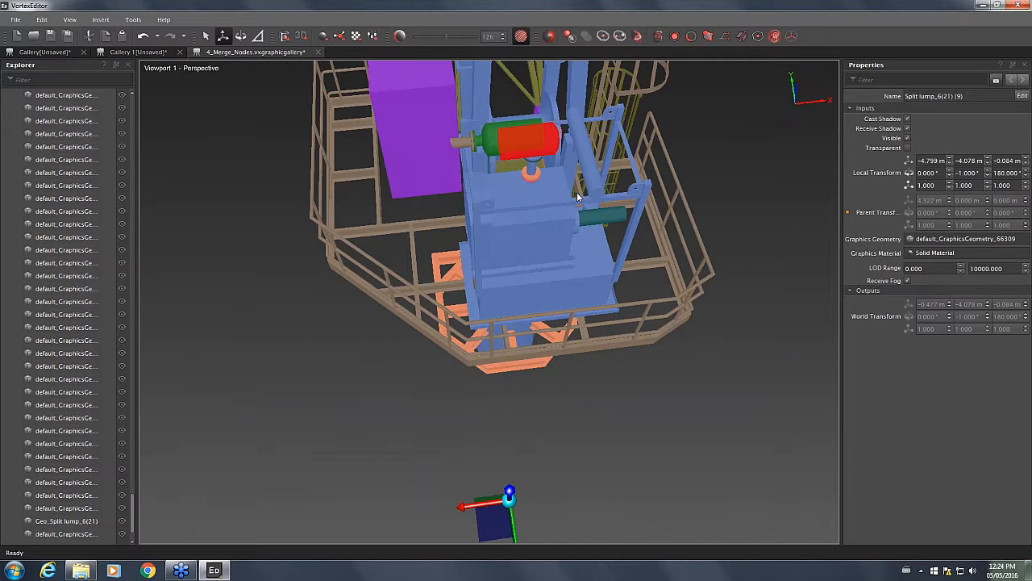
pyautogui.moveTo(577, 197); pyautogui.dragTo(633, 87)
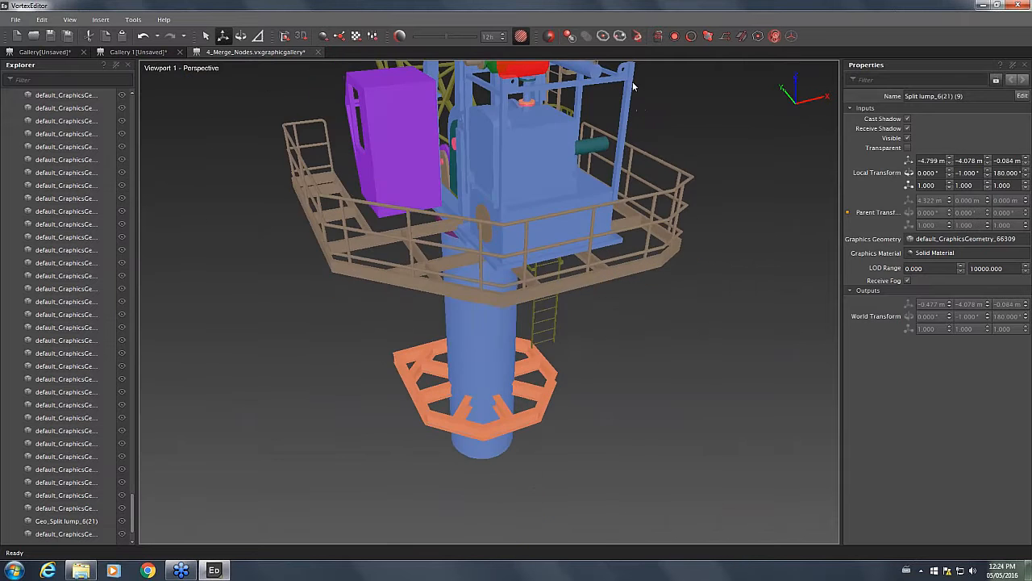
pyautogui.moveTo(633, 86); pyautogui.dragTo(724, 357)
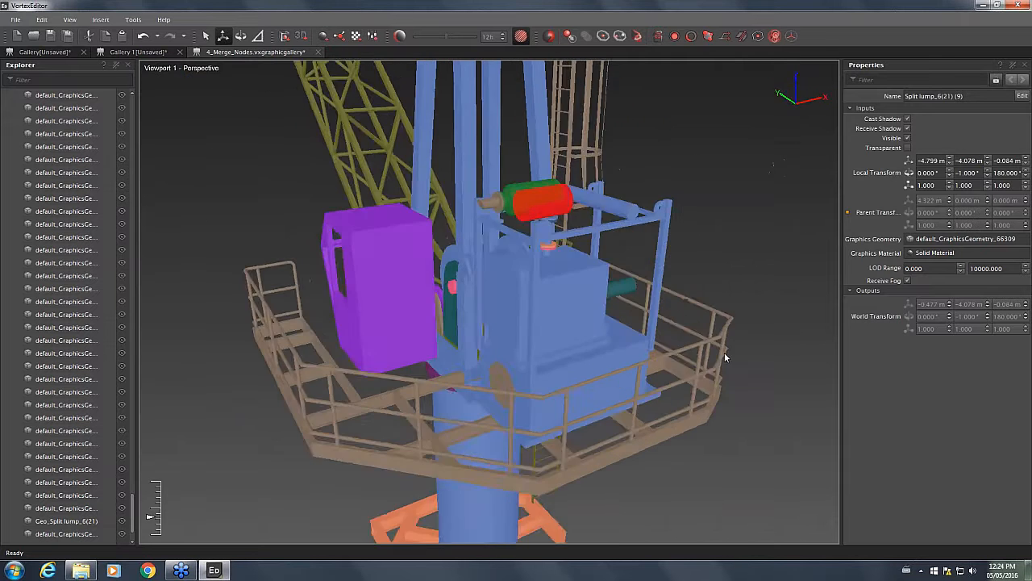
pyautogui.moveTo(726, 357); pyautogui.dragTo(249, 315)
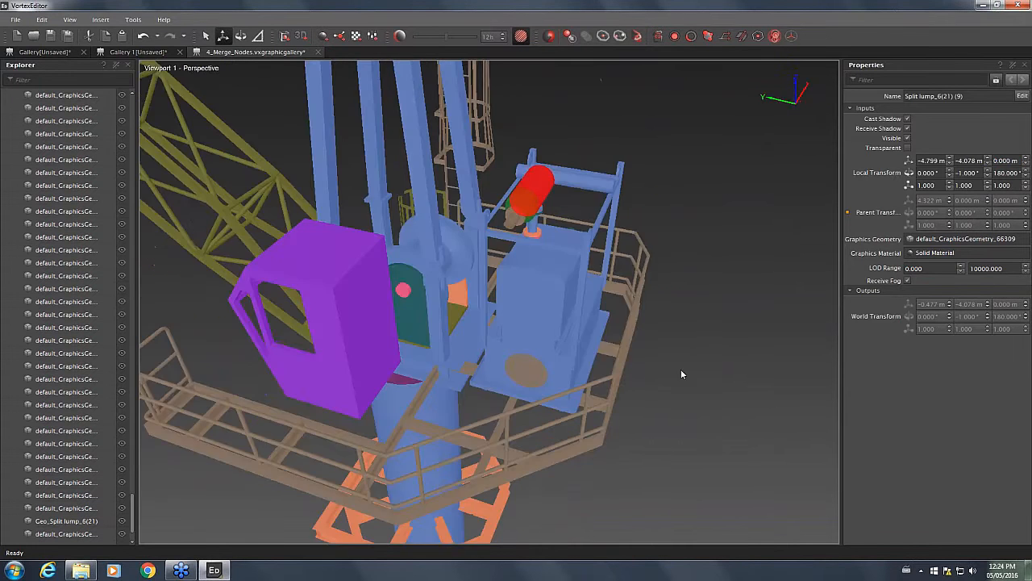
pyautogui.moveTo(682, 375); pyautogui.dragTo(355, 177)
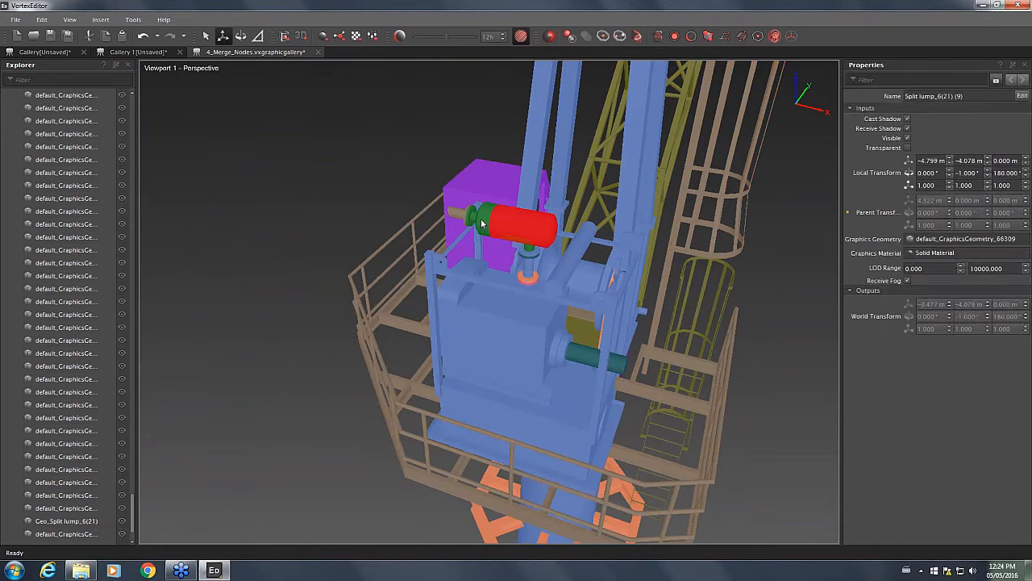
pyautogui.rightClick(479, 223)
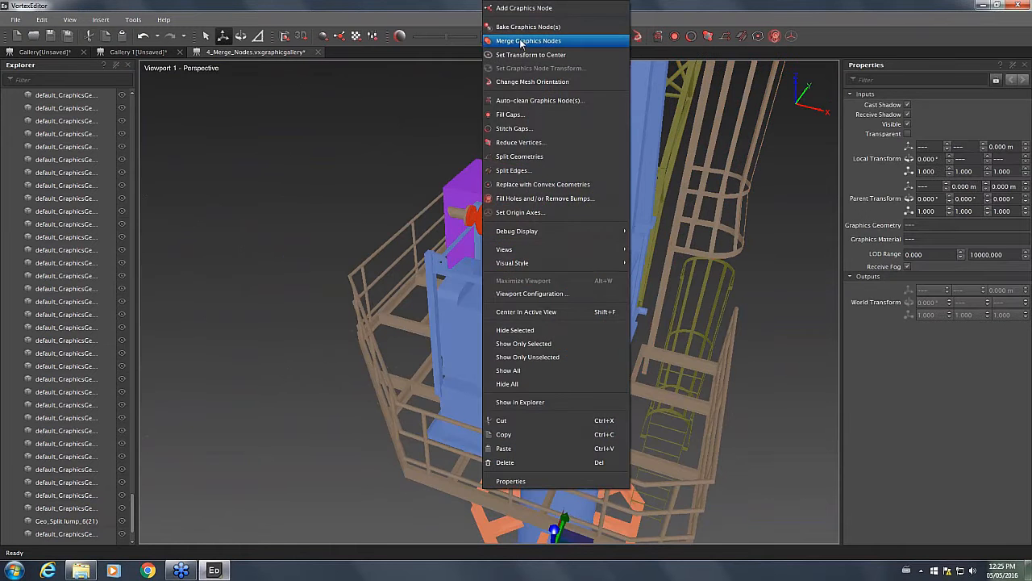
pyautogui.click(529, 41)
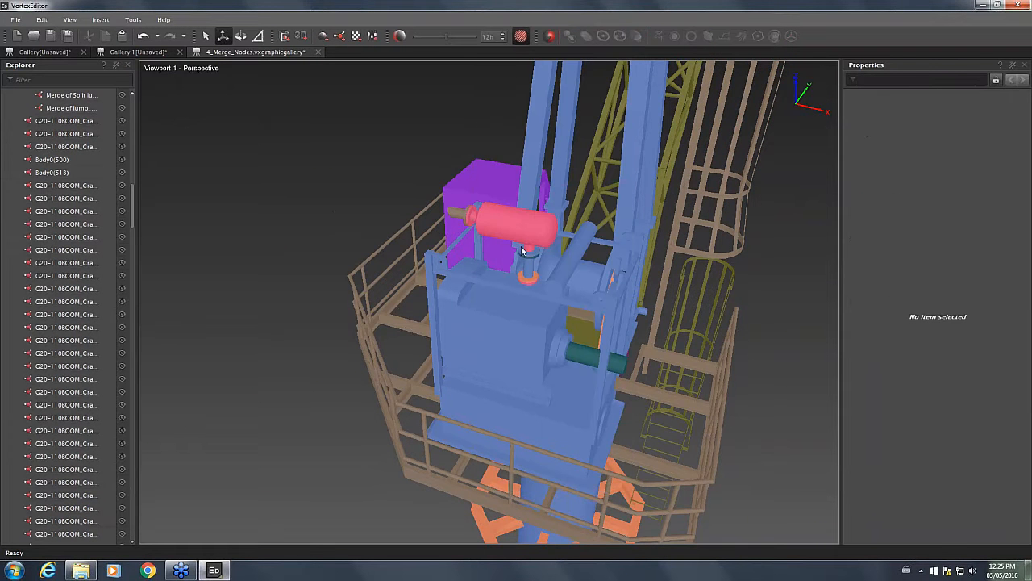
pyautogui.moveTo(524, 250); pyautogui.dragTo(530, 215)
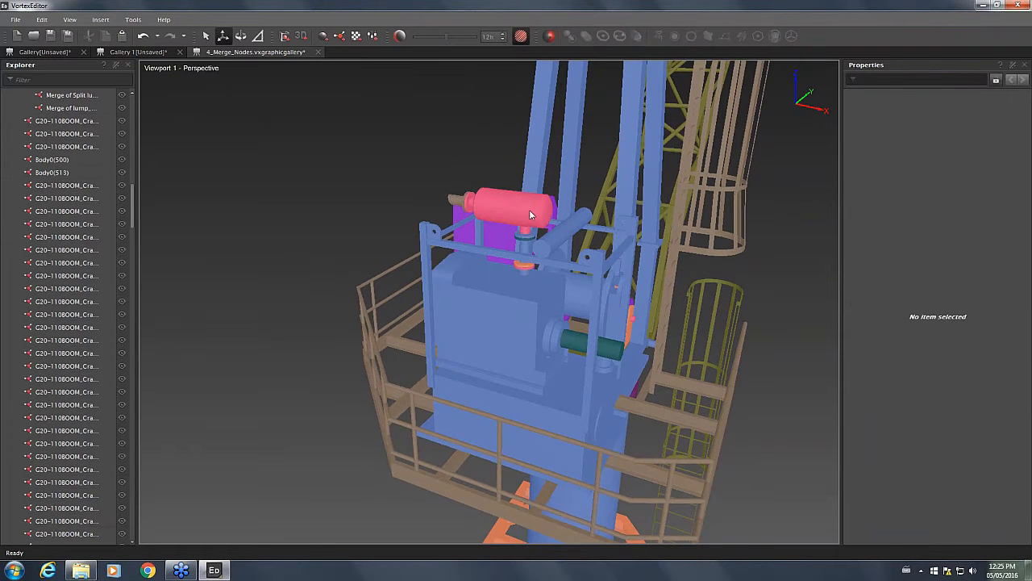
pyautogui.moveTo(530, 214); pyautogui.dragTo(650, 221)
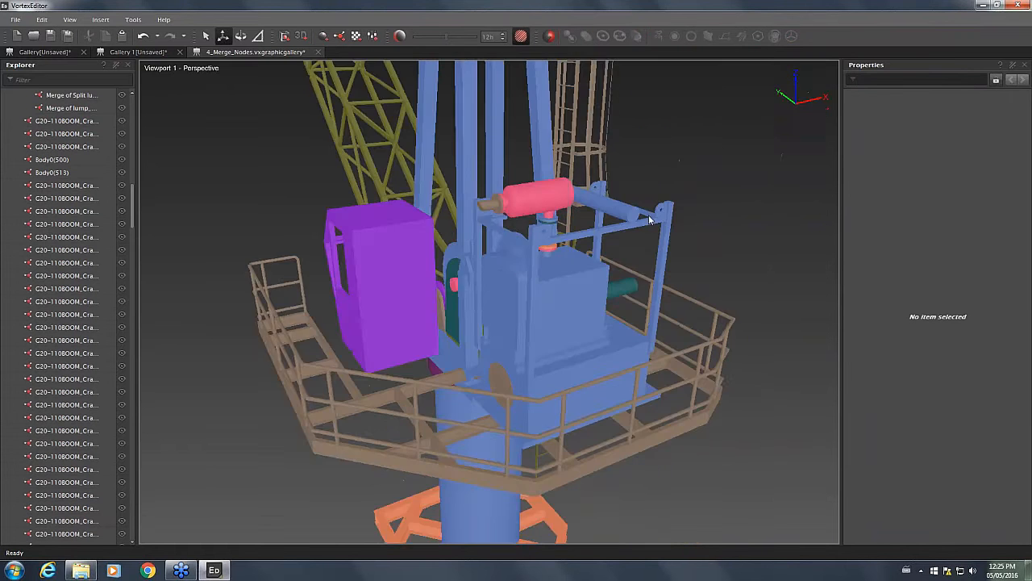
pyautogui.moveTo(649, 222); pyautogui.dragTo(730, 224)
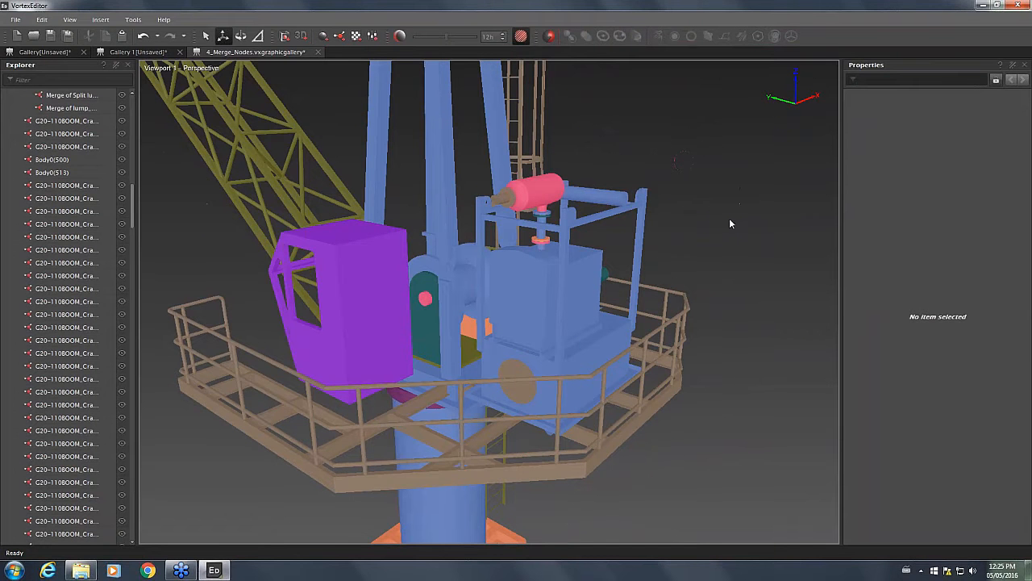
pyautogui.moveTo(724, 259)
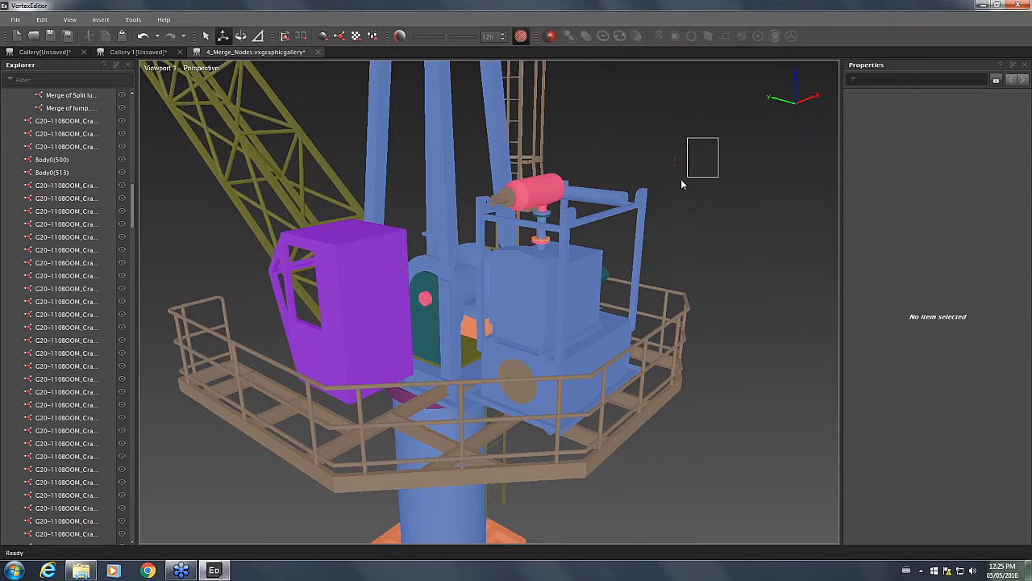
pyautogui.click(71, 95)
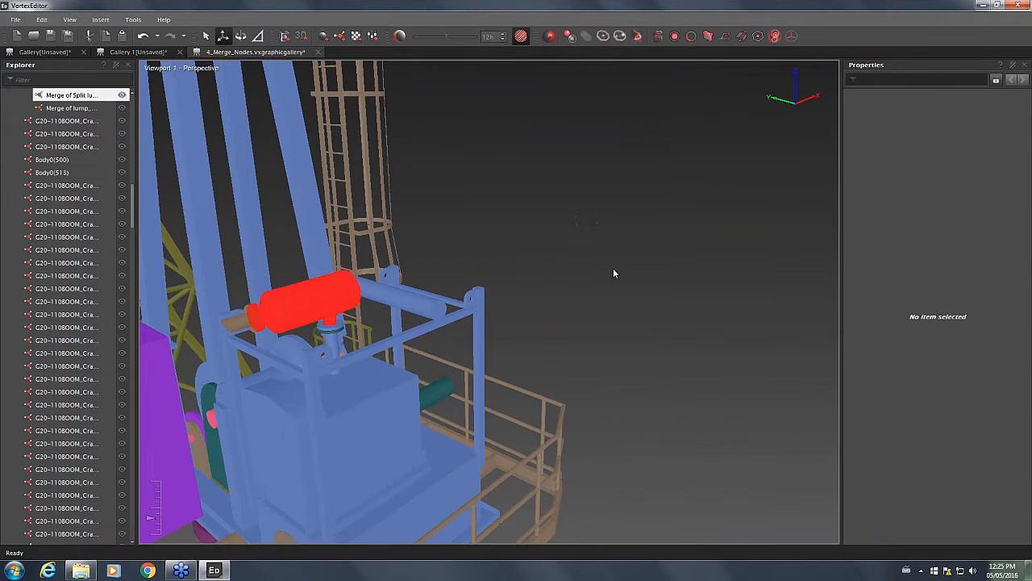
pyautogui.click(314, 313)
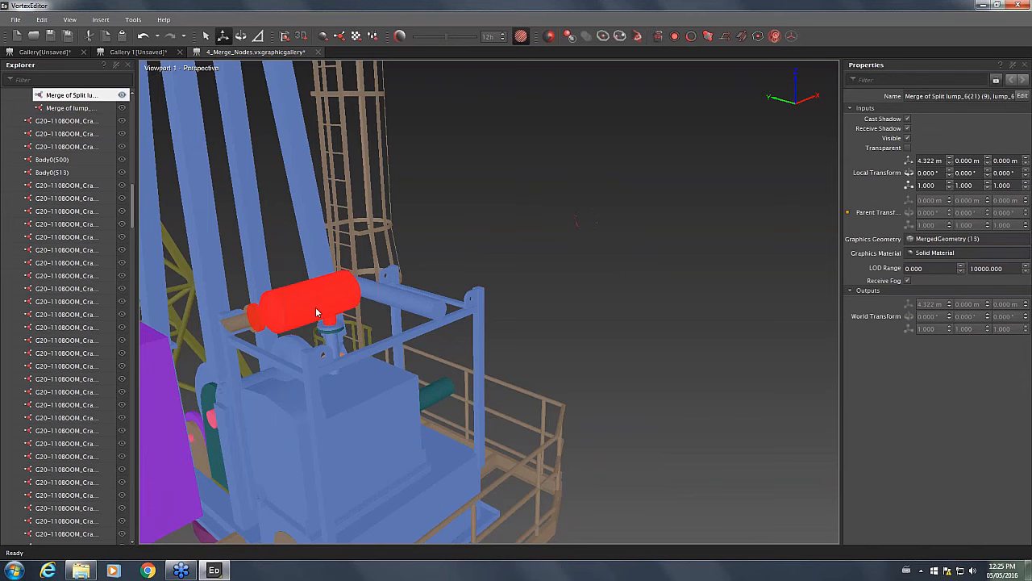
pyautogui.moveTo(327, 300)
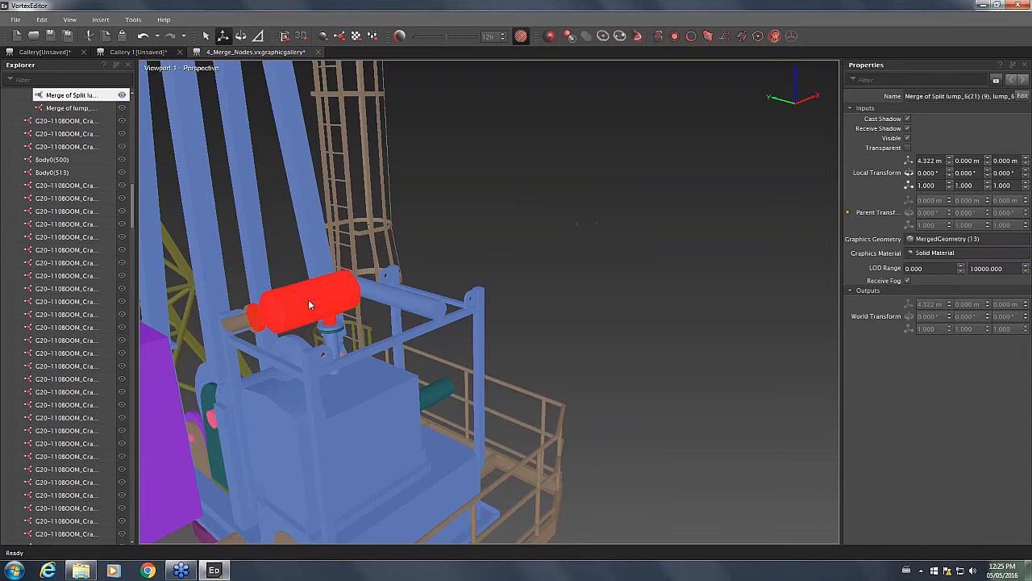
pyautogui.moveTo(608, 207)
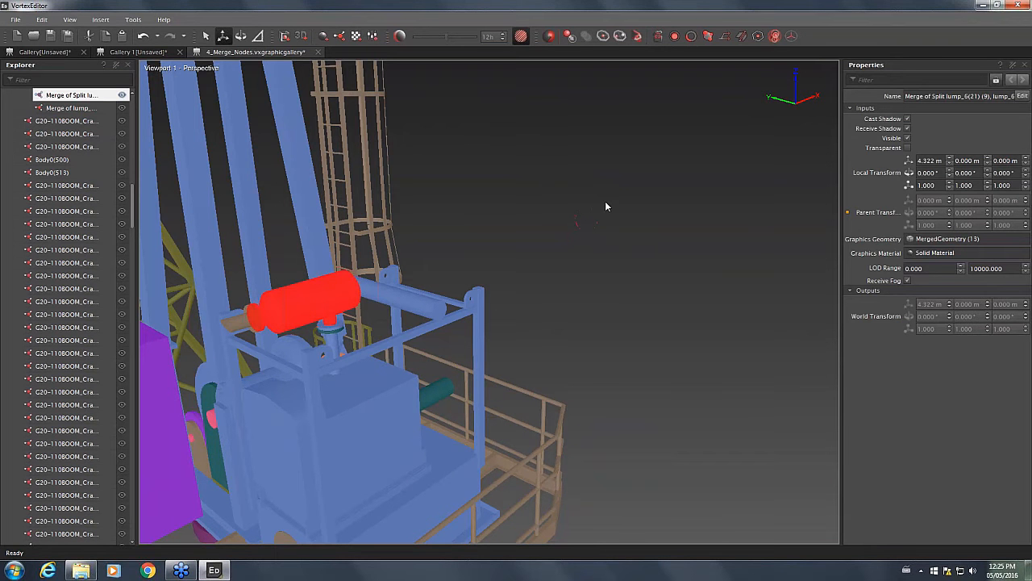
pyautogui.moveTo(607, 206); pyautogui.dragTo(579, 260)
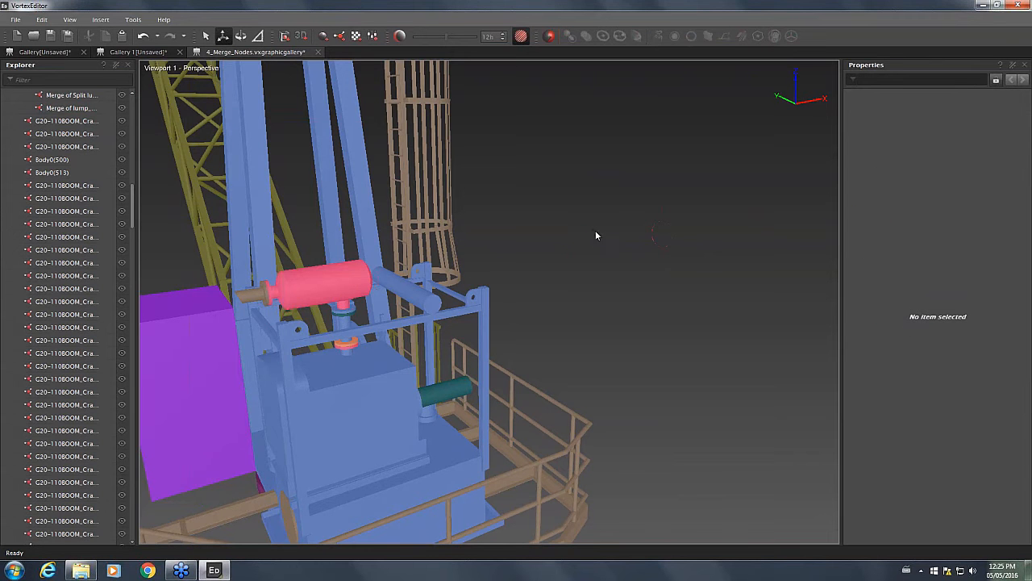
pyautogui.moveTo(619, 261)
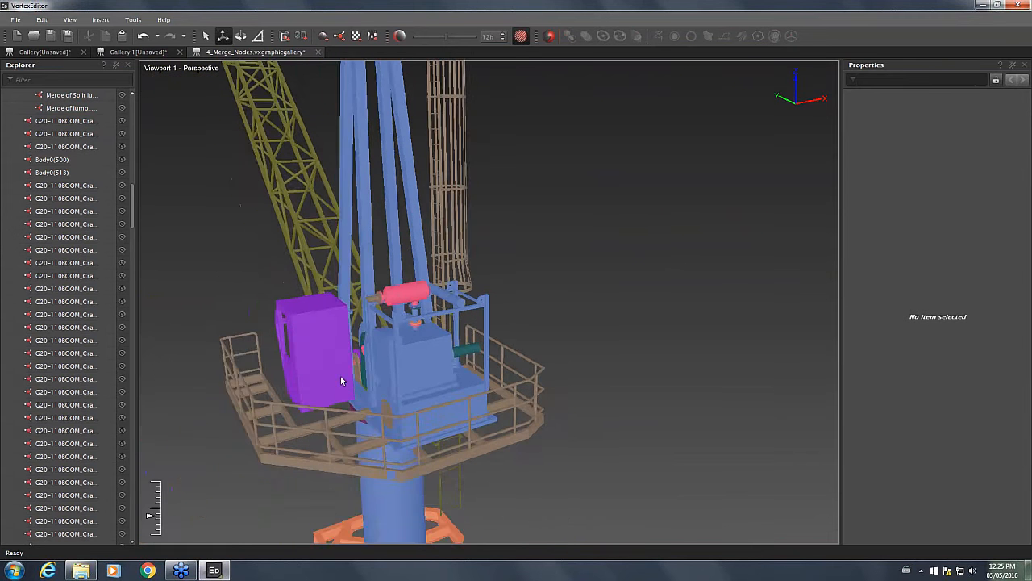
# Show only the round red bolted plate on the housing and select it
pyautogui.click(407, 444)
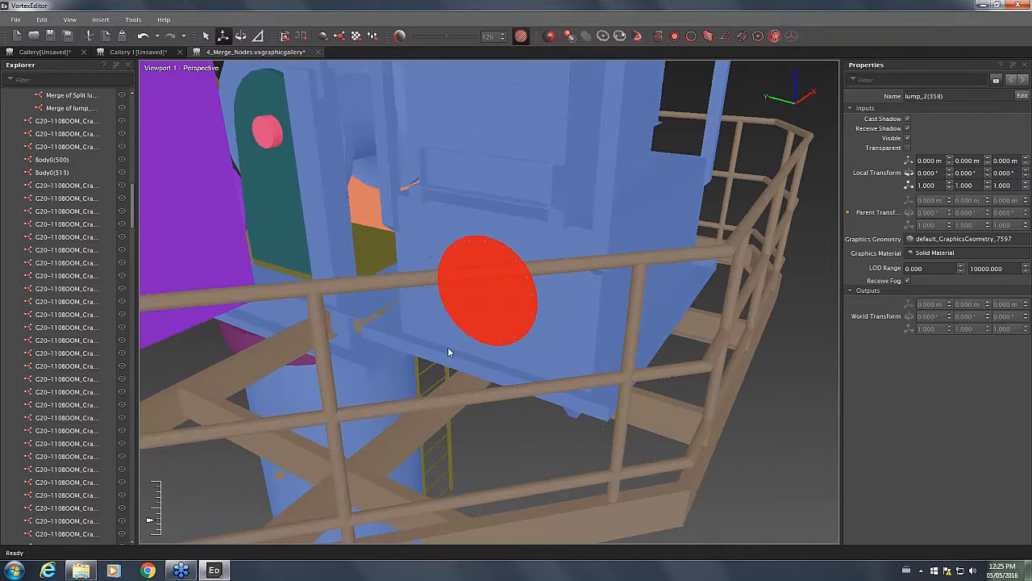
pyautogui.moveTo(450, 352); pyautogui.dragTo(495, 313)
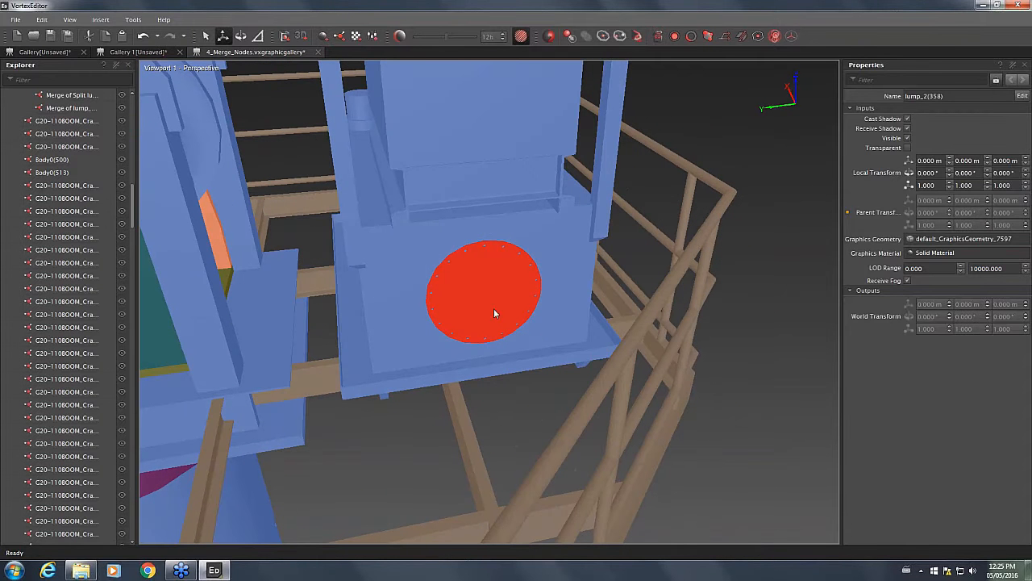
pyautogui.rightClick(495, 313)
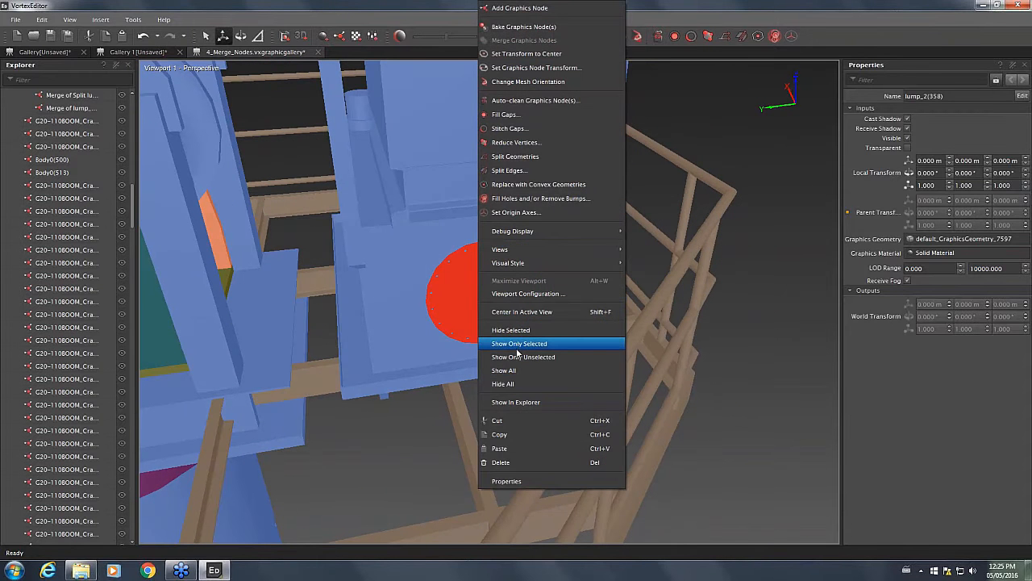
pyautogui.click(519, 343)
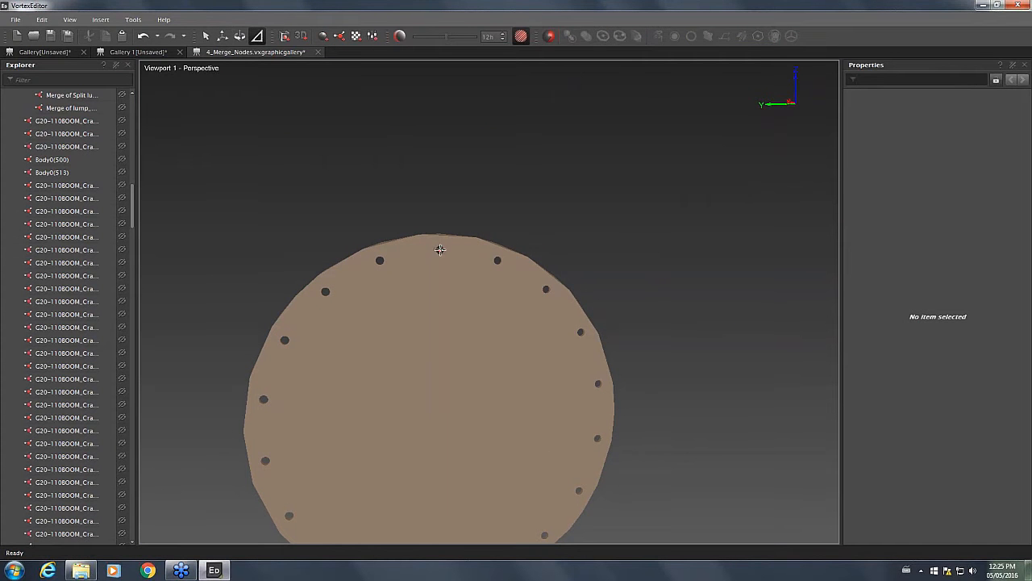
pyautogui.moveTo(440, 250)
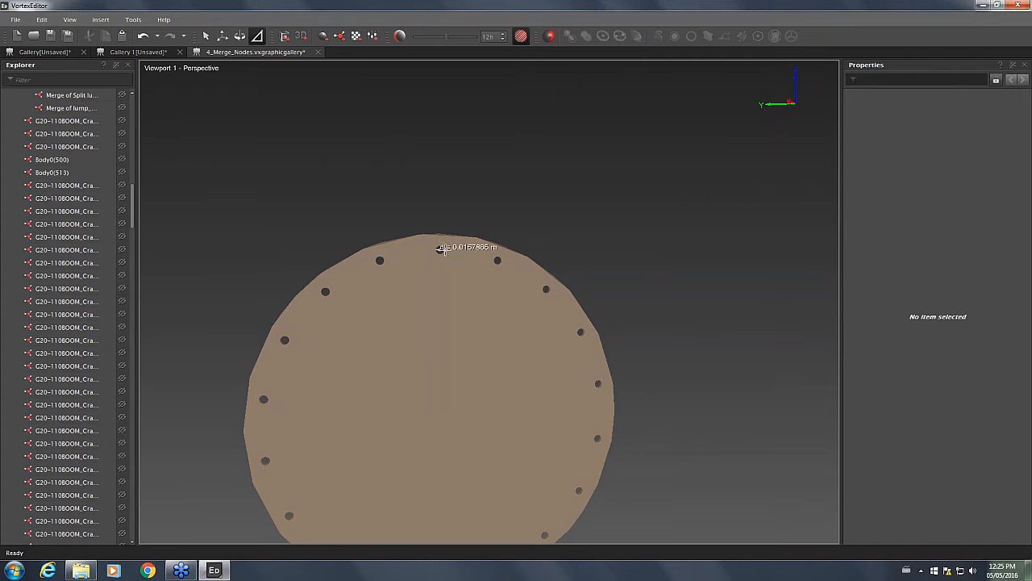
pyautogui.moveTo(510, 165)
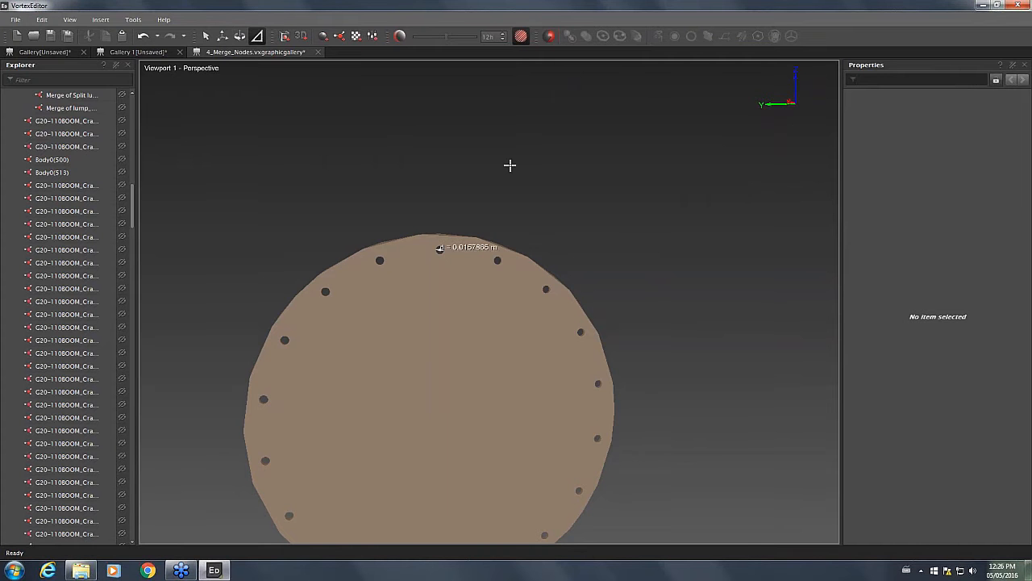
pyautogui.click(441, 390)
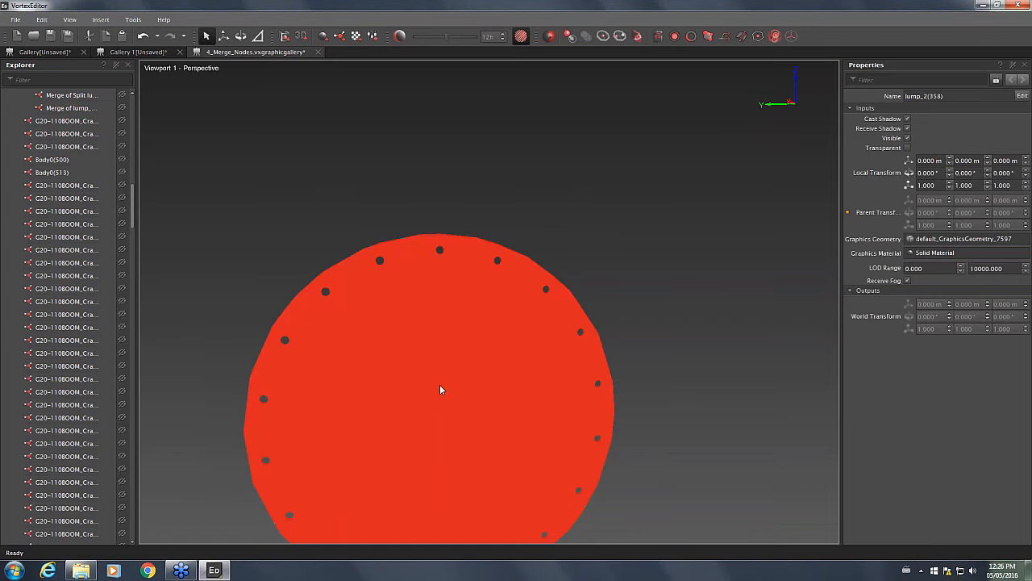
# Fill the plate's bolt holes with Holes enabled and maximum diameter 0.02 m
pyautogui.rightClick(441, 390)
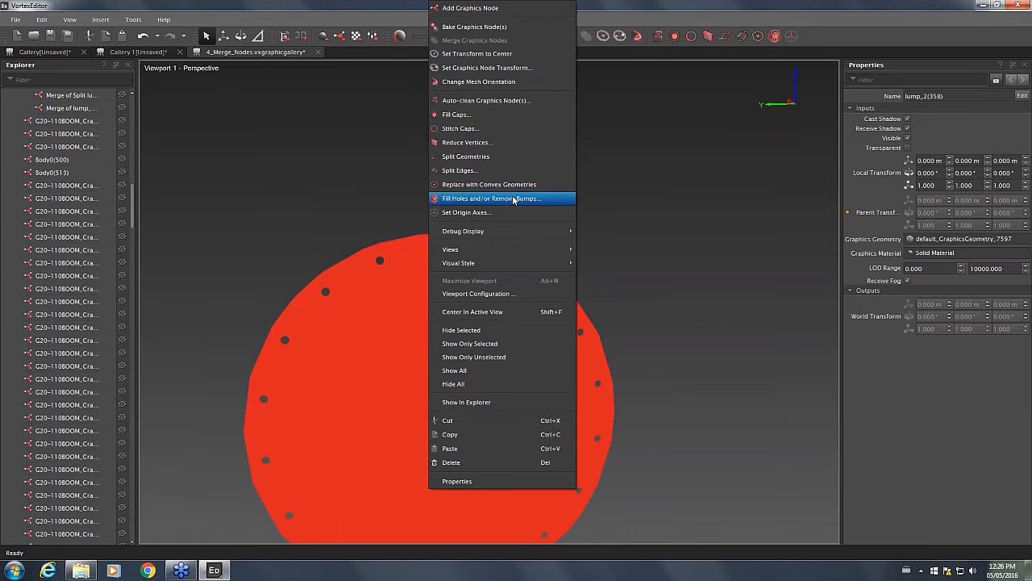
pyautogui.click(492, 199)
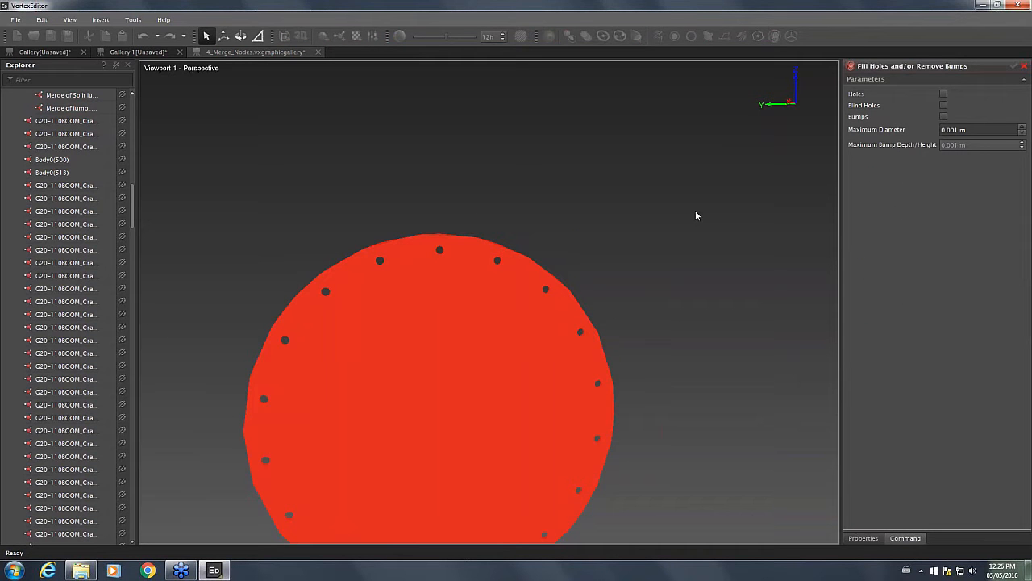
pyautogui.moveTo(866, 109)
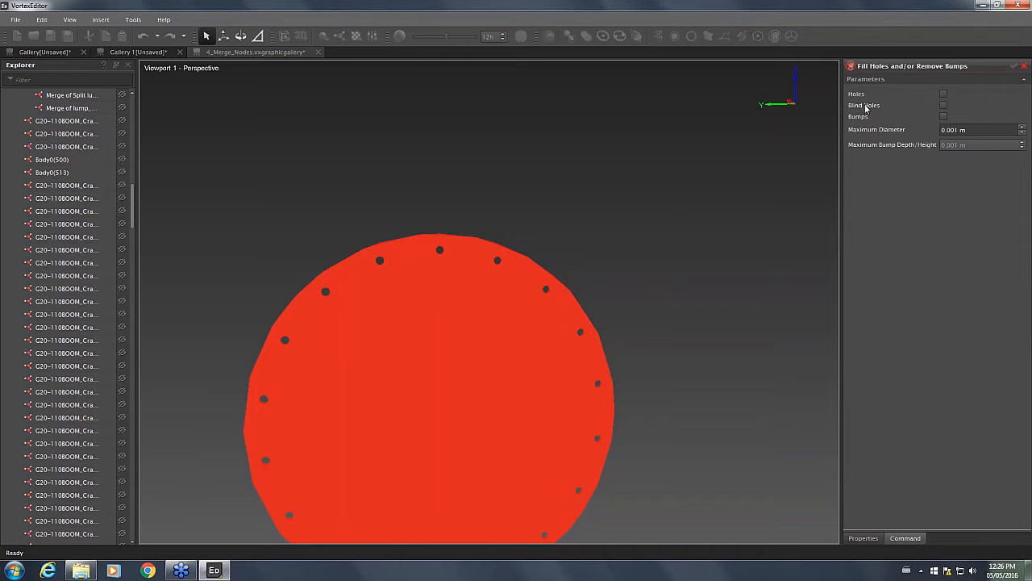
pyautogui.moveTo(869, 128)
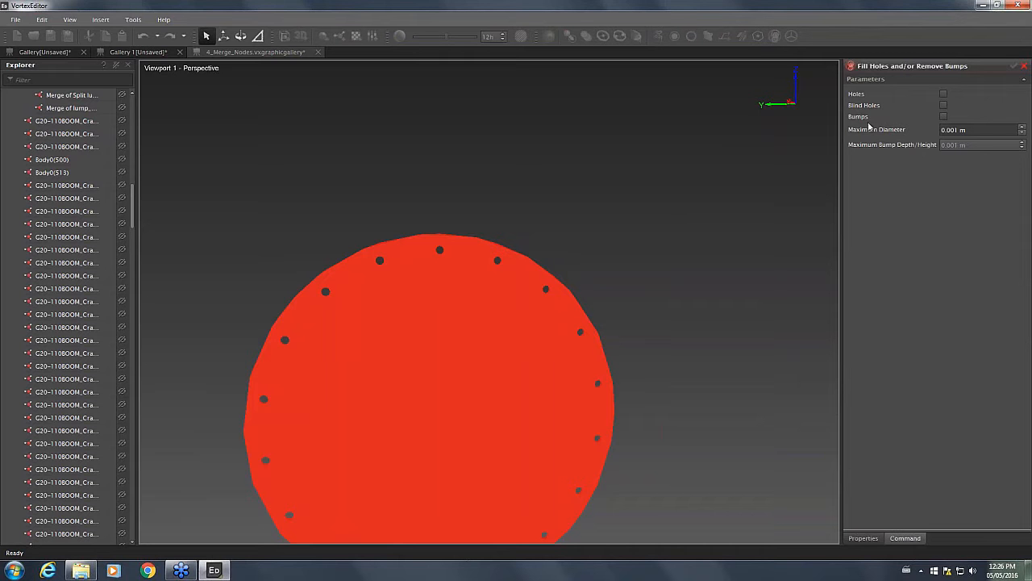
pyautogui.moveTo(497, 281)
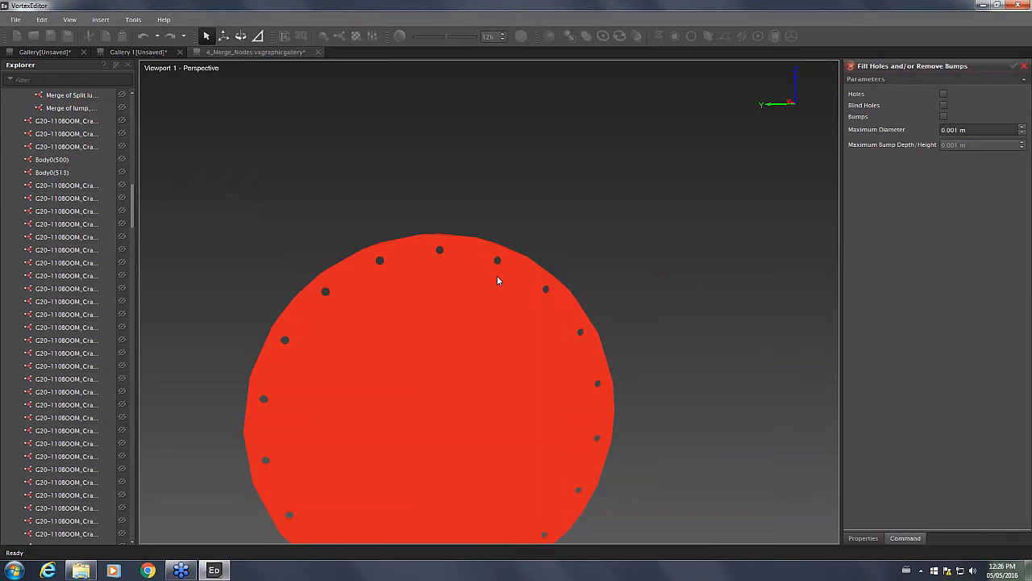
pyautogui.moveTo(859, 121)
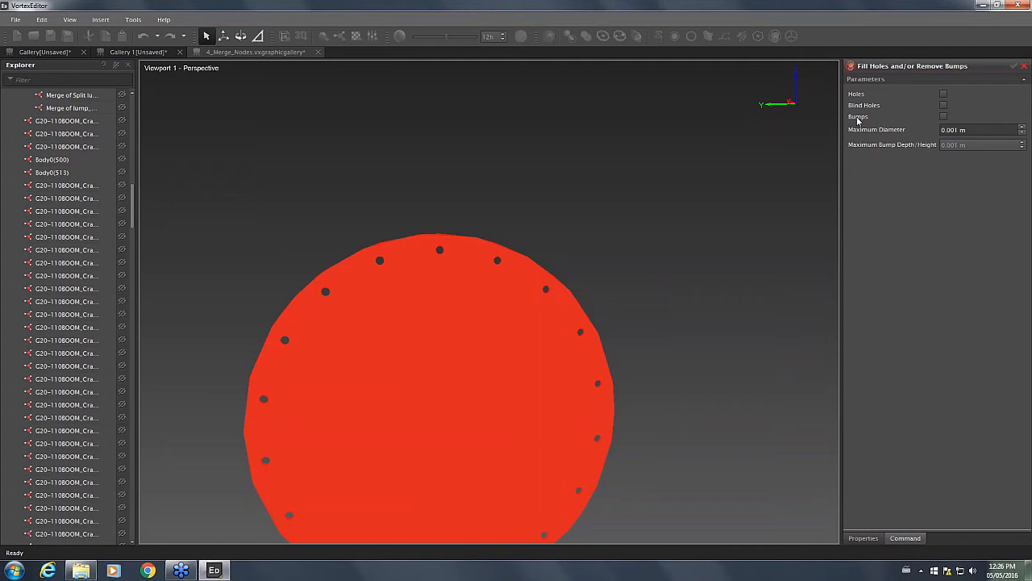
pyautogui.moveTo(888, 227)
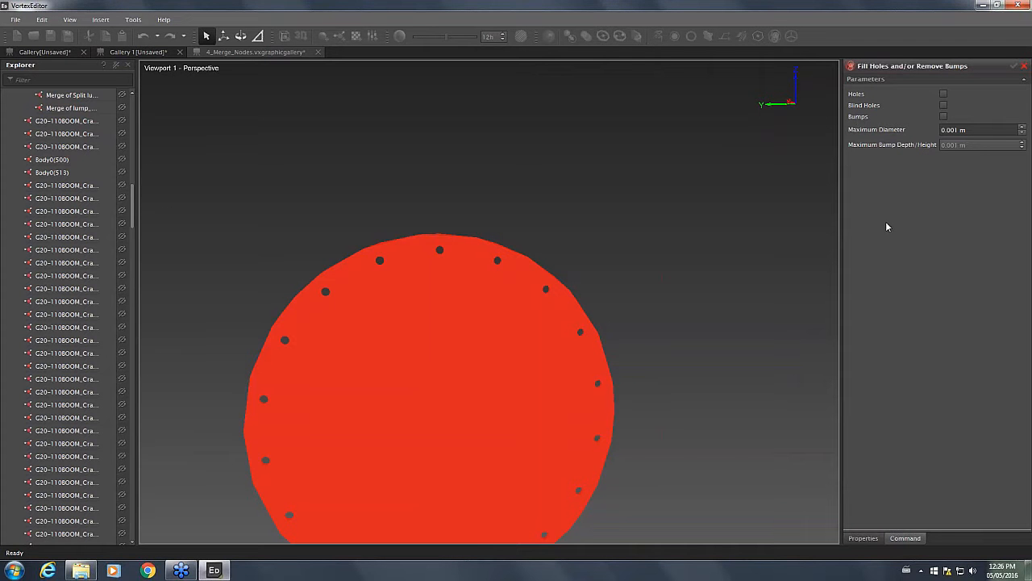
pyautogui.moveTo(882, 224)
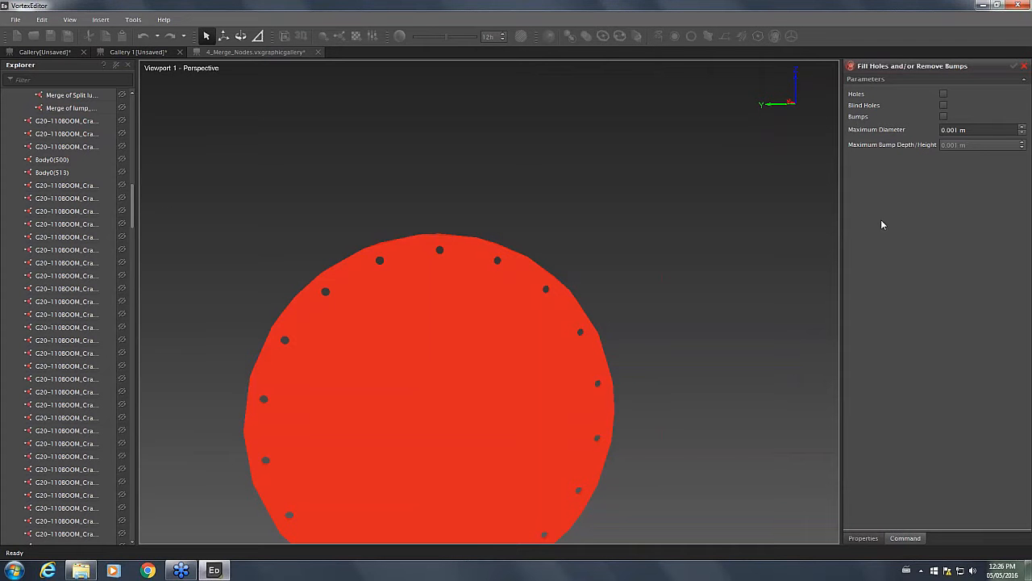
pyautogui.click(944, 94)
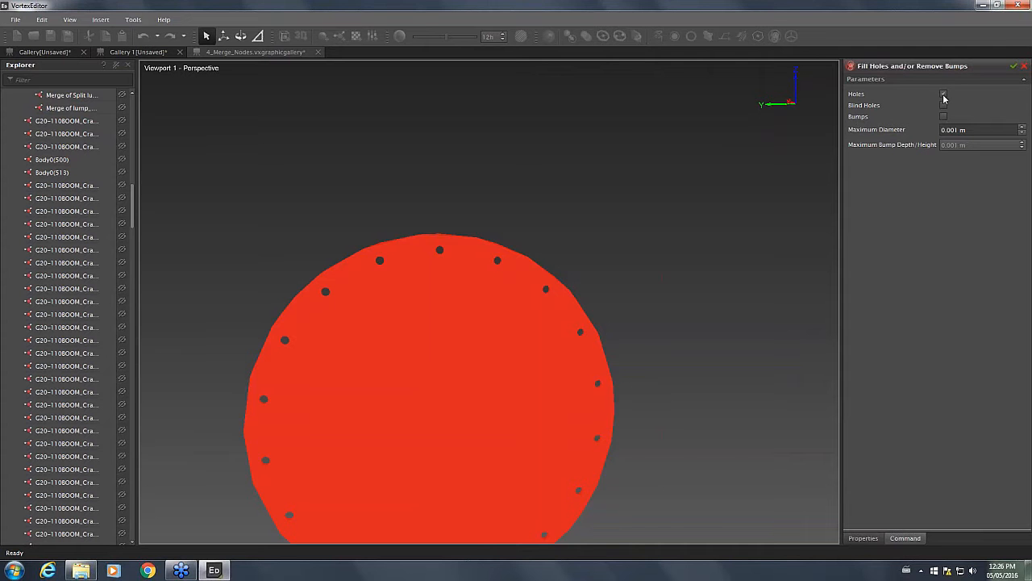
pyautogui.click(943, 93)
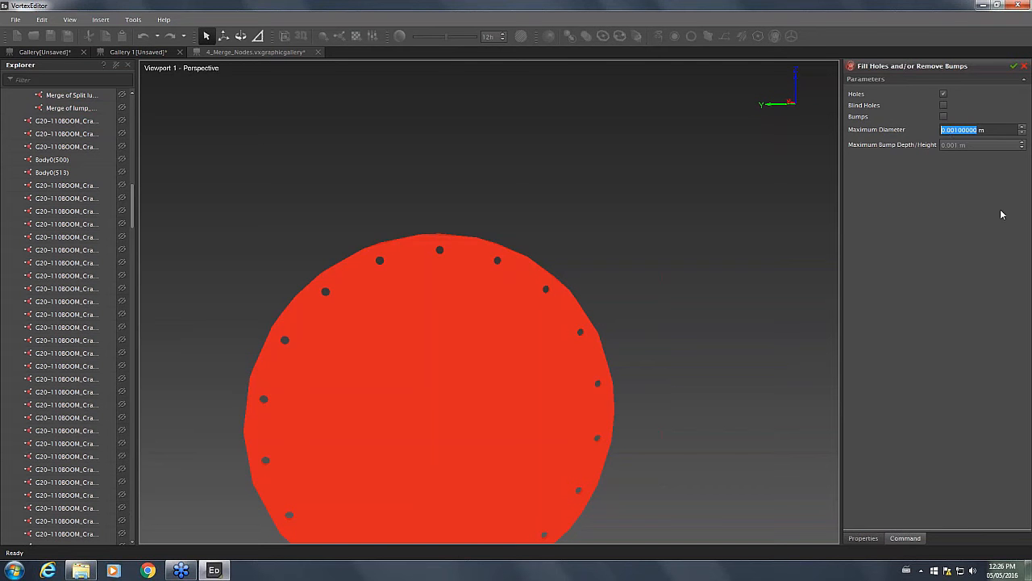
pyautogui.write('0.02 m')
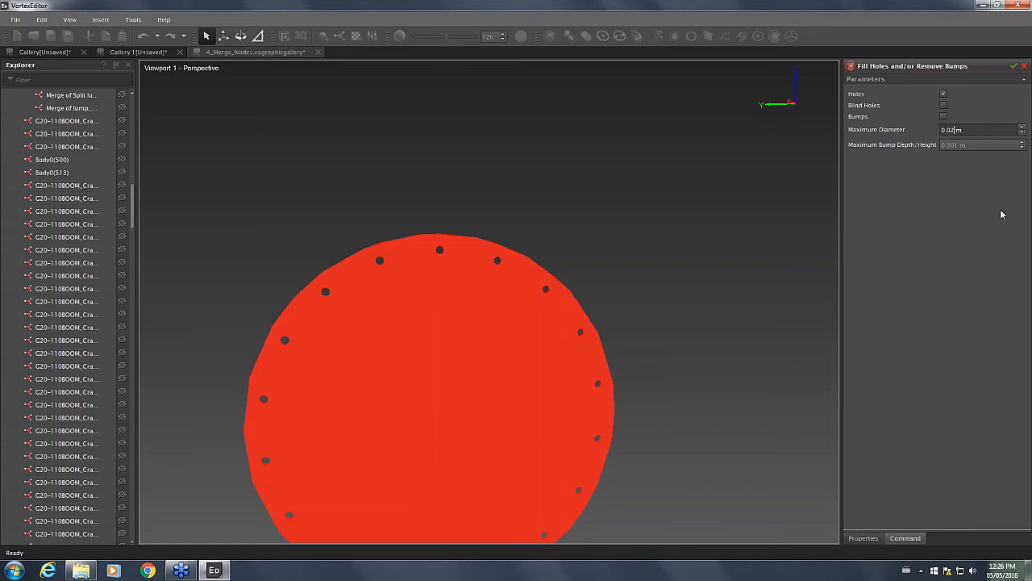
pyautogui.moveTo(938, 194)
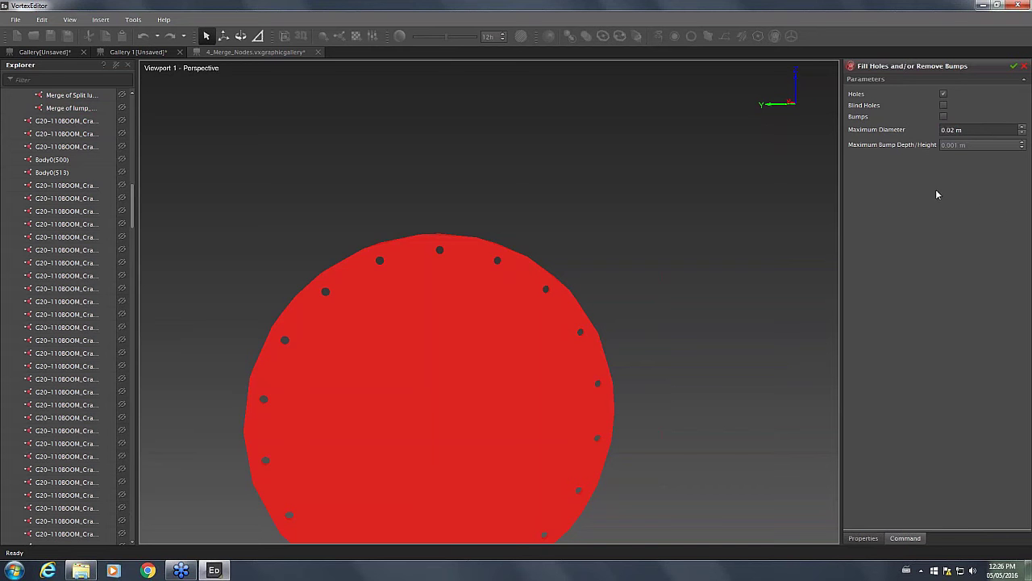
pyautogui.moveTo(891, 248)
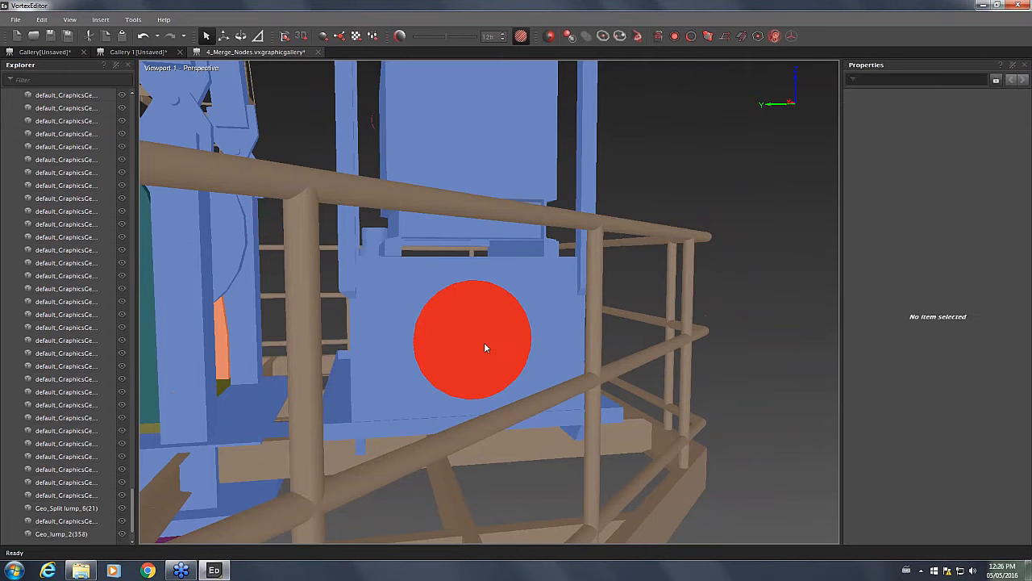
# Hide the blue housing so the tan machinery box with its second round plate is exposed
pyautogui.rightClick(484, 346)
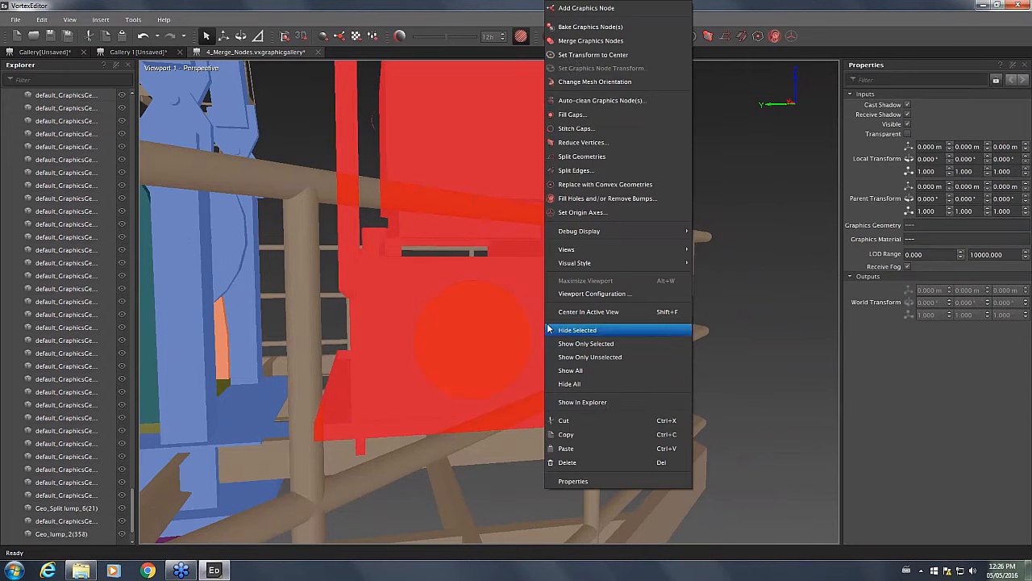
pyautogui.click(577, 330)
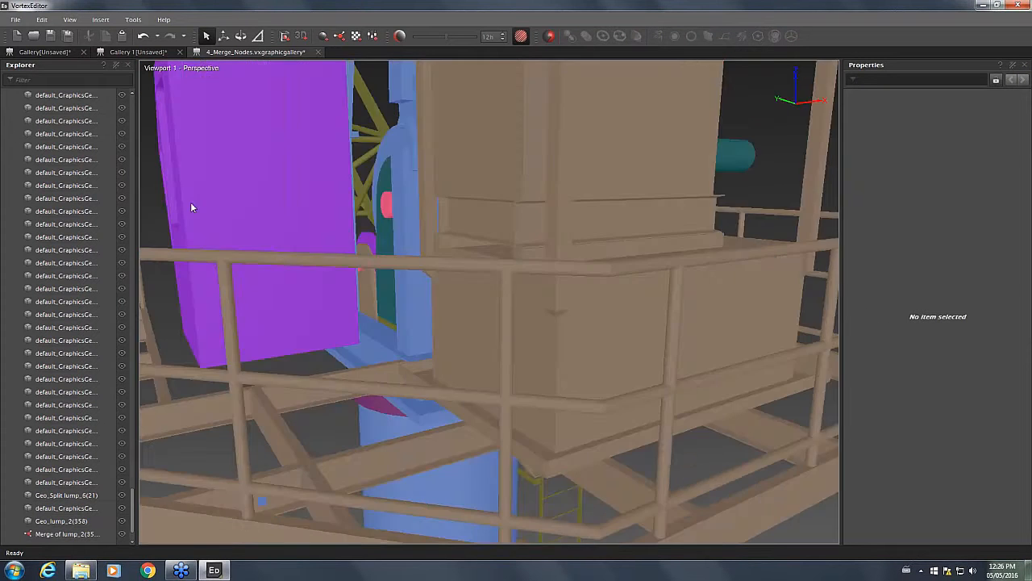
pyautogui.moveTo(192, 207); pyautogui.dragTo(658, 370)
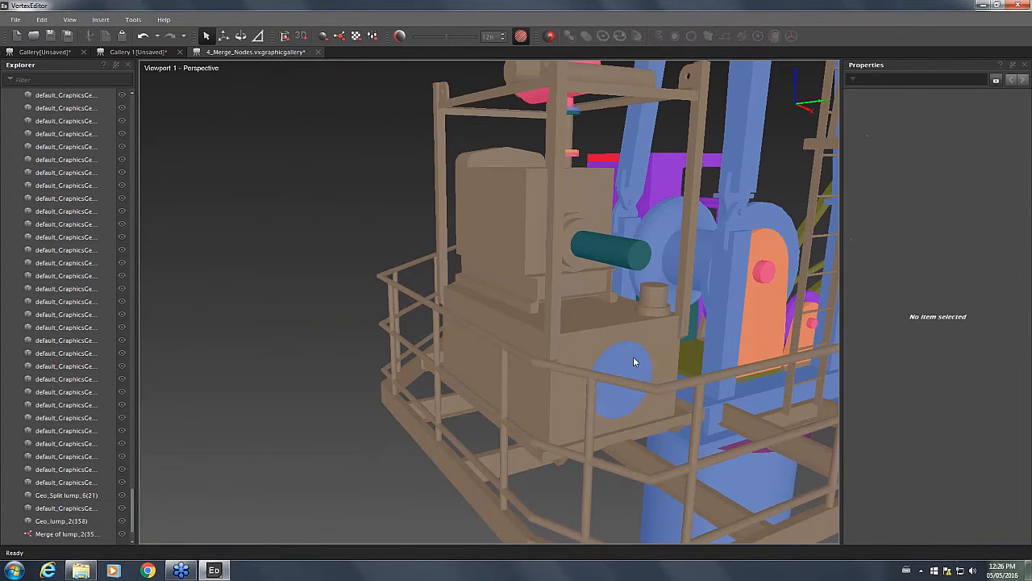
# Fill the holes in the second round plate with a 0.02 m maximum diameter, creating Merge of lump_2(286)
pyautogui.rightClick(633, 371)
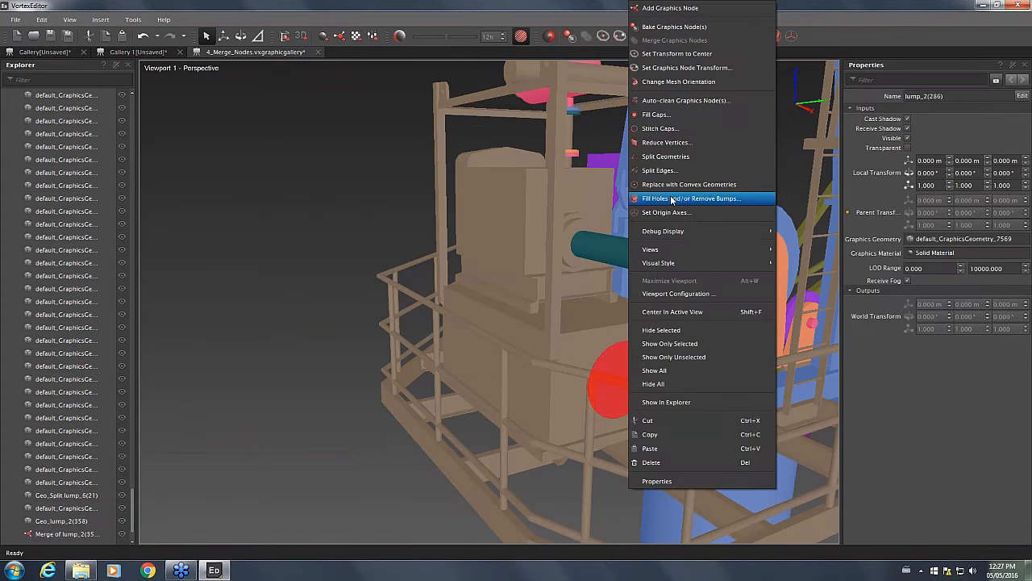
pyautogui.click(691, 198)
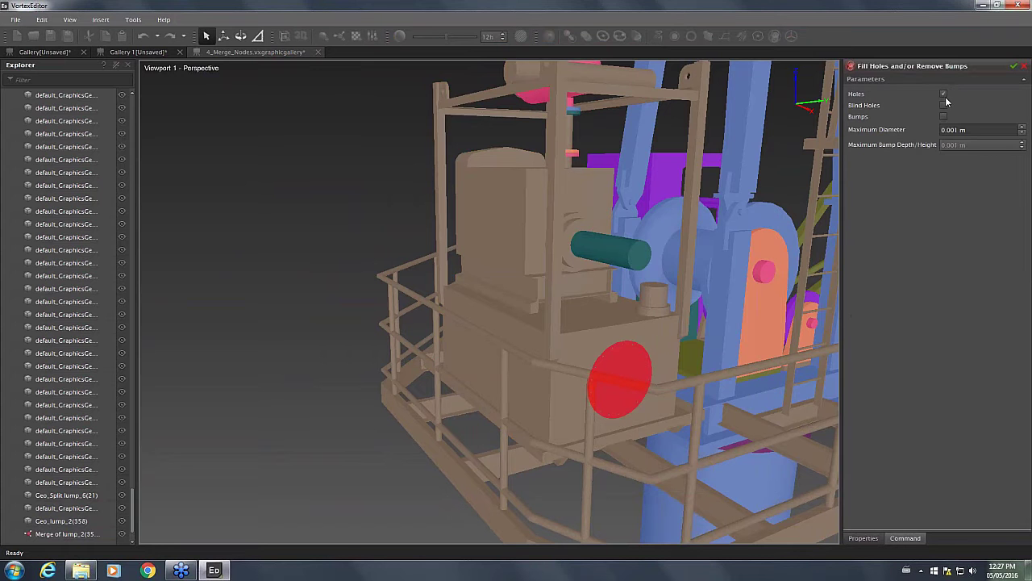
pyautogui.click(980, 129)
pyautogui.write('20000')
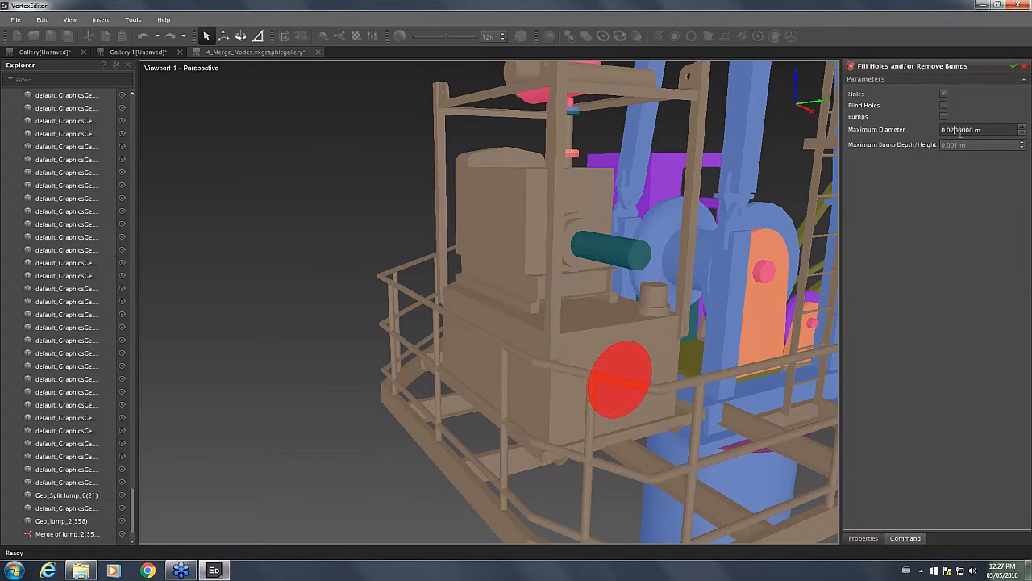
pyautogui.tripleClick(960, 129)
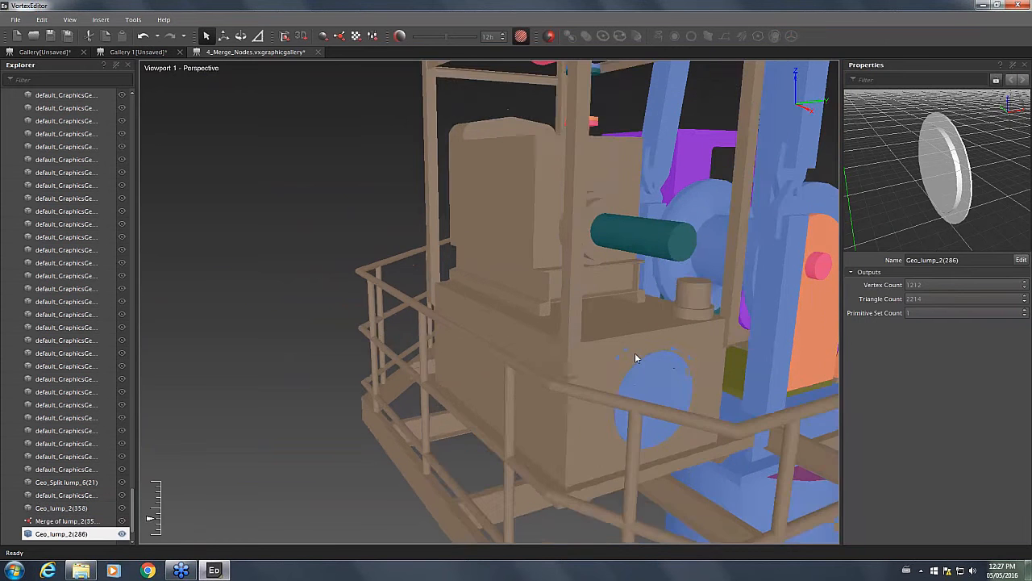
pyautogui.click(65, 520)
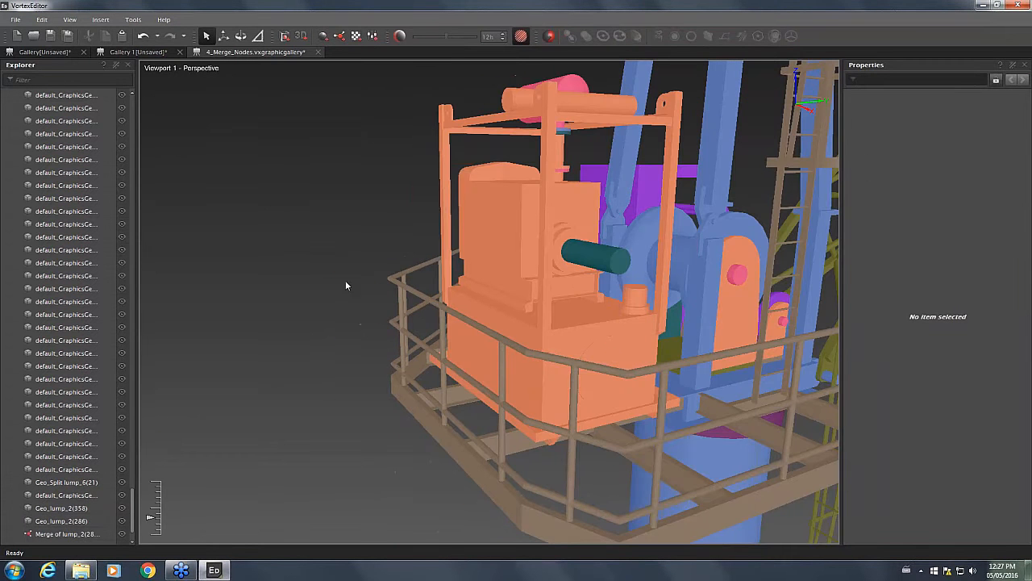
pyautogui.moveTo(299, 201)
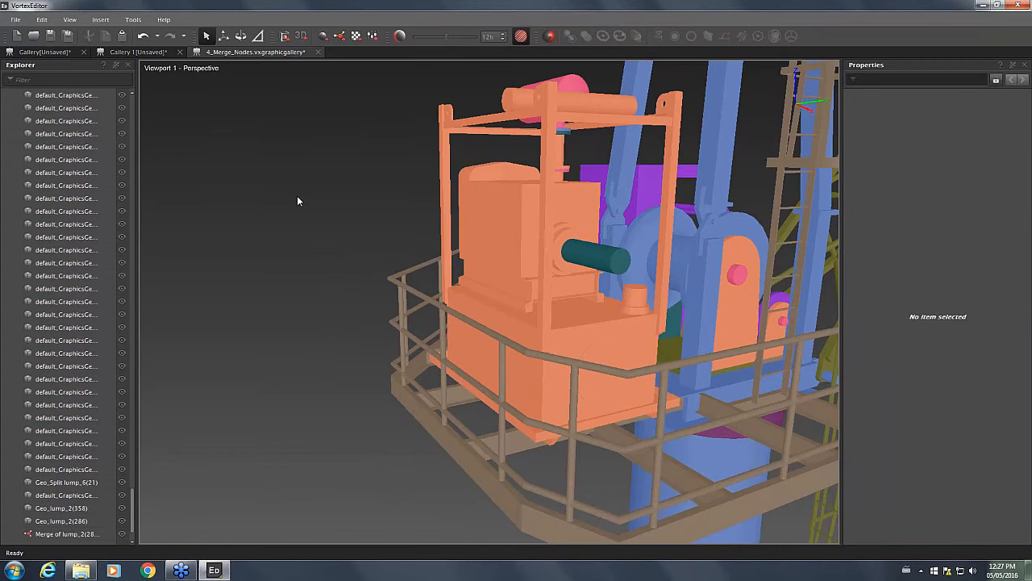
pyautogui.moveTo(299, 201); pyautogui.dragTo(309, 295)
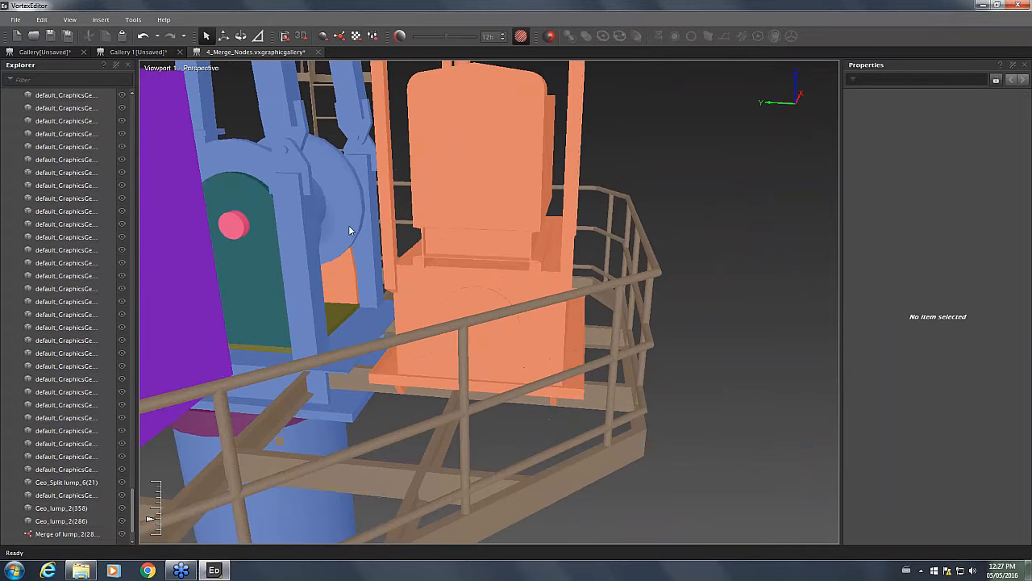
pyautogui.moveTo(343, 245)
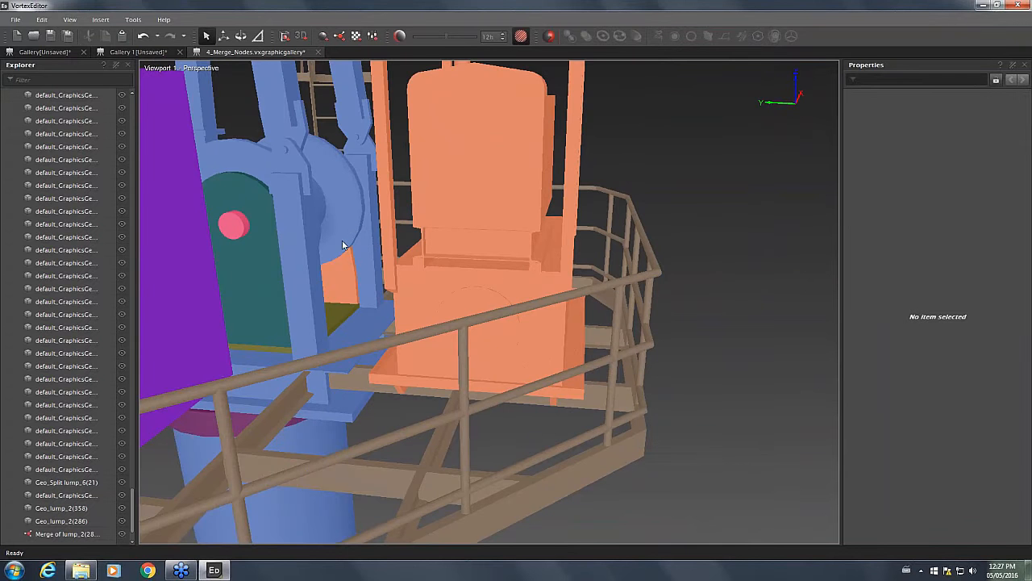
pyautogui.moveTo(360, 258)
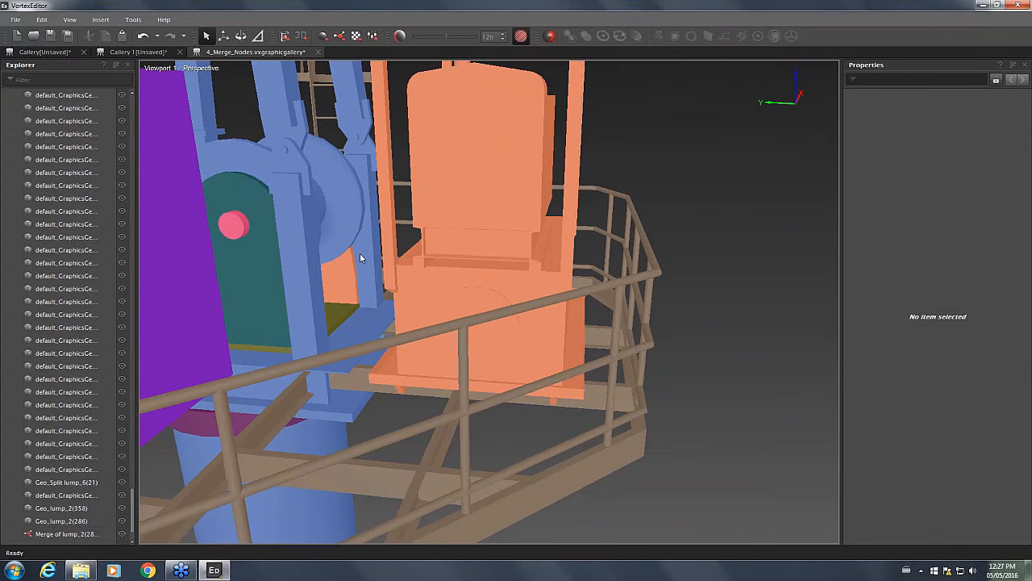
pyautogui.moveTo(361, 258); pyautogui.dragTo(423, 222)
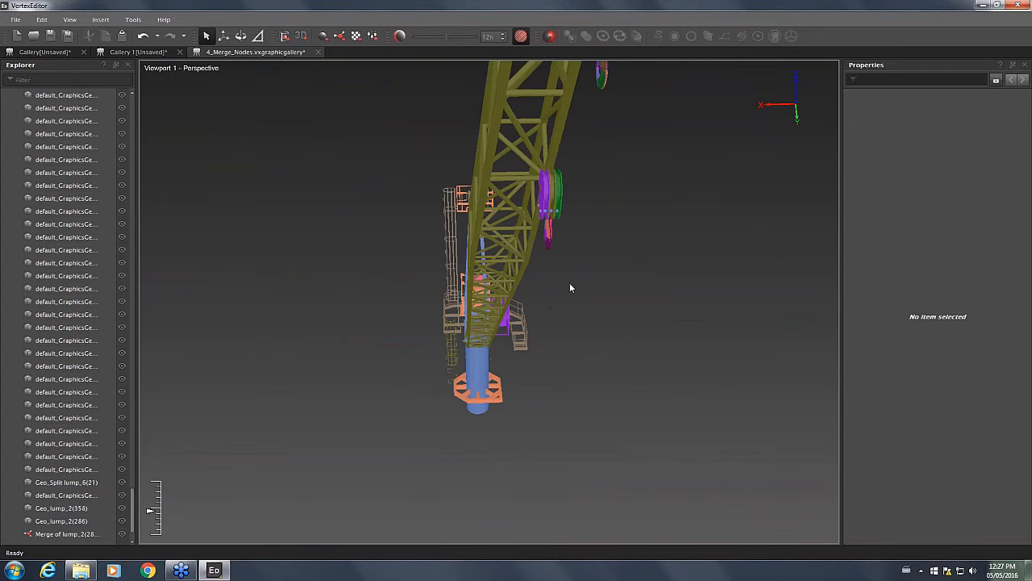
# Select the pink boom tip block Body0(193) to show its properties
pyautogui.moveTo(571, 288); pyautogui.dragTo(629, 267)
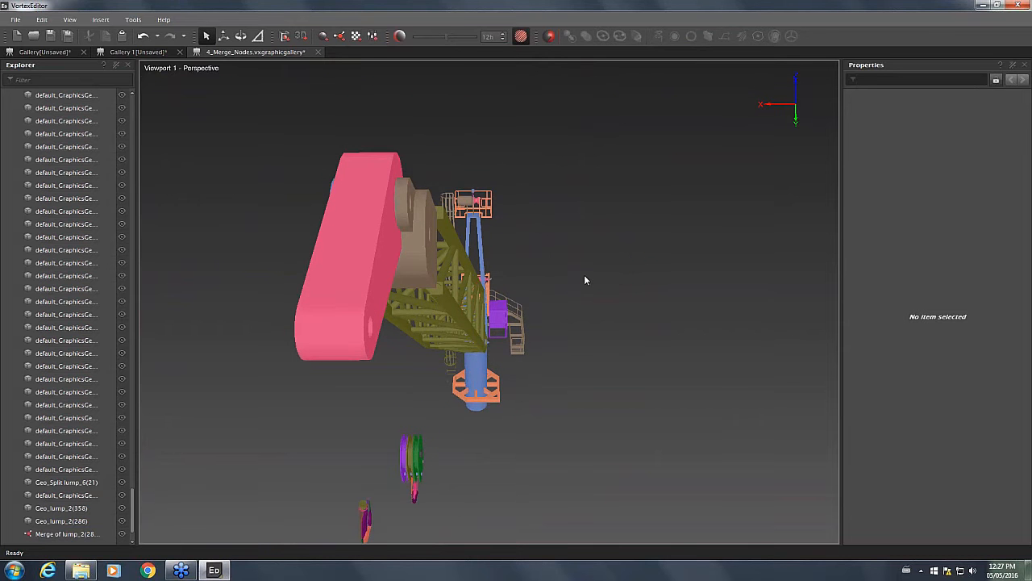
pyautogui.moveTo(389, 212)
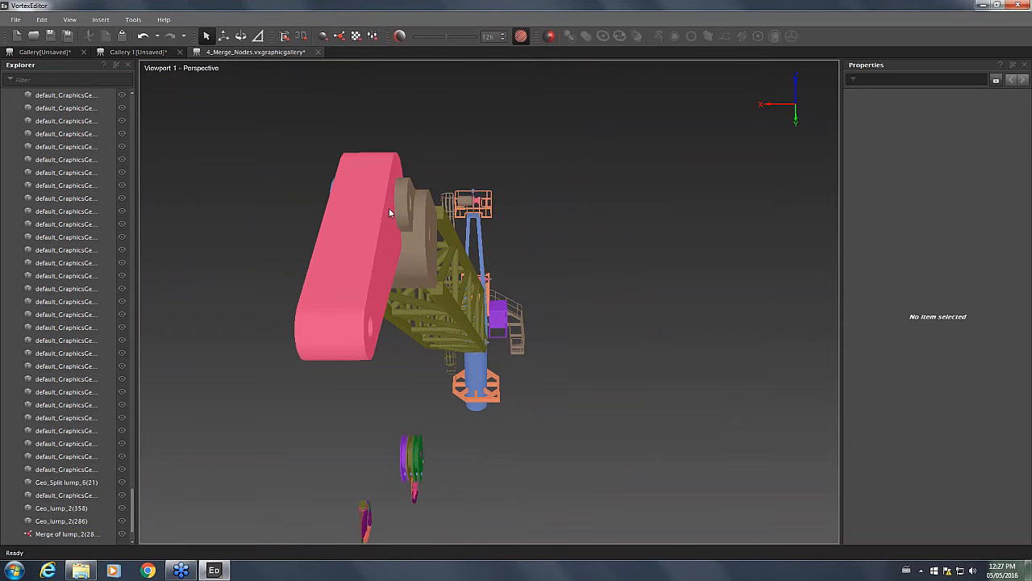
pyautogui.moveTo(576, 281)
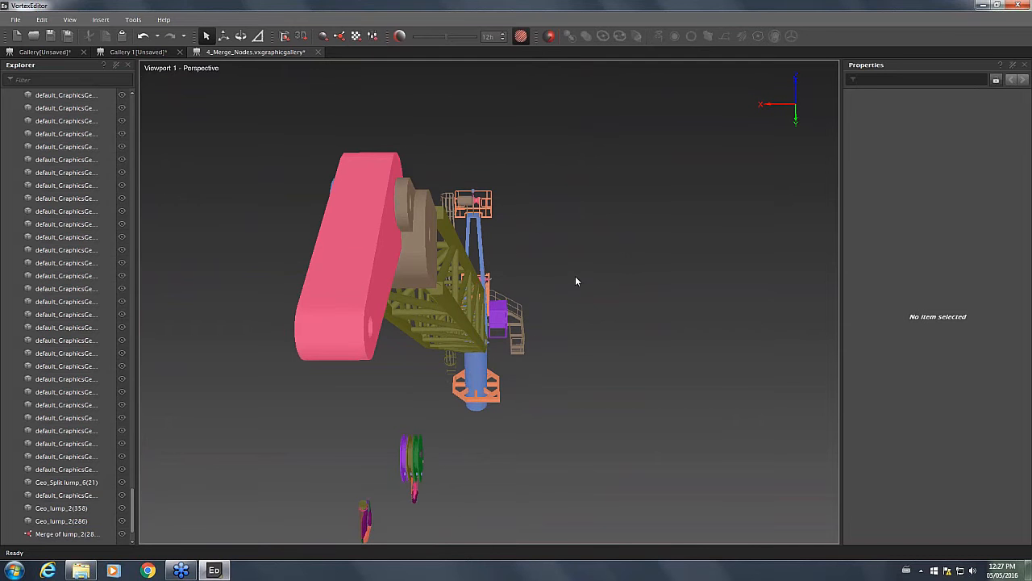
pyautogui.moveTo(388, 213)
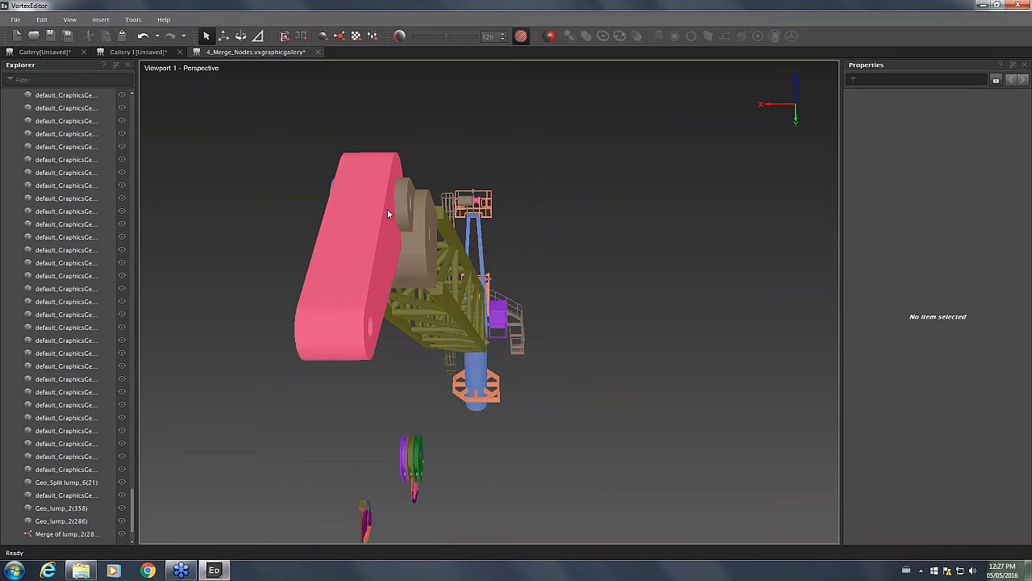
pyautogui.moveTo(388, 289)
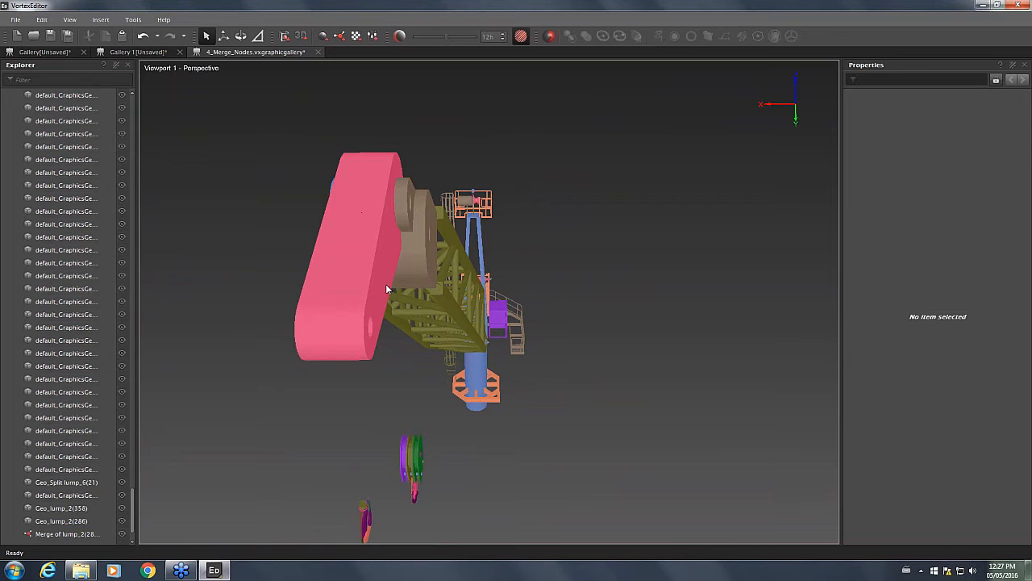
pyautogui.moveTo(321, 338)
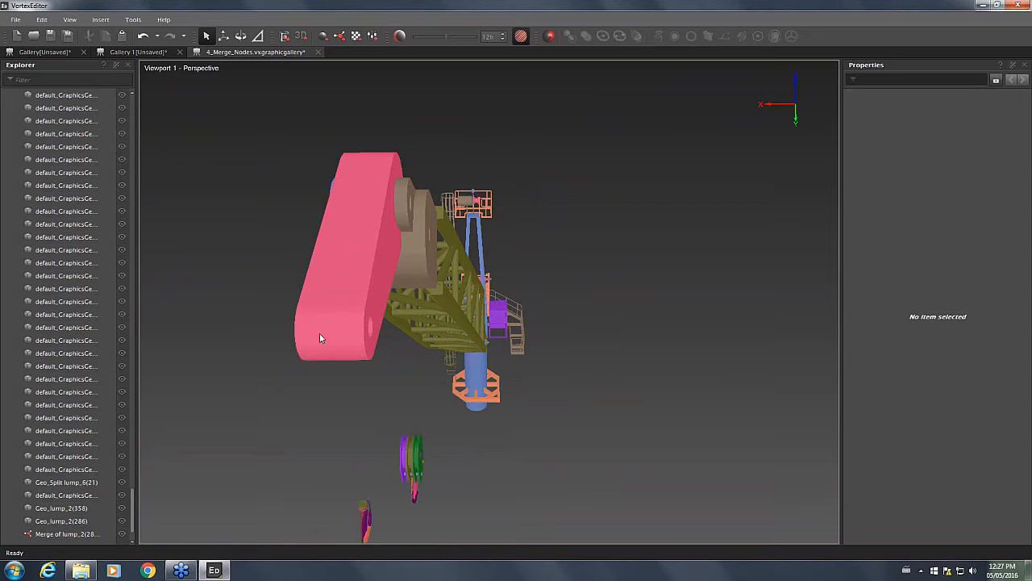
pyautogui.moveTo(335, 337)
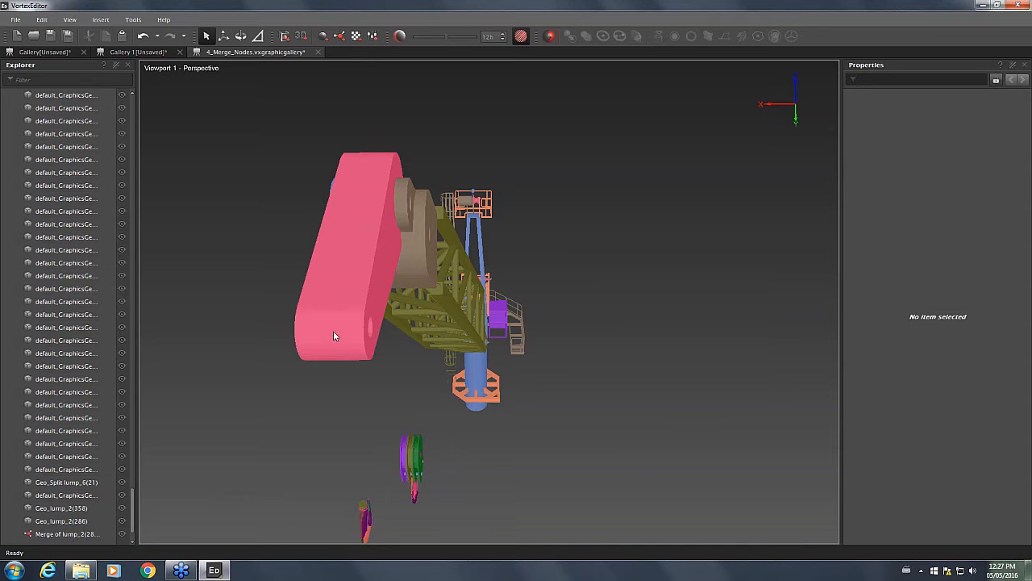
pyautogui.moveTo(329, 334)
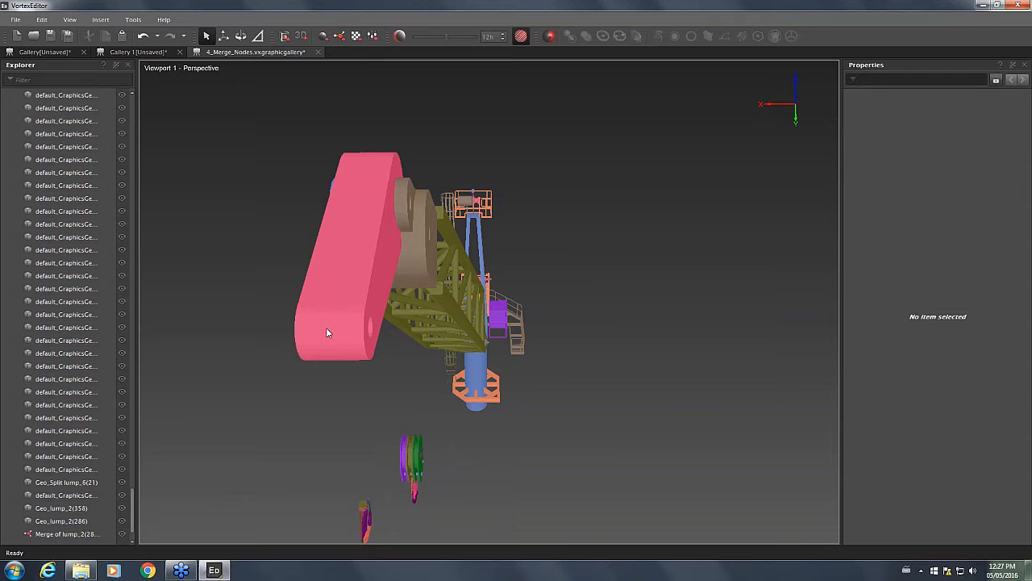
pyautogui.click(327, 323)
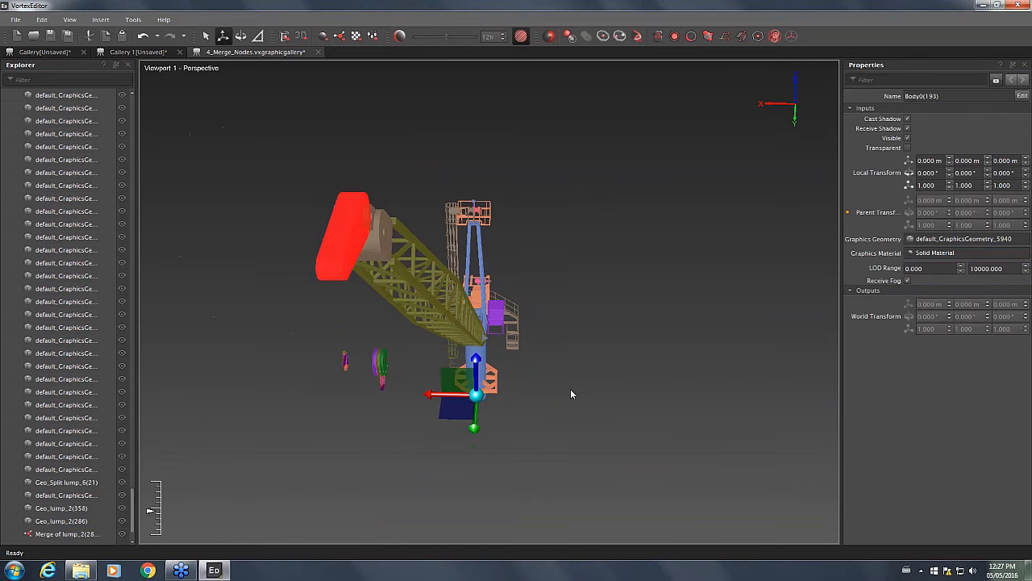
pyautogui.moveTo(554, 398)
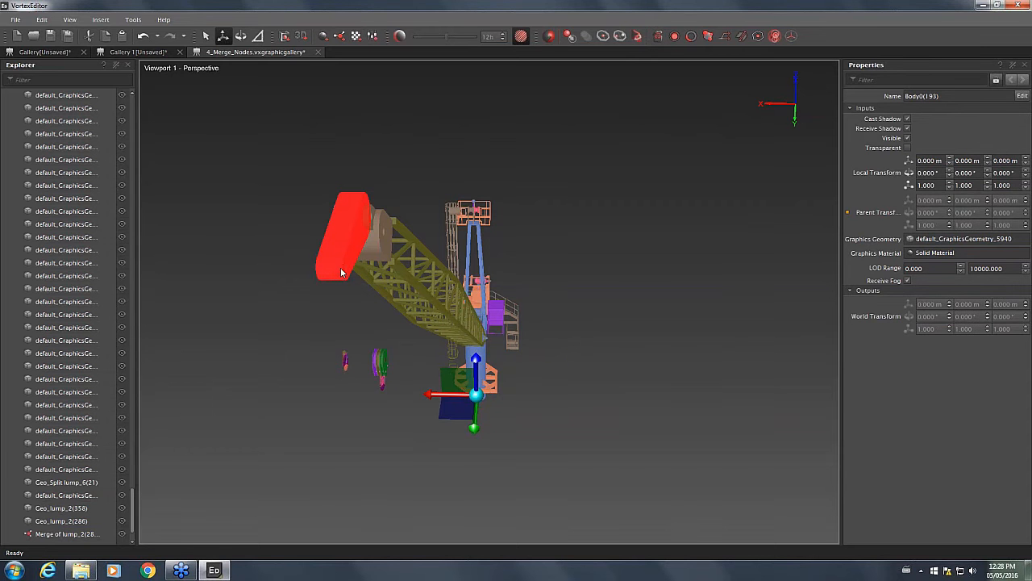
pyautogui.moveTo(338, 250)
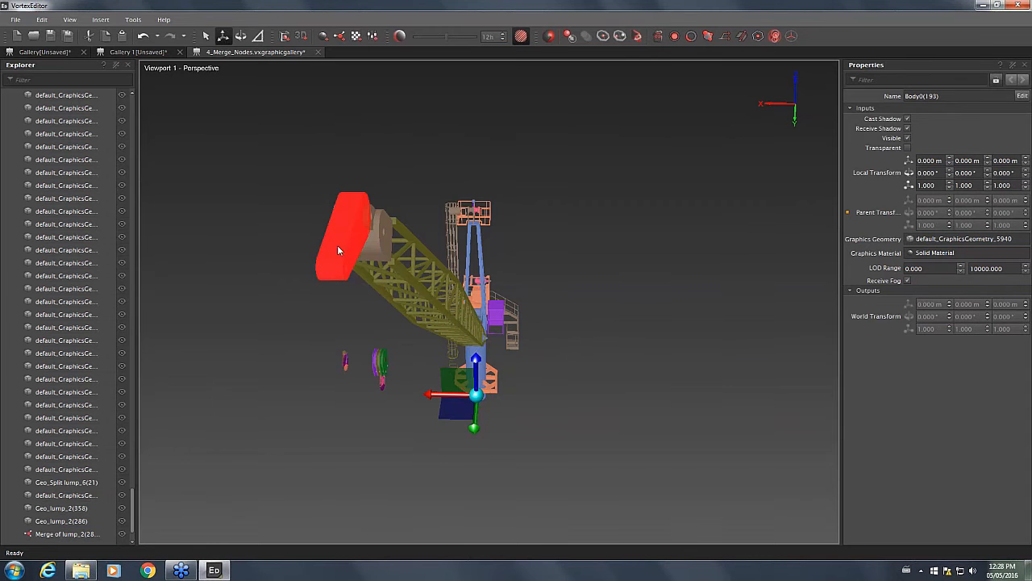
# Centre Body0(193)'s origin and add locator nodes as its children
pyautogui.rightClick(338, 250)
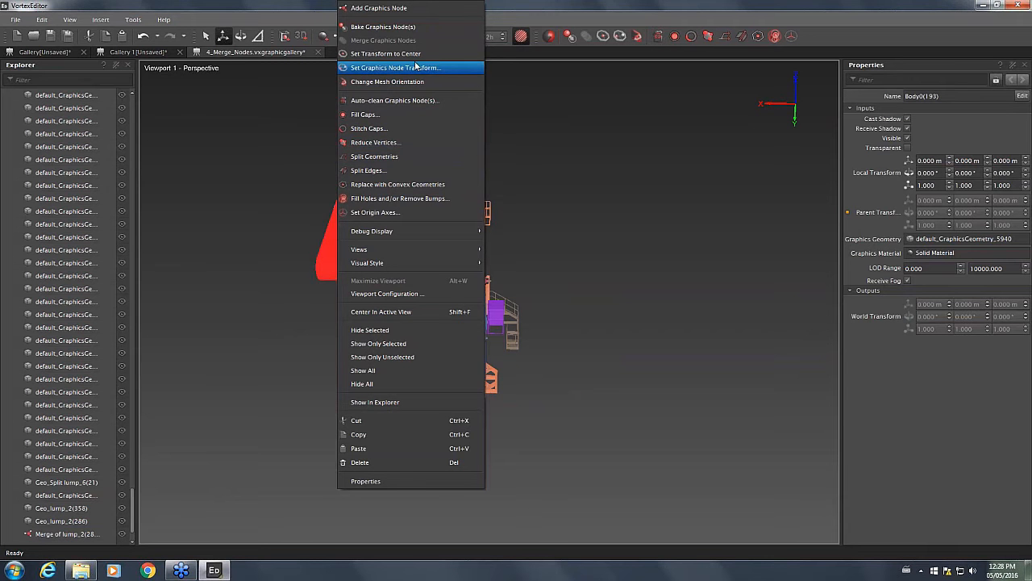
pyautogui.moveTo(385, 53)
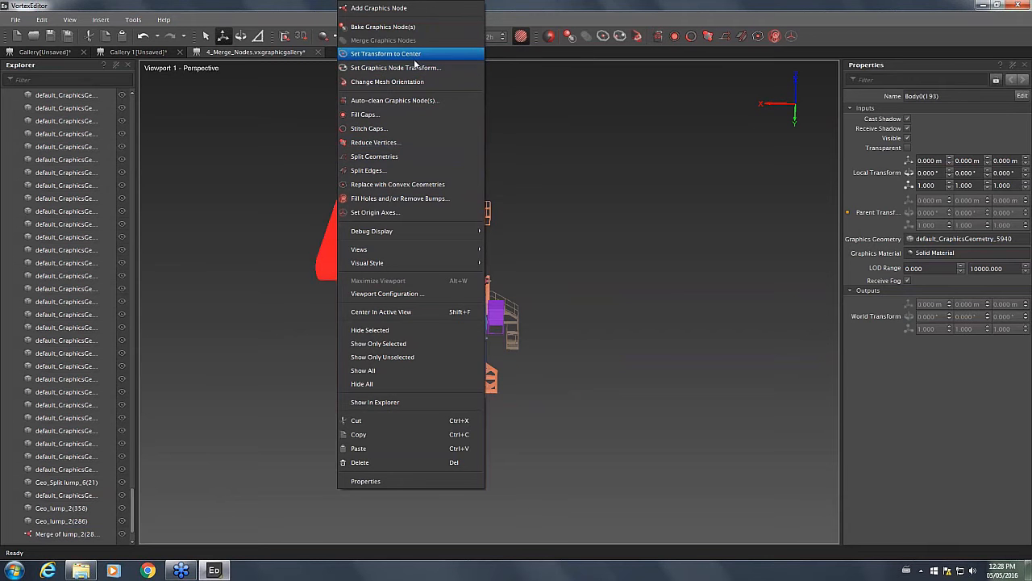
pyautogui.click(386, 53)
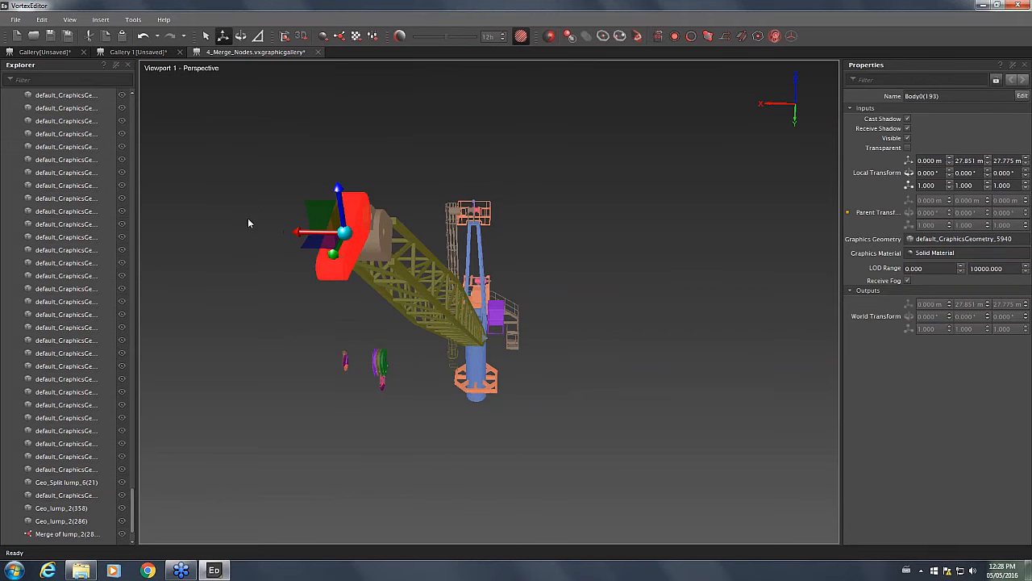
pyautogui.moveTo(332, 272)
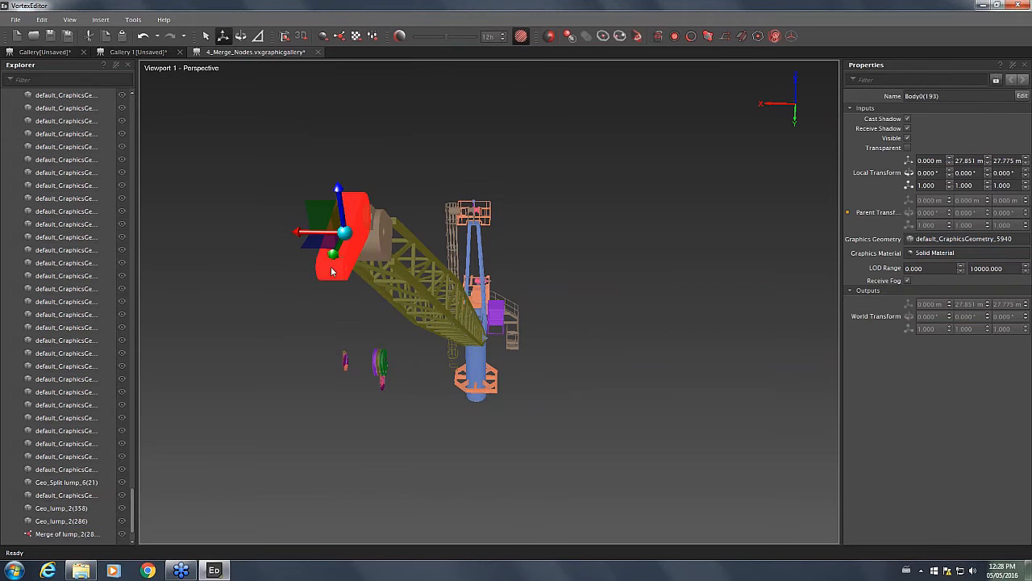
pyautogui.rightClick(331, 272)
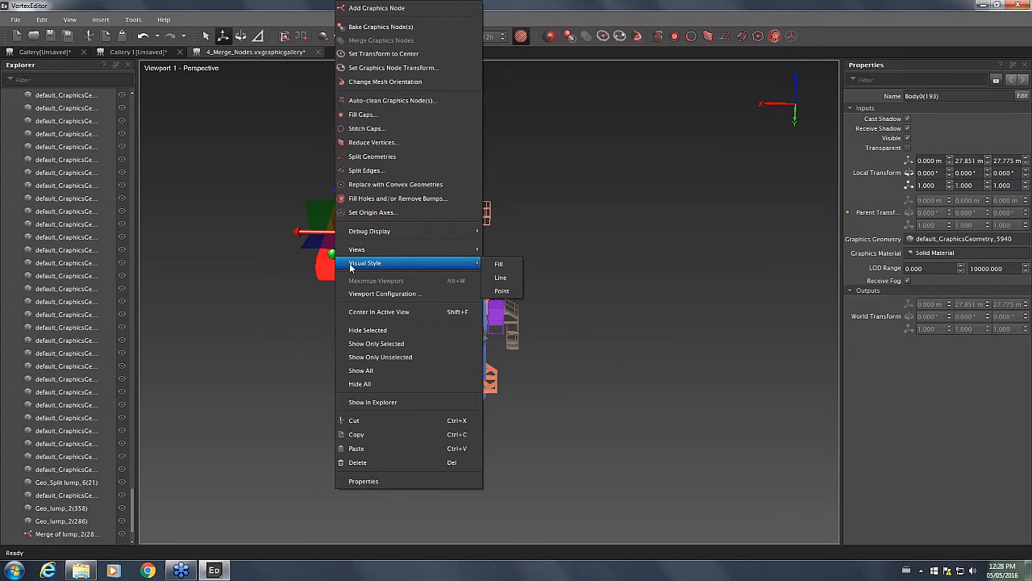
pyautogui.click(499, 263)
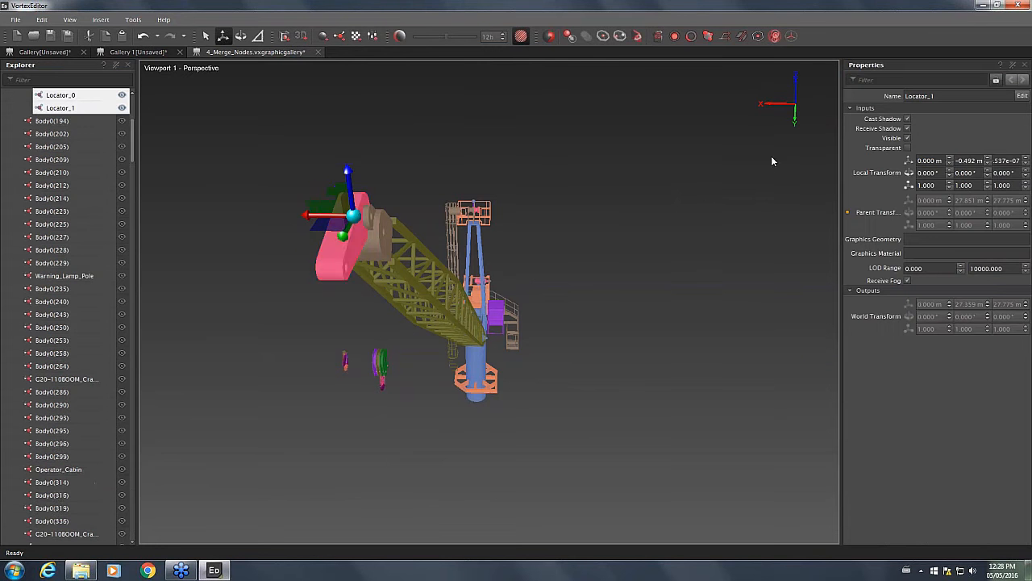
pyautogui.scroll(3)
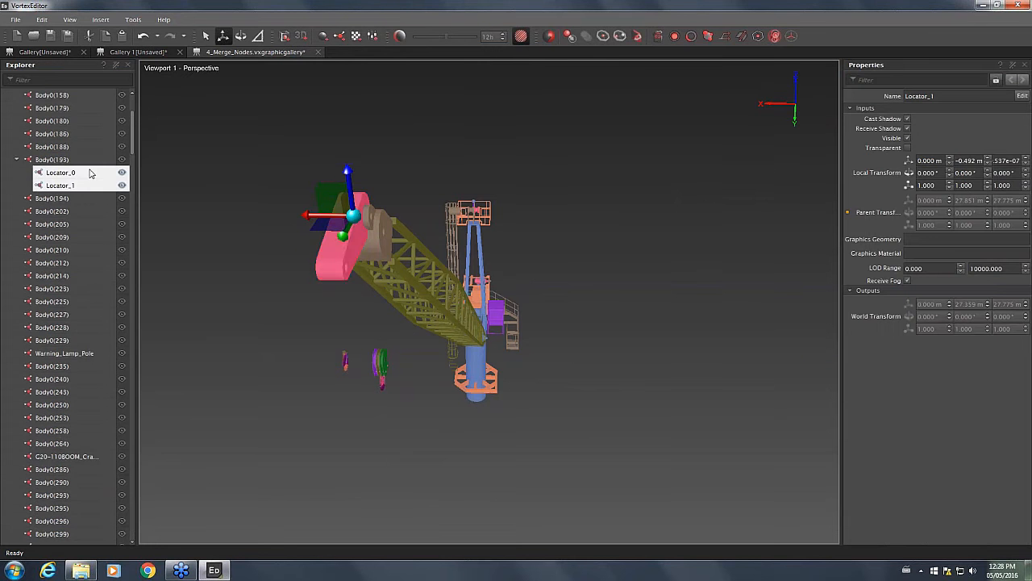
# Compare the positions of Locator_0 and Locator_1 under Body0(193)
pyautogui.click(52, 159)
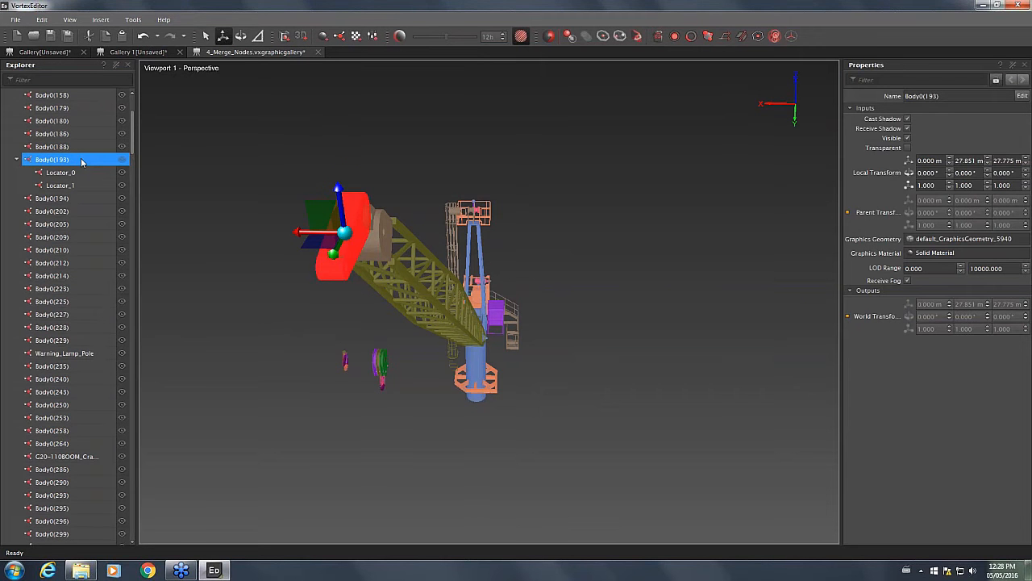
pyautogui.click(58, 172)
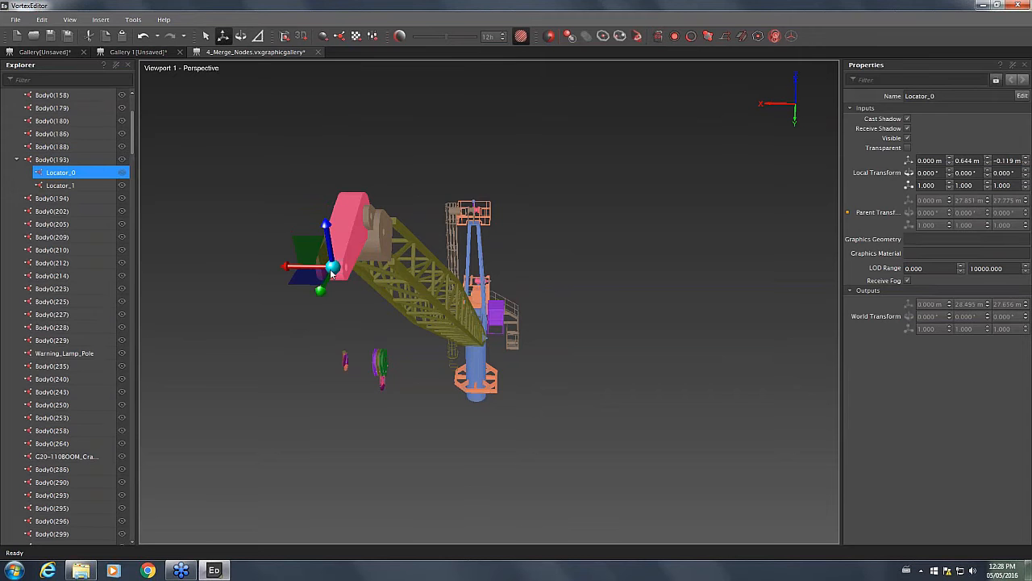
pyautogui.click(60, 184)
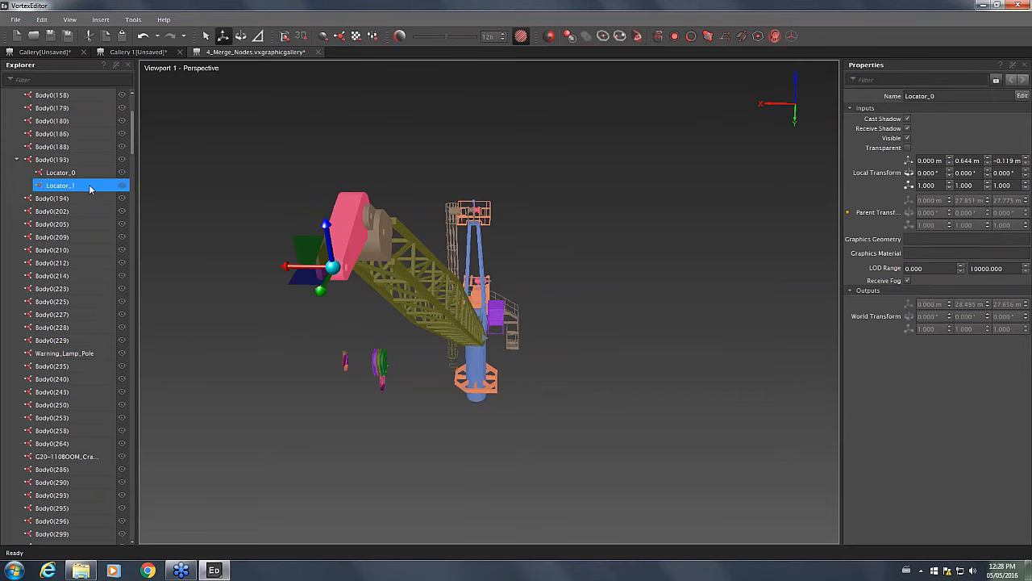
pyautogui.click(57, 172)
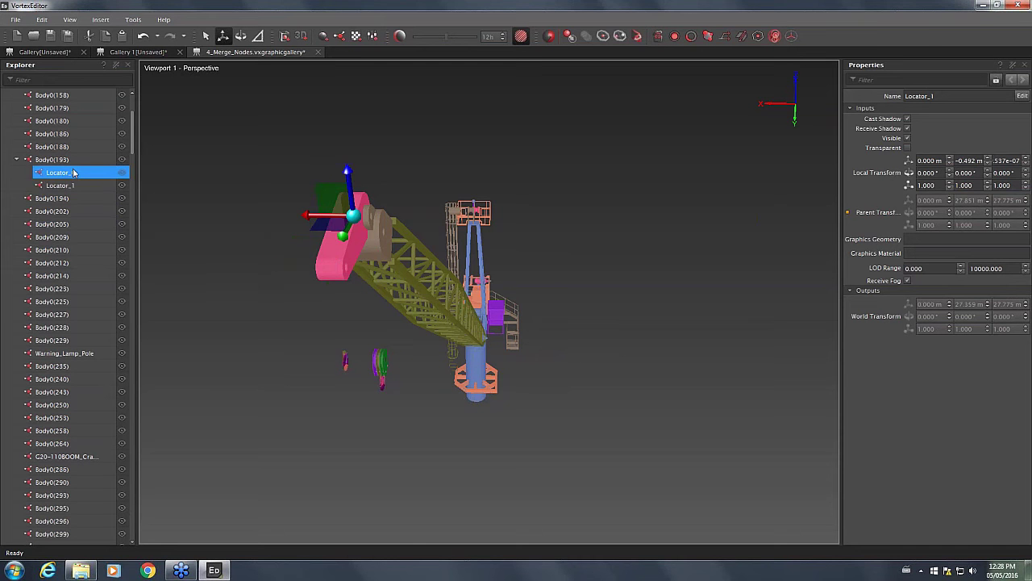
pyautogui.click(61, 173)
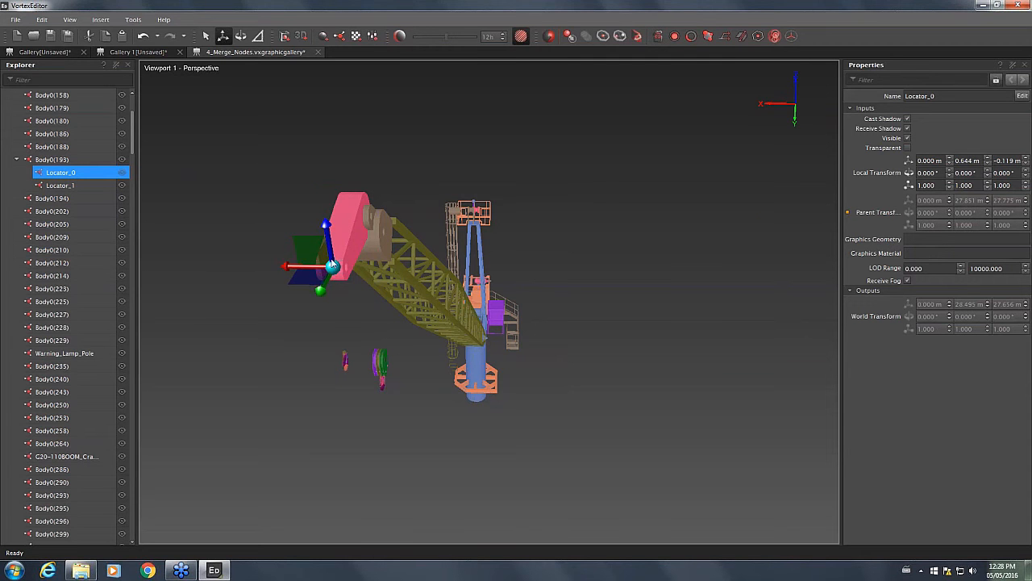
pyautogui.rightClick(347, 224)
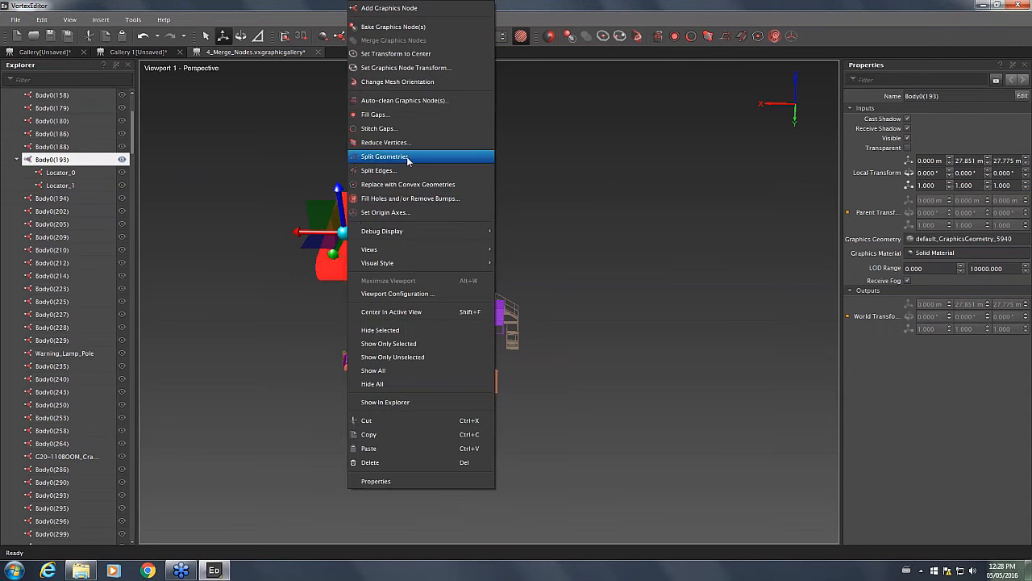
pyautogui.moveTo(418, 67)
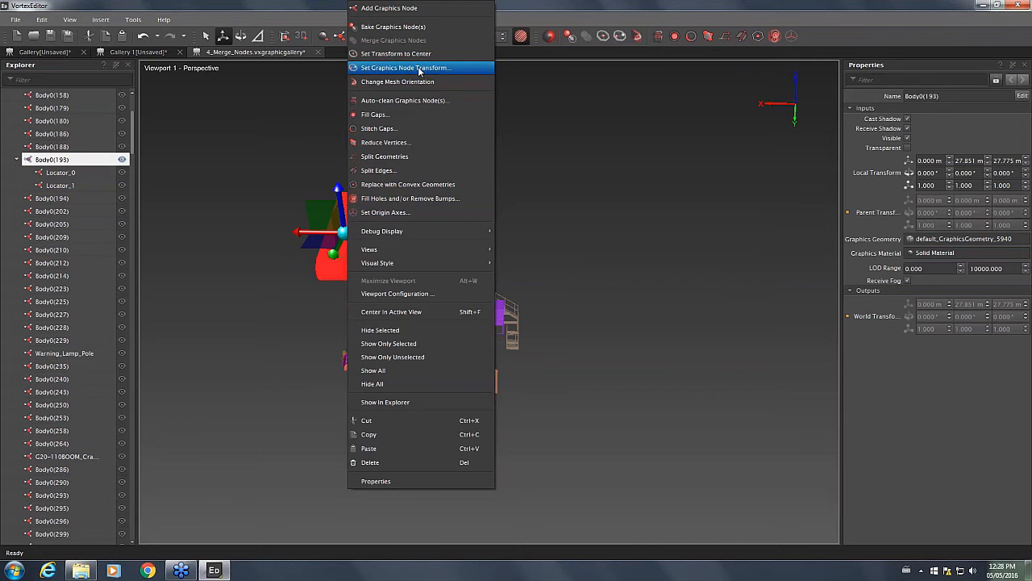
pyautogui.click(405, 68)
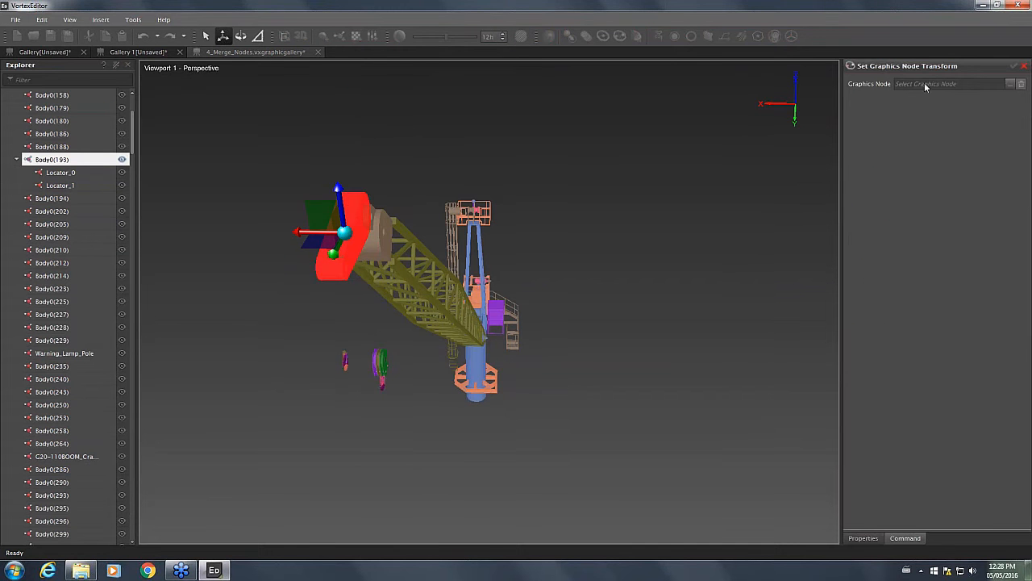
pyautogui.click(60, 171)
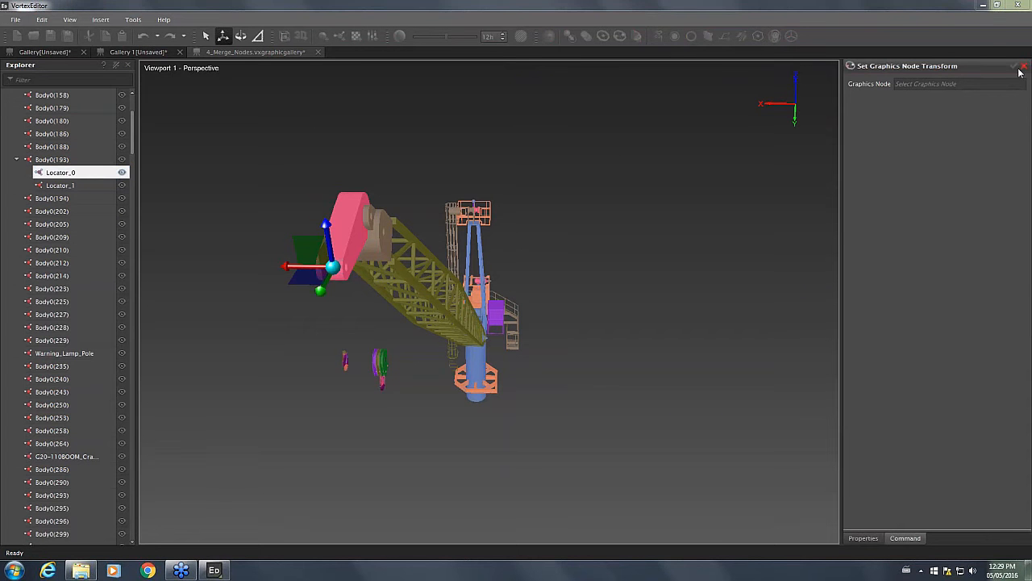
pyautogui.click(1024, 66)
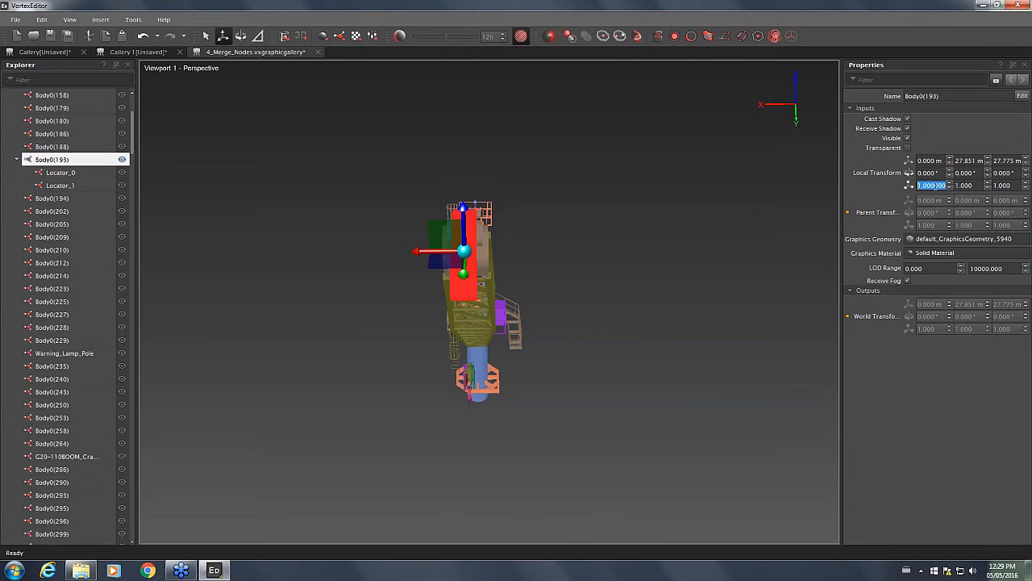
# Set Body0(193) X scale to 0.2, shift it sideways and duplicate it as an offset copy
pyautogui.write('0.2')
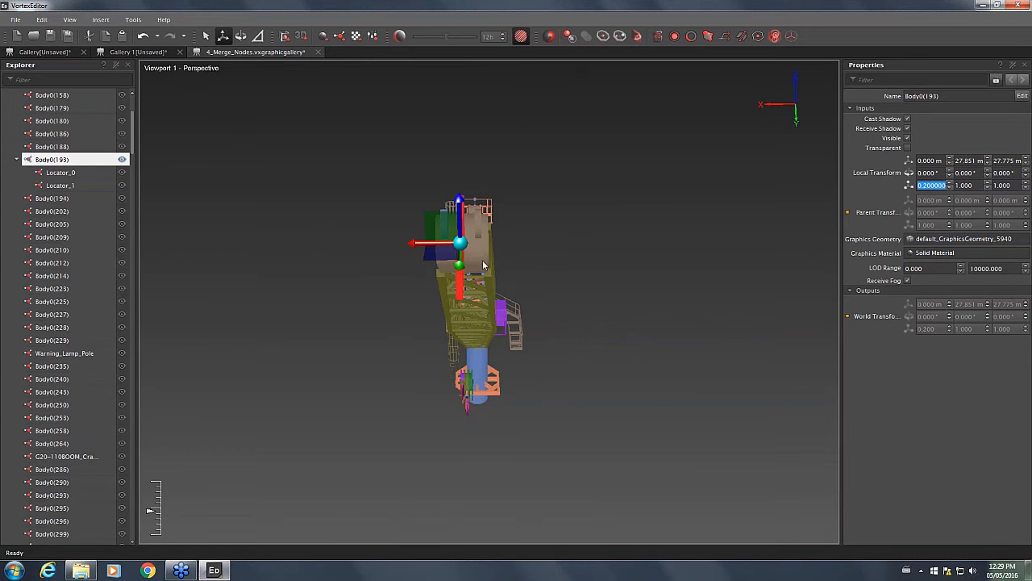
pyautogui.moveTo(460, 244); pyautogui.dragTo(407, 244)
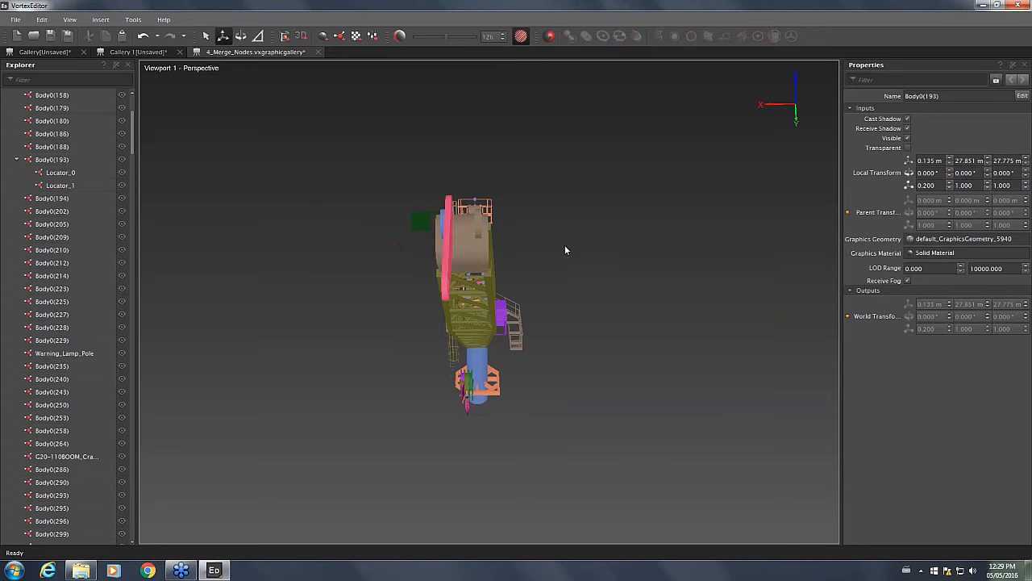
pyautogui.click(464, 242)
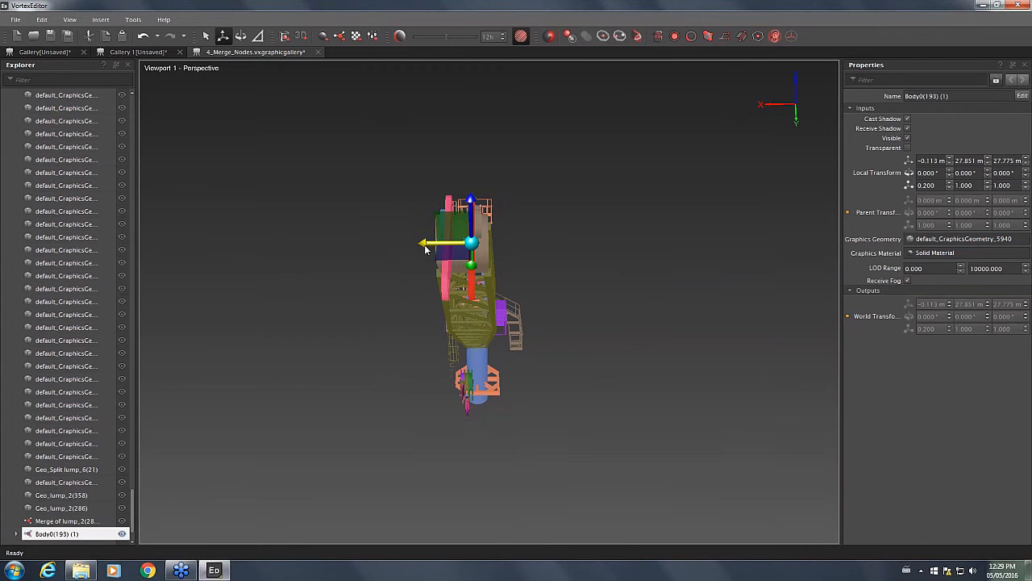
pyautogui.click(621, 236)
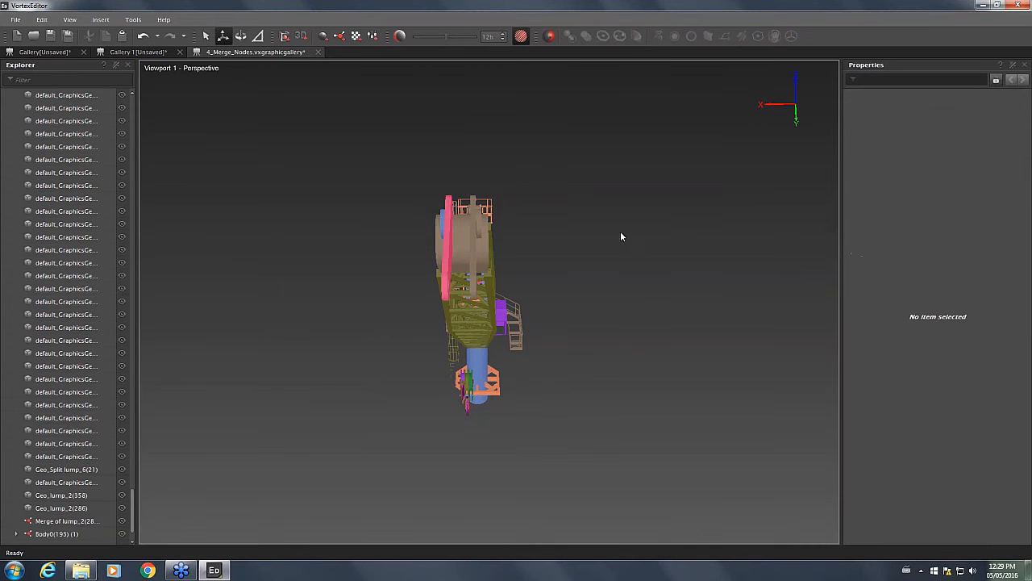
pyautogui.moveTo(621, 236); pyautogui.dragTo(525, 216)
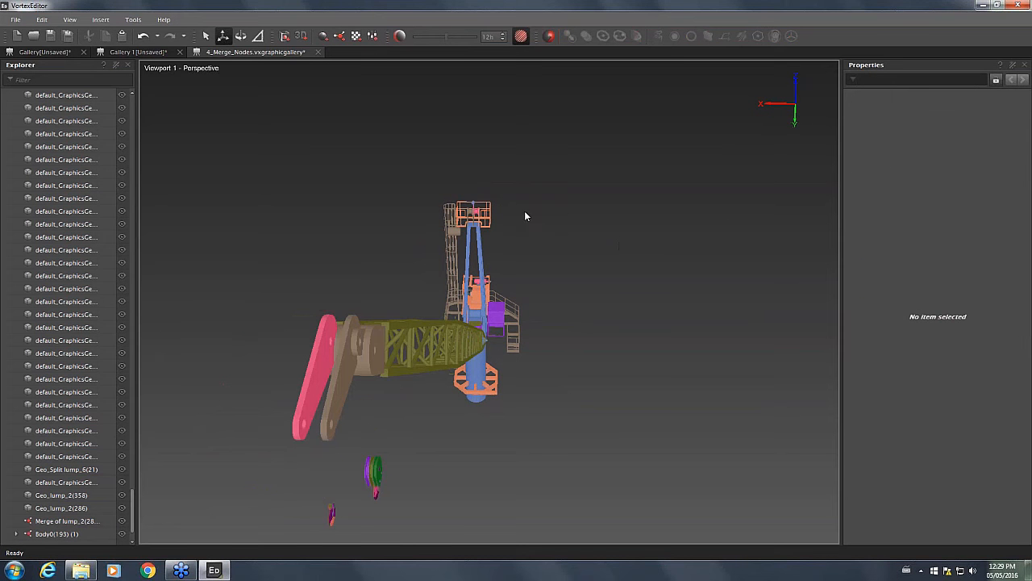
pyautogui.click(474, 395)
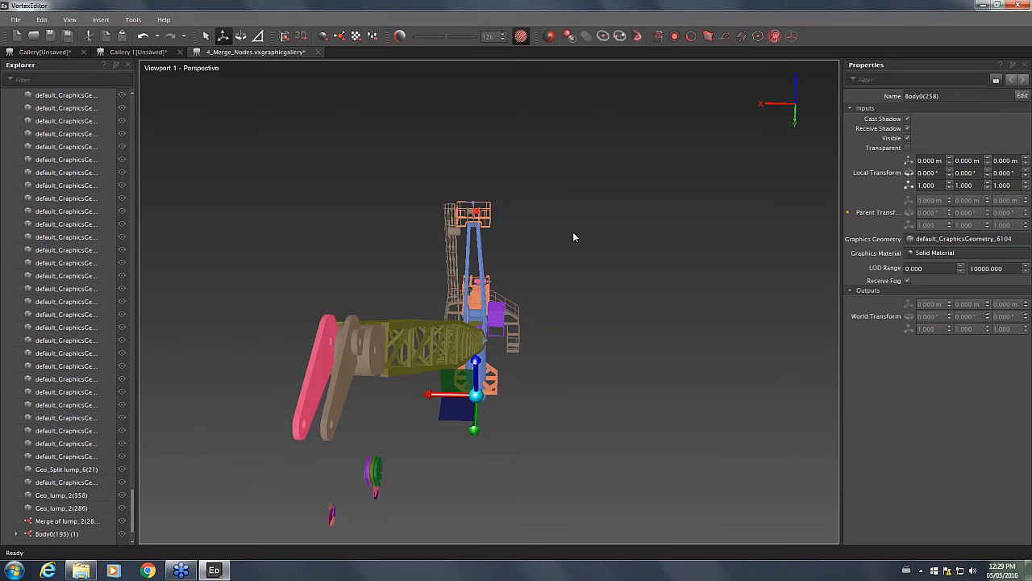
pyautogui.moveTo(592, 260)
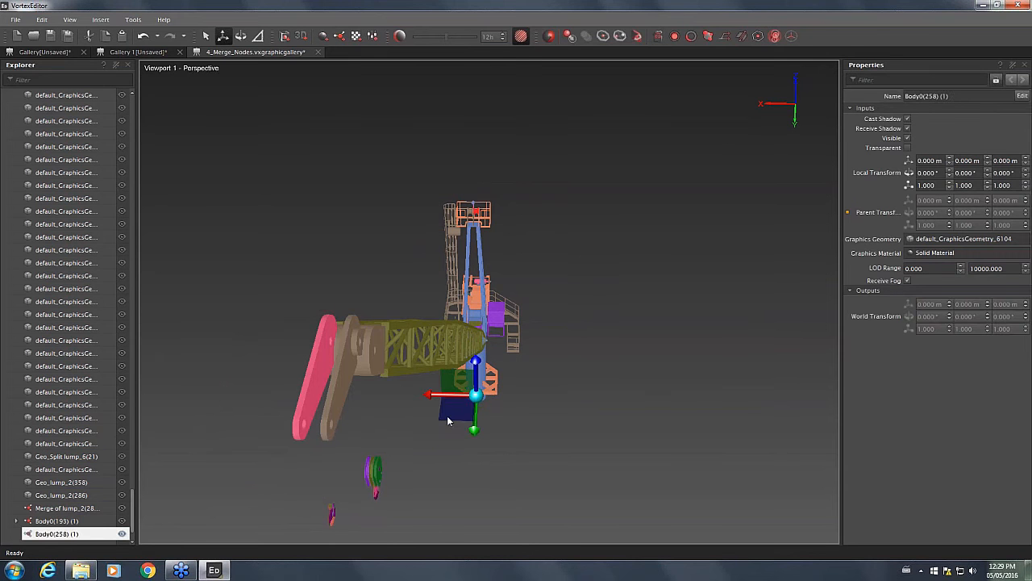
pyautogui.moveTo(476, 395); pyautogui.dragTo(552, 398)
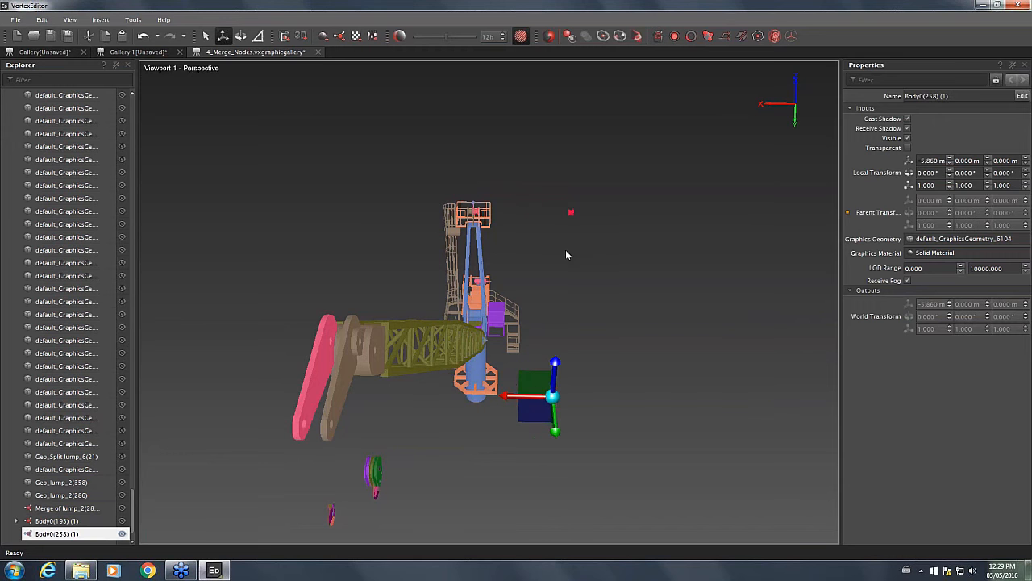
pyautogui.moveTo(528, 393)
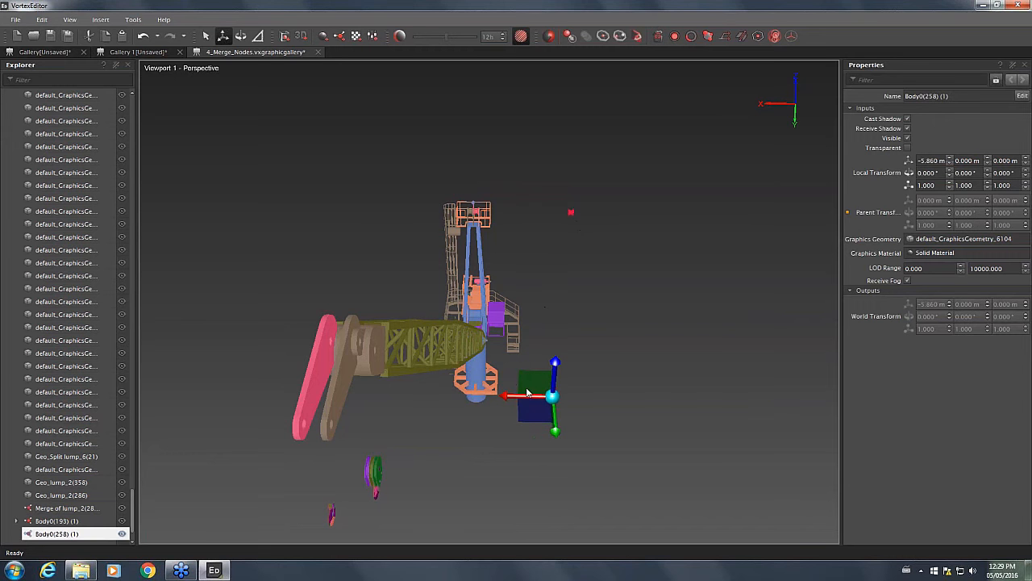
pyautogui.moveTo(573, 216)
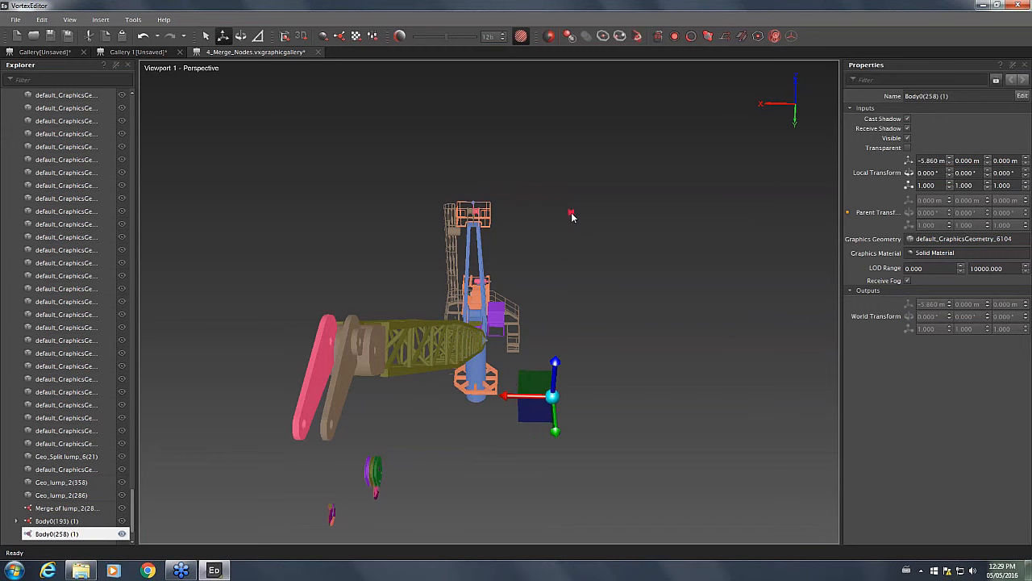
pyautogui.rightClick(572, 215)
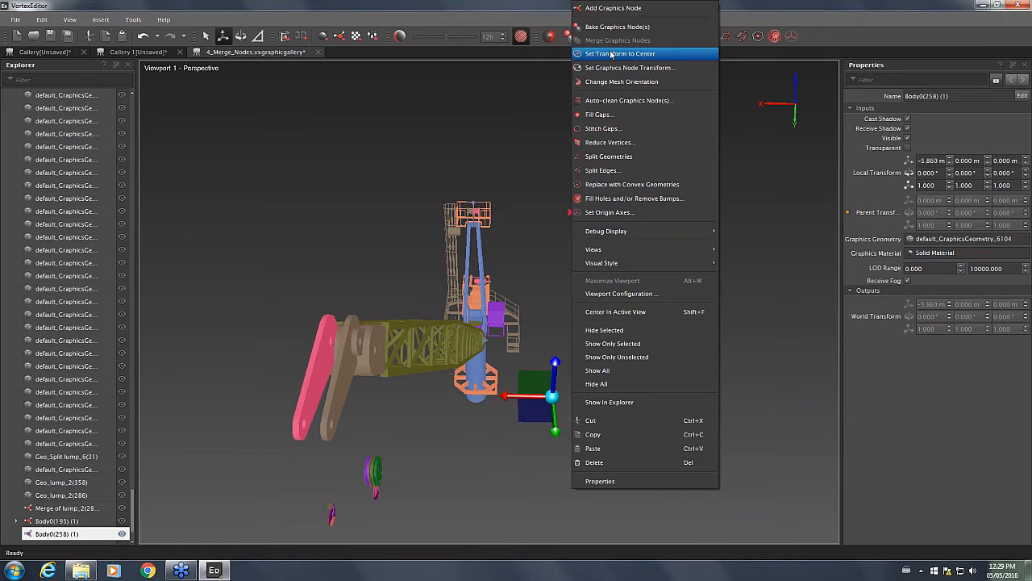
pyautogui.click(620, 54)
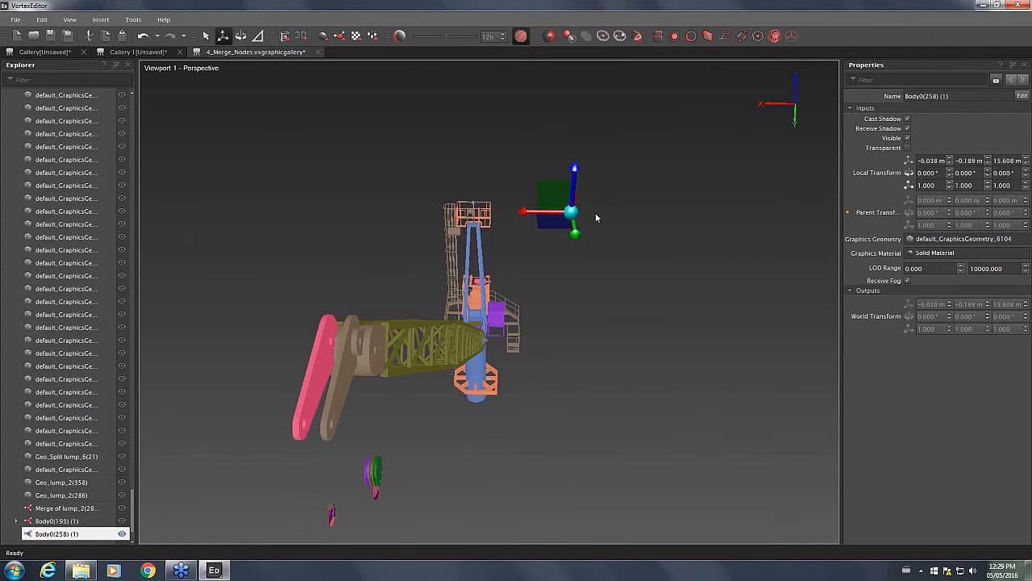
pyautogui.moveTo(597, 217); pyautogui.dragTo(411, 266)
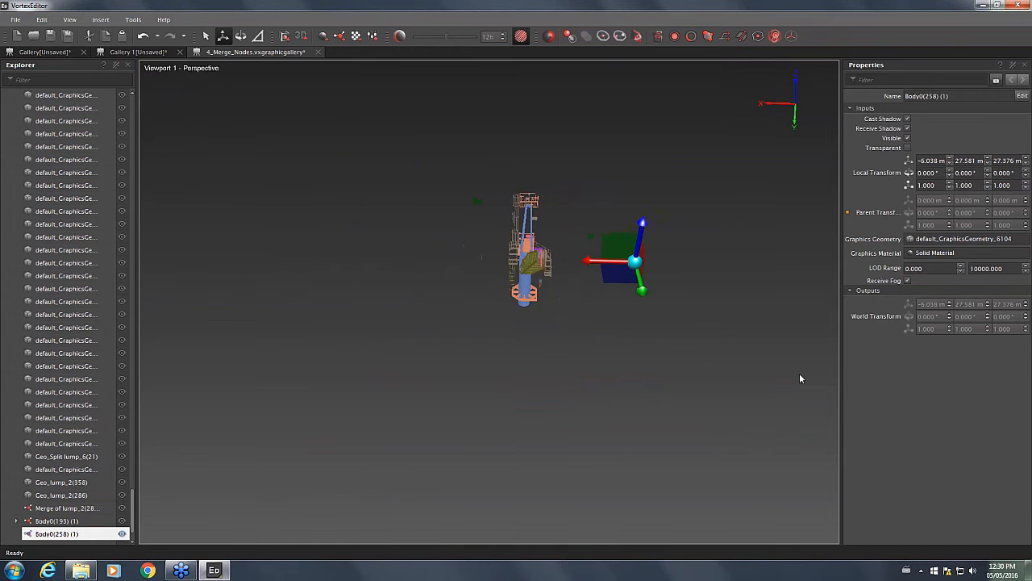
pyautogui.moveTo(617, 262); pyautogui.dragTo(528, 262)
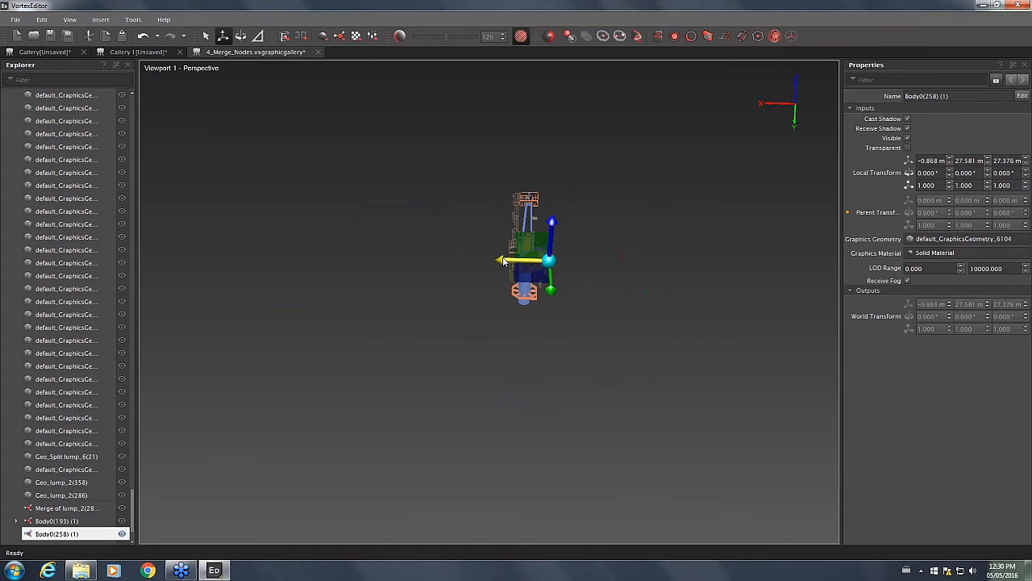
pyautogui.moveTo(528, 258); pyautogui.dragTo(710, 260)
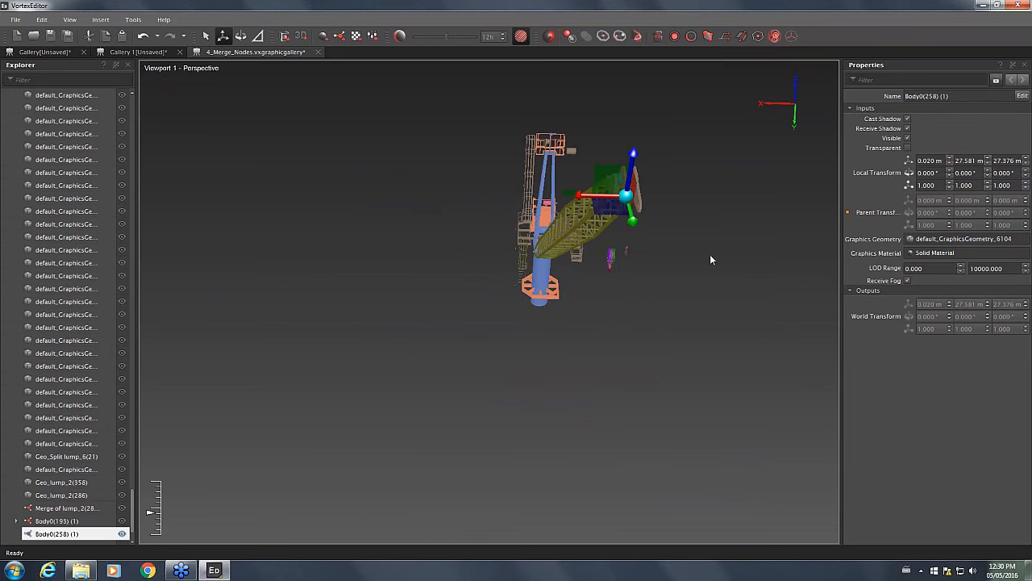
pyautogui.moveTo(710, 260); pyautogui.dragTo(578, 356)
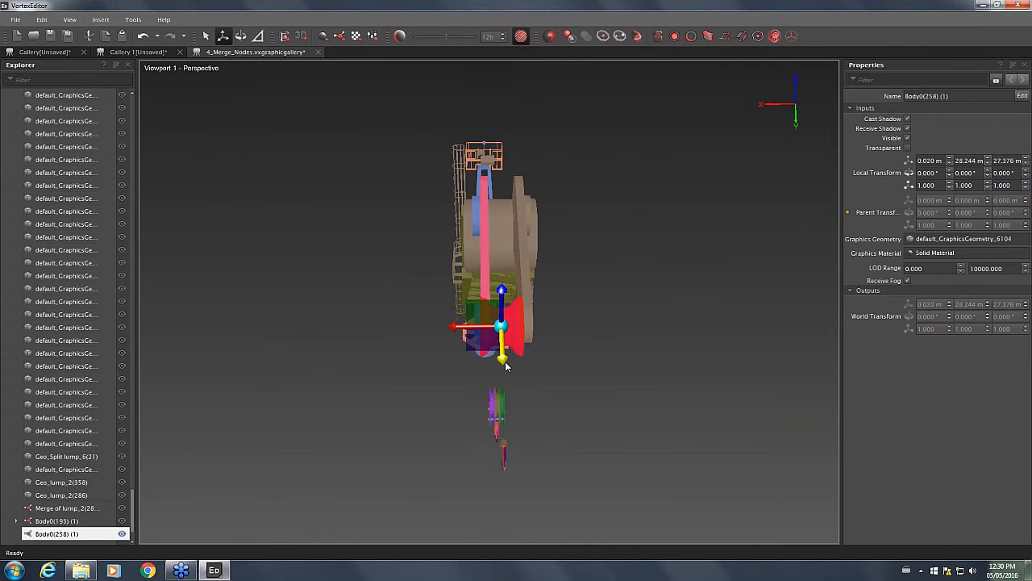
pyautogui.moveTo(507, 367); pyautogui.dragTo(395, 381)
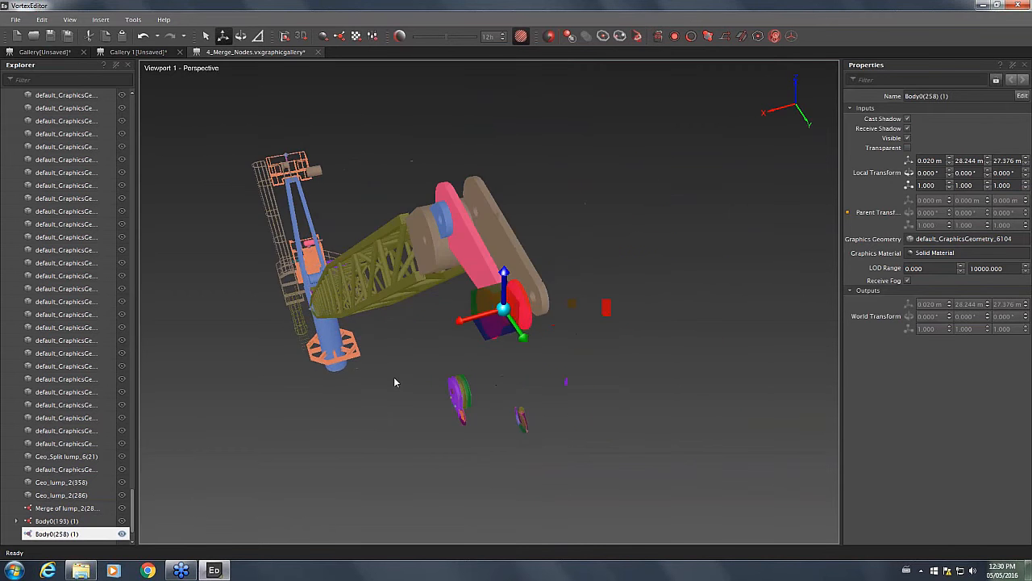
pyautogui.moveTo(395, 382); pyautogui.dragTo(577, 294)
pyautogui.write('0.500000')
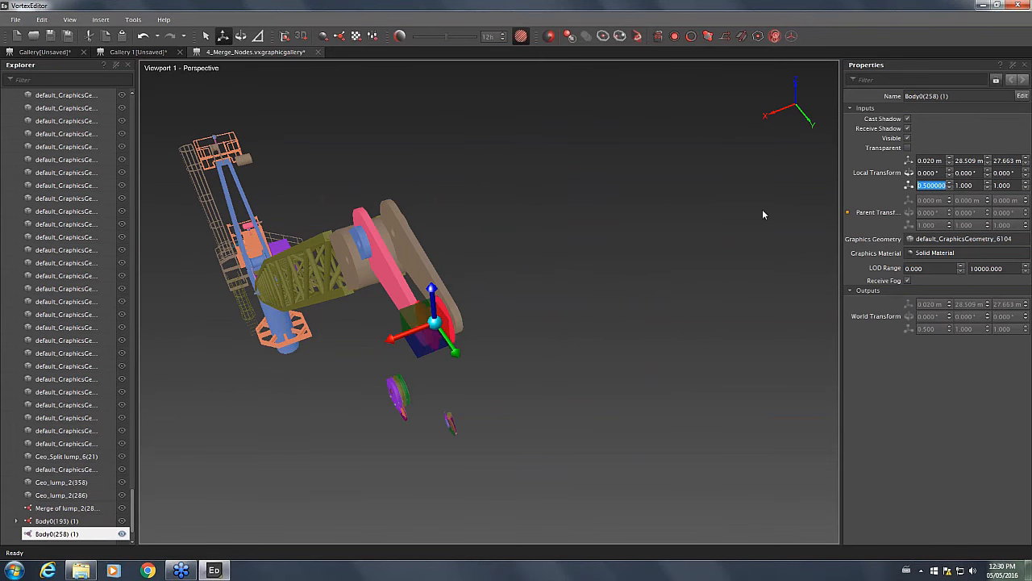
pyautogui.click(593, 358)
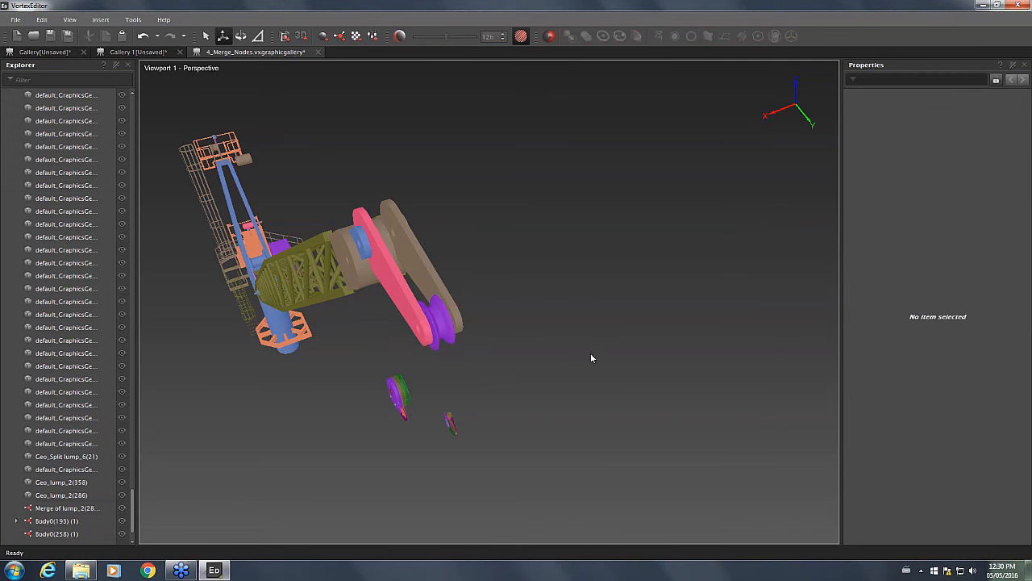
pyautogui.moveTo(593, 358); pyautogui.dragTo(579, 181)
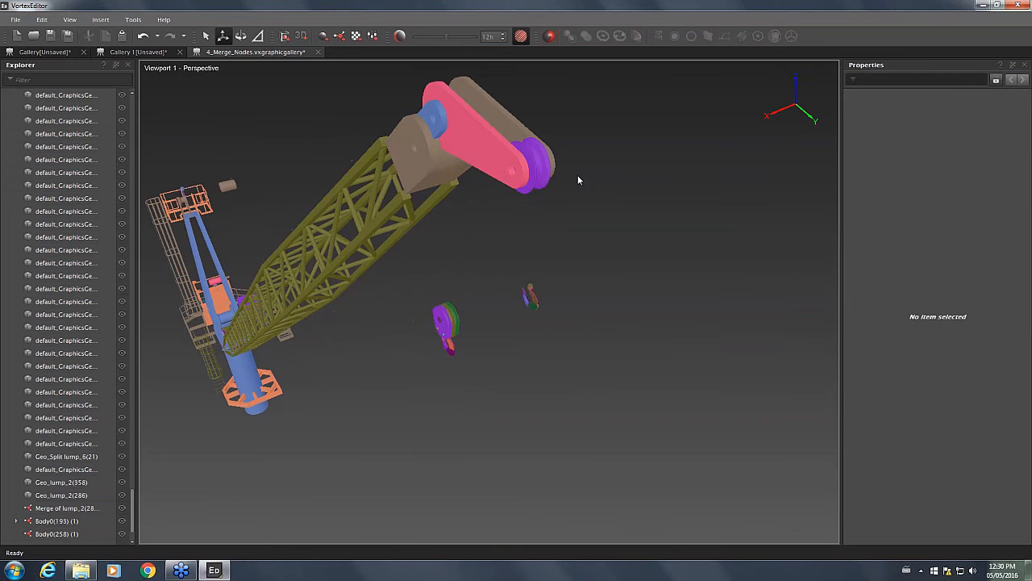
pyautogui.moveTo(537, 304)
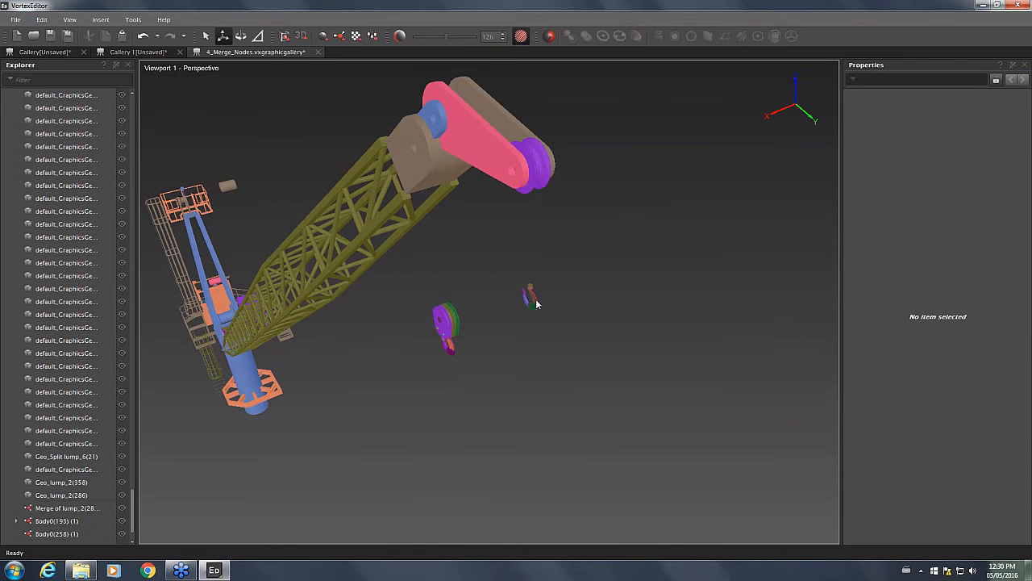
pyautogui.moveTo(452, 171)
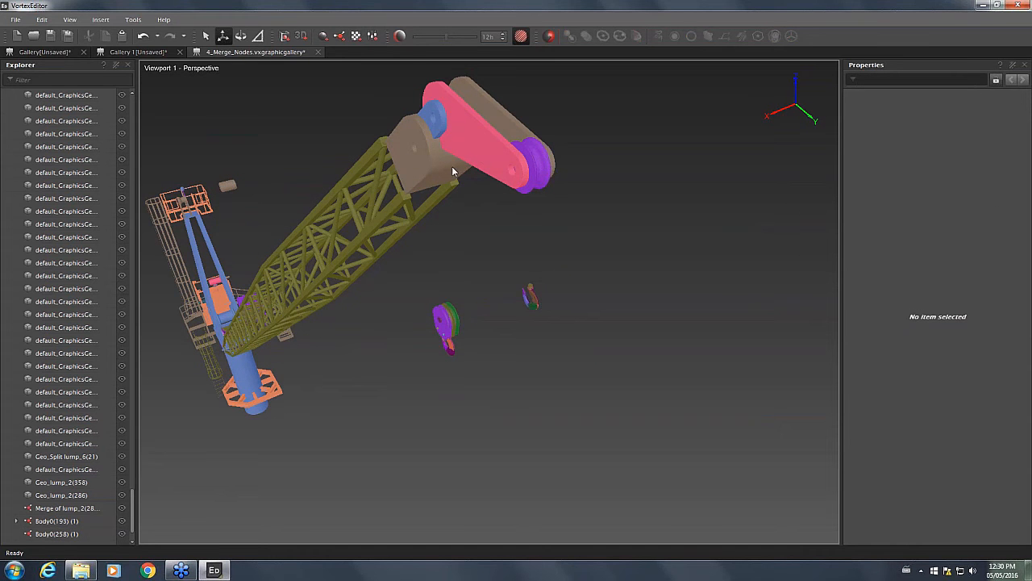
pyautogui.moveTo(525, 226)
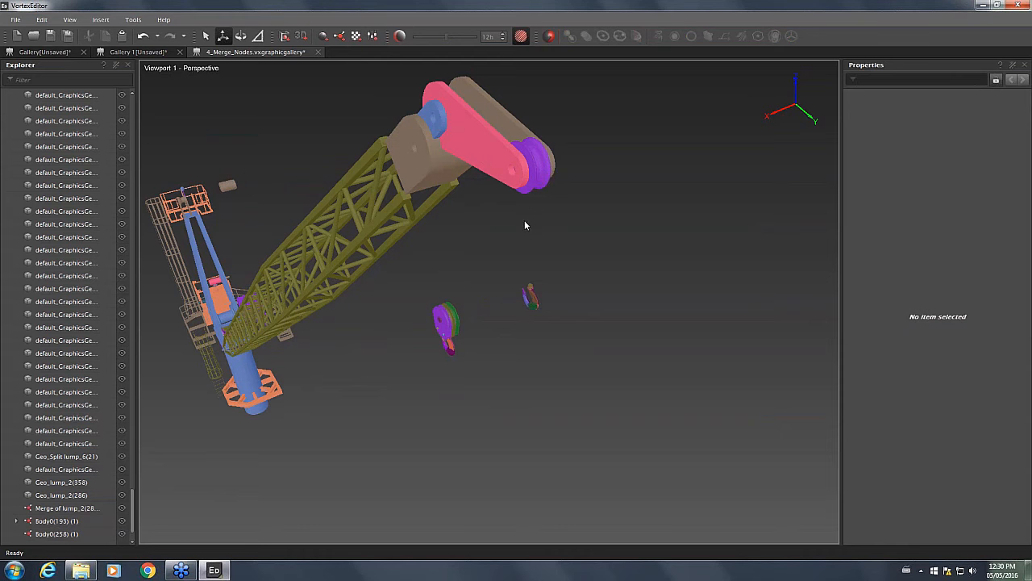
pyautogui.moveTo(487, 243)
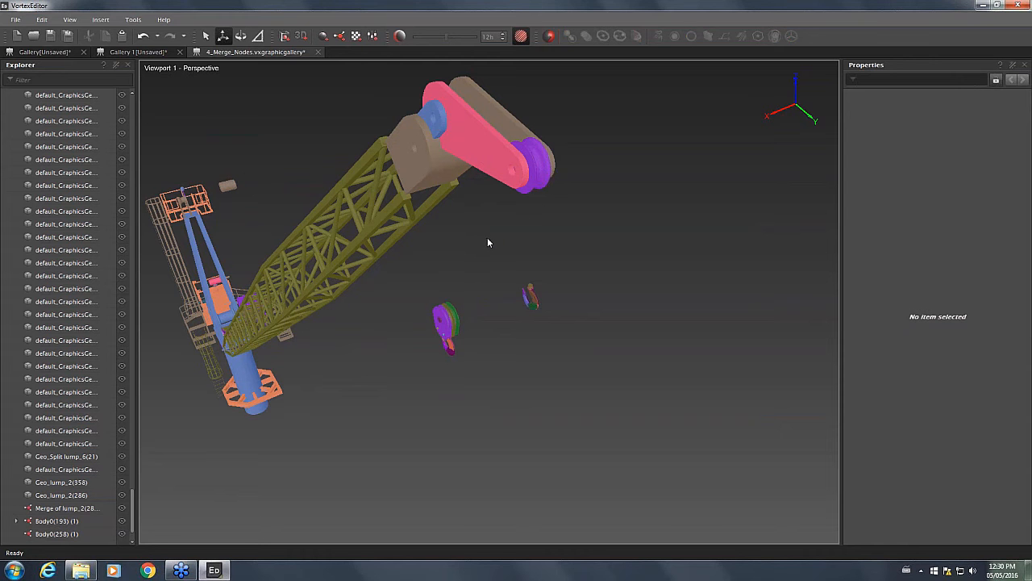
pyautogui.moveTo(487, 250)
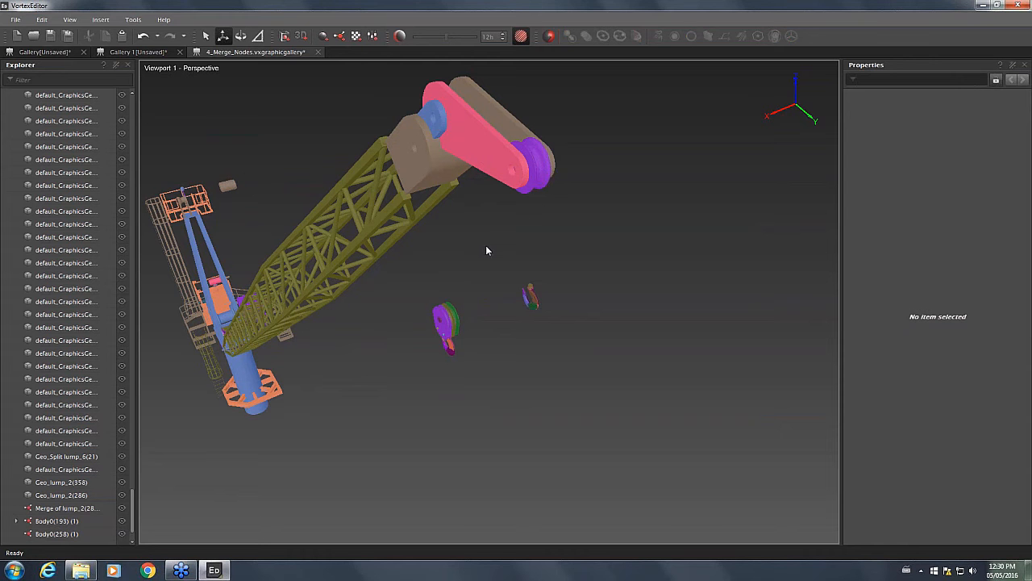
pyautogui.moveTo(487, 250); pyautogui.dragTo(510, 275)
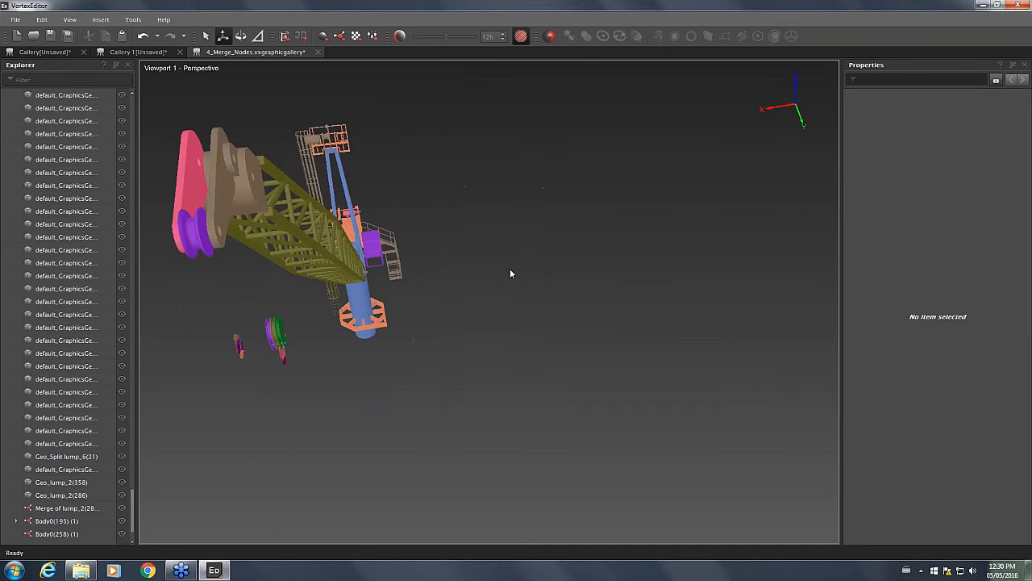
pyautogui.moveTo(510, 273); pyautogui.dragTo(645, 328)
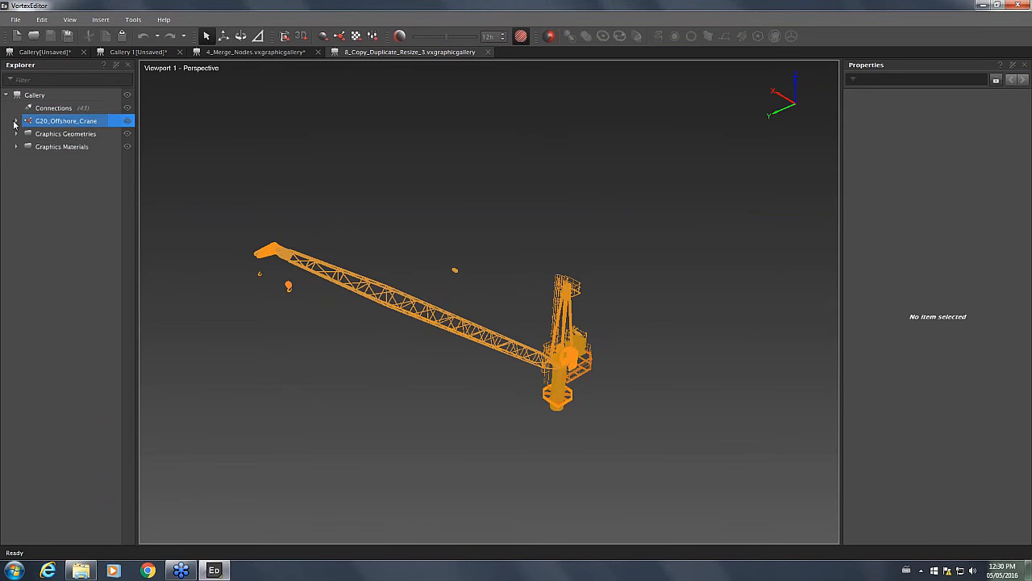
# Expand G20_Offshore_Crane in the Explorer to list its parts
pyautogui.click(15, 121)
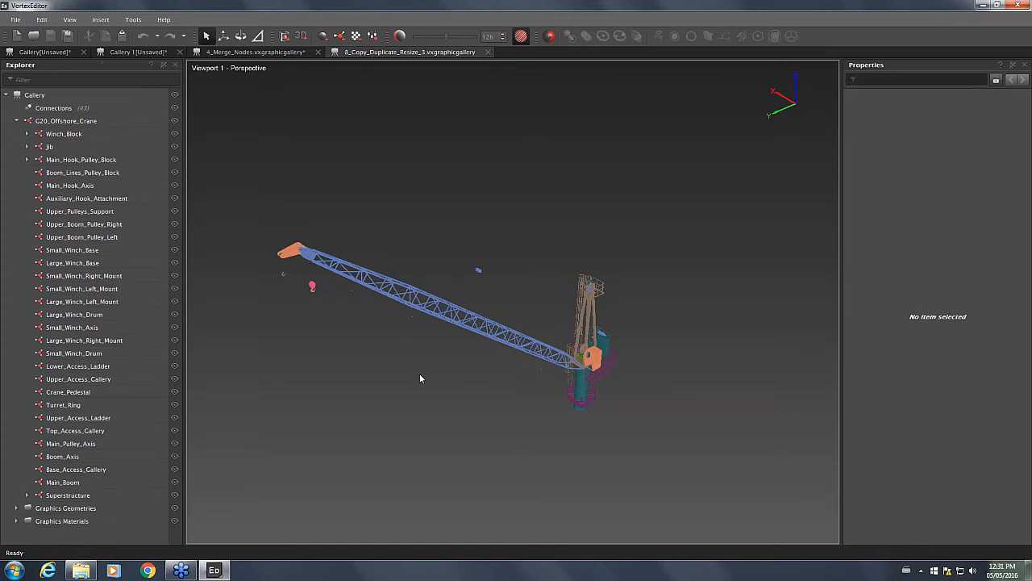
pyautogui.moveTo(419, 379); pyautogui.dragTo(637, 411)
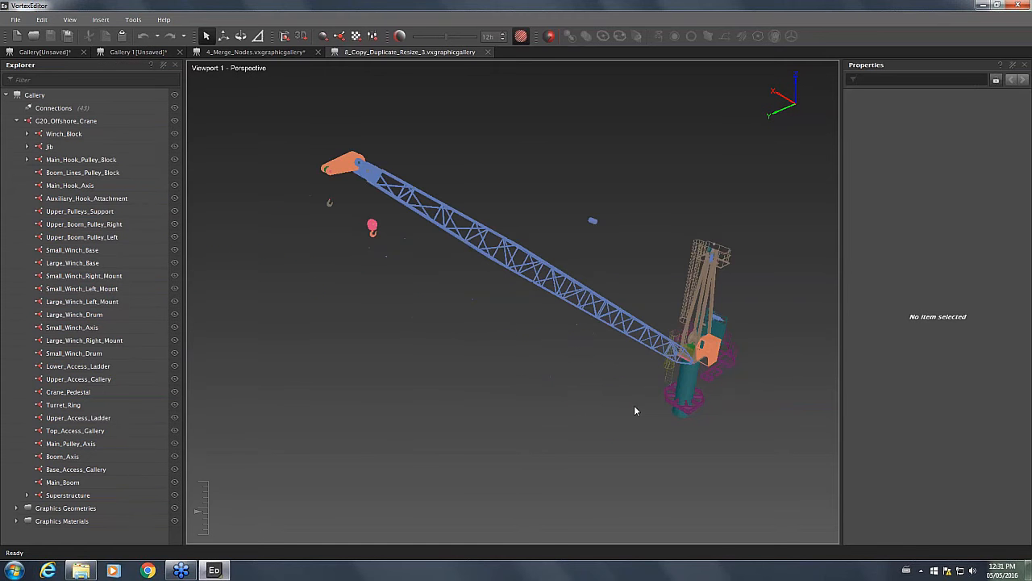
pyautogui.moveTo(636, 410); pyautogui.dragTo(549, 394)
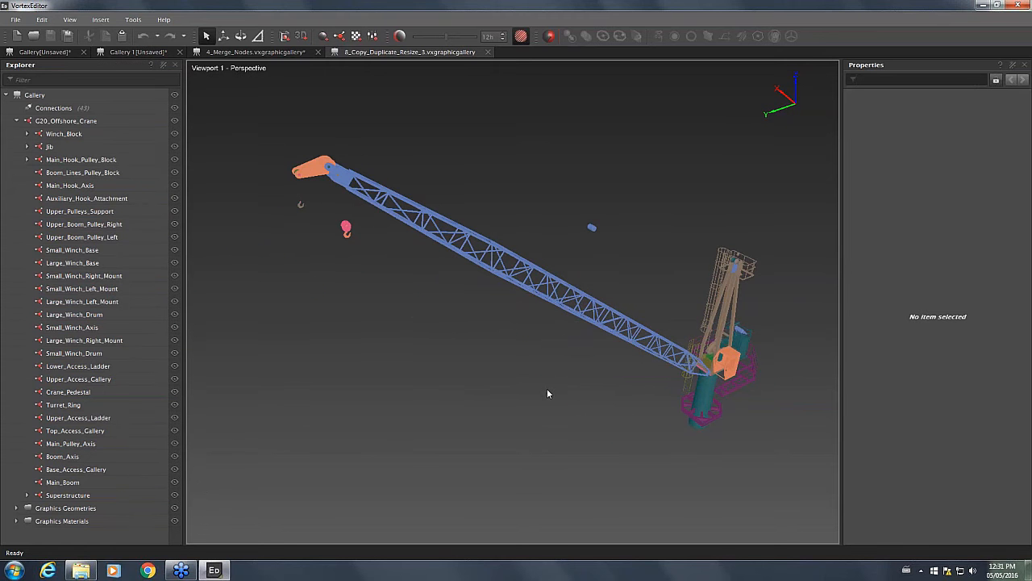
pyautogui.click(81, 159)
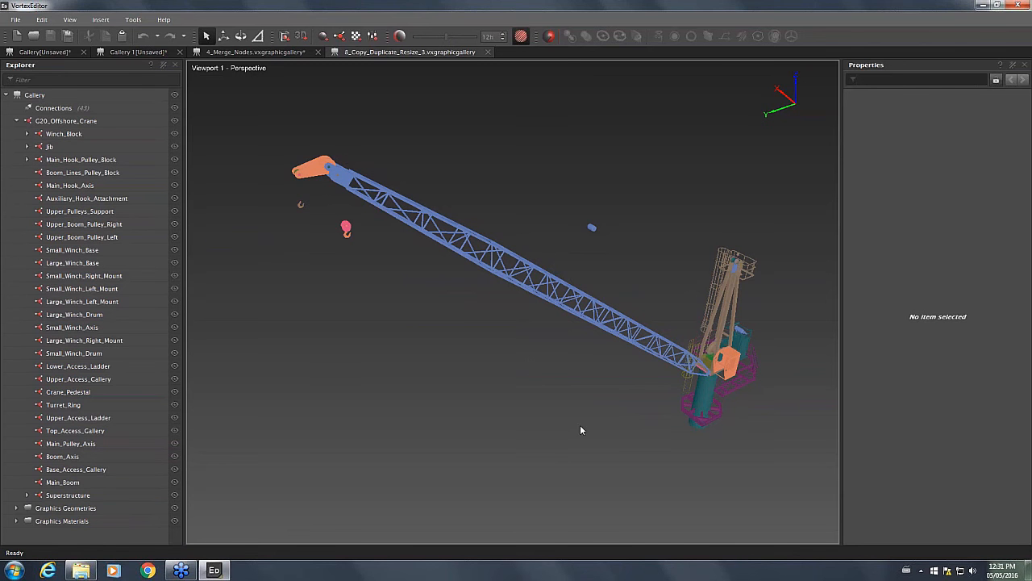
# Orbit and zoom to inspect the boom-tip pulleys and look along the boom
pyautogui.moveTo(581, 430); pyautogui.dragTo(687, 281)
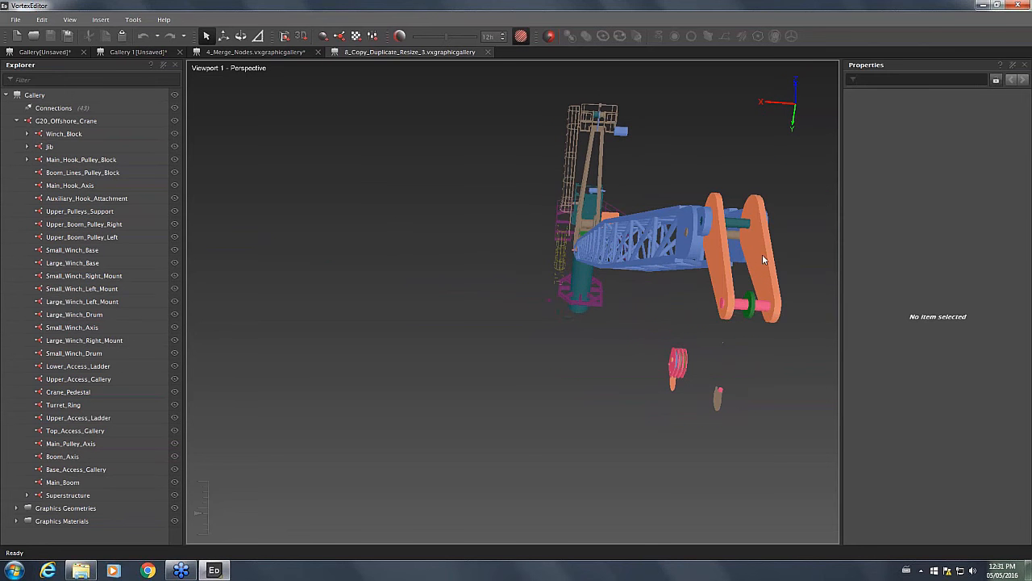
pyautogui.moveTo(764, 259); pyautogui.dragTo(758, 346)
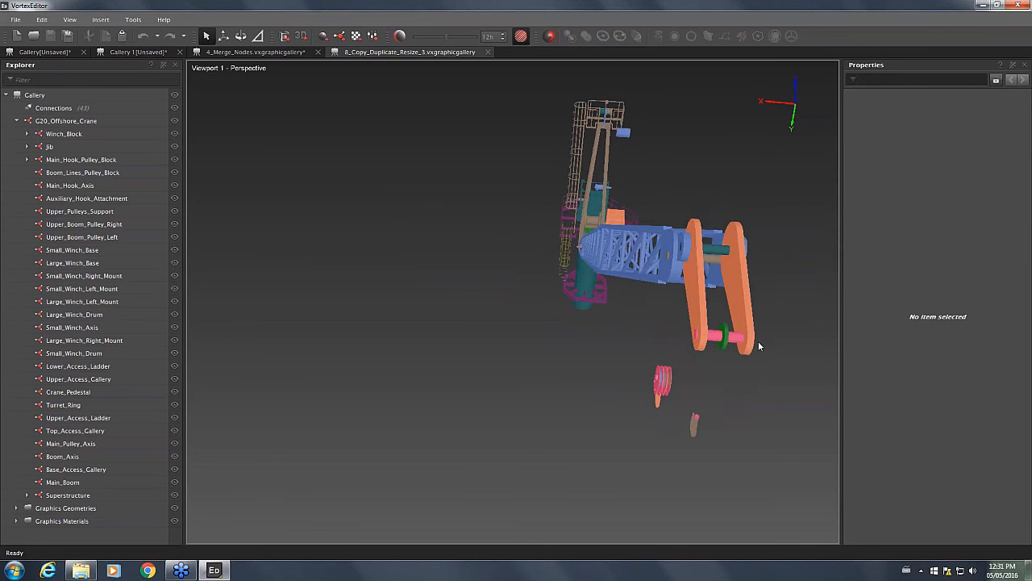
pyautogui.moveTo(694, 282); pyautogui.dragTo(758, 391)
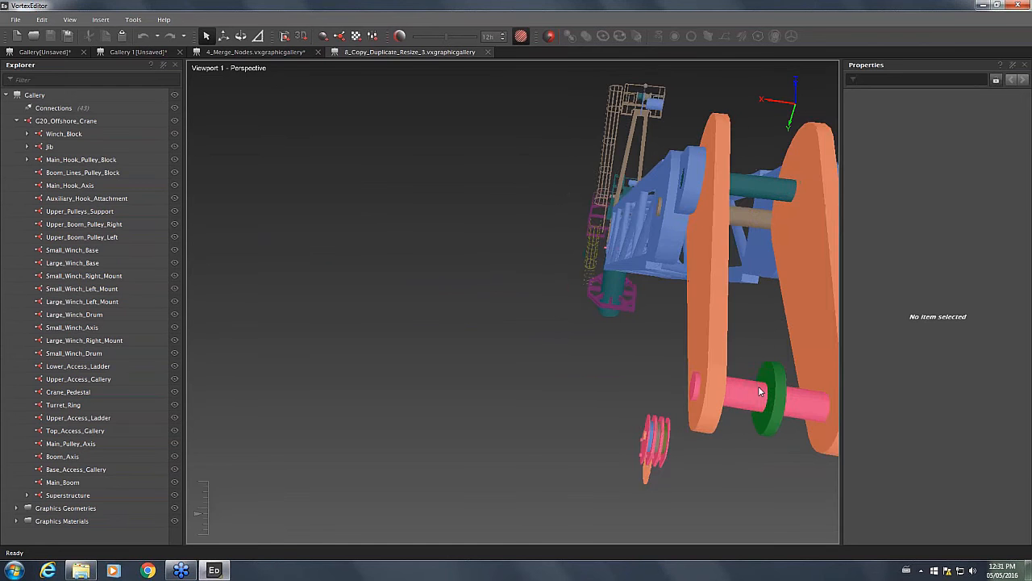
pyautogui.moveTo(759, 391); pyautogui.dragTo(517, 338)
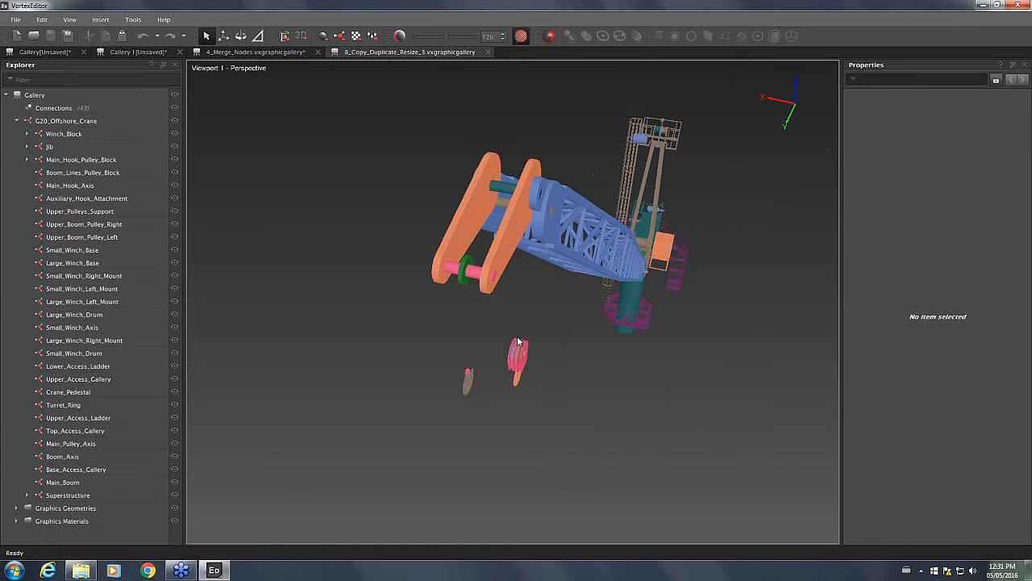
pyautogui.moveTo(519, 343); pyautogui.dragTo(728, 260)
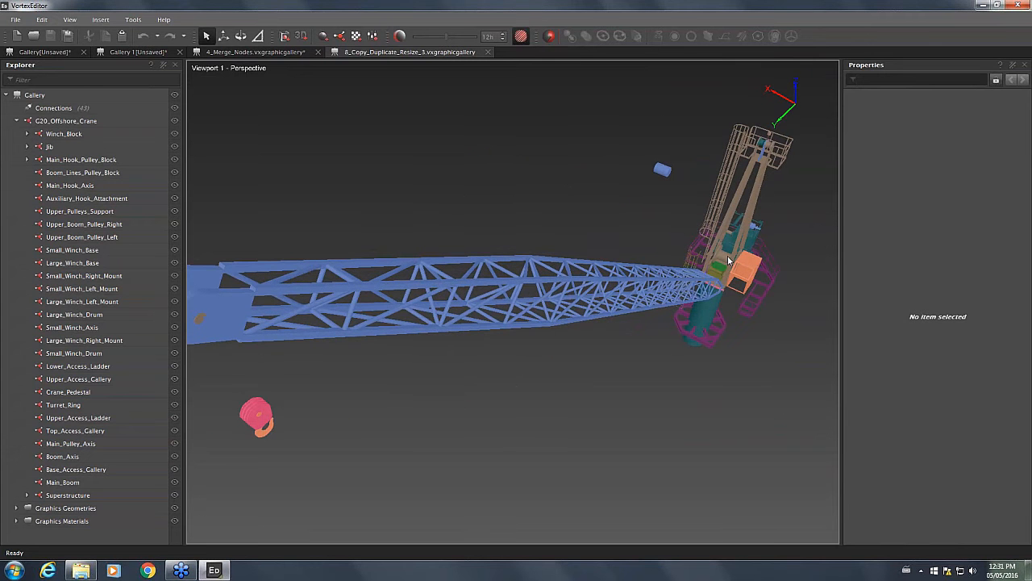
# Select Upper_Boom_Pulley_Left and view the whole crane
pyautogui.click(74, 313)
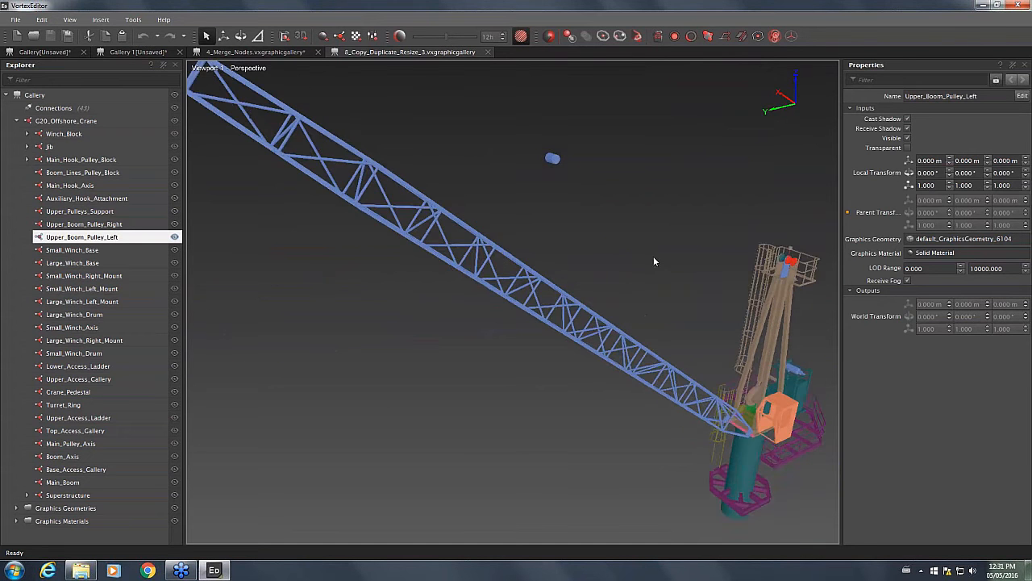
pyautogui.moveTo(653, 260); pyautogui.dragTo(282, 321)
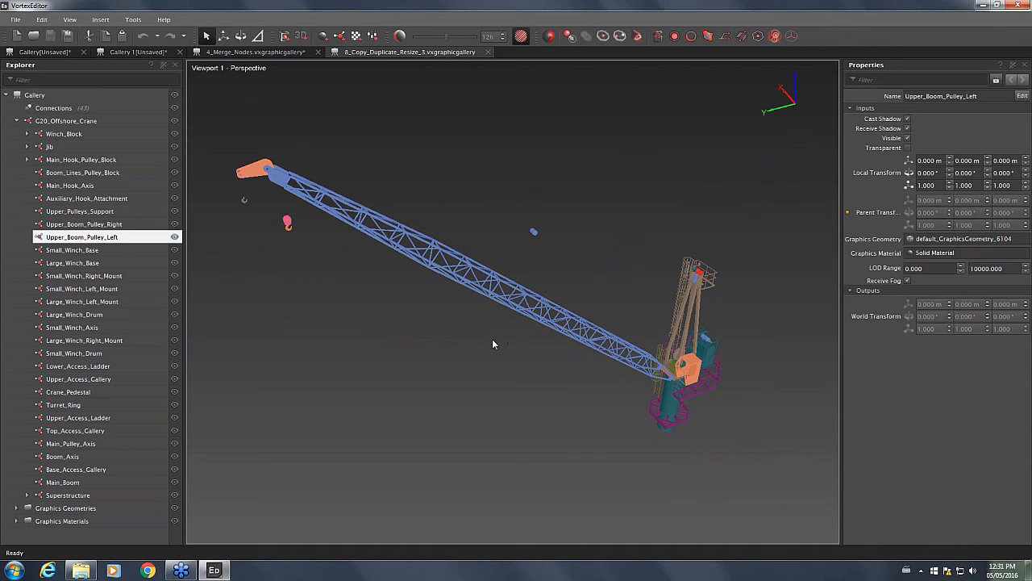
pyautogui.click(15, 19)
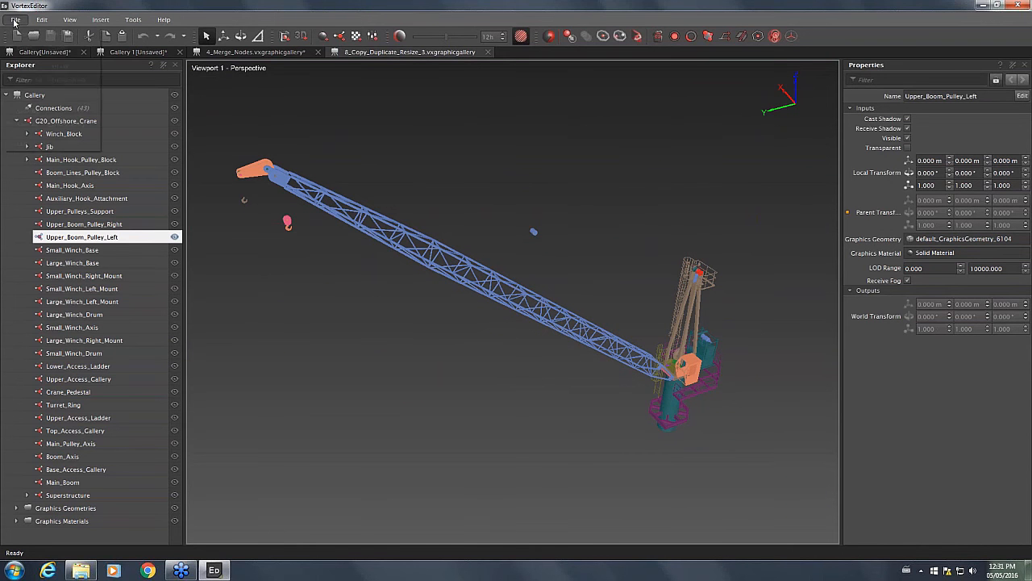
# Load the 9_Assign_Graphic_Materials gallery and list its Graphics Materials in the Explorer
pyautogui.click(15, 19)
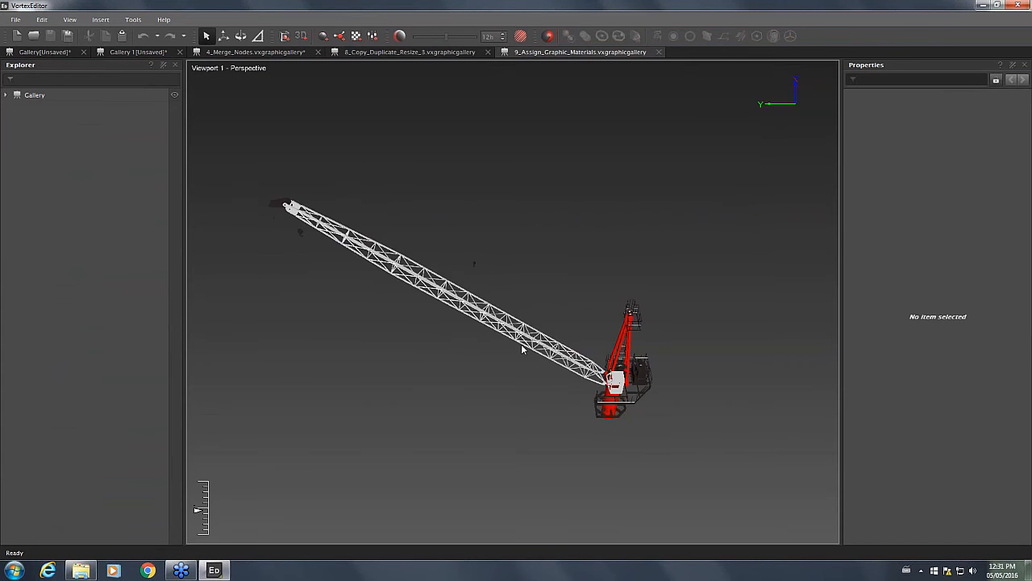
pyautogui.moveTo(522, 349); pyautogui.dragTo(523, 407)
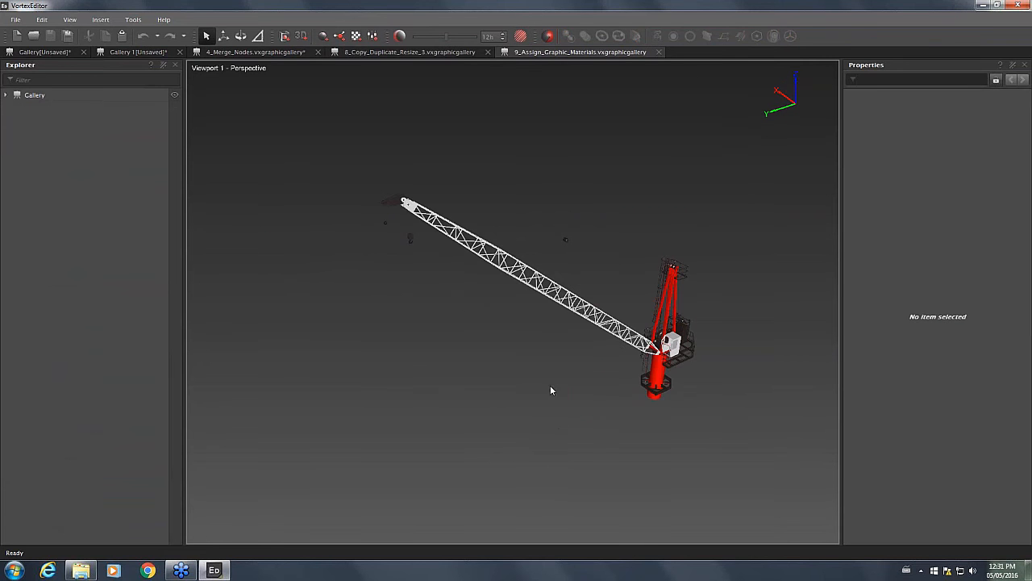
pyautogui.moveTo(553, 391); pyautogui.dragTo(565, 419)
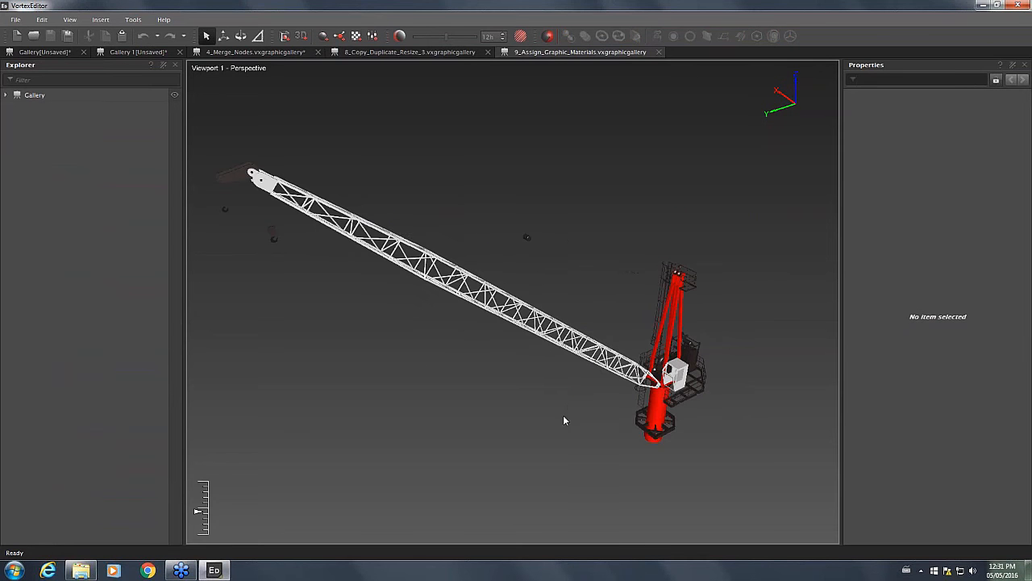
pyautogui.click(34, 95)
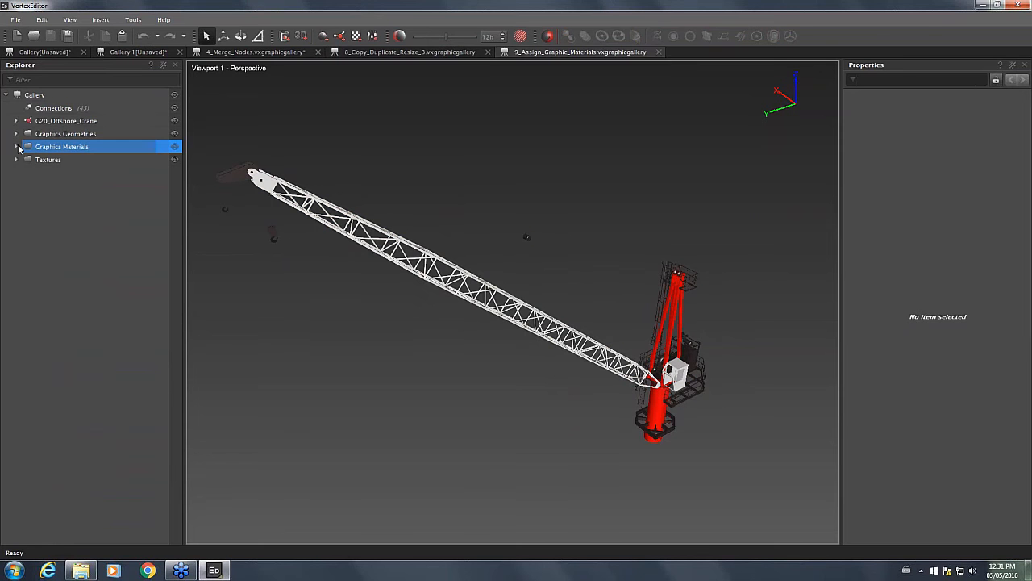
pyautogui.click(16, 146)
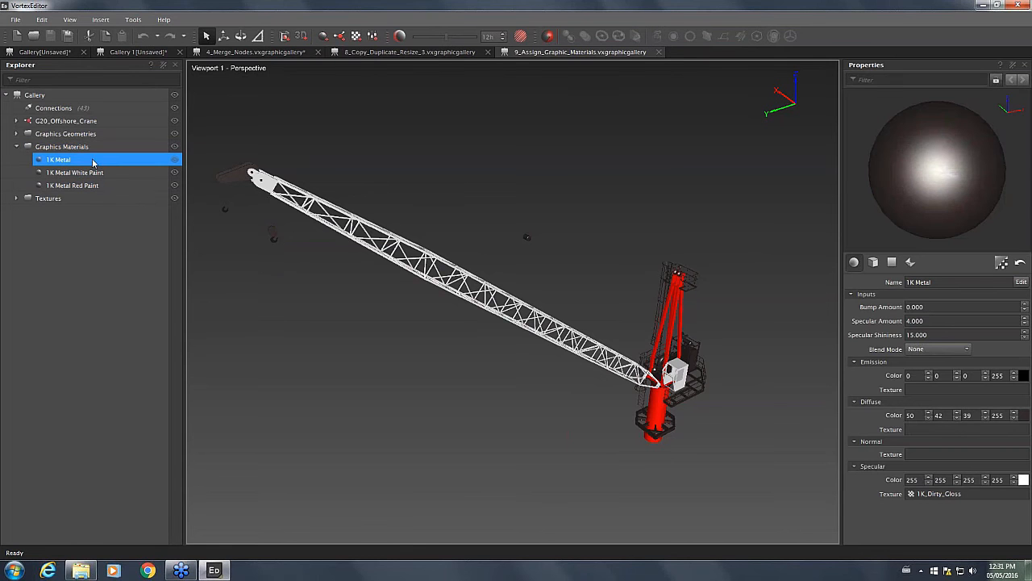
pyautogui.moveTo(504, 405)
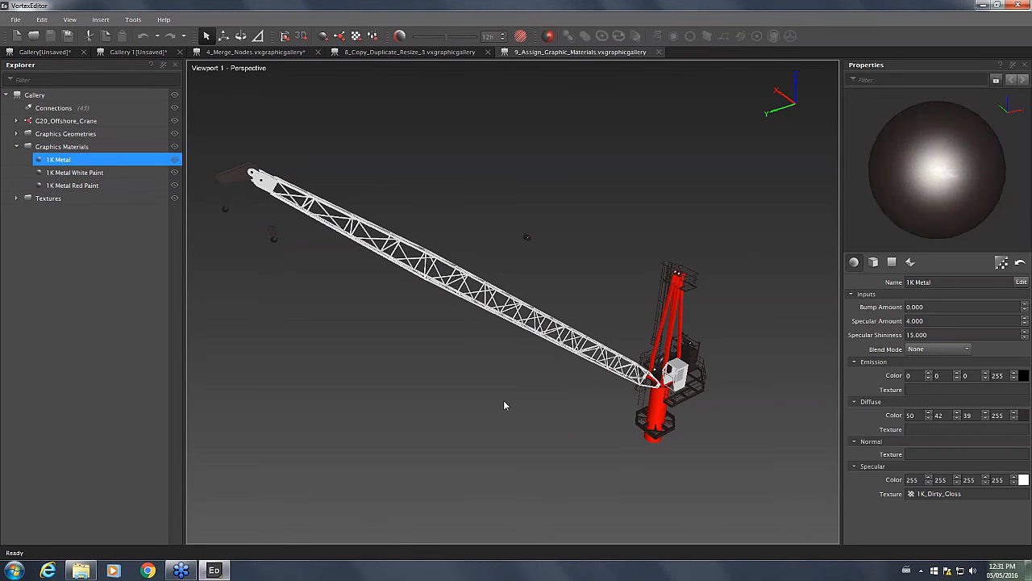
pyautogui.moveTo(496, 400)
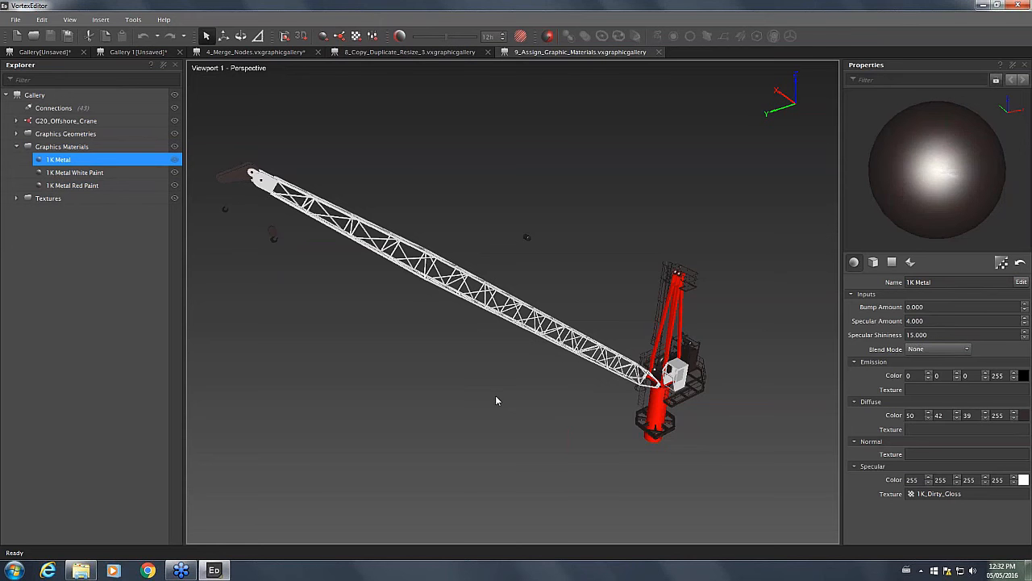
pyautogui.moveTo(448, 436)
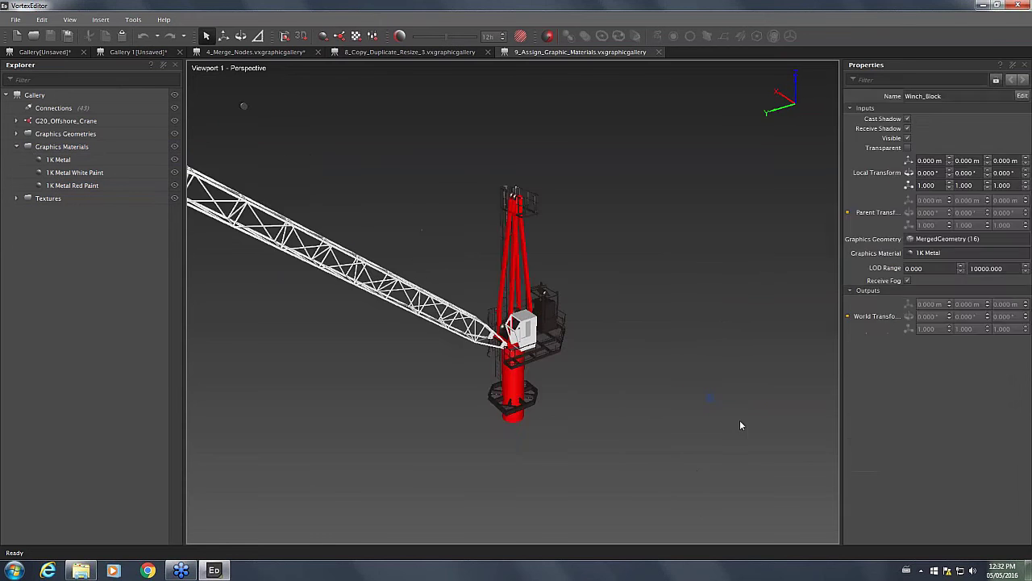
# Inspect the 1K Metal Red Paint material on the crane, then review the Workflow Steps slides
pyautogui.click(75, 172)
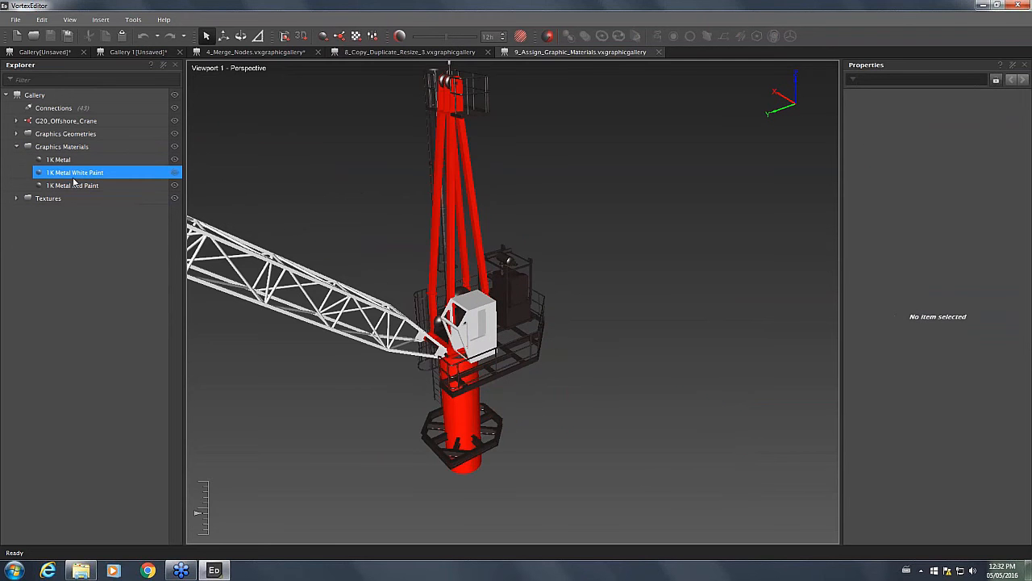
pyautogui.click(72, 185)
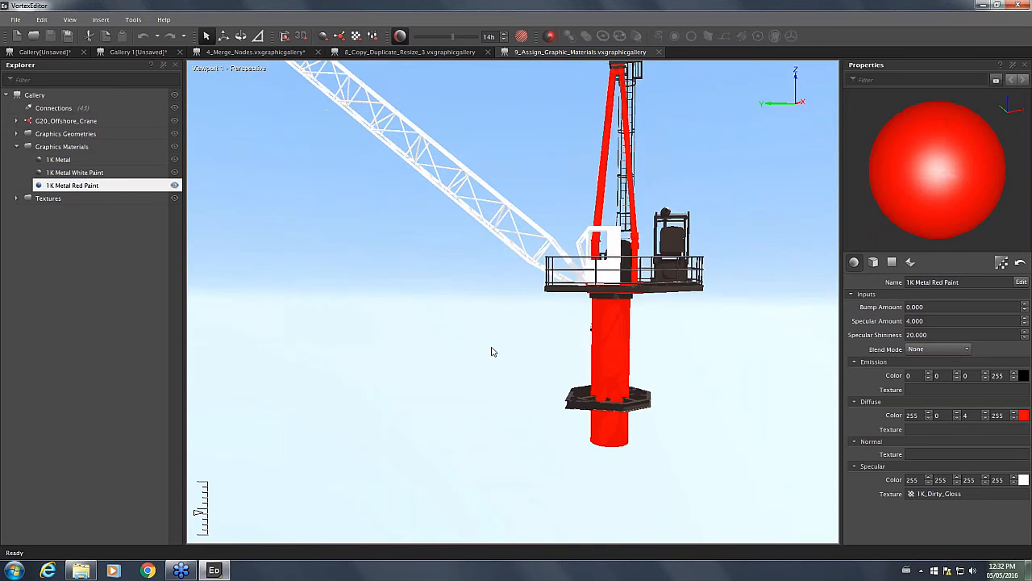
pyautogui.moveTo(494, 351); pyautogui.dragTo(712, 301)
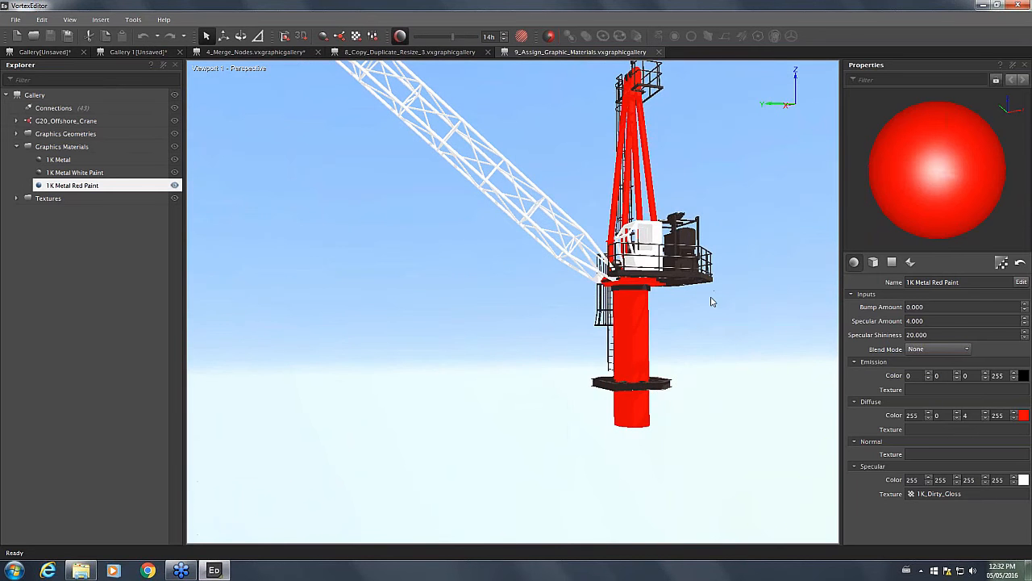
pyautogui.moveTo(629, 298); pyautogui.dragTo(404, 299)
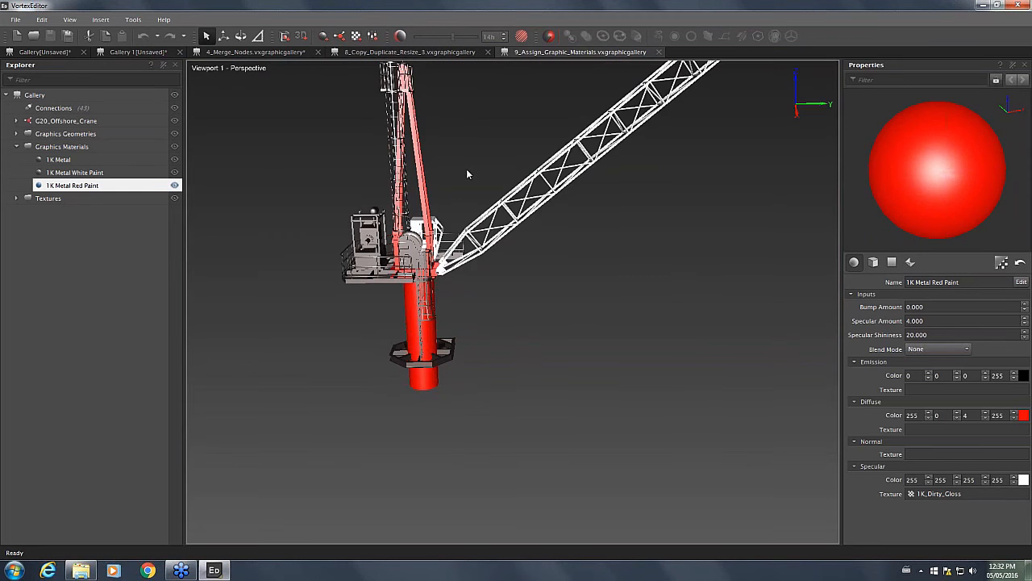
pyautogui.moveTo(466, 174); pyautogui.dragTo(487, 283)
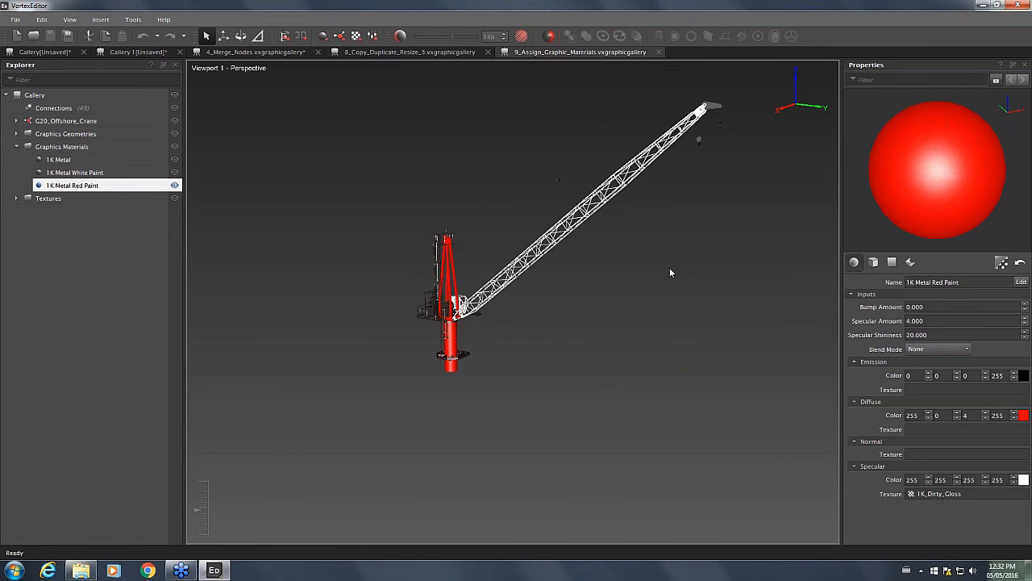
pyautogui.click(281, 569)
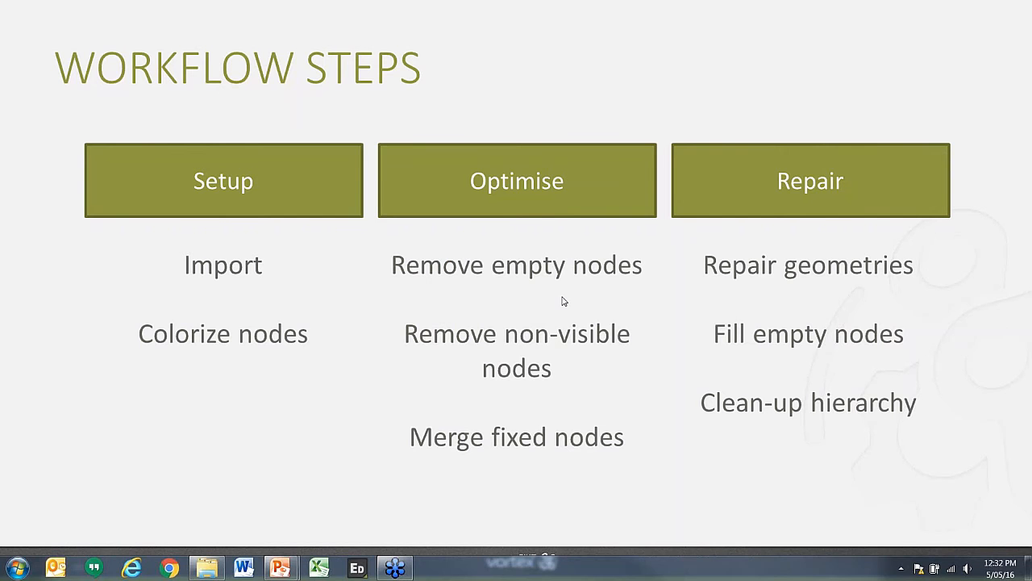